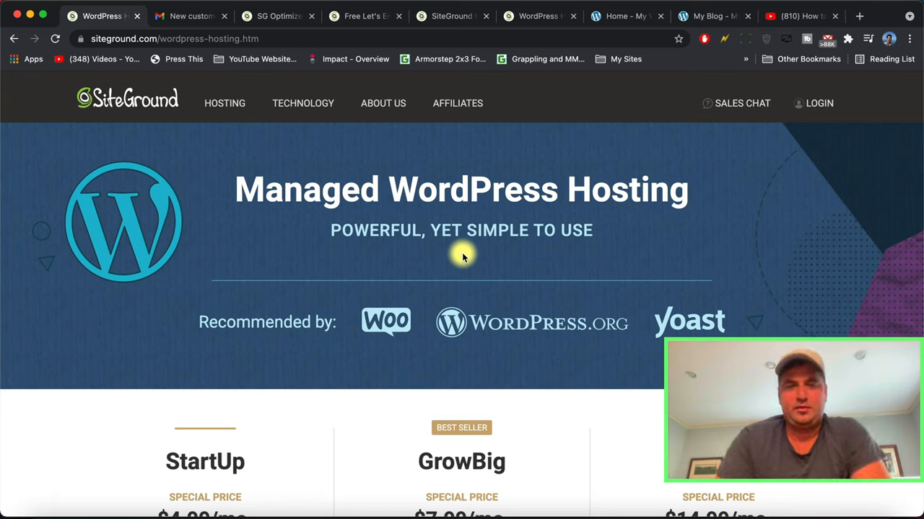
# Step: Scroll past the banner to the StartUp, GrowBig and GoGeek pricing cards
pyautogui.scroll(-3)
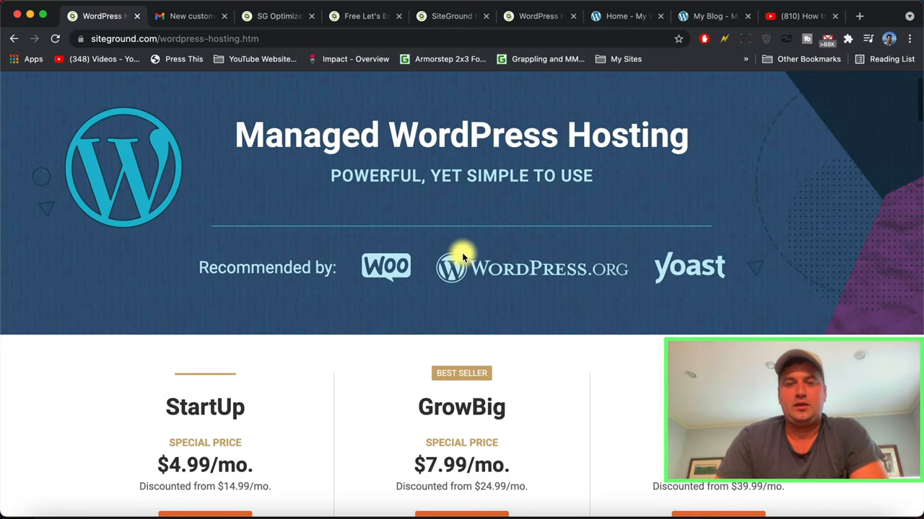
pyautogui.moveTo(461, 267)
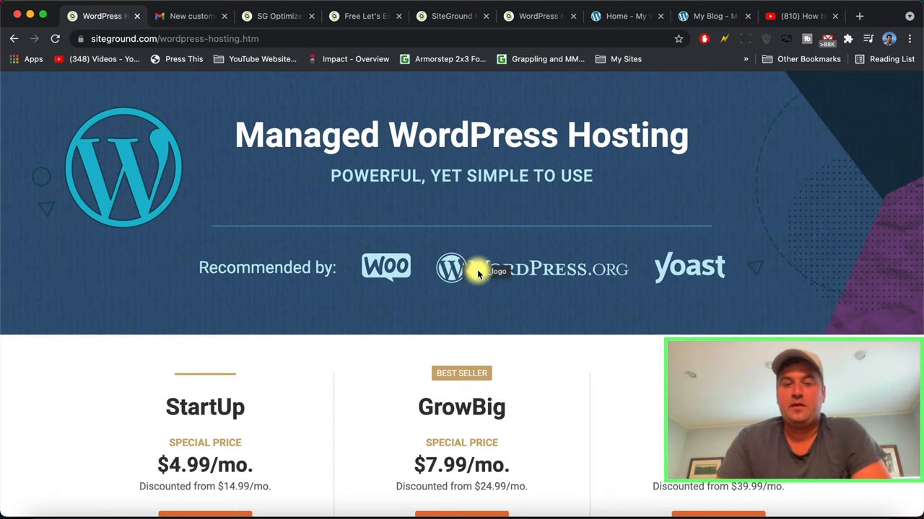
pyautogui.scroll(-3)
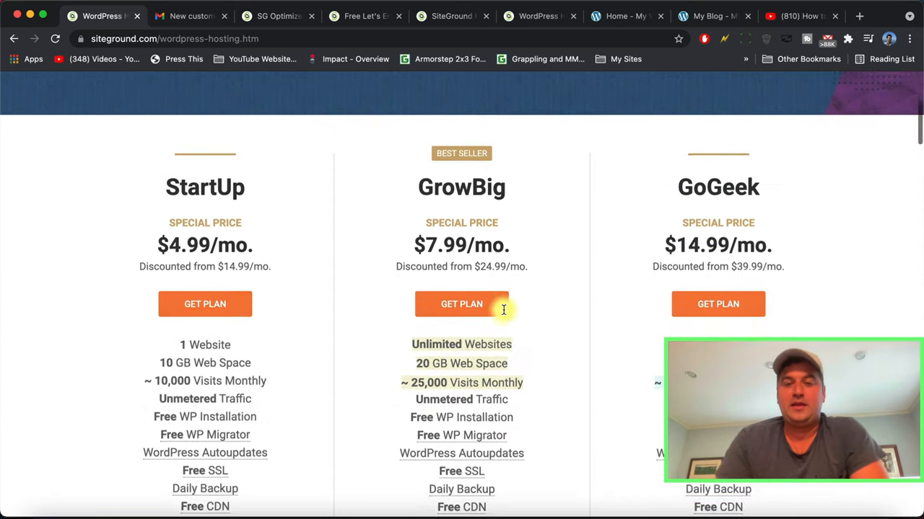
pyautogui.scroll(-3)
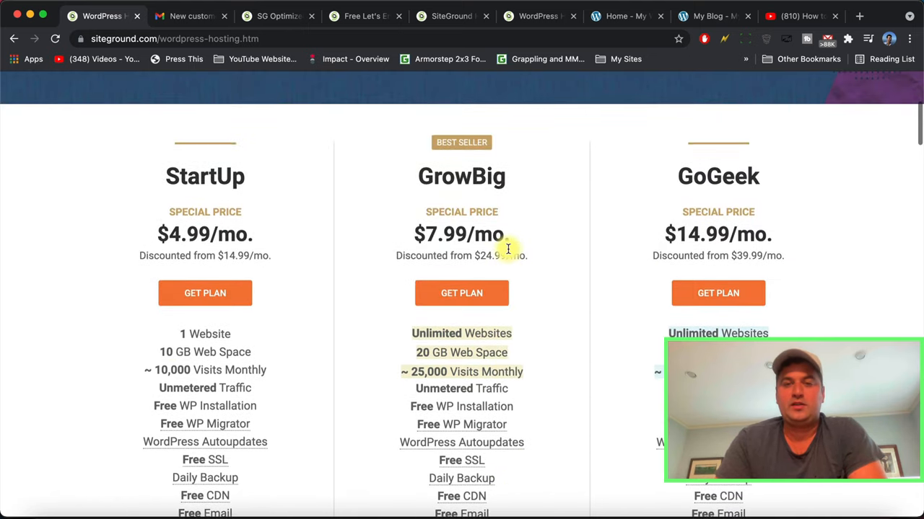
pyautogui.scroll(-3)
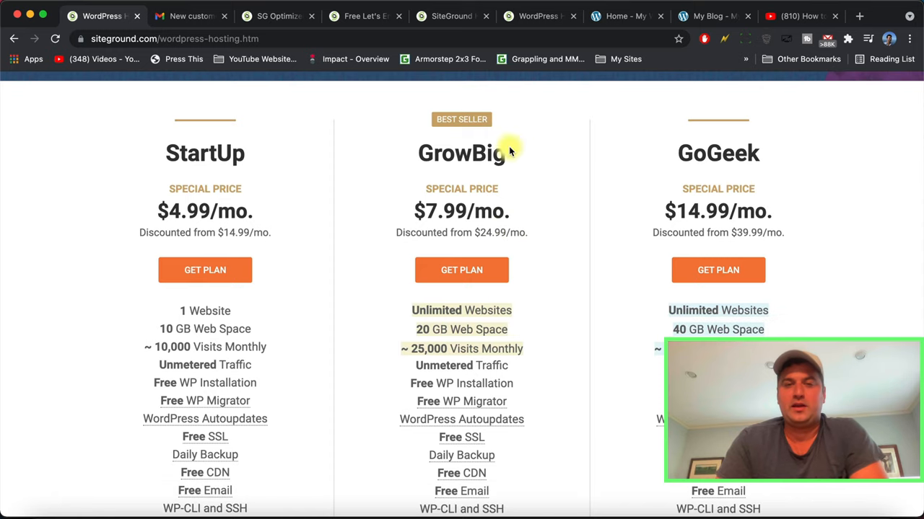
pyautogui.moveTo(684, 179)
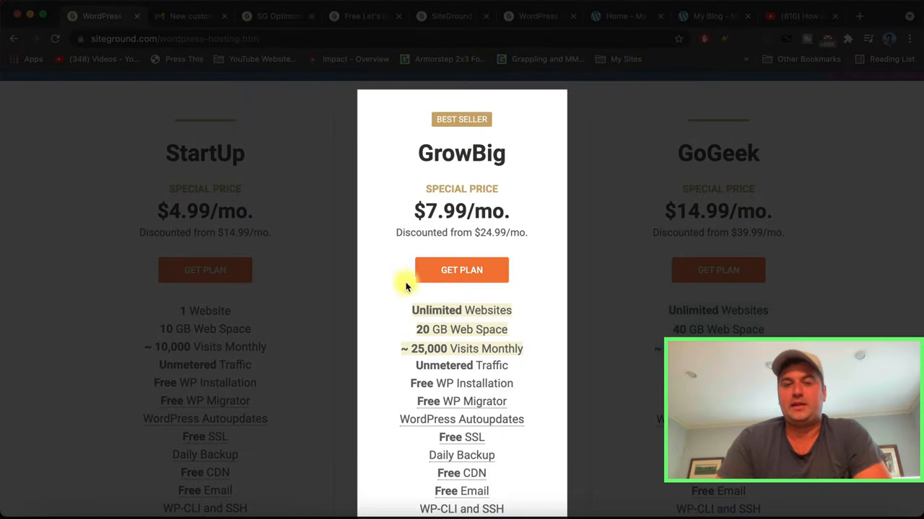
pyautogui.moveTo(367, 199)
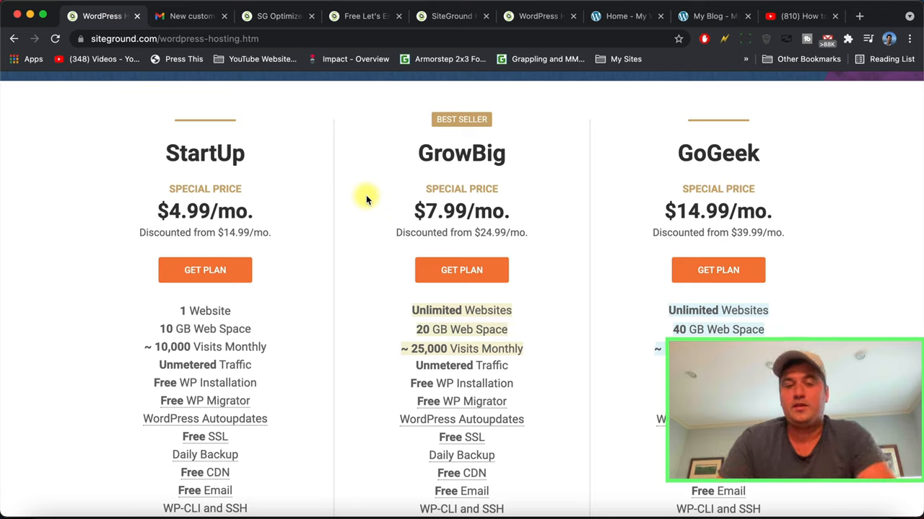
pyautogui.moveTo(512, 306)
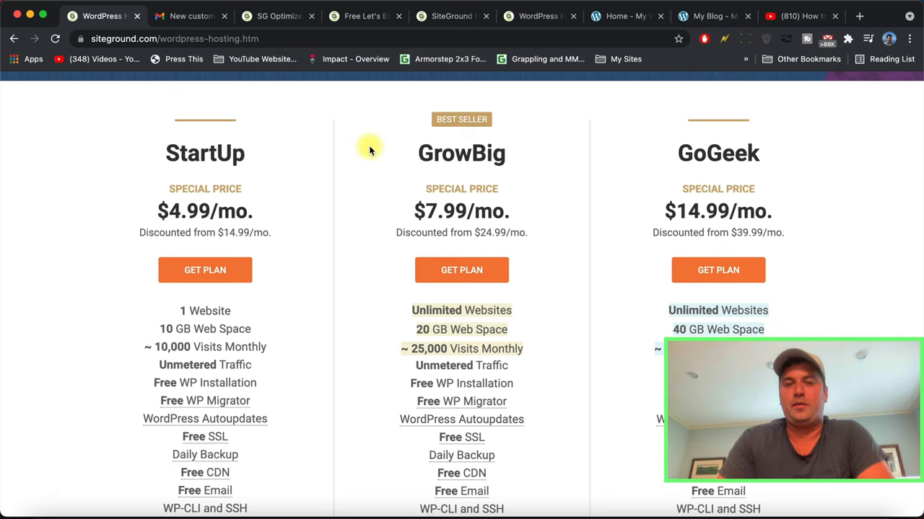
# Step: Scroll through the plan feature lists and show the Free SSL tooltip explanation
pyautogui.scroll(-3)
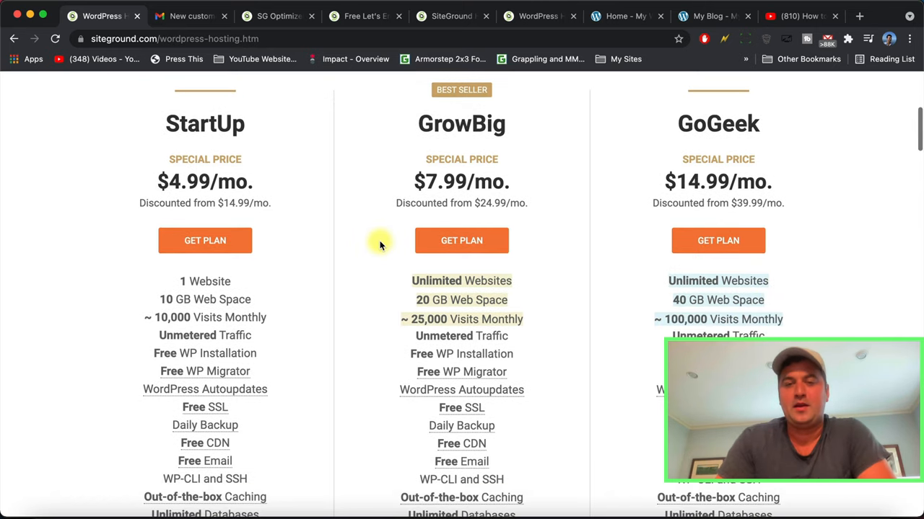
pyautogui.scroll(-3)
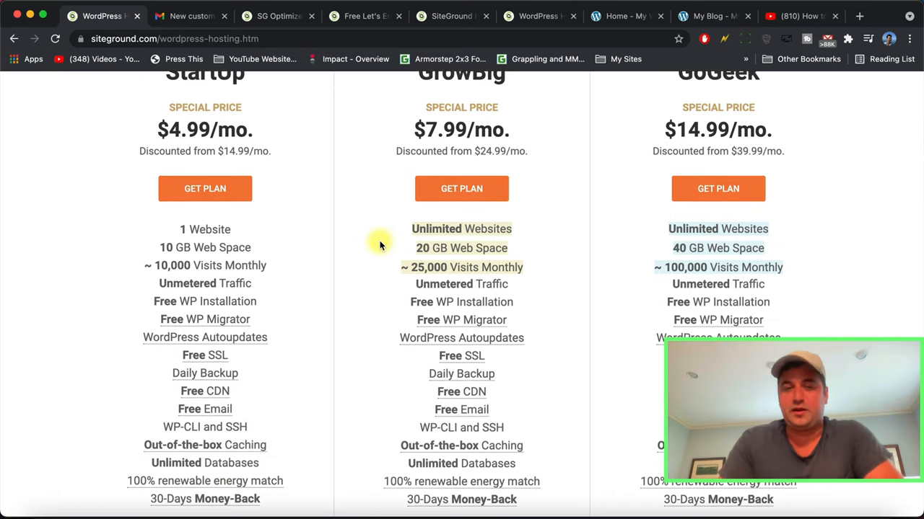
pyautogui.scroll(-3)
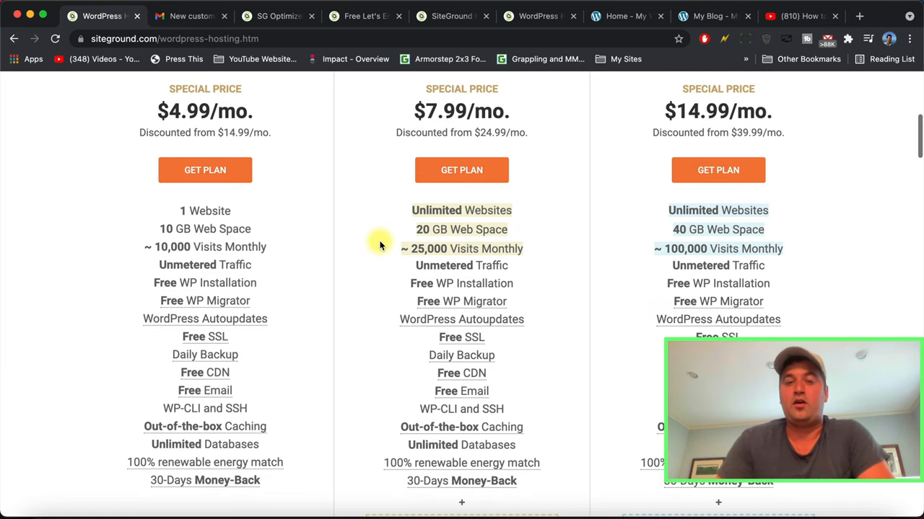
pyautogui.scroll(-3)
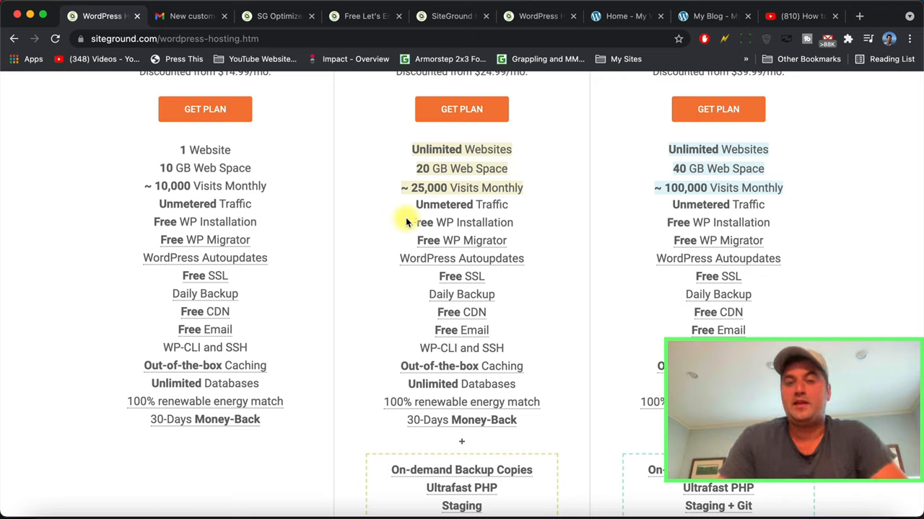
pyautogui.moveTo(462, 239)
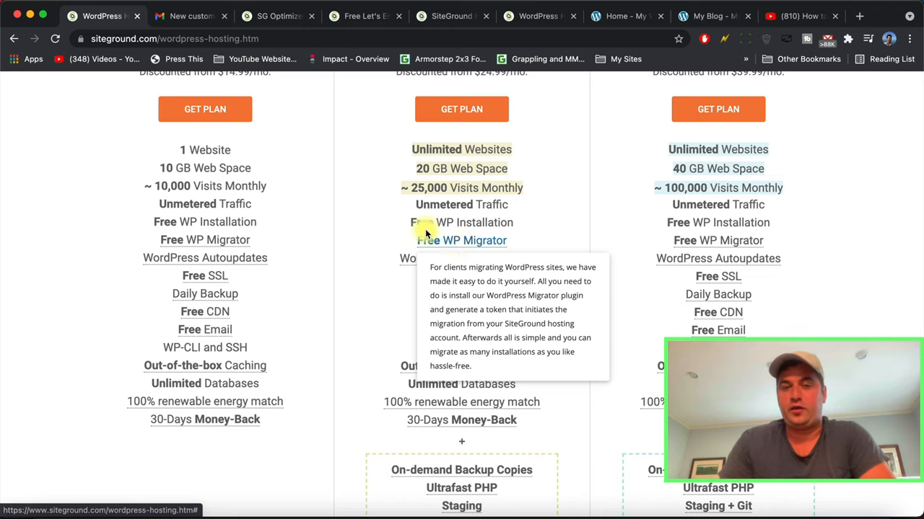
pyautogui.moveTo(378, 243)
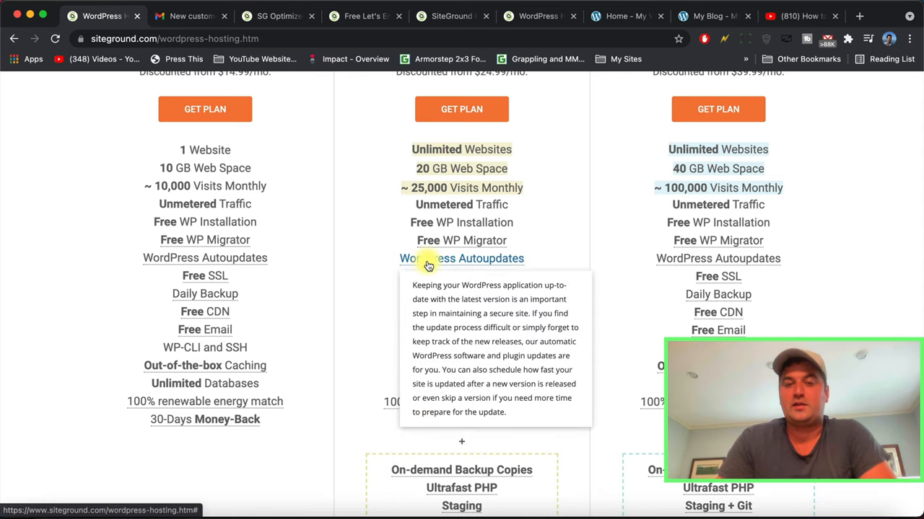
pyautogui.moveTo(349, 263)
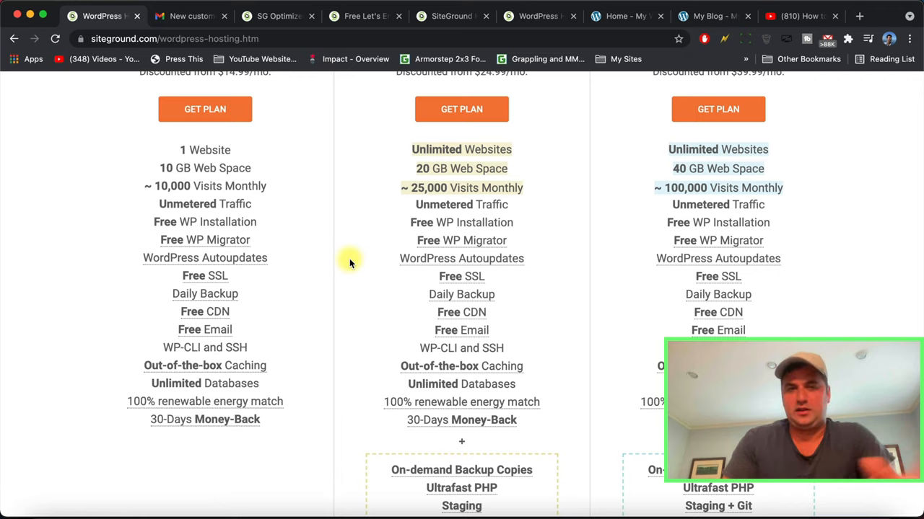
pyautogui.moveTo(462, 277)
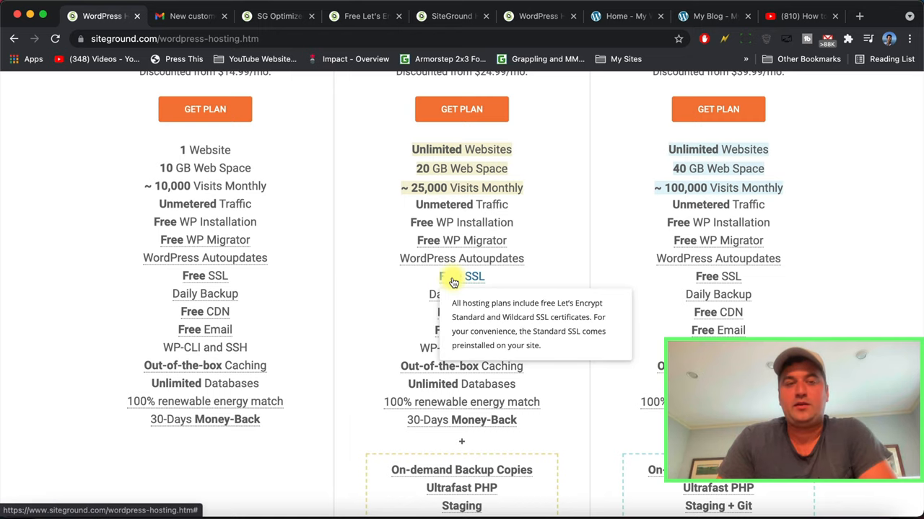
pyautogui.click(80, 37)
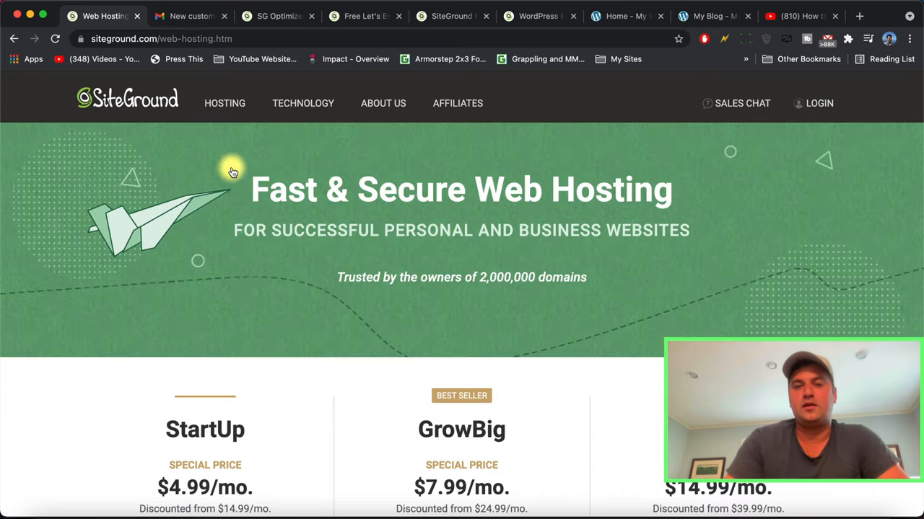
# Step: Look over the Web Hosting plans, then go to the WooCommerce Hosting page
pyautogui.scroll(-3)
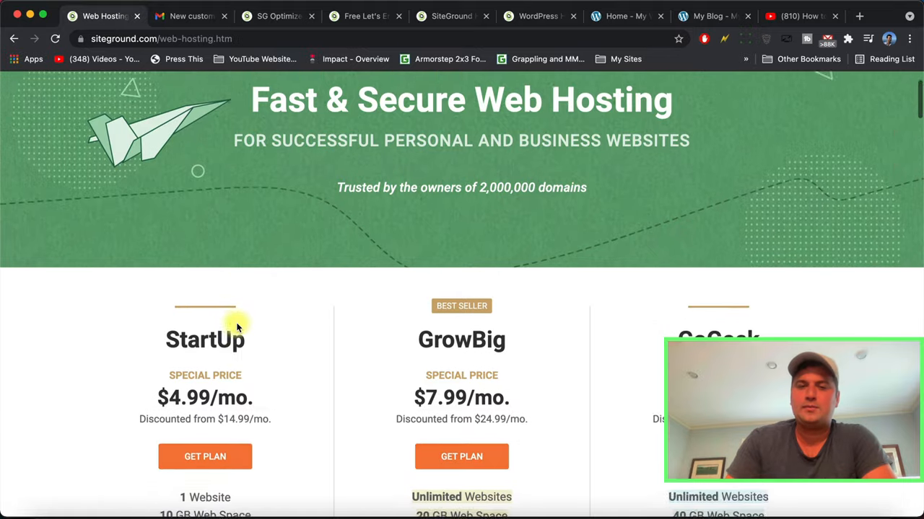
pyautogui.scroll(-3)
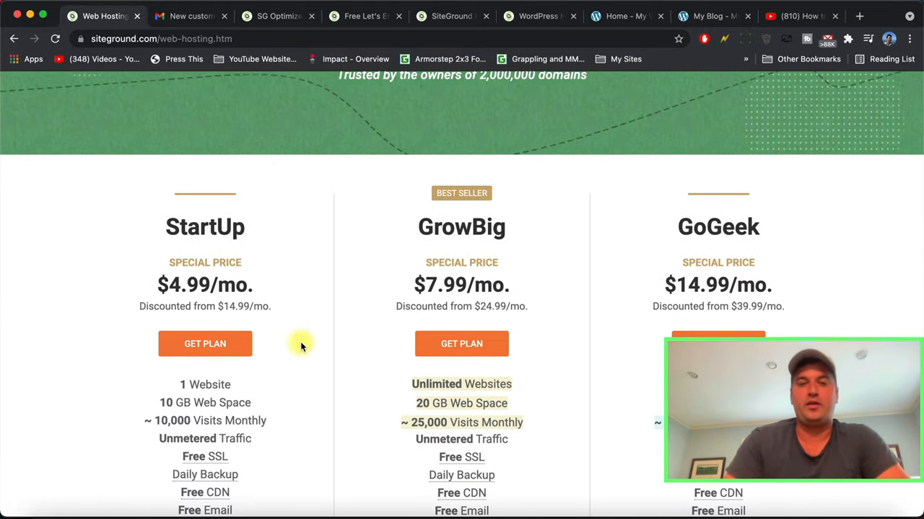
pyautogui.scroll(3)
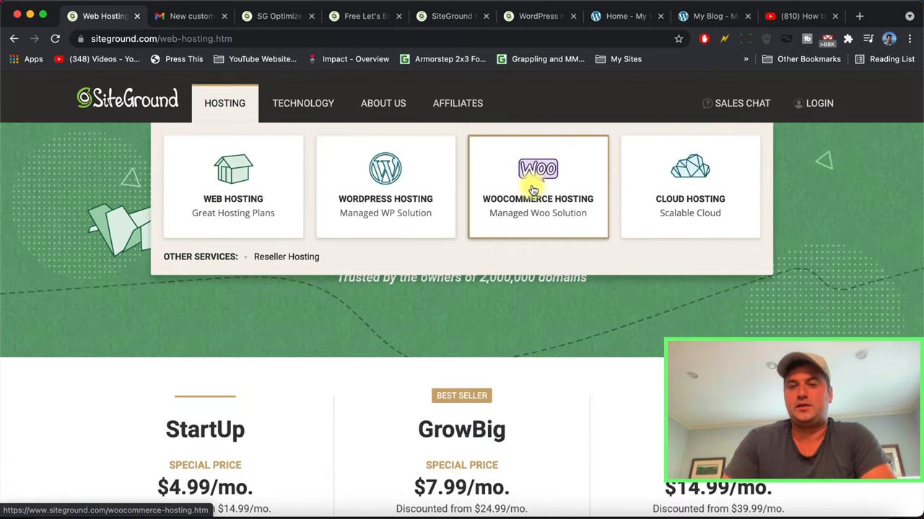
pyautogui.click(537, 199)
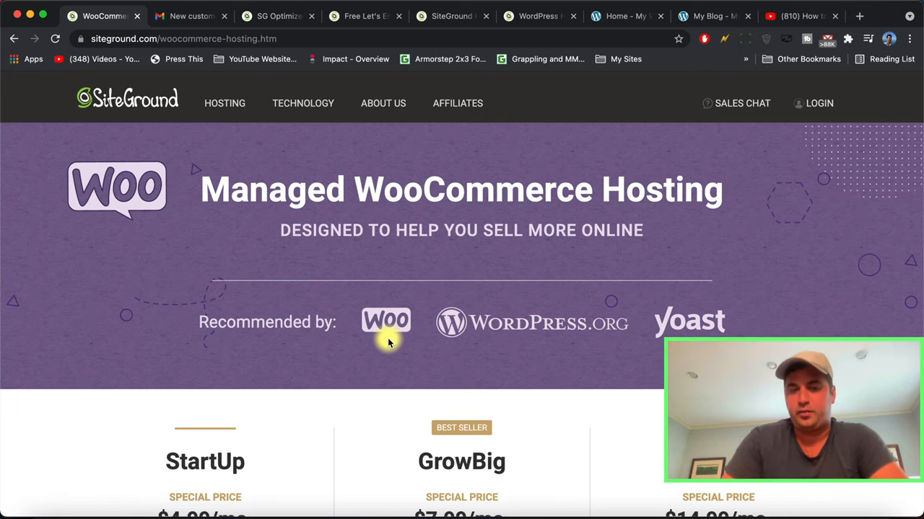
# Step: Review the WooCommerce plans, then go to the Managed Cloud Hosting page
pyautogui.scroll(-3)
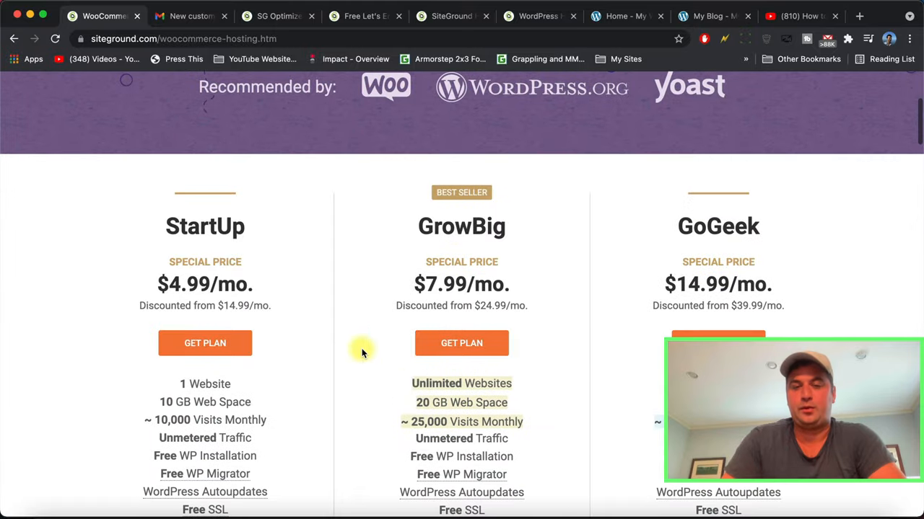
pyautogui.scroll(-3)
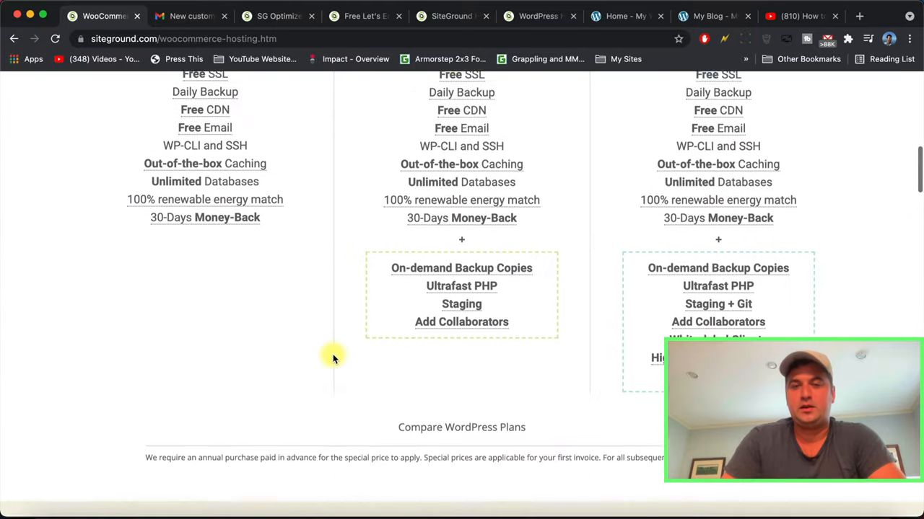
pyautogui.scroll(3)
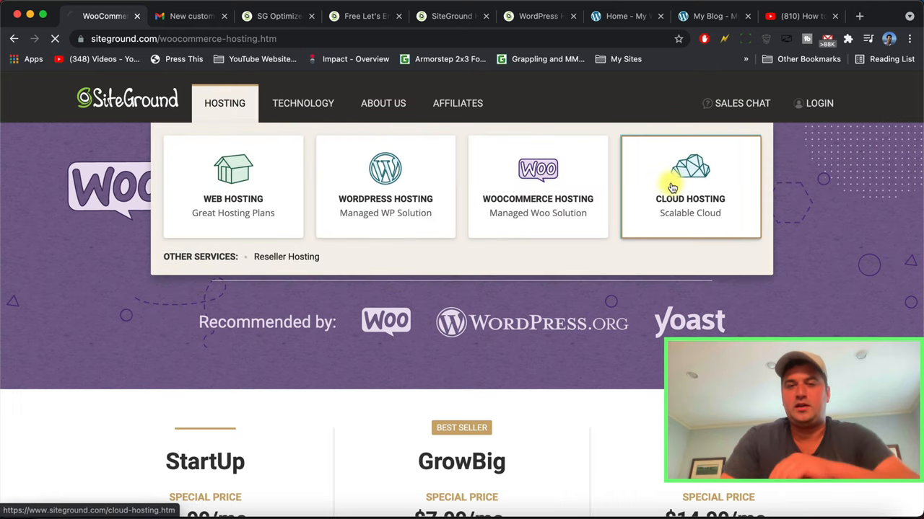
pyautogui.click(690, 186)
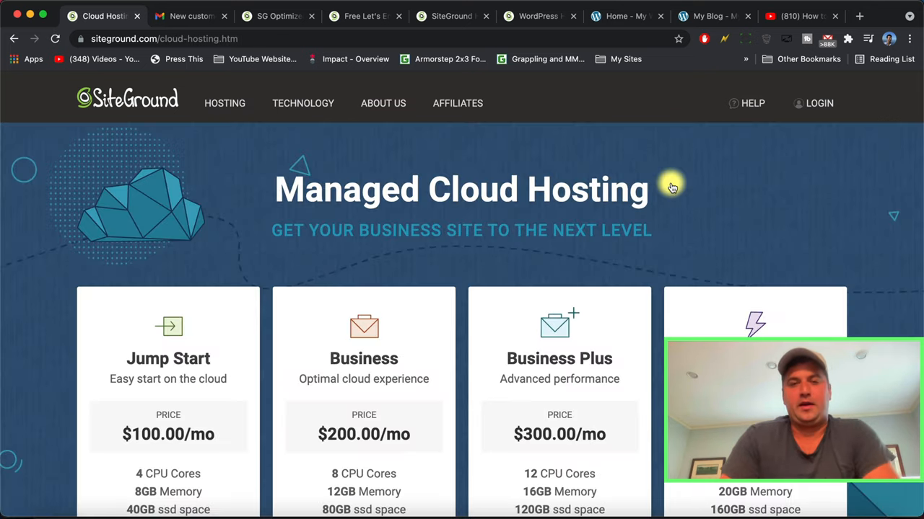
pyautogui.moveTo(474, 267)
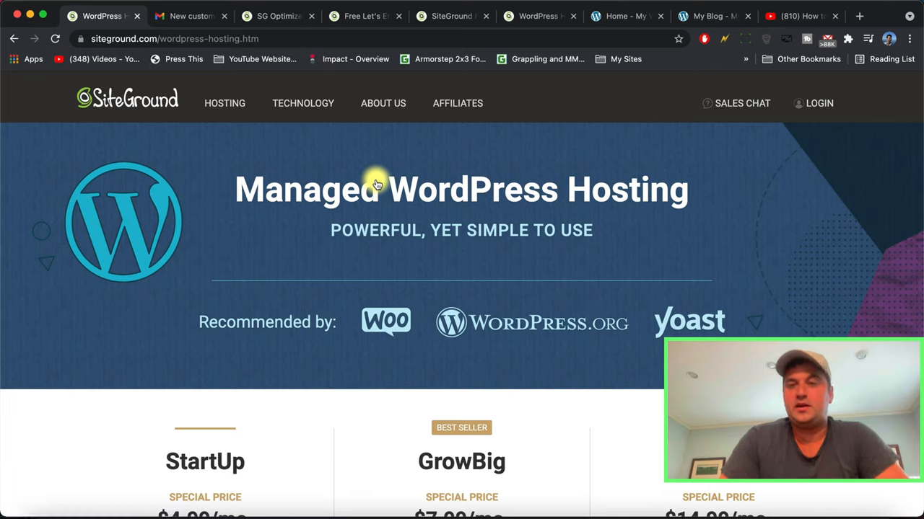
pyautogui.moveTo(464, 306)
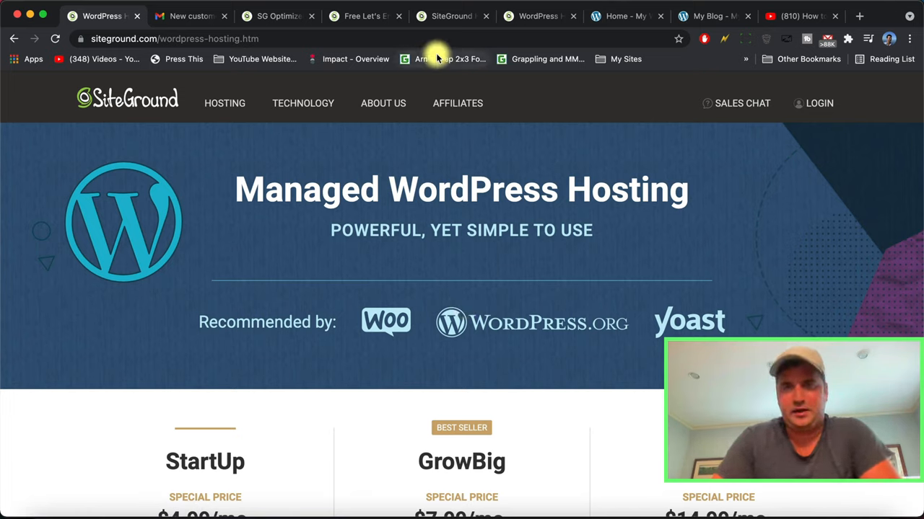
# Step: Browse the JavaStop food blog and the My WordPress Blog example sites
pyautogui.click(621, 16)
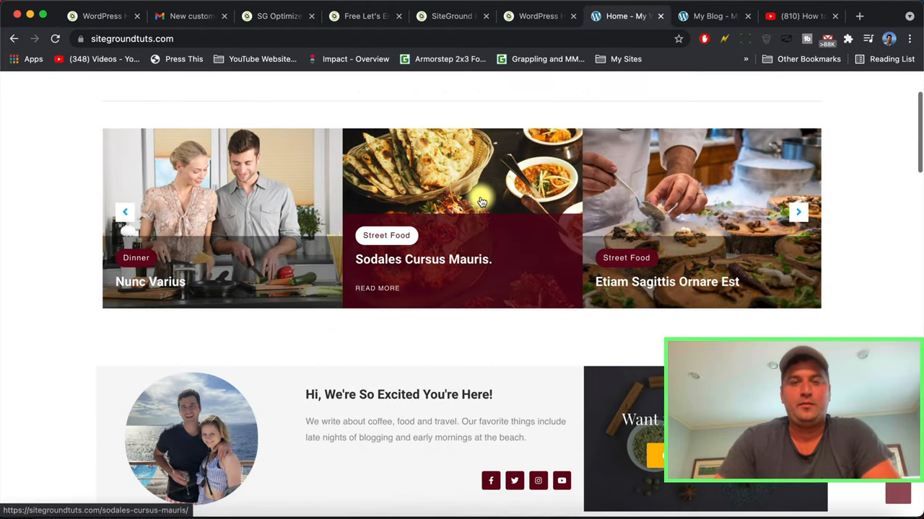
pyautogui.scroll(-3)
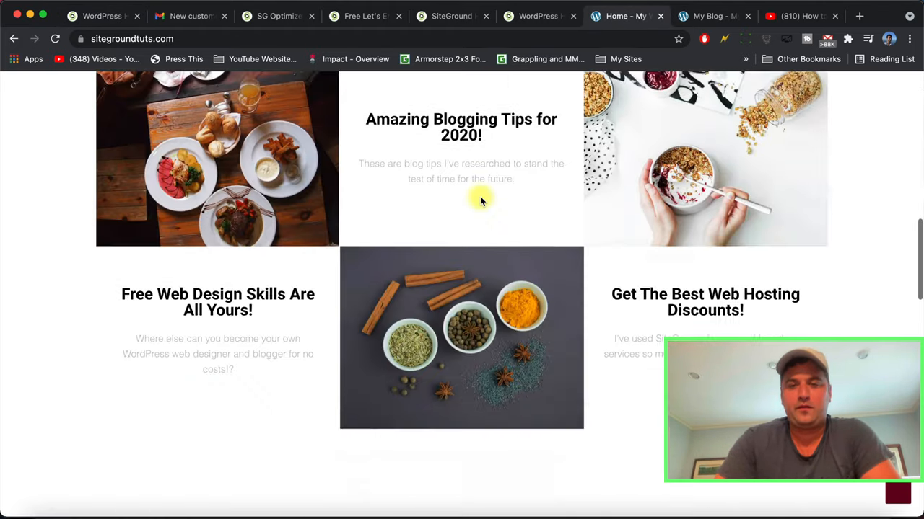
pyautogui.click(710, 15)
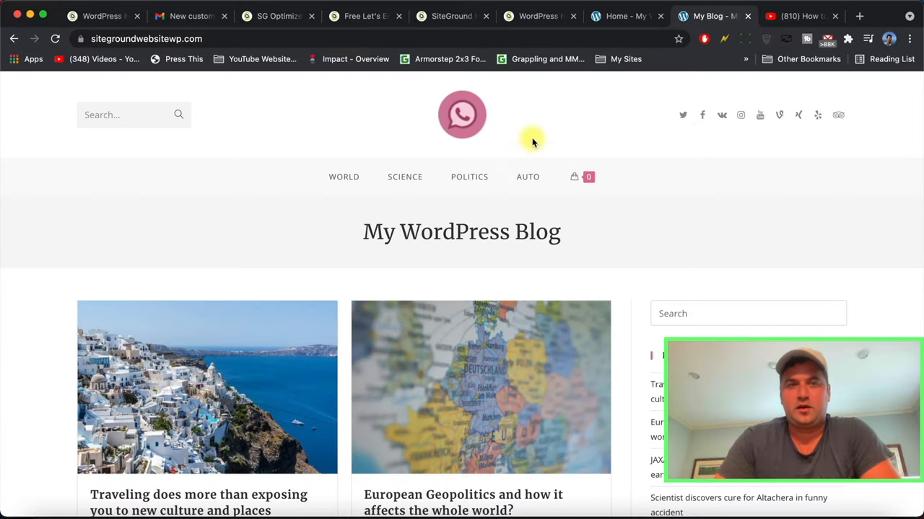
pyautogui.scroll(-3)
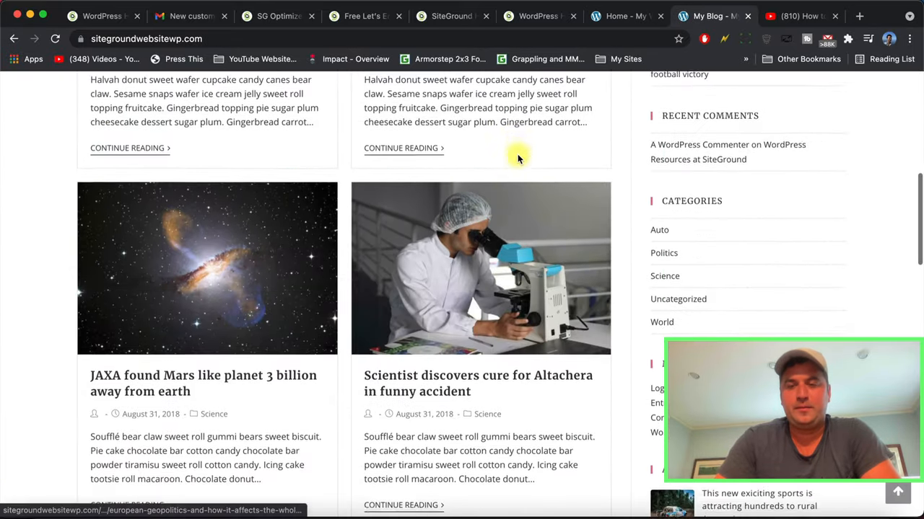
pyautogui.scroll(-3)
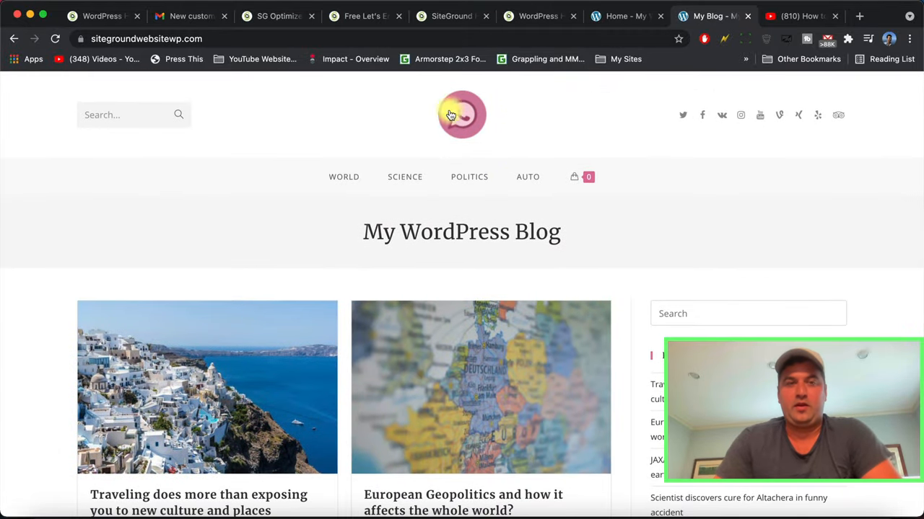
pyautogui.moveTo(335, 248)
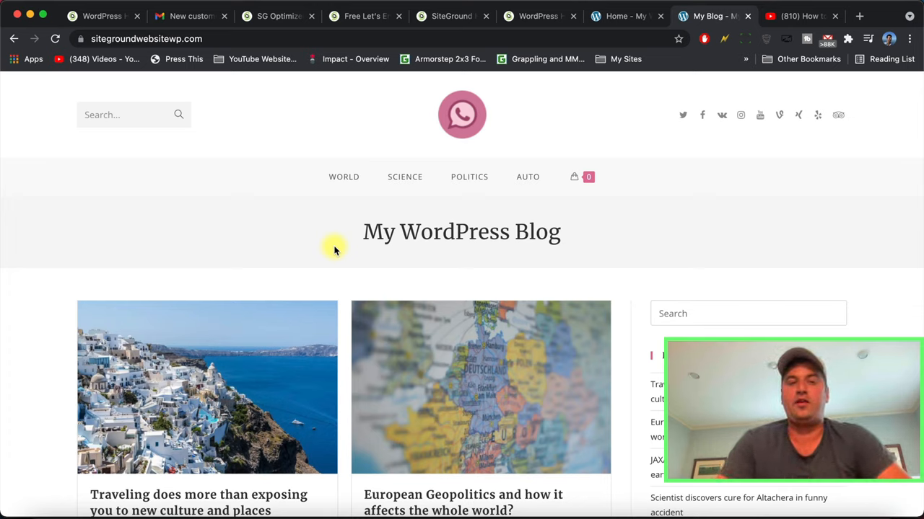
pyautogui.moveTo(609, 252)
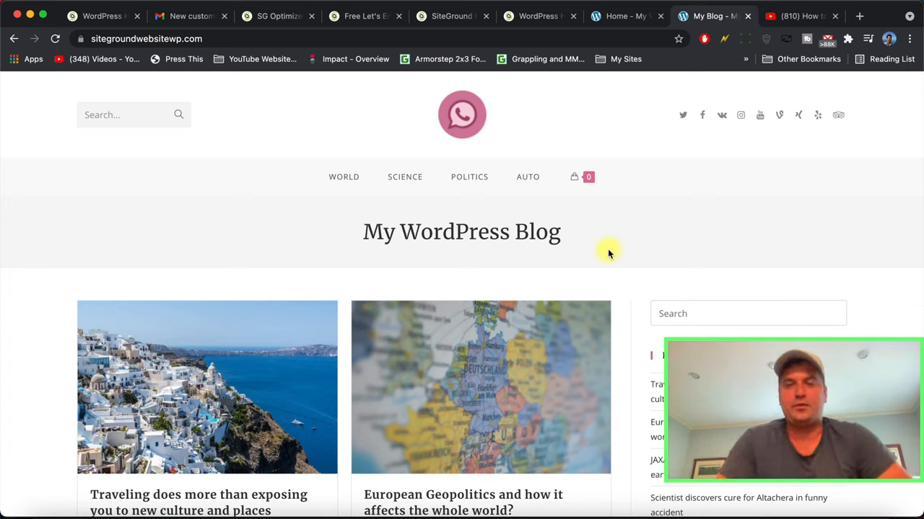
# Step: Scroll through the example blog, then return to the Managed WordPress Hosting page
pyautogui.scroll(-3)
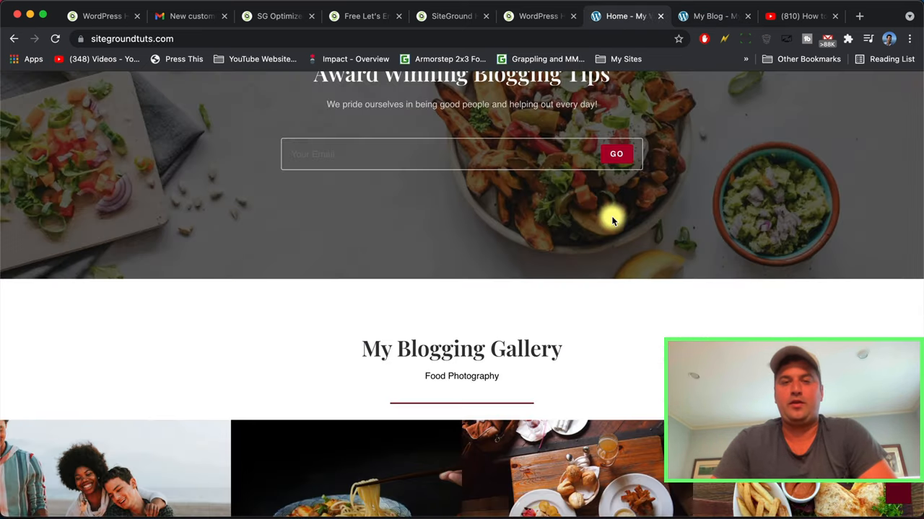
pyautogui.scroll(-3)
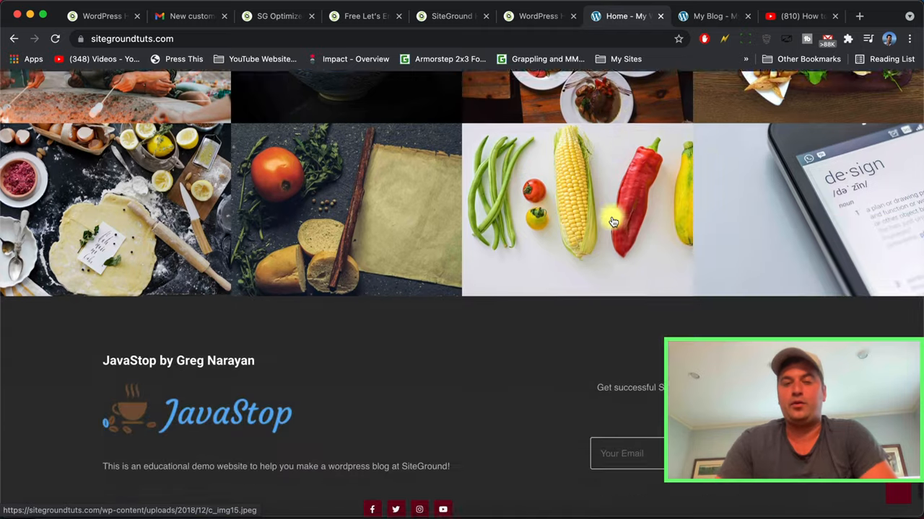
pyautogui.scroll(3)
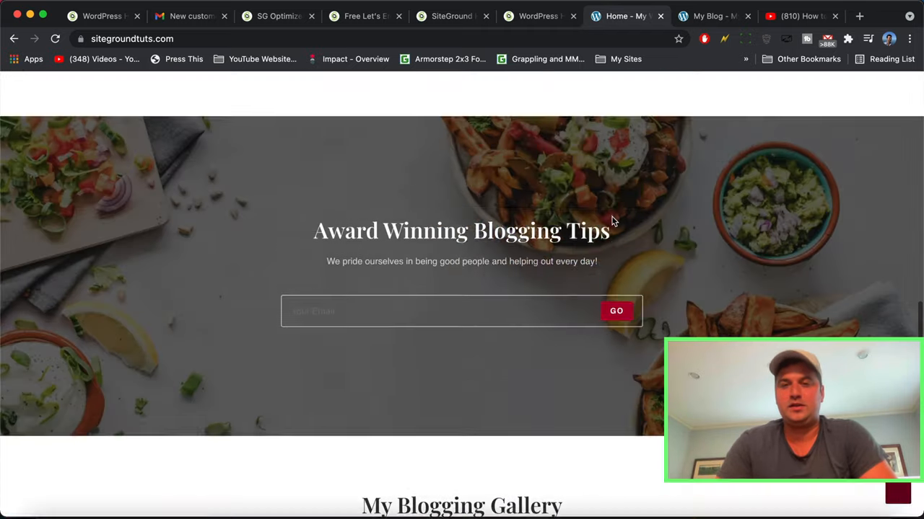
pyautogui.scroll(-3)
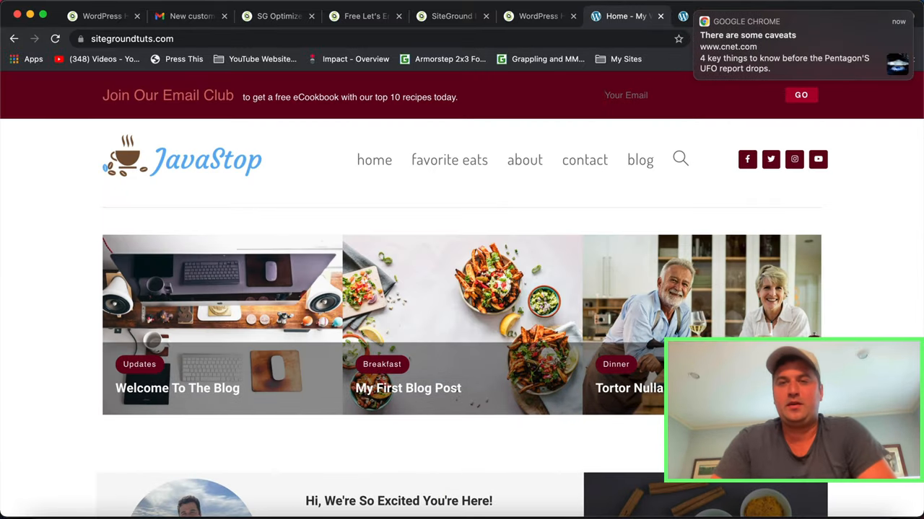
pyautogui.click(808, 16)
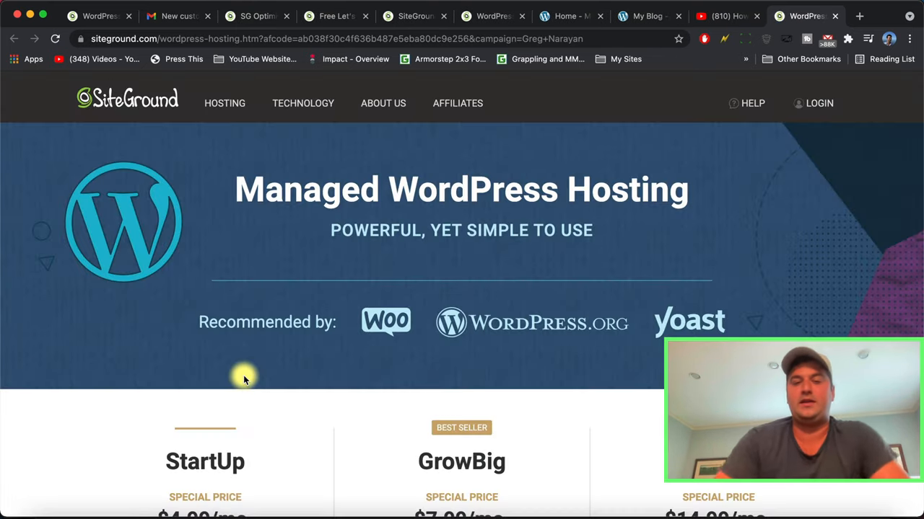
# Step: Highlight the GrowBig $7.99/mo price and choose GET PLAN under GrowBig
pyautogui.scroll(-3)
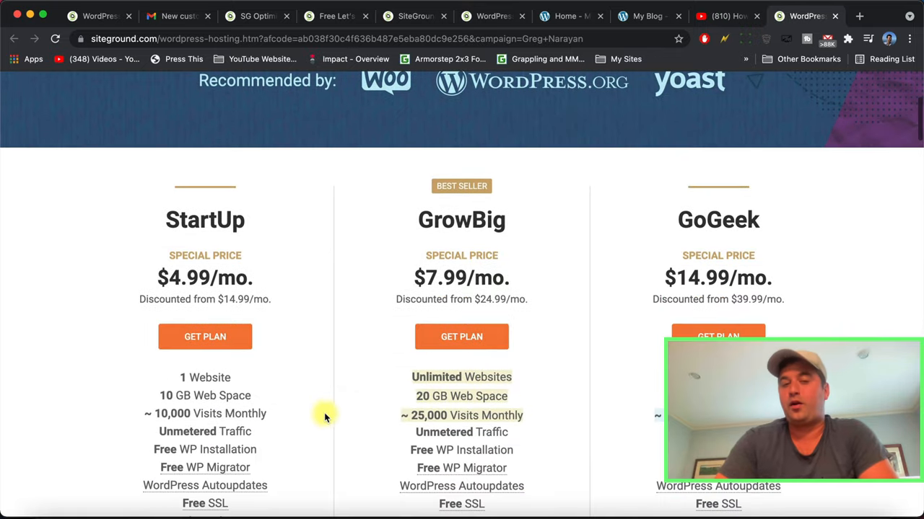
pyautogui.moveTo(427, 268)
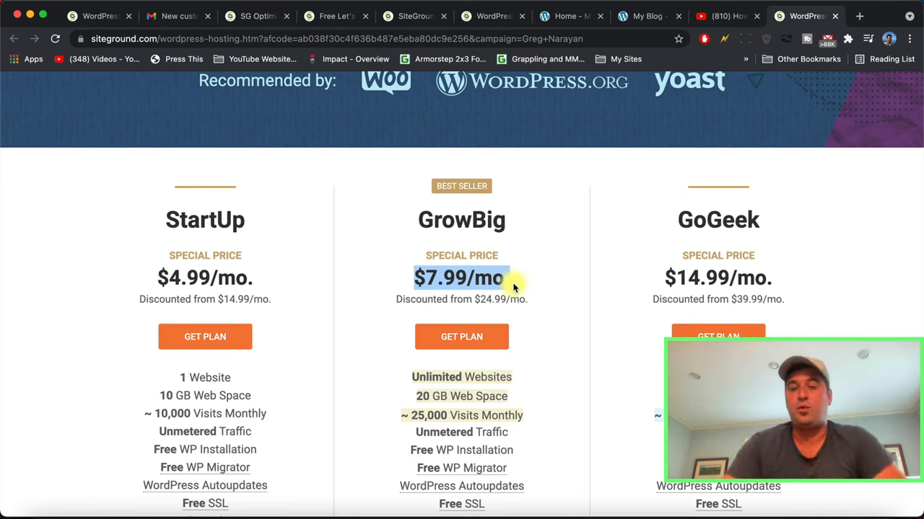
pyautogui.moveTo(393, 301)
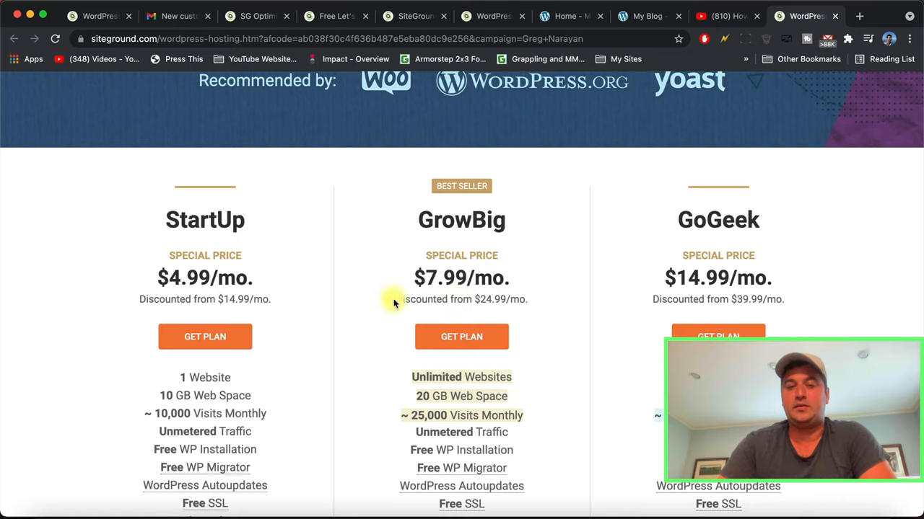
pyautogui.moveTo(395, 298); pyautogui.dragTo(516, 299)
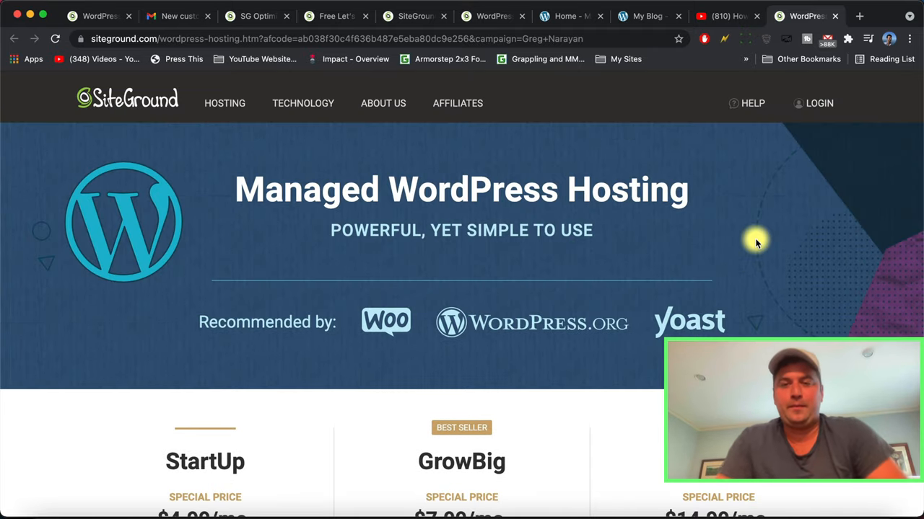
pyautogui.scroll(-3)
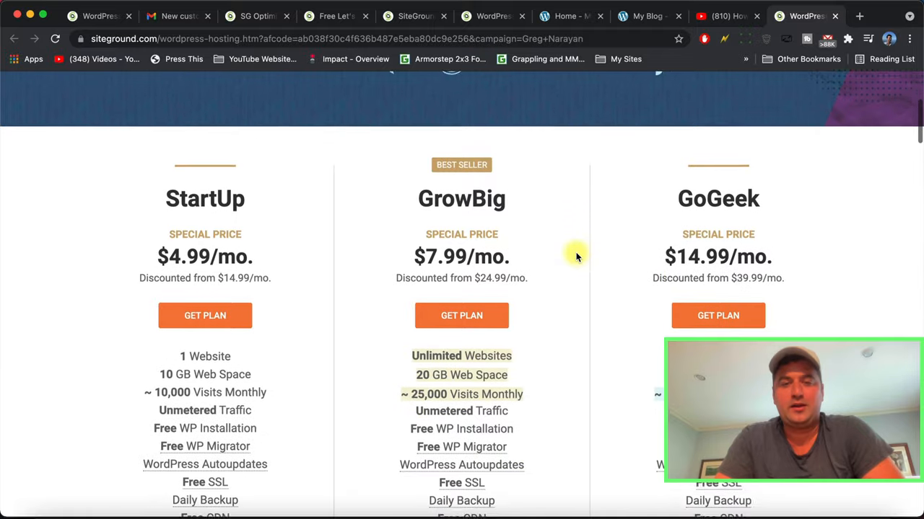
pyautogui.scroll(-3)
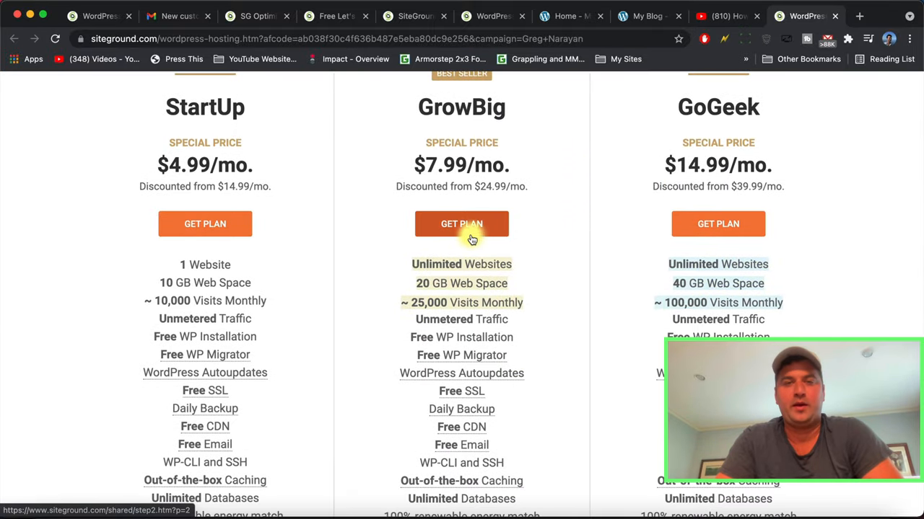
pyautogui.click(462, 224)
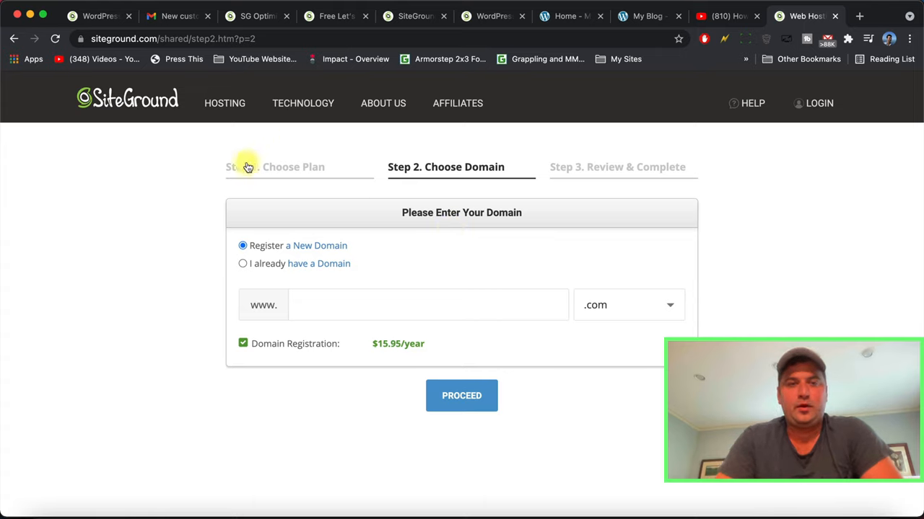
pyautogui.moveTo(324, 164)
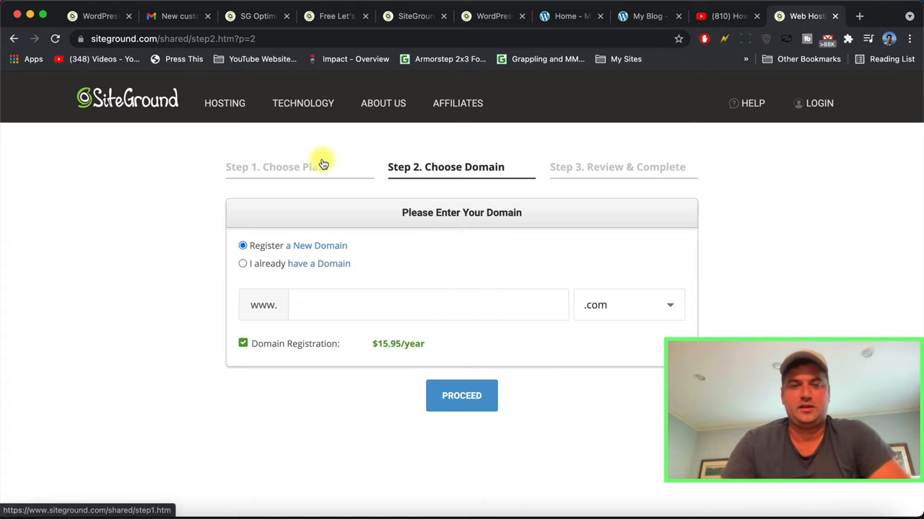
pyautogui.moveTo(368, 149)
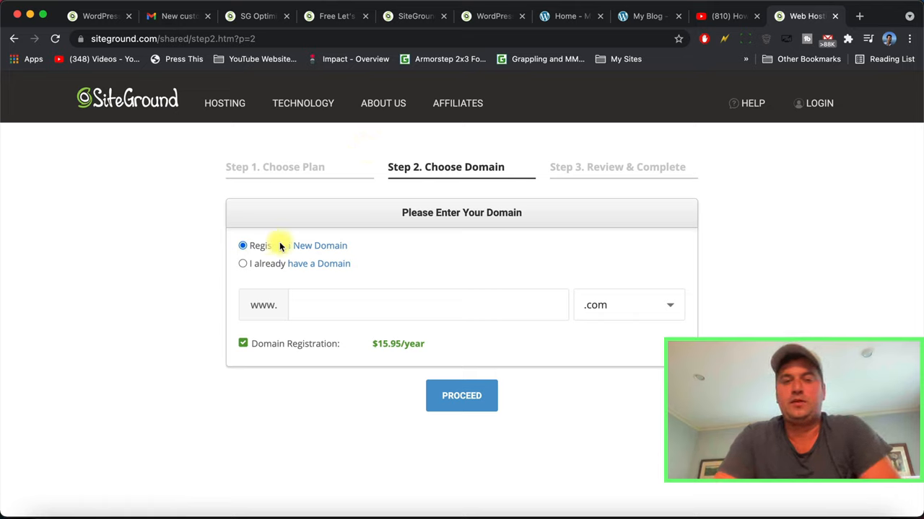
pyautogui.moveTo(323, 245)
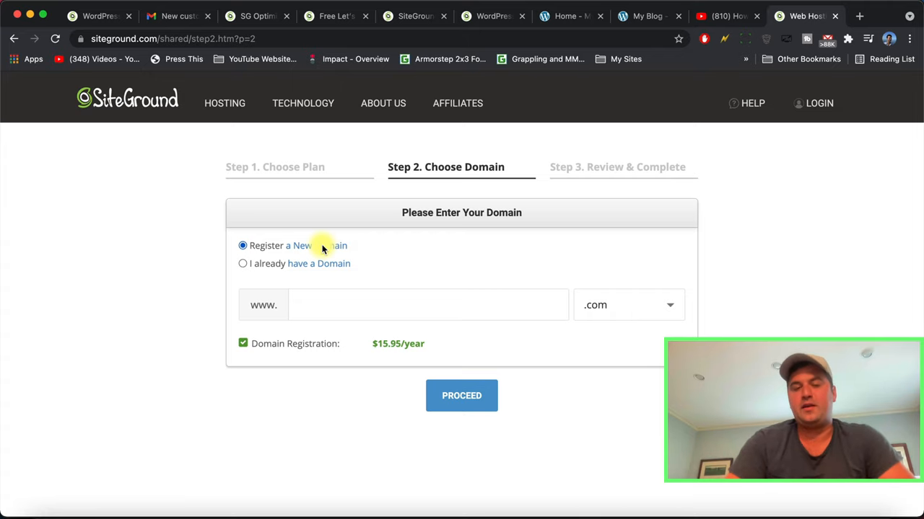
pyautogui.moveTo(242, 267)
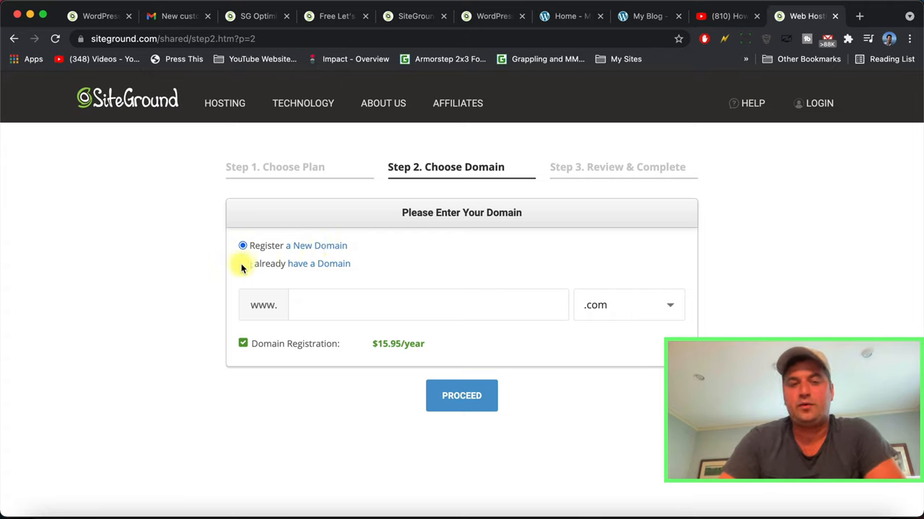
# Step: Select 'I already have a Domain' and enter mycurrentcooldomain.org
pyautogui.click(243, 262)
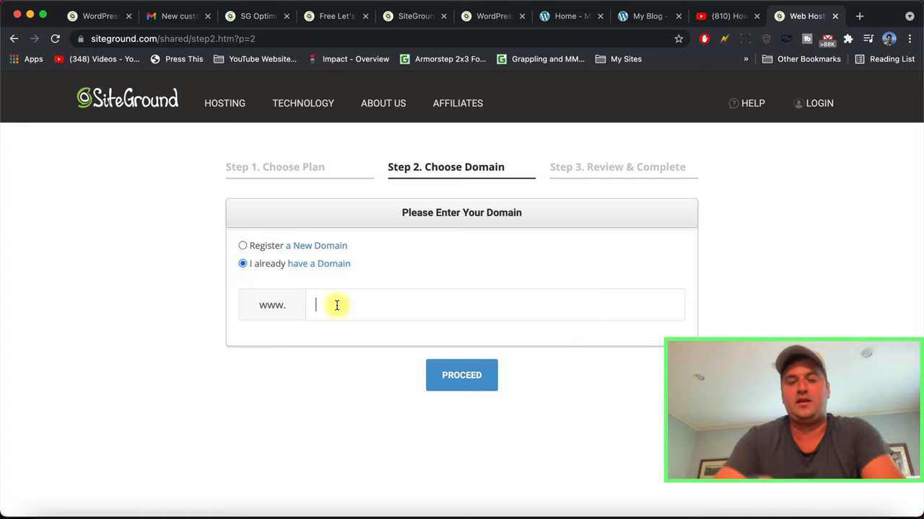
pyautogui.write('mycurrentcool')
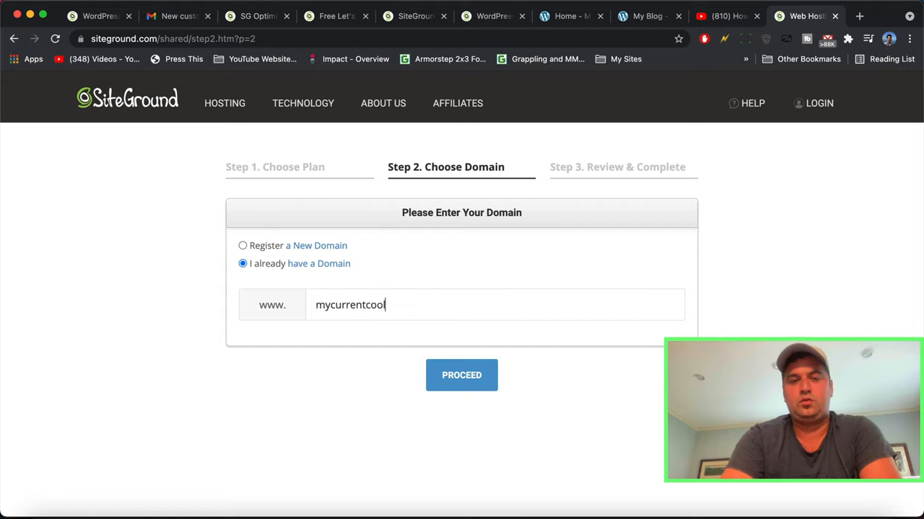
pyautogui.write('domain.')
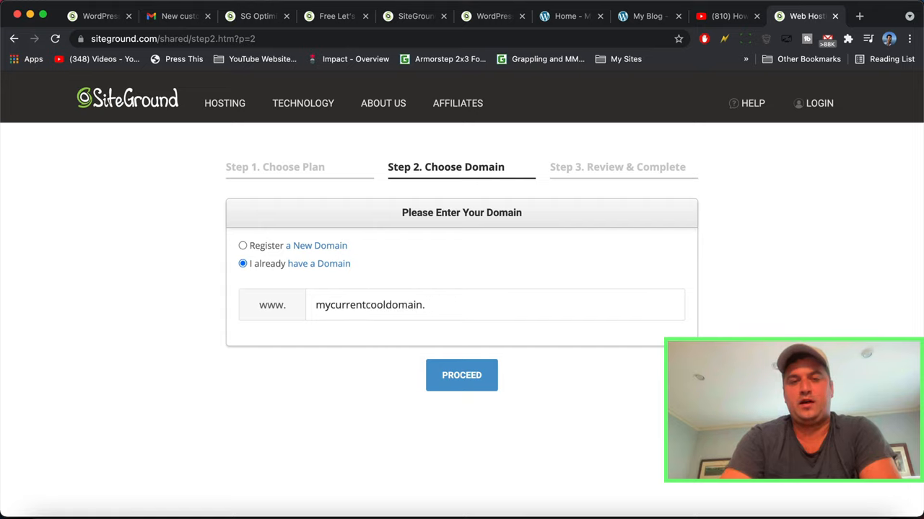
pyautogui.write('org')
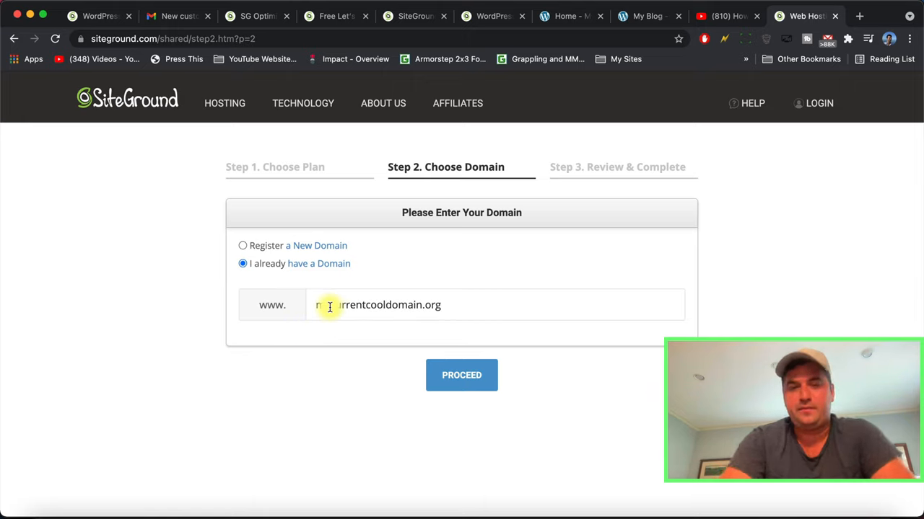
# Step: Select 'Register a New Domain' and enter howtoinstallwpatsiteground with .com
pyautogui.click(243, 245)
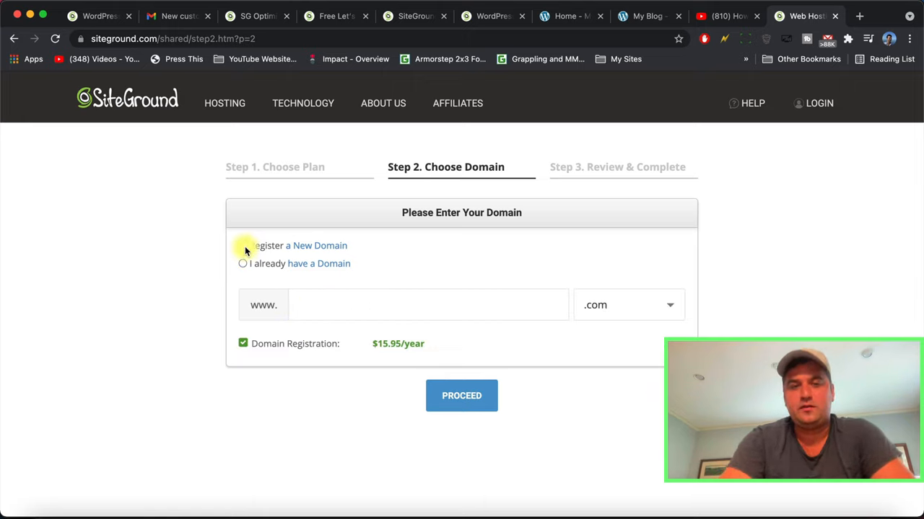
pyautogui.click(242, 245)
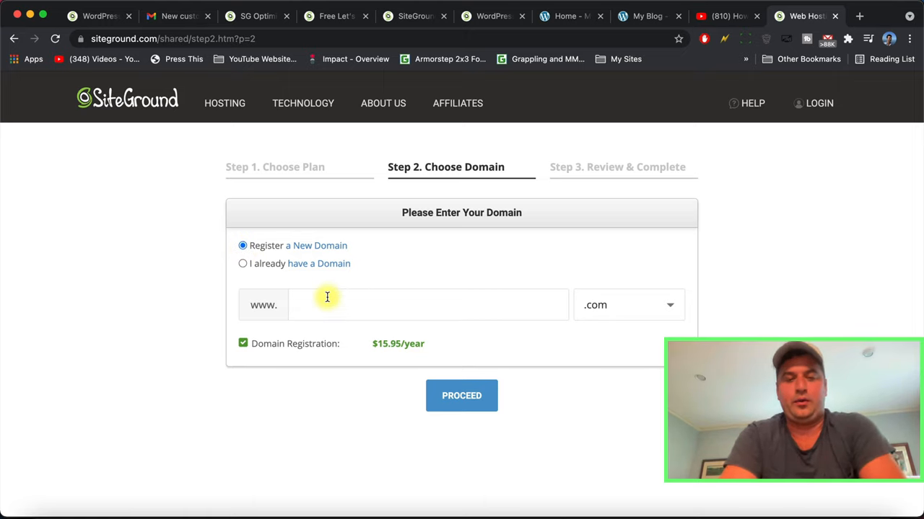
pyautogui.write('howtoinstal')
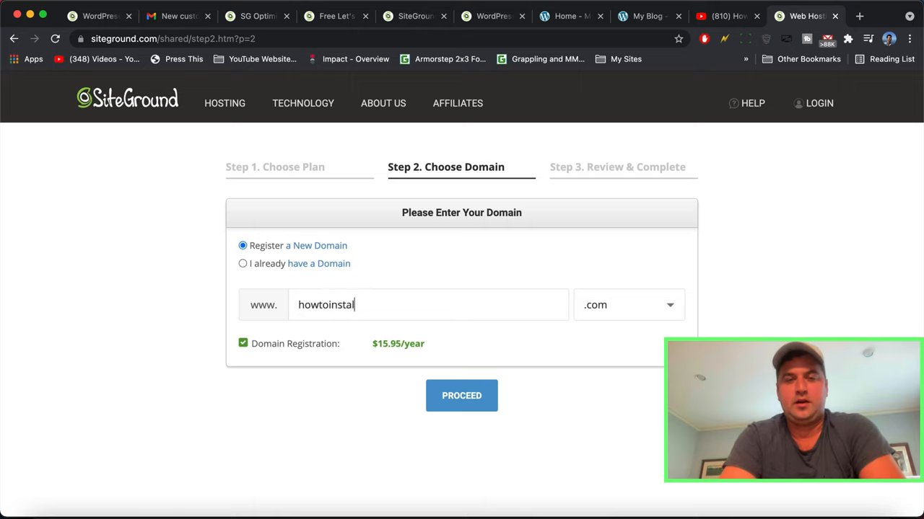
pyautogui.write('wp')
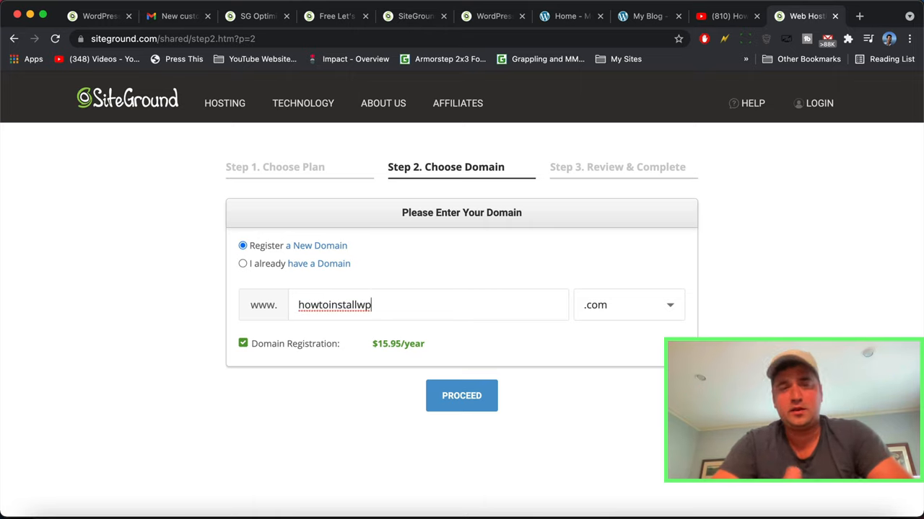
pyautogui.write('atsiteground')
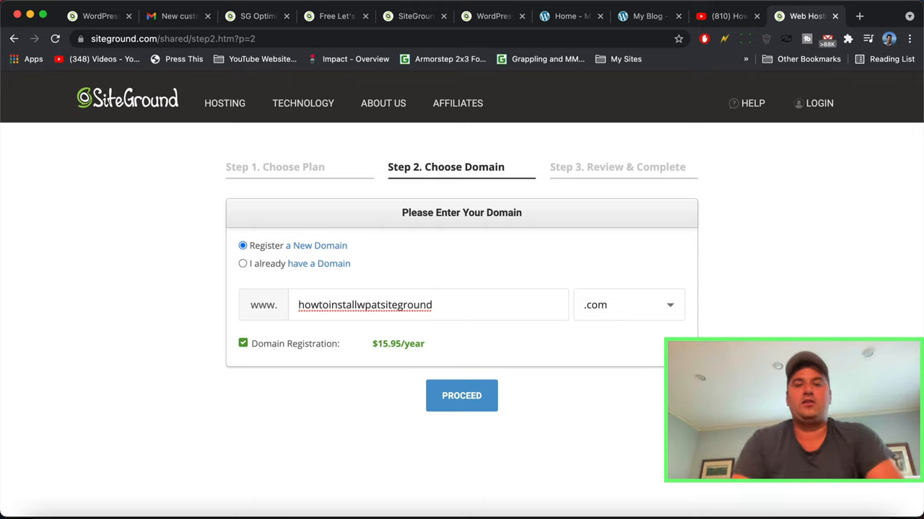
pyautogui.moveTo(590, 309)
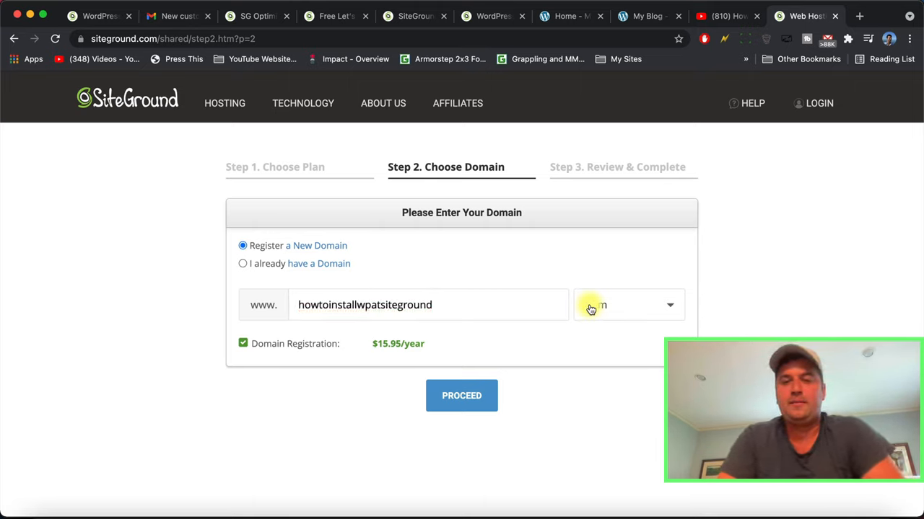
# Step: Show the domain extension list, keeping .com at $15.95/year
pyautogui.click(627, 304)
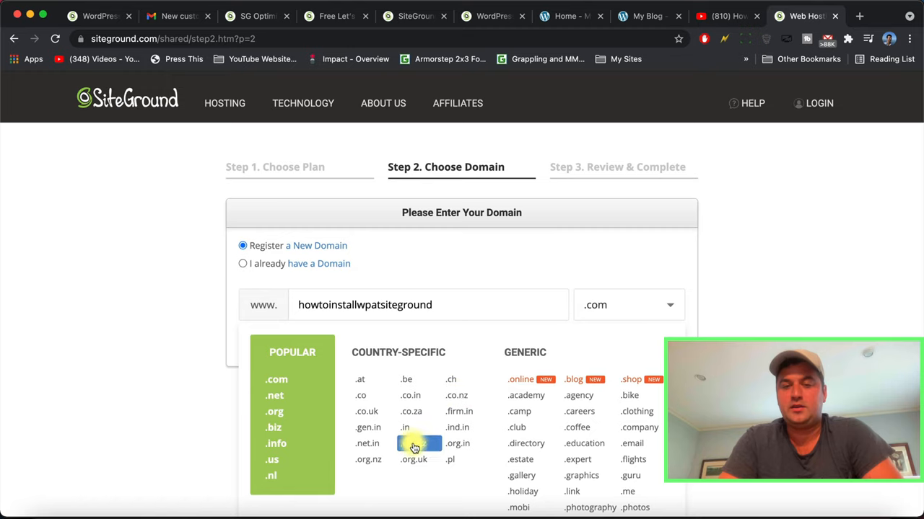
pyautogui.moveTo(364, 381)
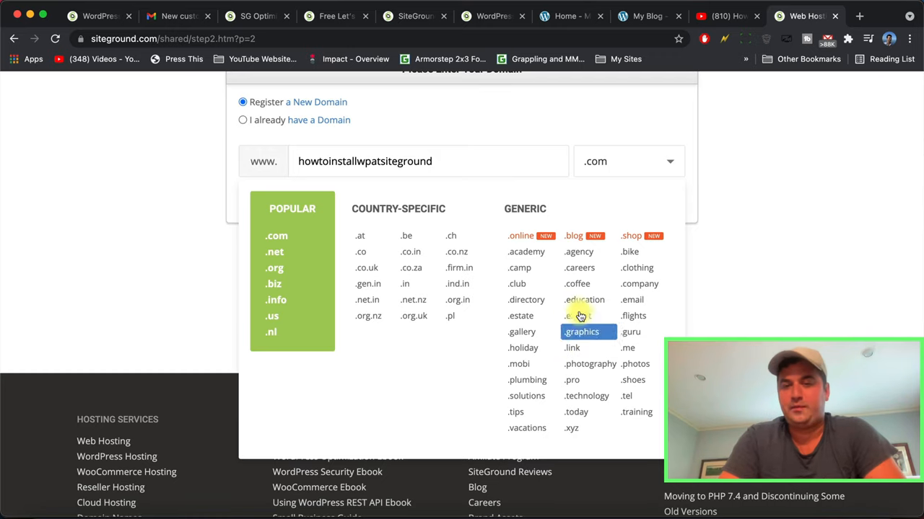
pyautogui.moveTo(521, 331)
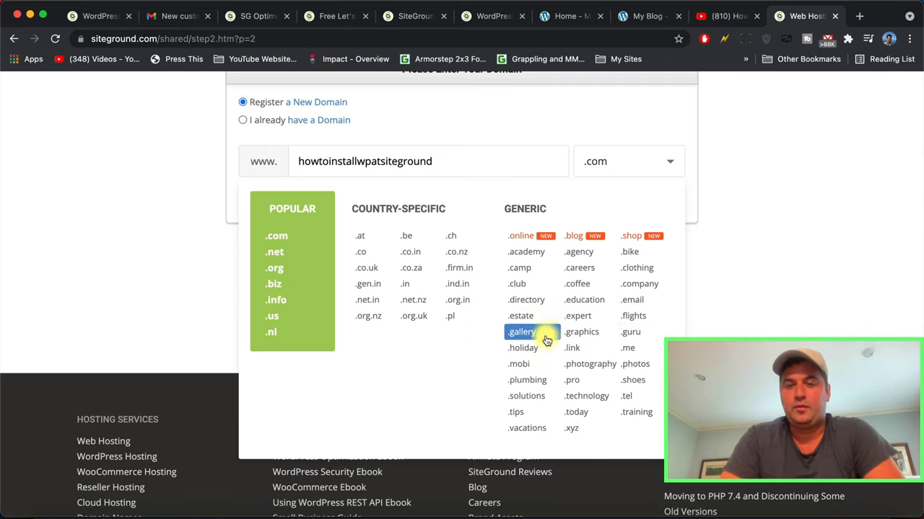
pyautogui.moveTo(526, 379)
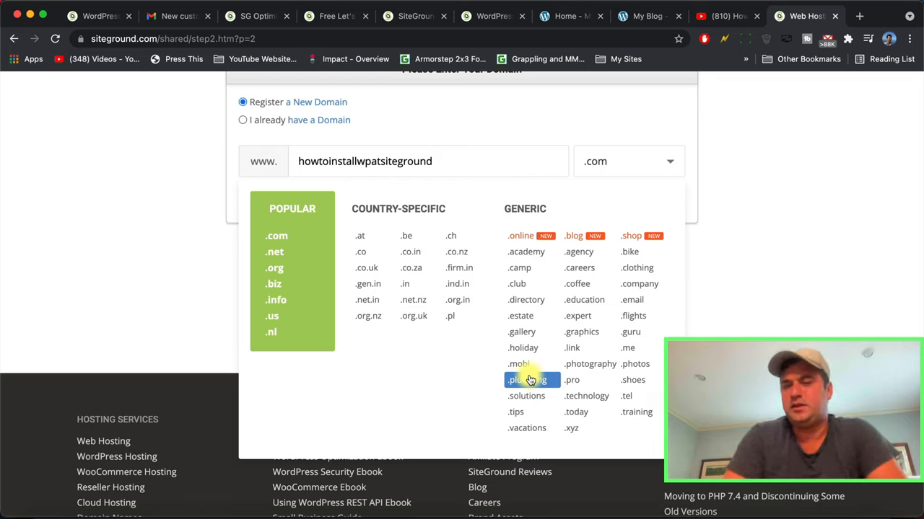
pyautogui.moveTo(531, 283)
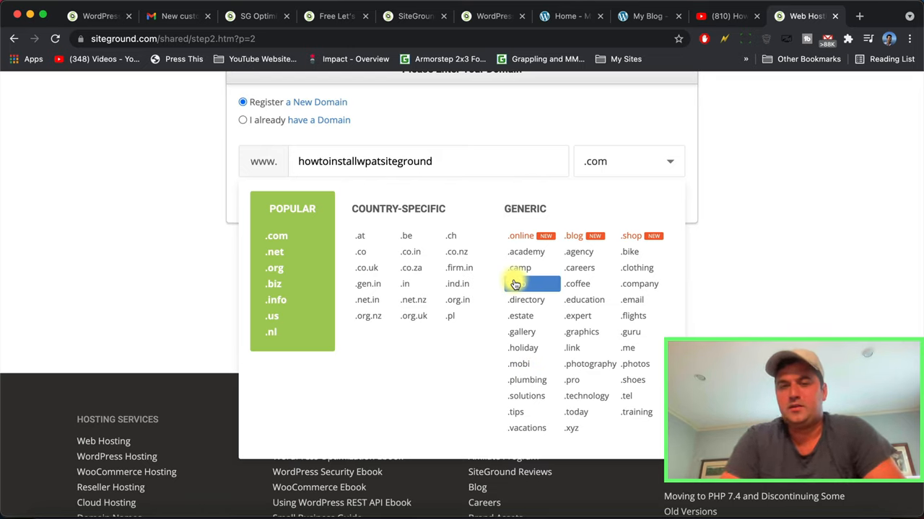
pyautogui.moveTo(580, 331)
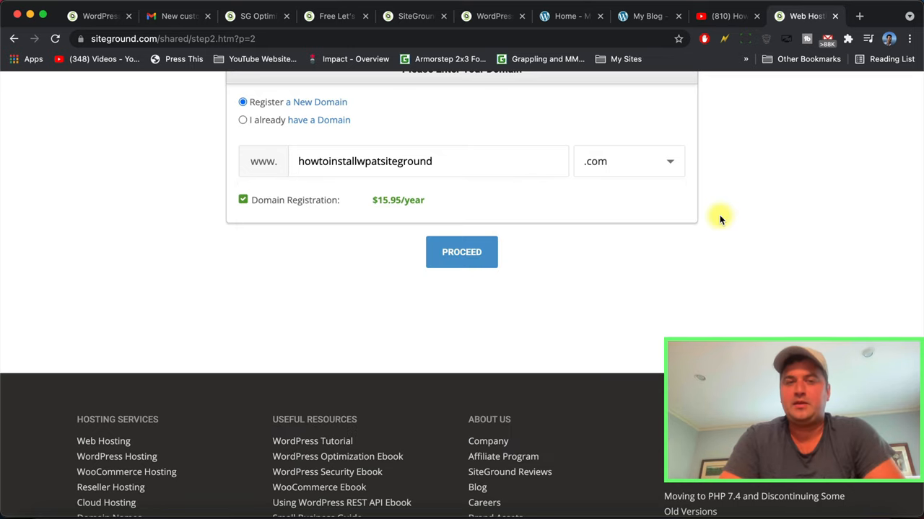
pyautogui.scroll(3)
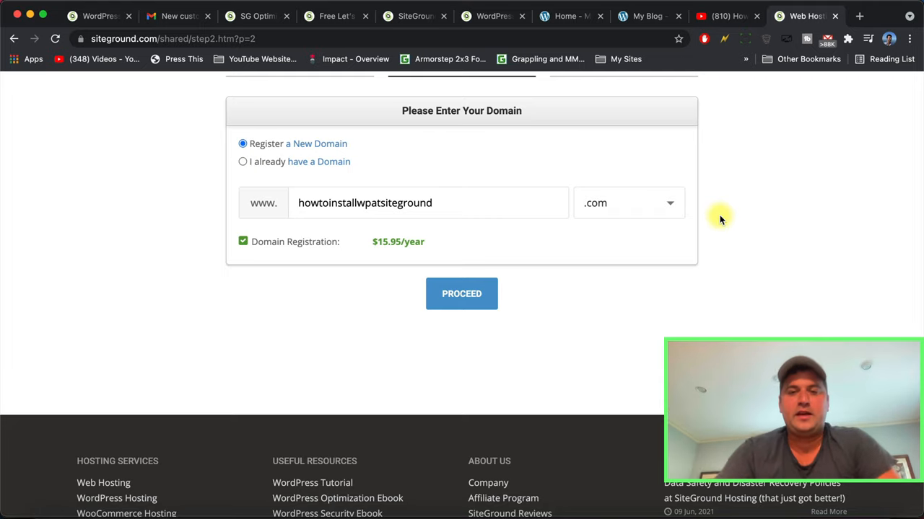
pyautogui.click(361, 202)
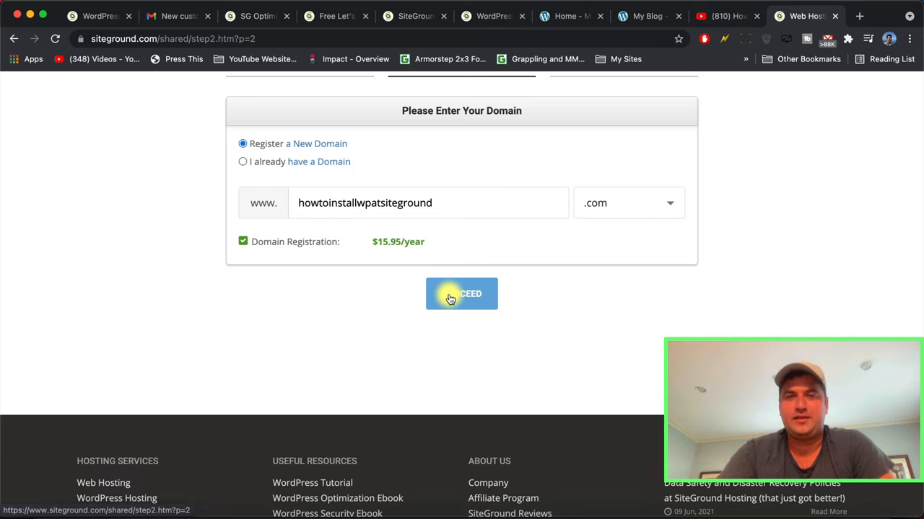
# Step: Proceed to Step 3, Review & Complete, where the GrowBig special-price offer appears
pyautogui.click(462, 294)
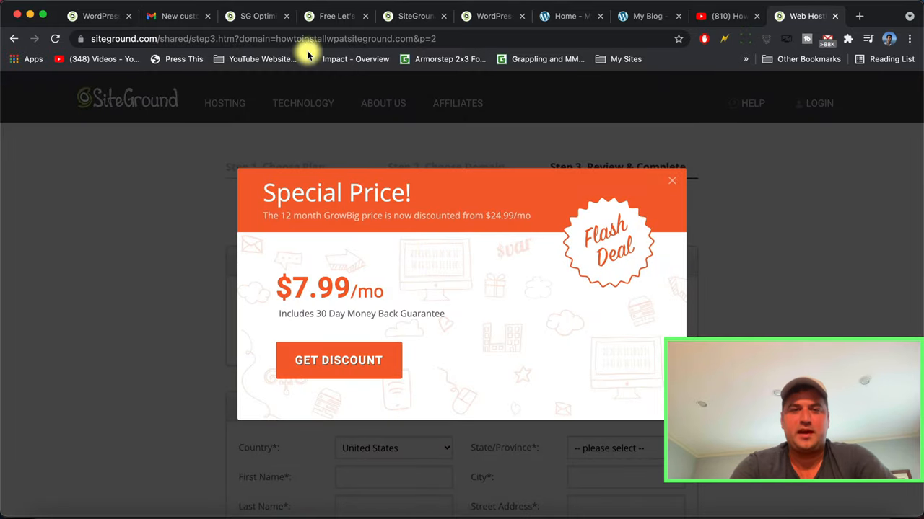
pyautogui.moveTo(359, 239)
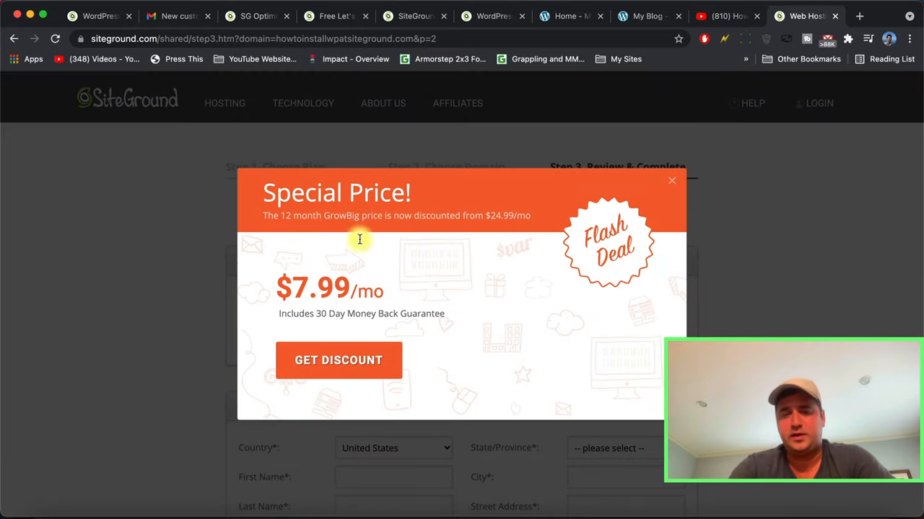
pyautogui.moveTo(666, 185)
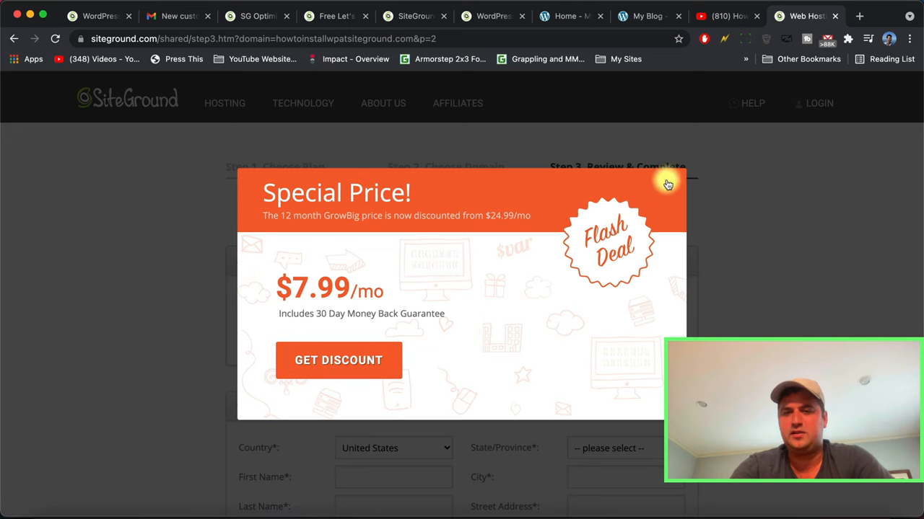
# Step: Dismiss the special-price popup and fill in the account email and matching passwords
pyautogui.click(667, 185)
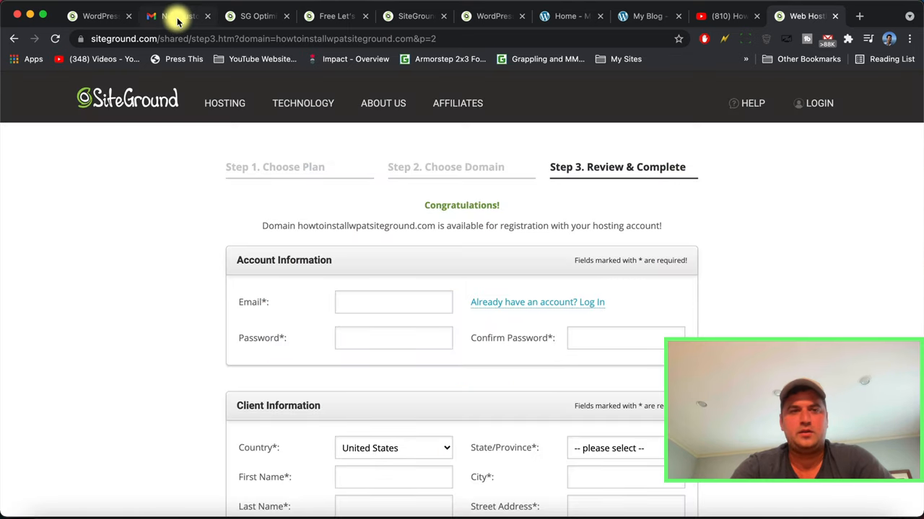
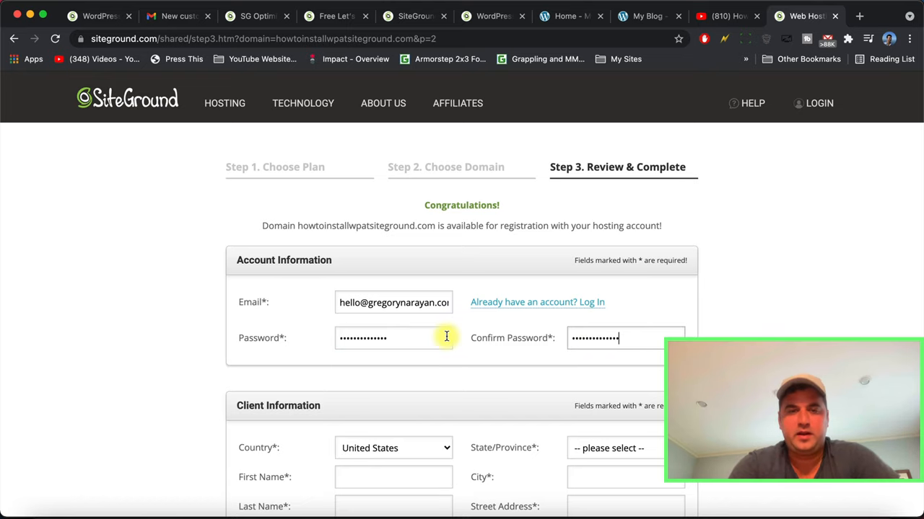
# Step: Keep United States as the country and choose the client's state for the address
pyautogui.scroll(-3)
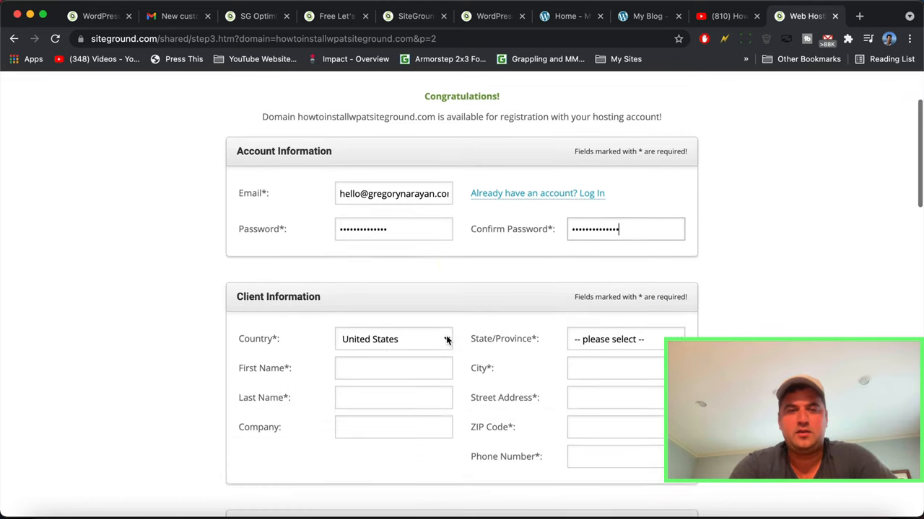
pyautogui.scroll(-3)
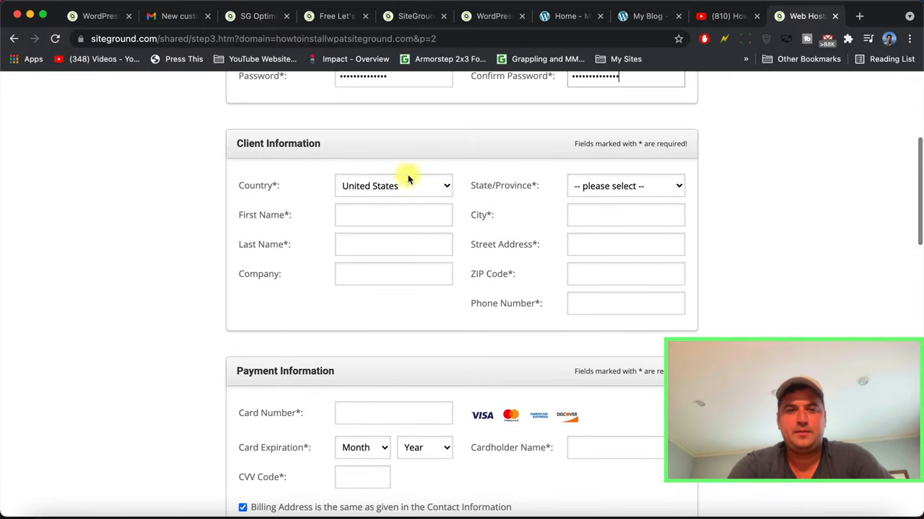
pyautogui.moveTo(369, 184)
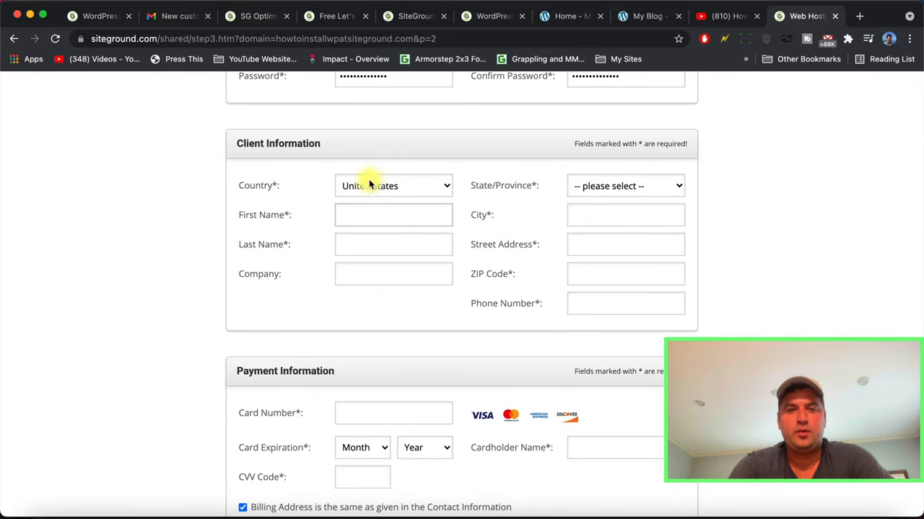
pyautogui.click(392, 185)
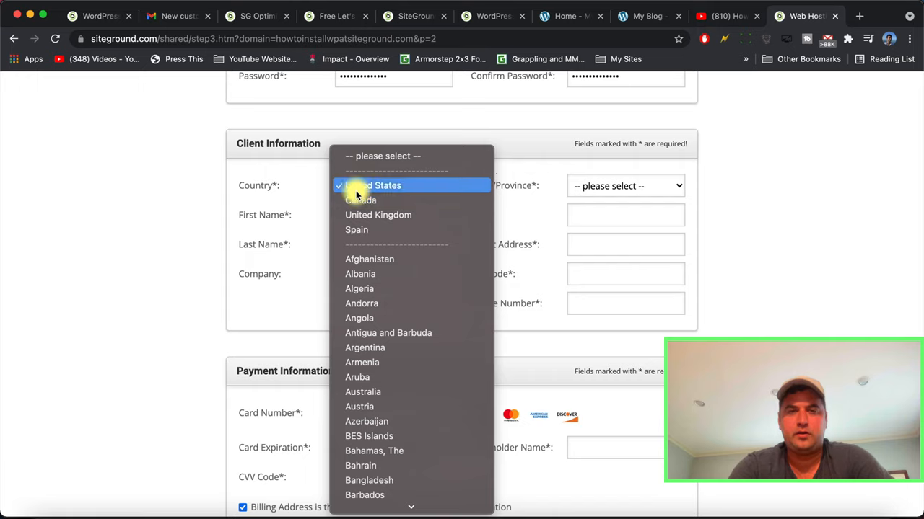
pyautogui.click(372, 184)
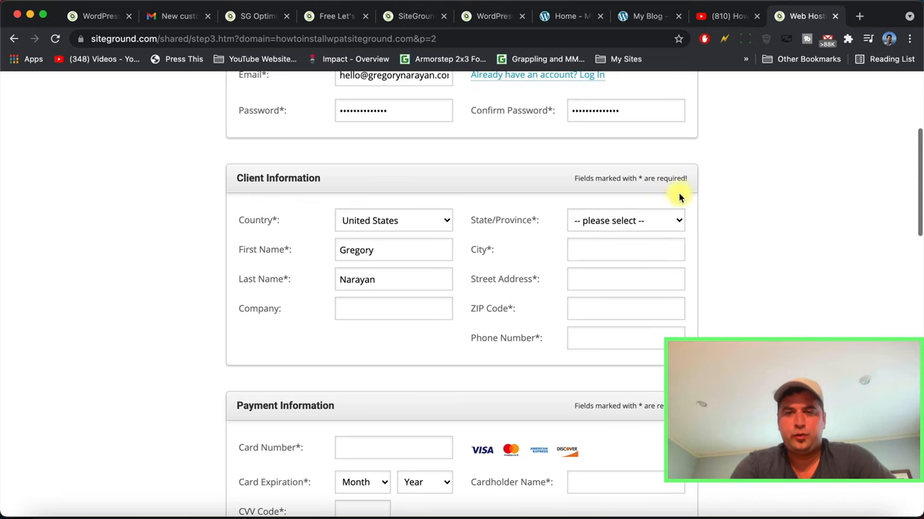
pyautogui.click(624, 219)
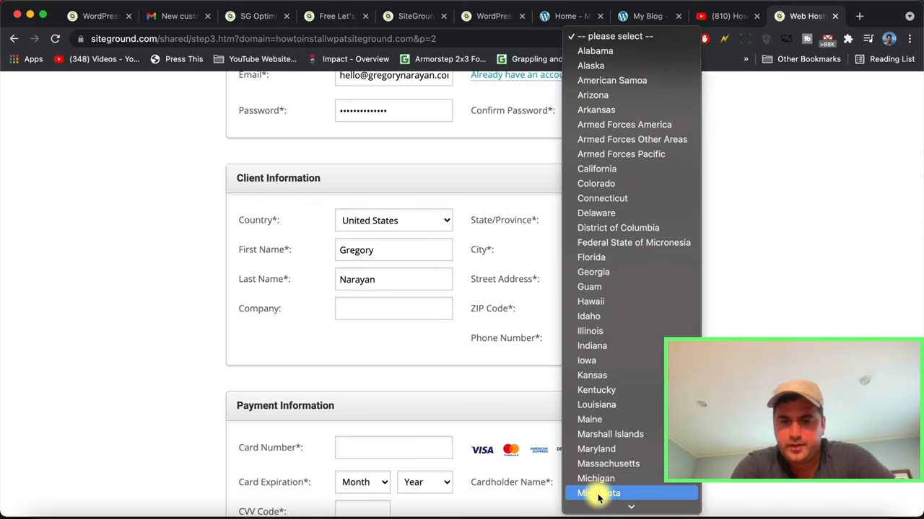
pyautogui.click(598, 494)
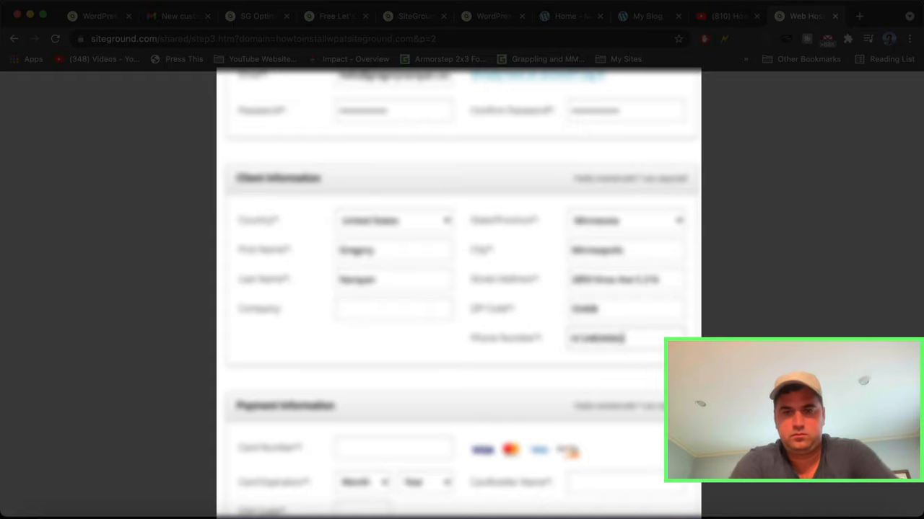
pyautogui.scroll(-3)
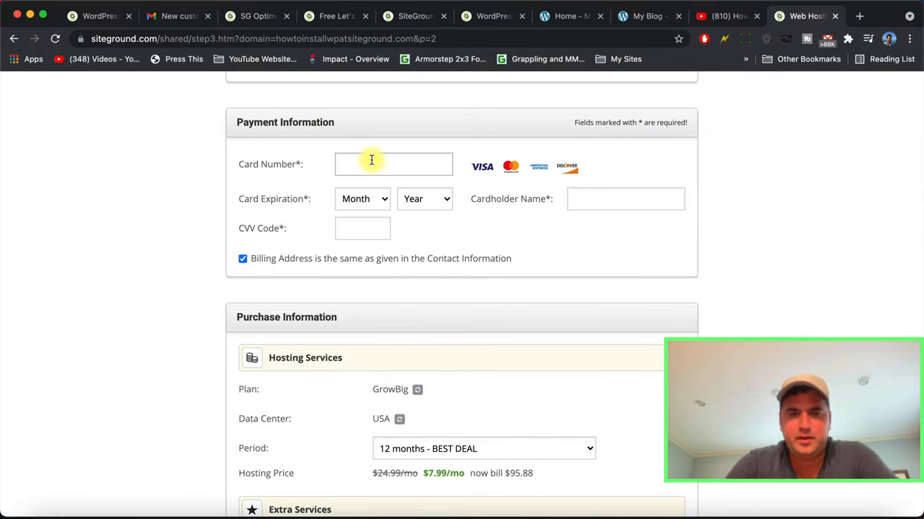
# Step: Enter card number 4444, pick the expiration year and cardholder name Gregory
pyautogui.scroll(-3)
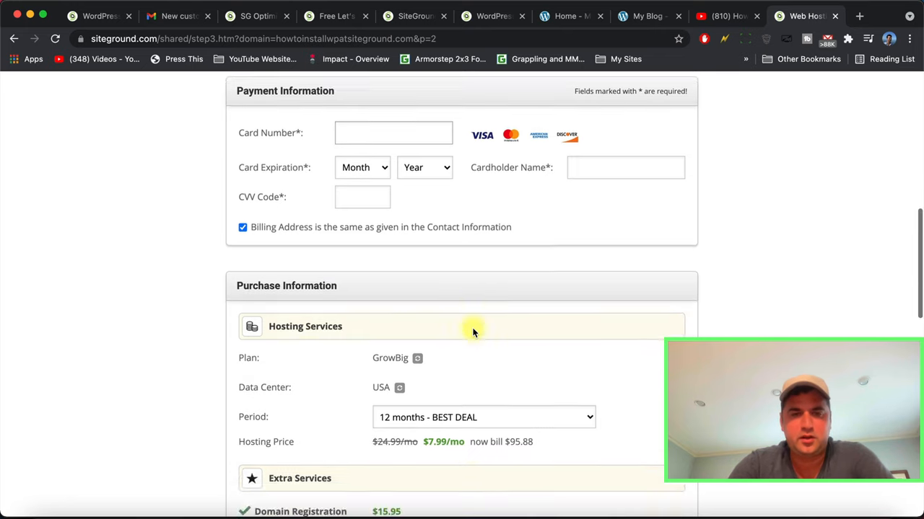
pyautogui.scroll(-3)
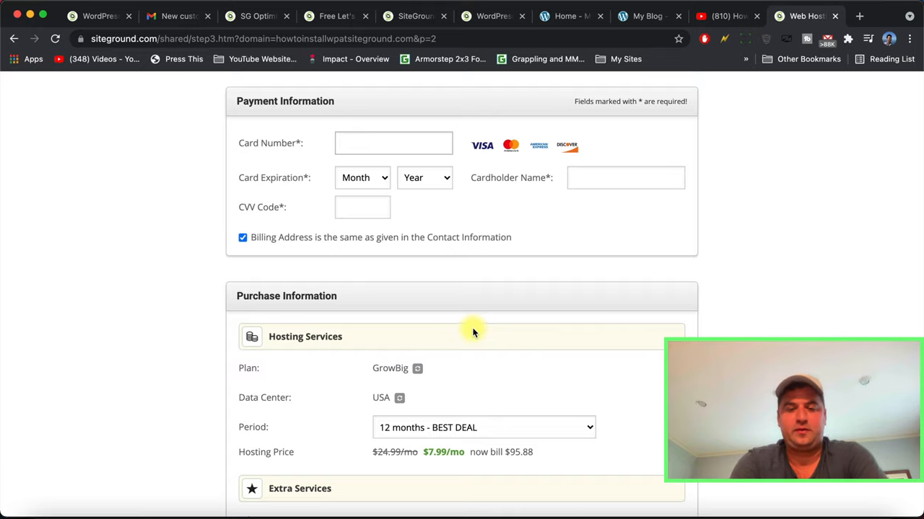
pyautogui.write('4444')
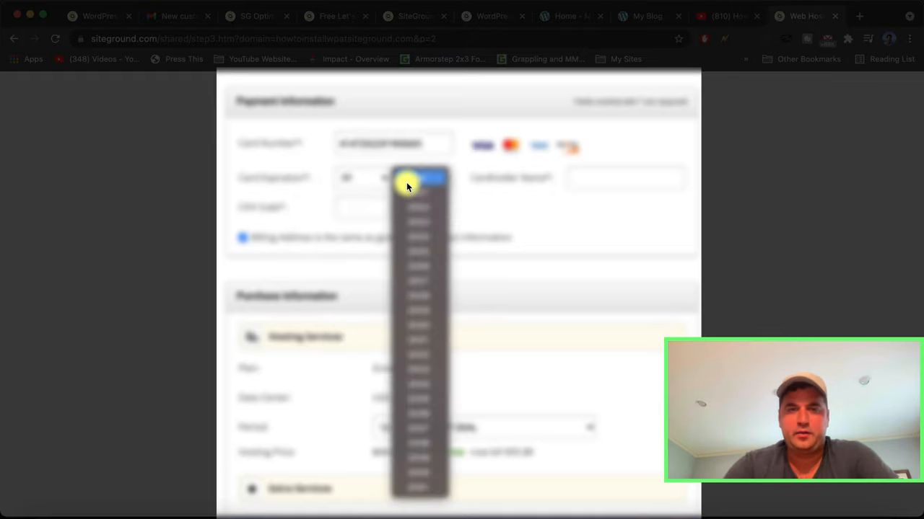
pyautogui.click(407, 185)
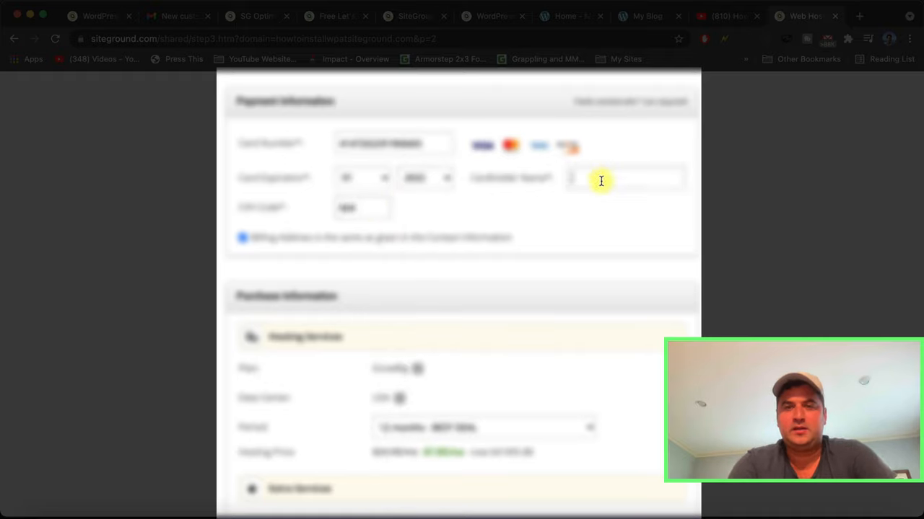
pyautogui.write('Gregory')
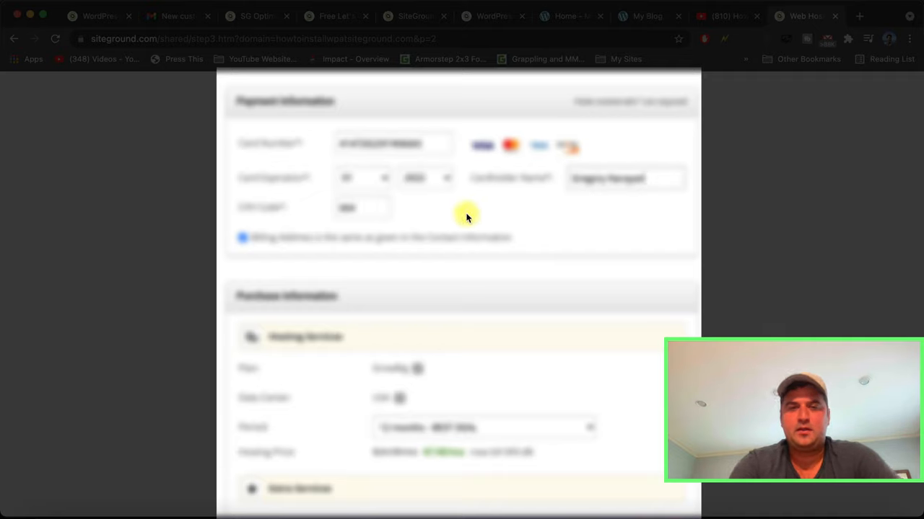
pyautogui.moveTo(481, 240)
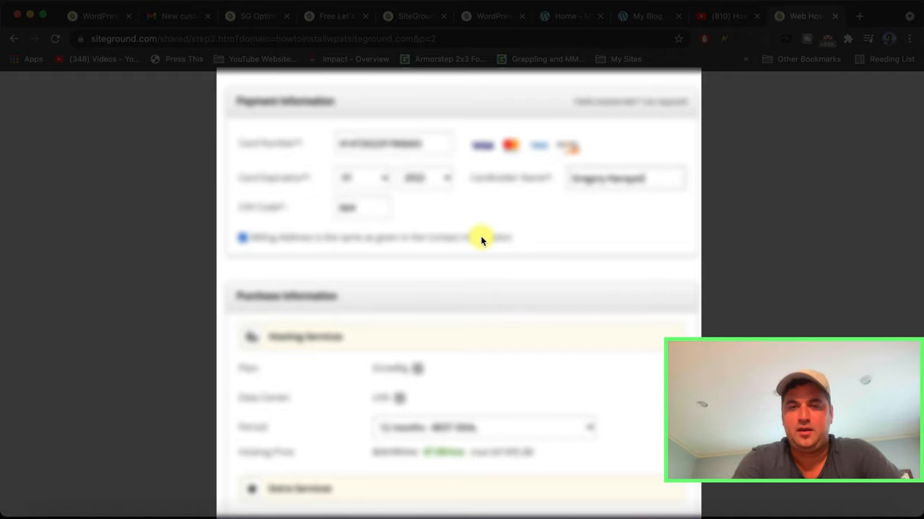
pyautogui.scroll(-3)
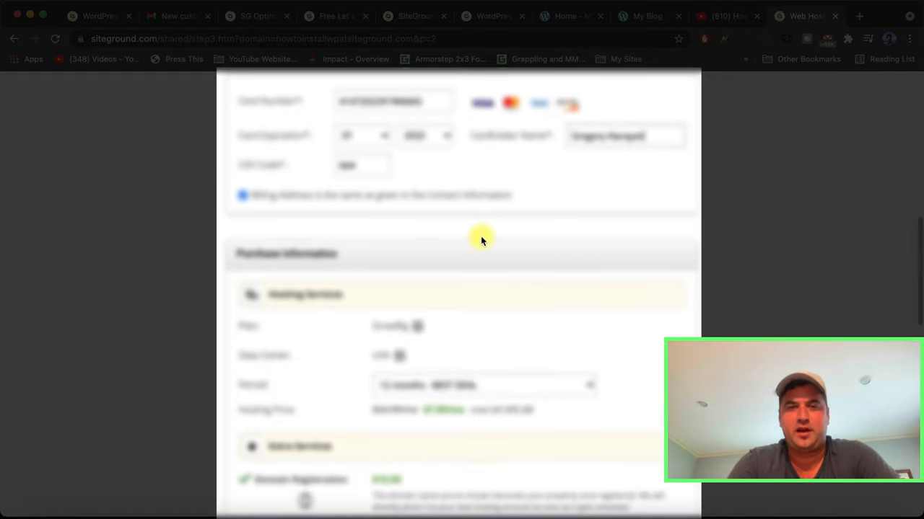
pyautogui.scroll(-3)
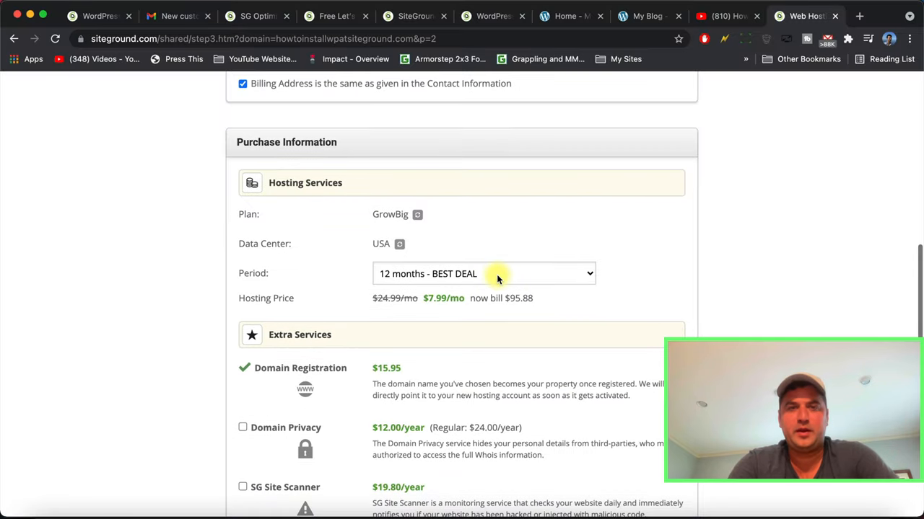
pyautogui.scroll(-3)
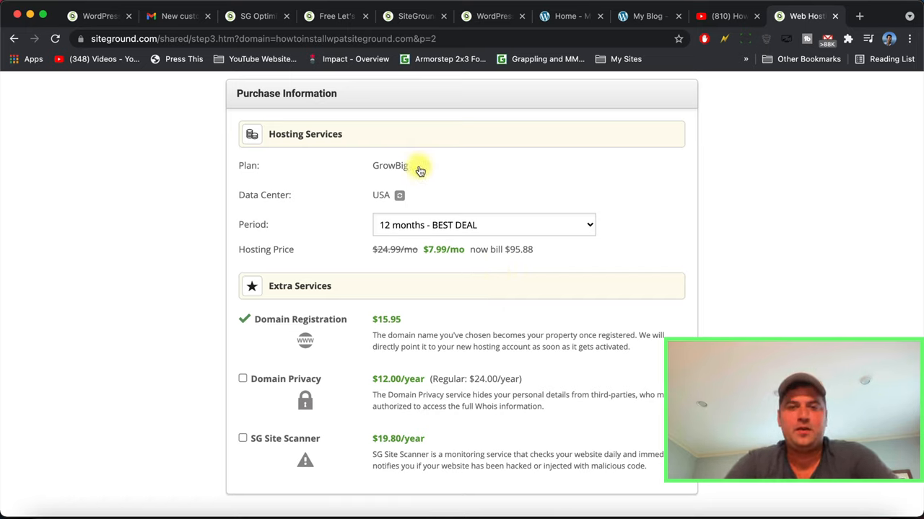
pyautogui.moveTo(409, 190)
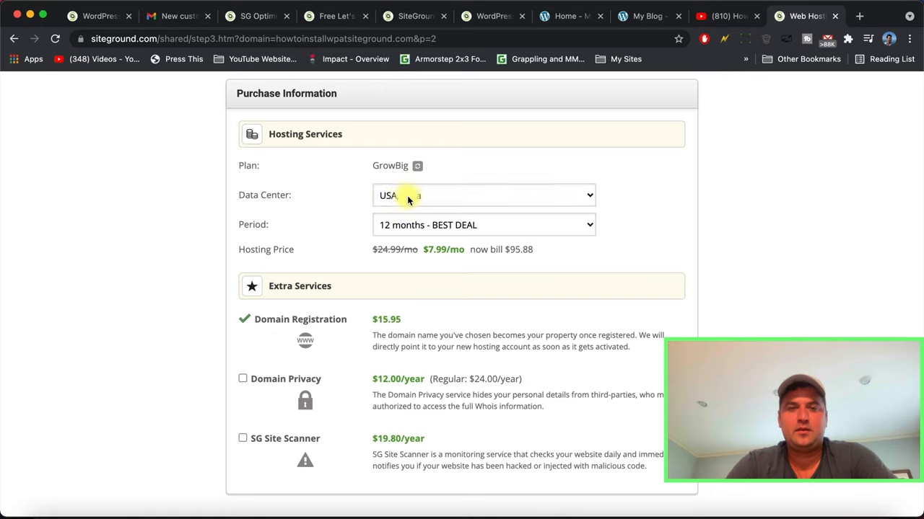
pyautogui.click(484, 194)
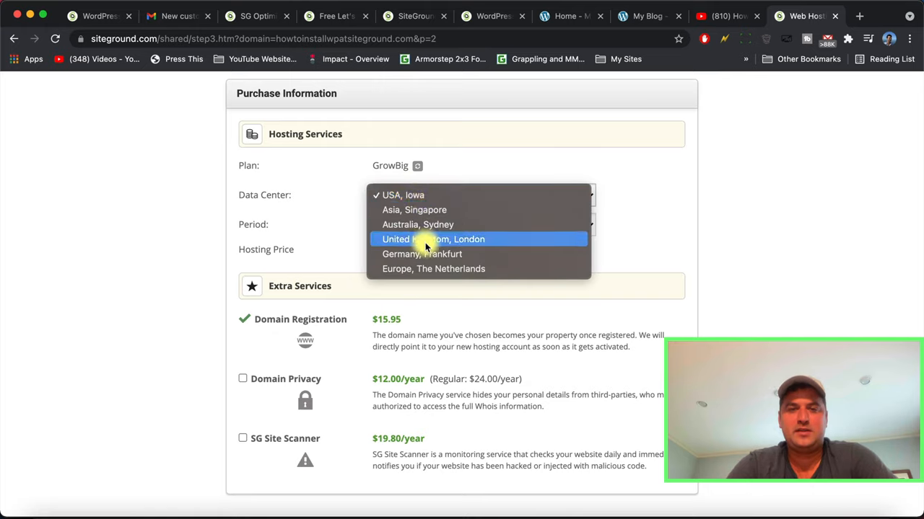
pyautogui.moveTo(422, 254)
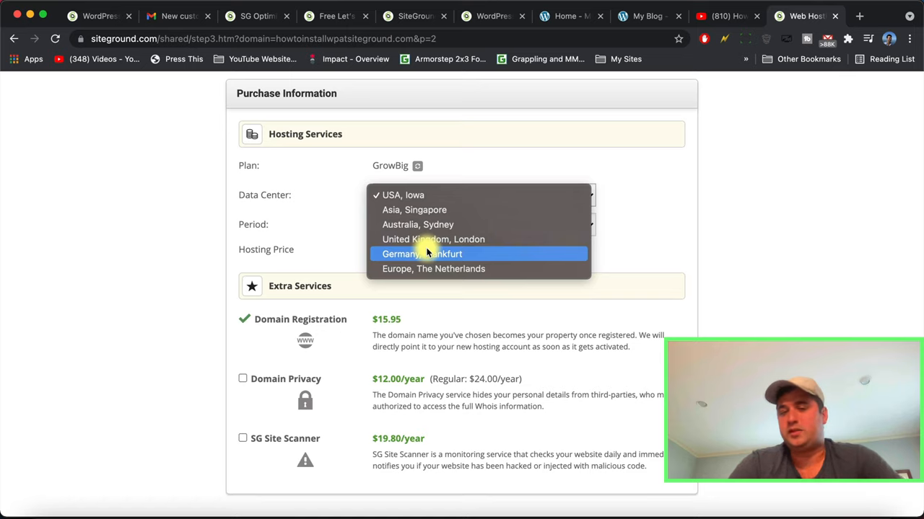
pyautogui.moveTo(433, 239)
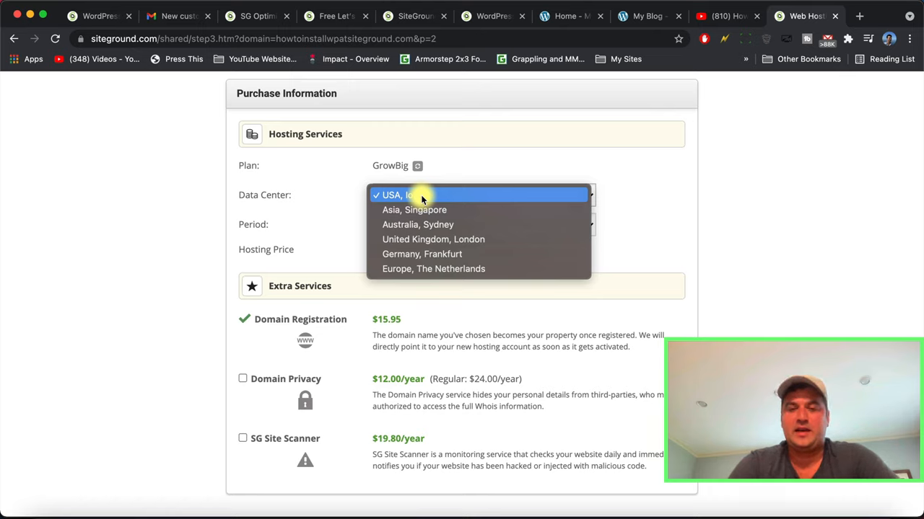
pyautogui.moveTo(406, 225)
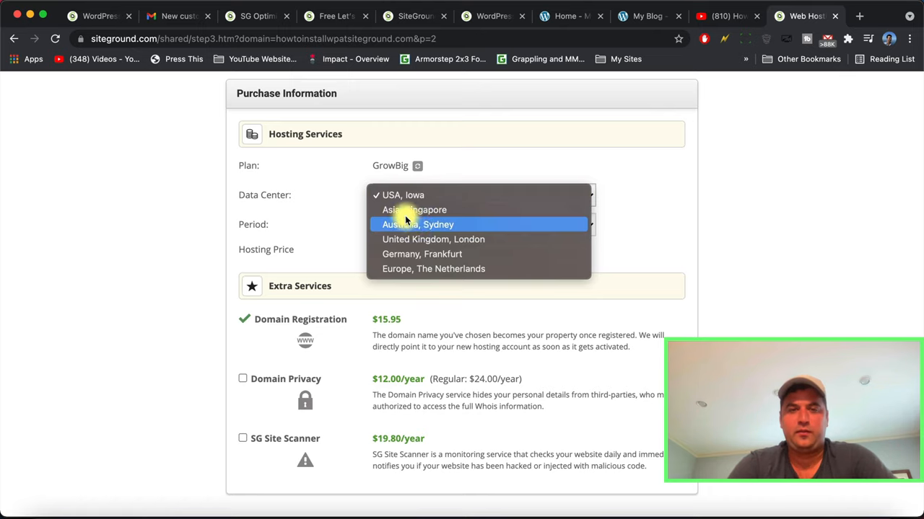
pyautogui.moveTo(403, 195)
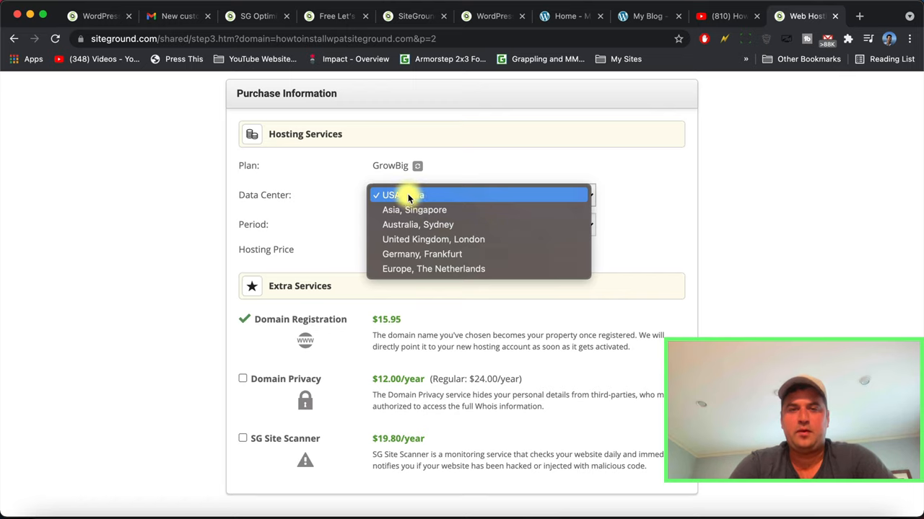
pyautogui.moveTo(421, 254)
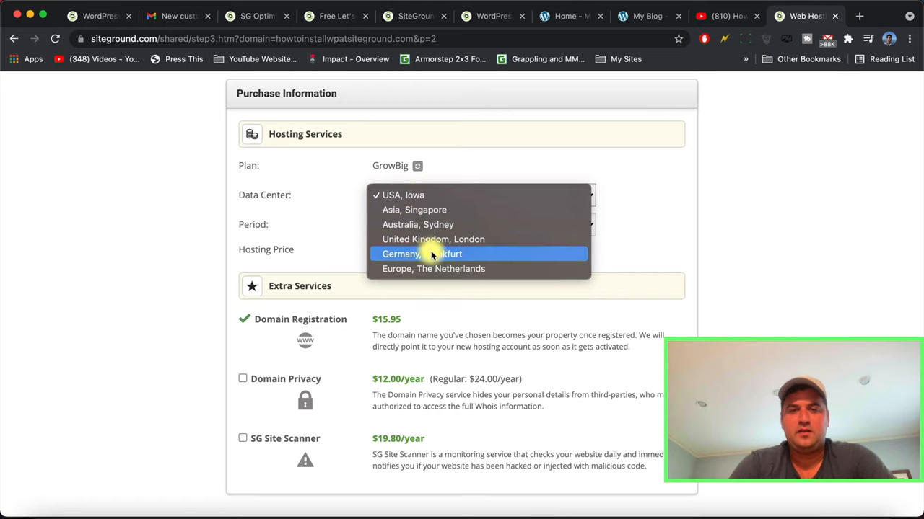
pyautogui.moveTo(433, 240)
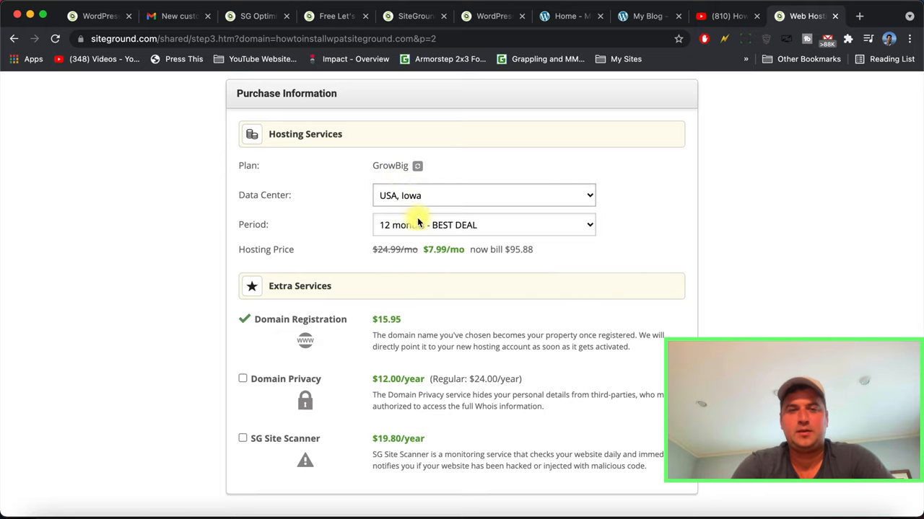
pyautogui.click(483, 225)
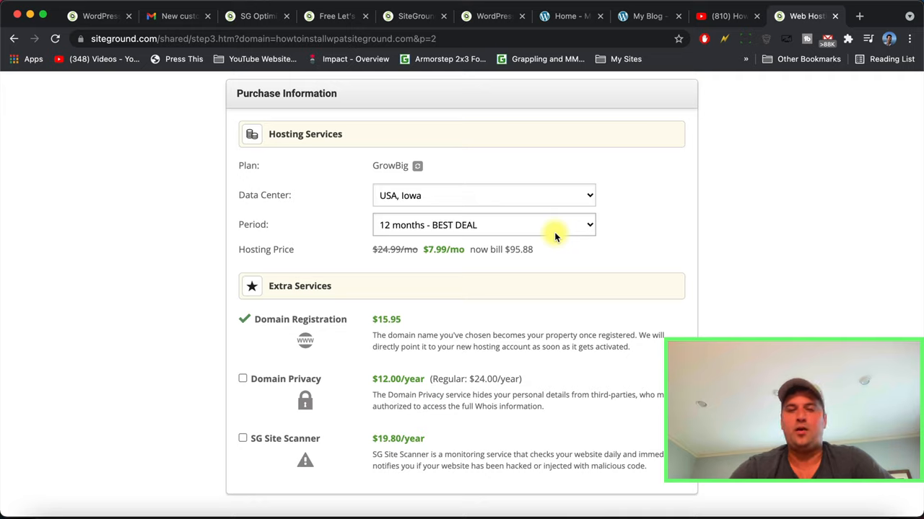
pyautogui.click(483, 226)
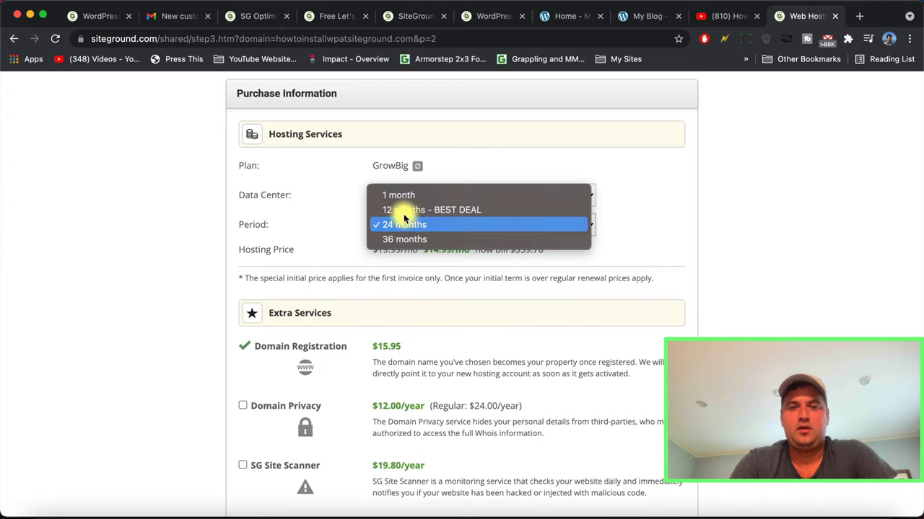
pyautogui.click(433, 209)
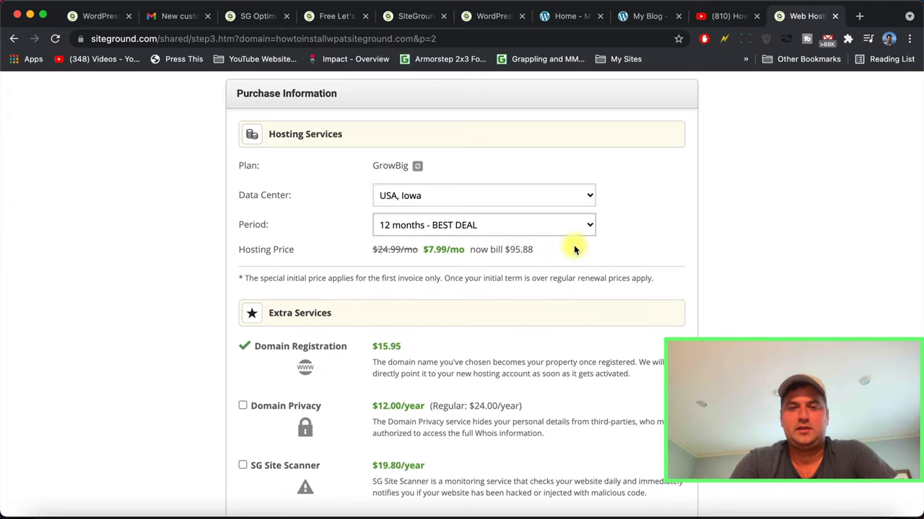
# Step: Tick Domain Registration and agree to the Terms of Service and Privacy Policy
pyautogui.scroll(-3)
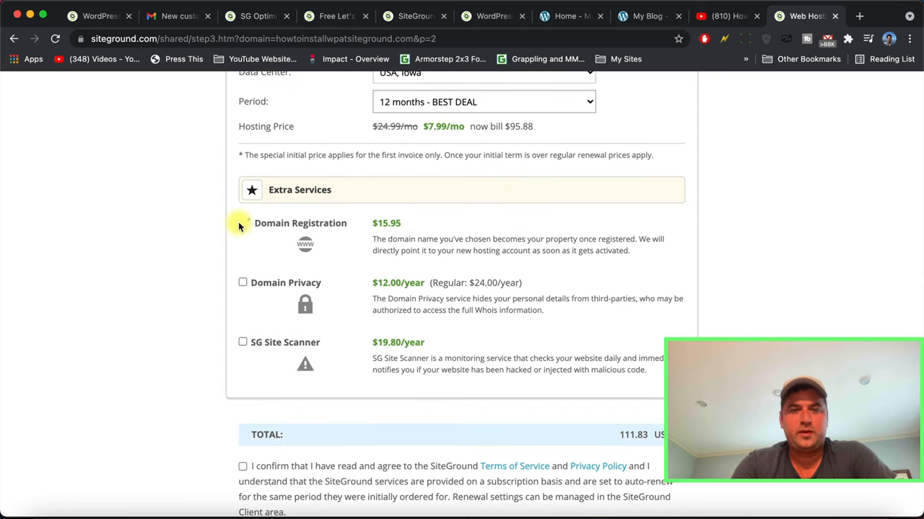
pyautogui.click(243, 222)
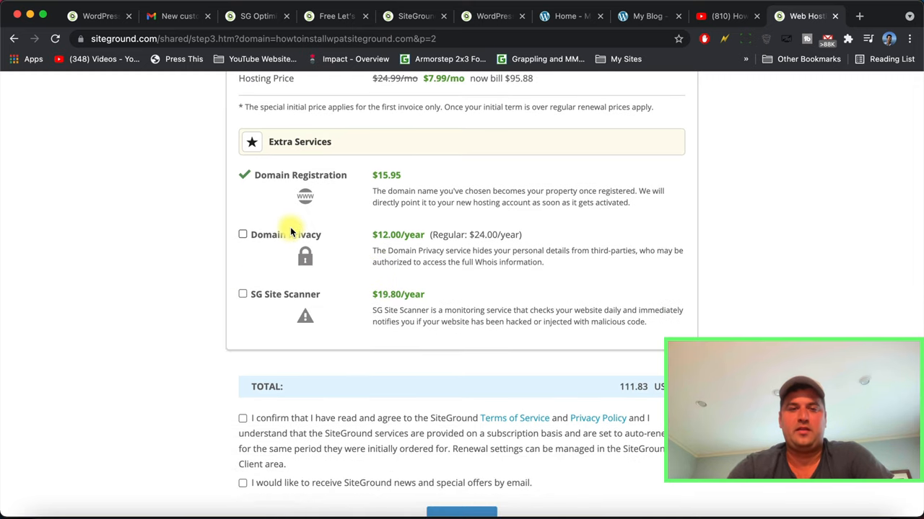
pyautogui.scroll(-3)
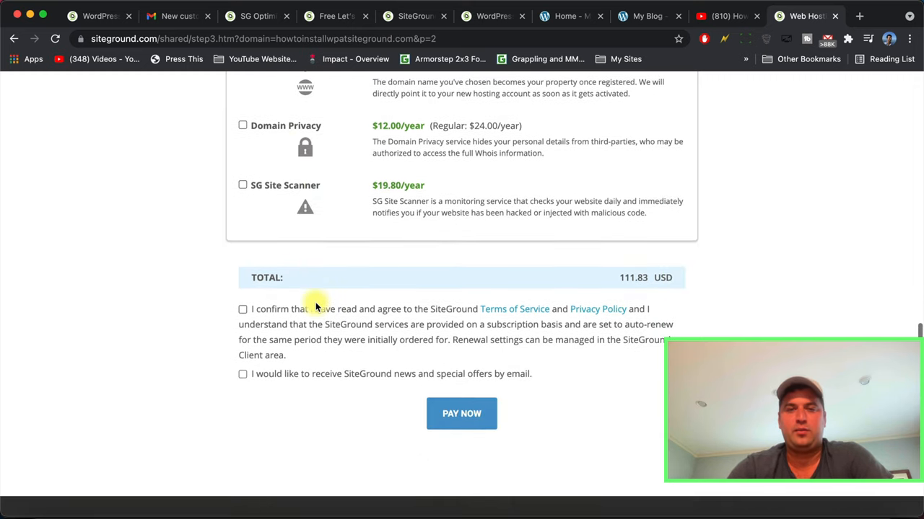
pyautogui.scroll(-3)
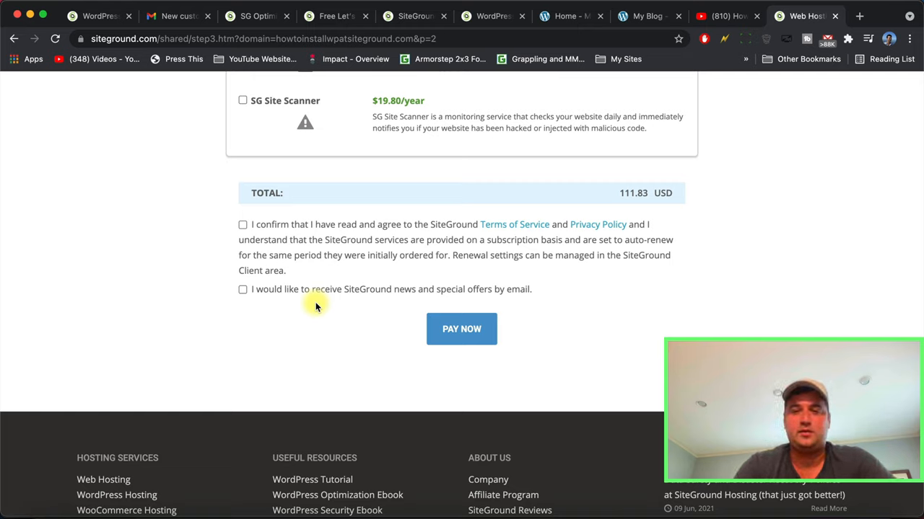
pyautogui.moveTo(240, 242)
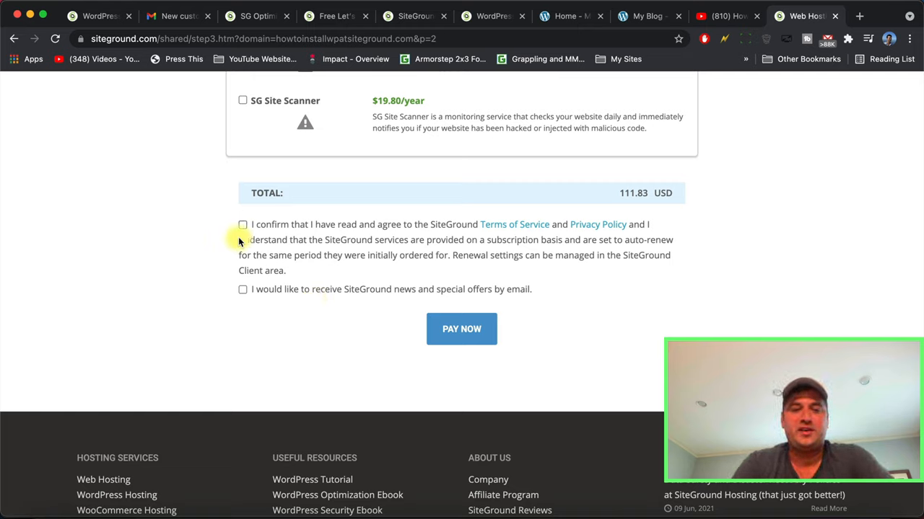
pyautogui.click(243, 225)
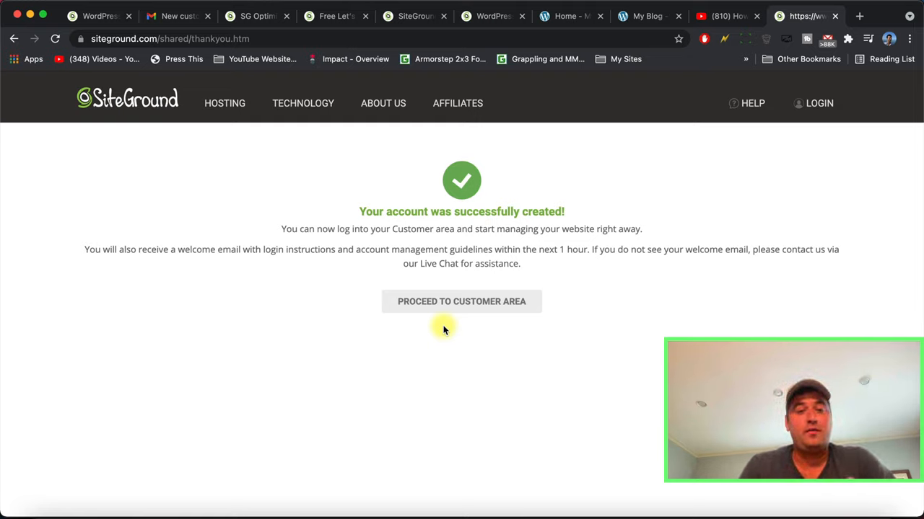
pyautogui.moveTo(323, 280)
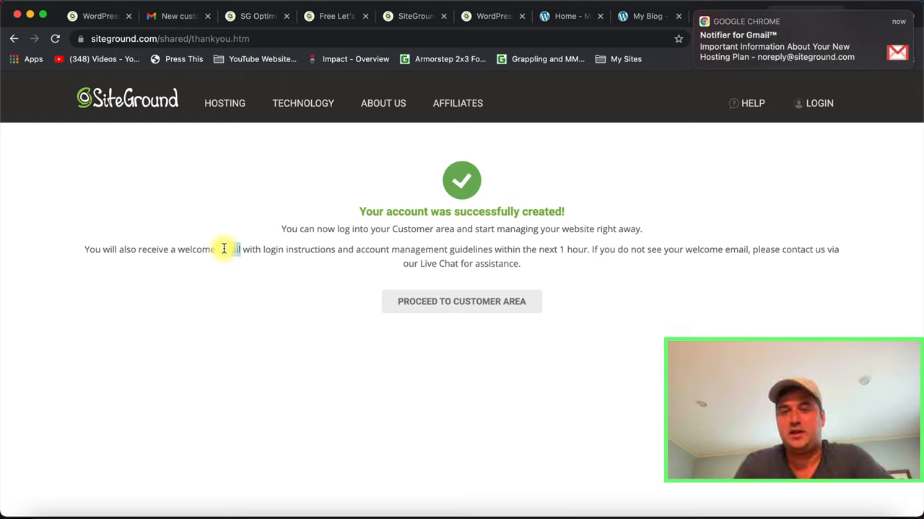
# Step: Highlight the word email on the account-created thank-you page
pyautogui.doubleClick(228, 248)
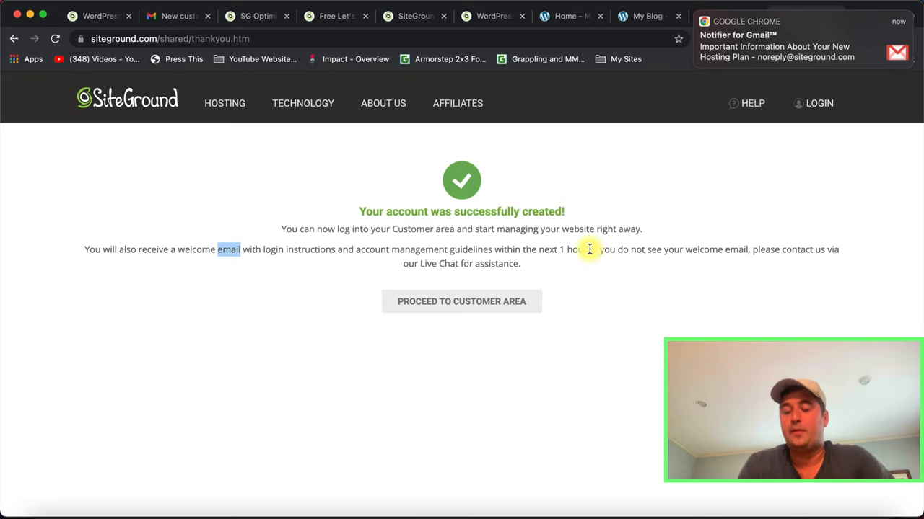
pyautogui.moveTo(597, 398)
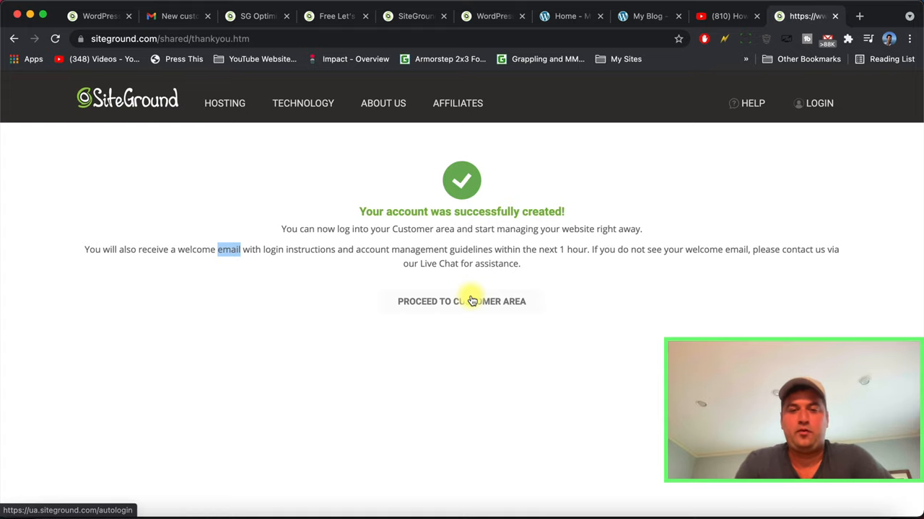
# Step: Proceed to the SiteGround Customer Area home page
pyautogui.click(462, 301)
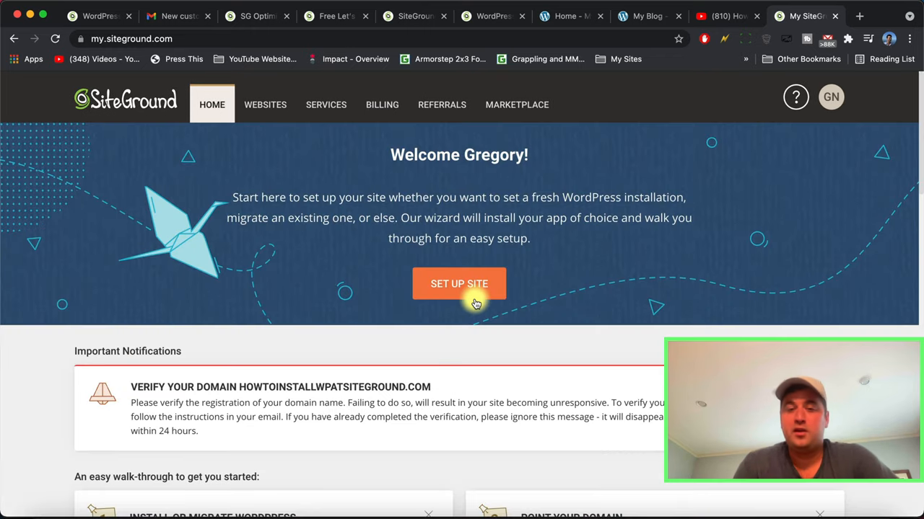
pyautogui.moveTo(215, 356)
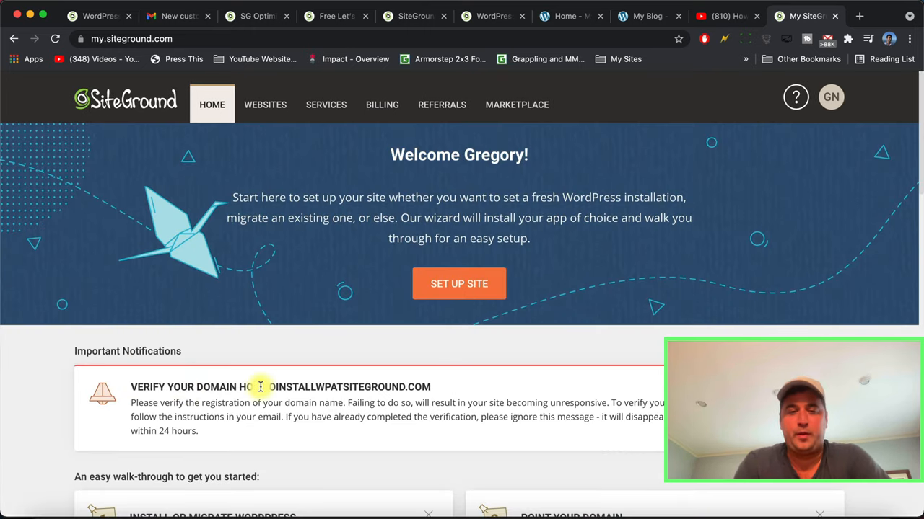
pyautogui.moveTo(330, 427)
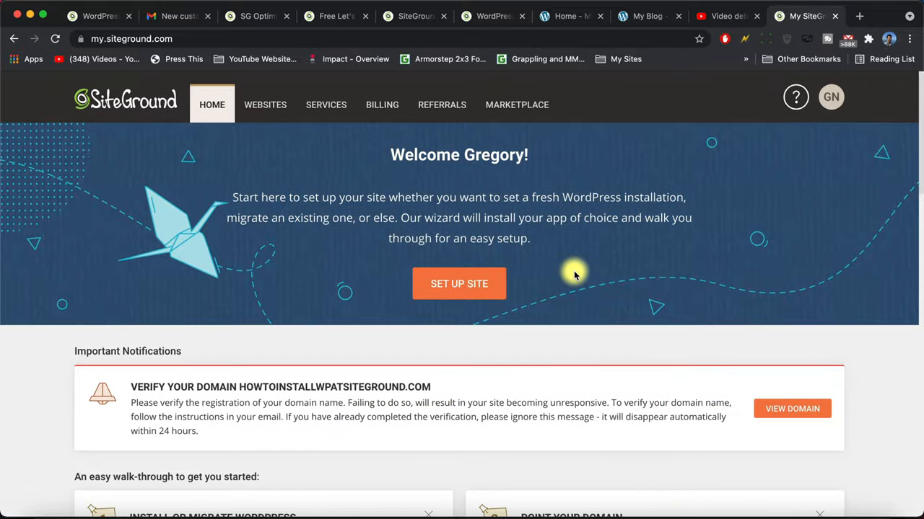
pyautogui.moveTo(522, 303)
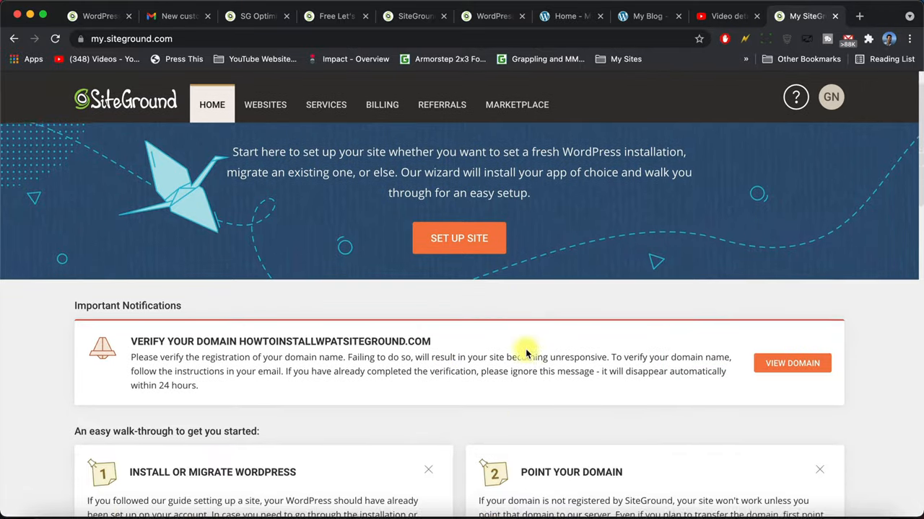
pyautogui.scroll(-3)
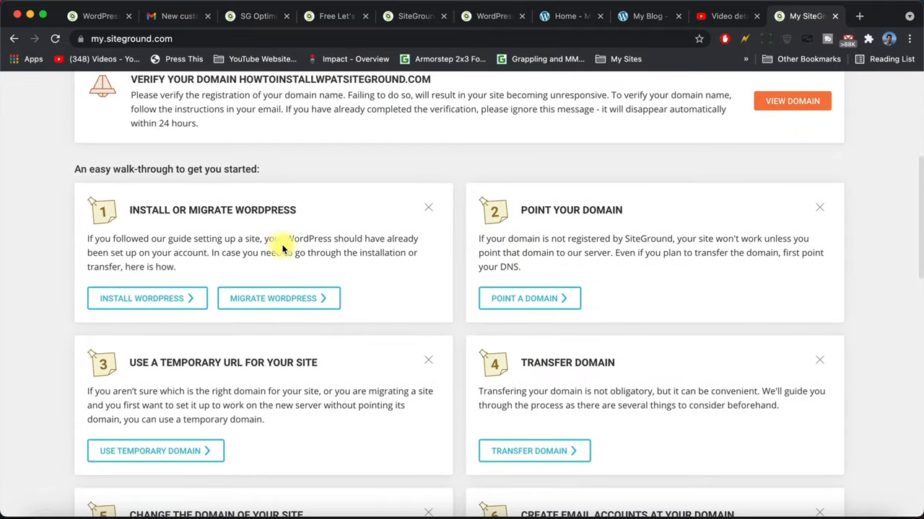
pyautogui.moveTo(214, 205)
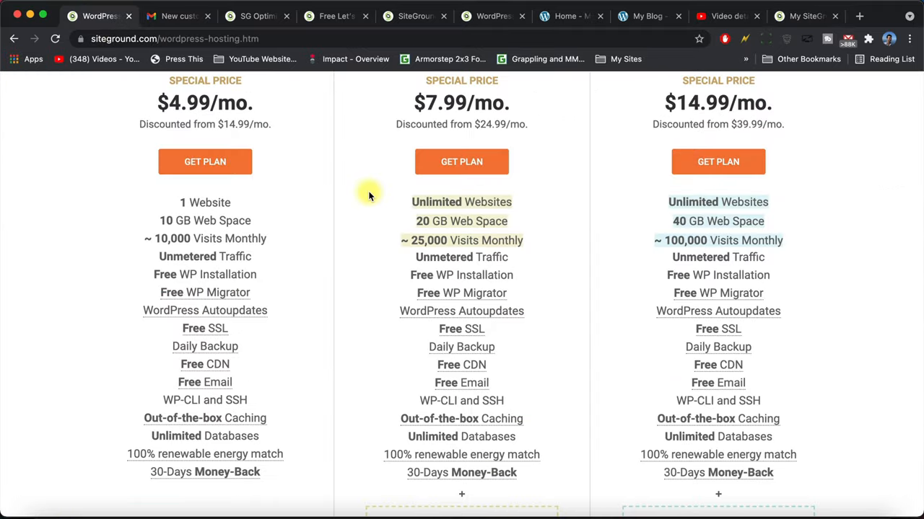
pyautogui.scroll(-3)
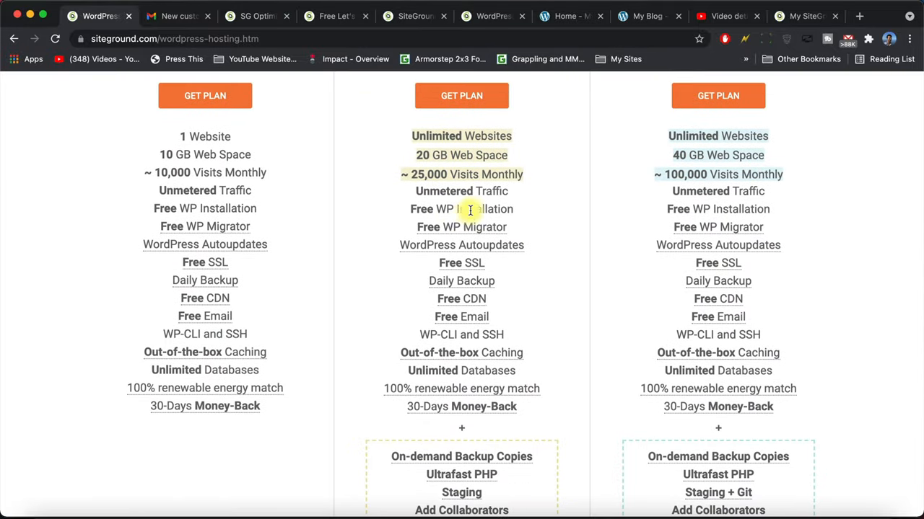
pyautogui.moveTo(802, 16)
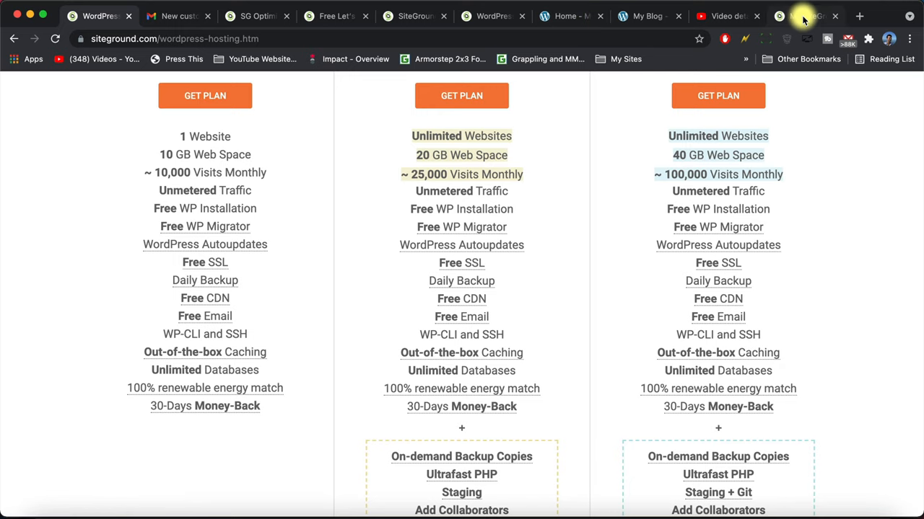
pyautogui.click(802, 16)
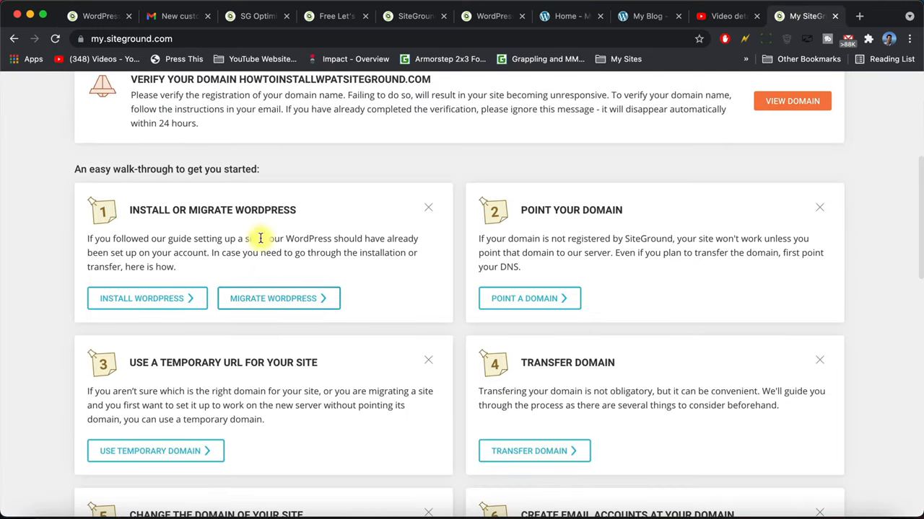
pyautogui.moveTo(476, 211)
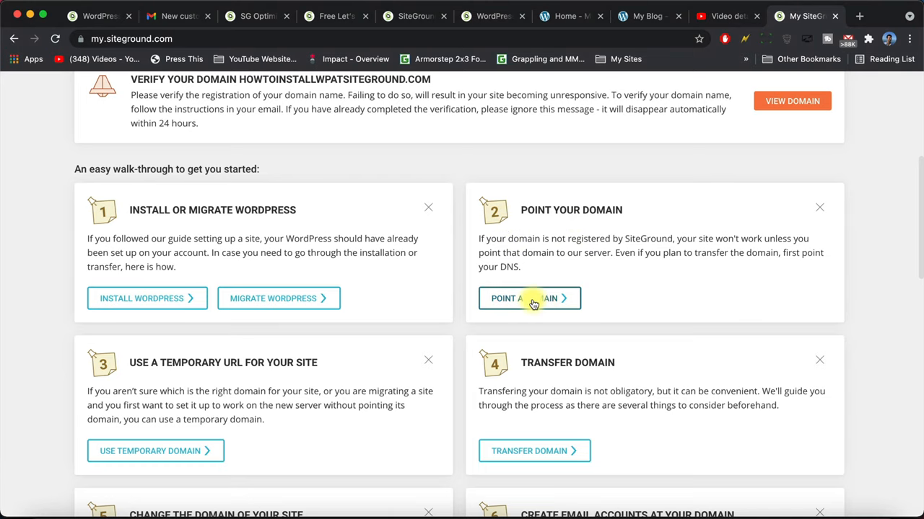
pyautogui.scroll(-3)
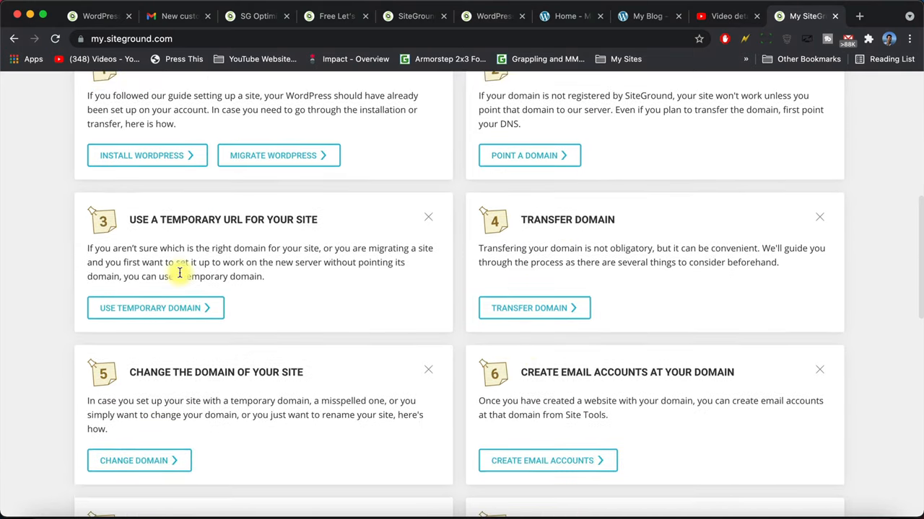
pyautogui.scroll(-3)
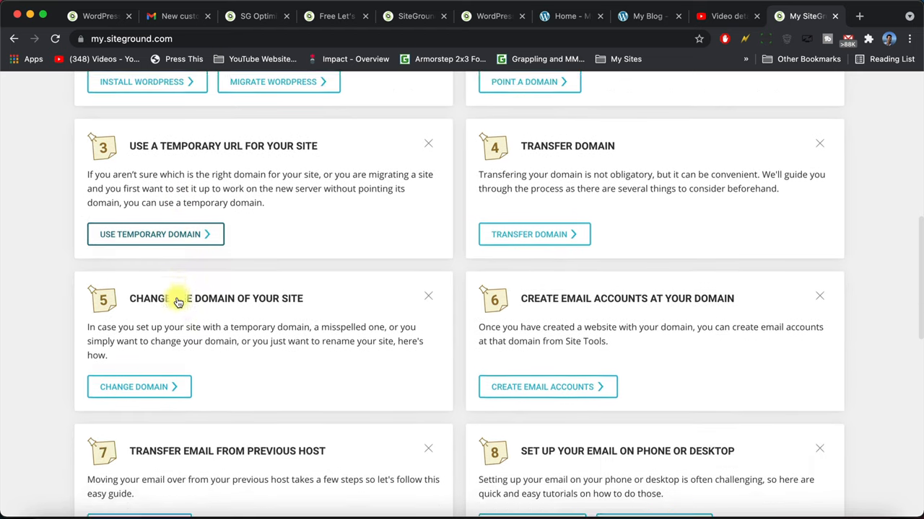
pyautogui.scroll(-3)
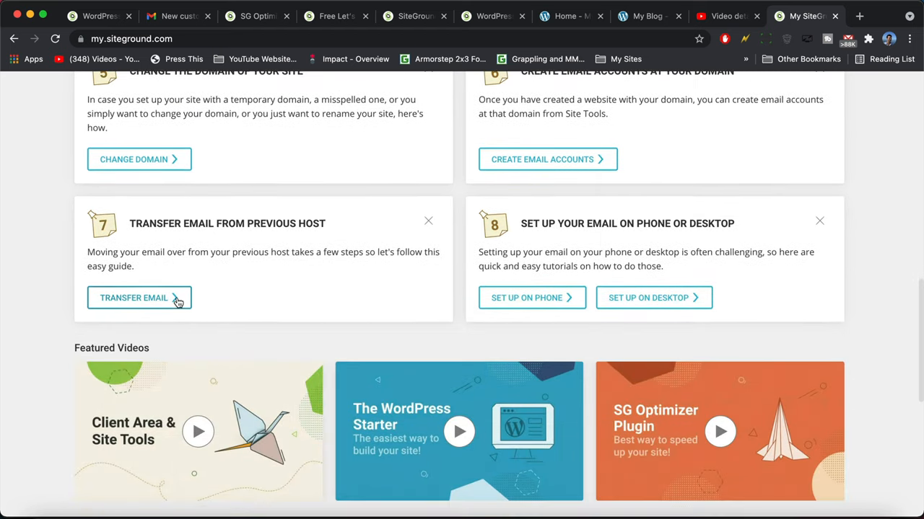
pyautogui.scroll(-3)
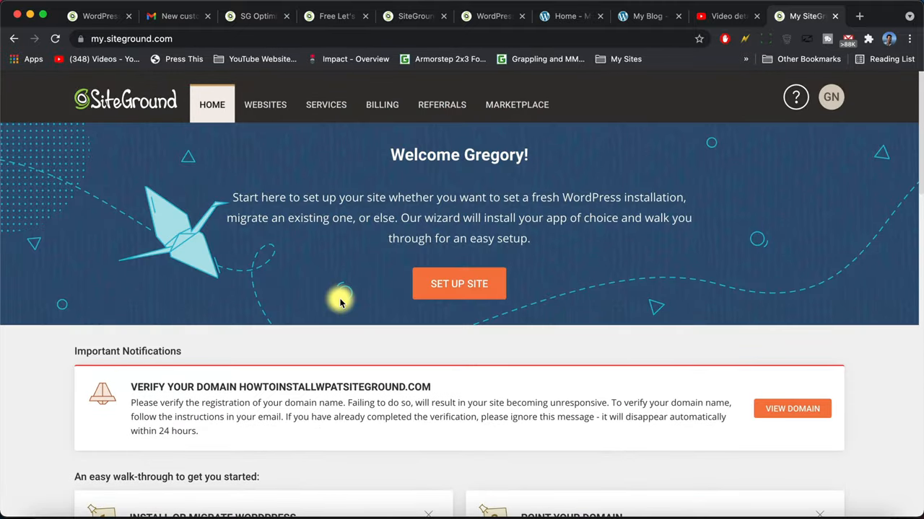
pyautogui.moveTo(390, 215)
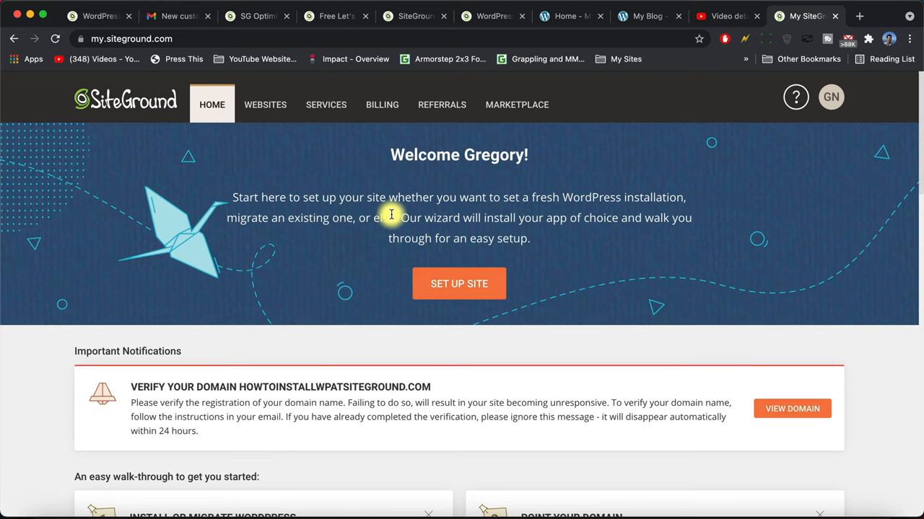
pyautogui.moveTo(491, 280)
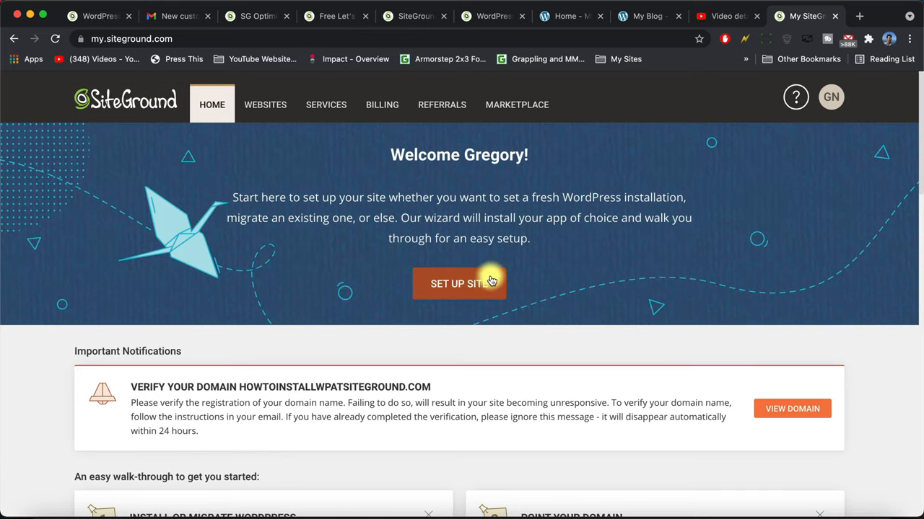
# Step: Set up a new site as Start New Website with WordPress as the application
pyautogui.click(459, 283)
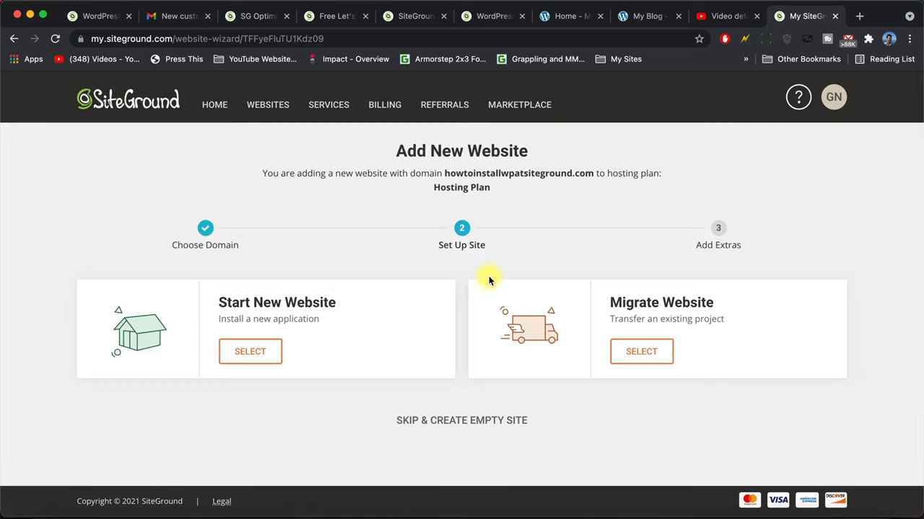
pyautogui.moveTo(473, 262)
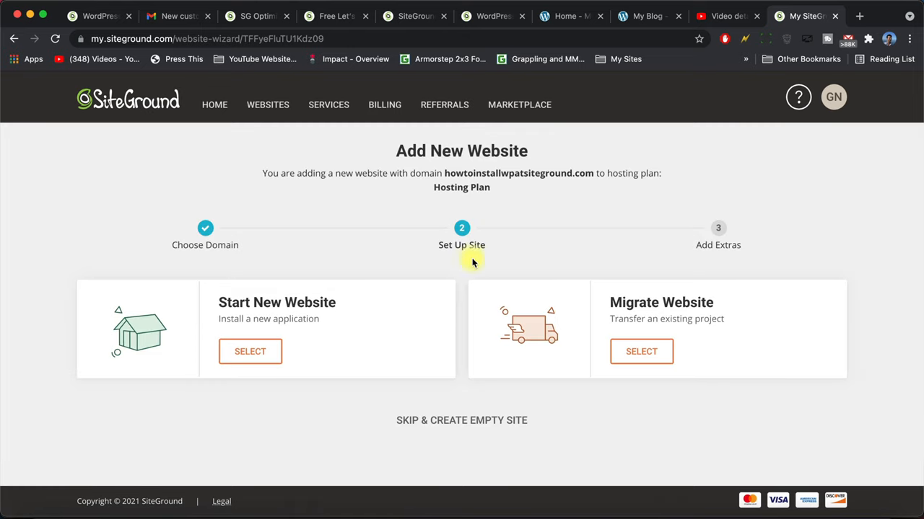
pyautogui.moveTo(643, 303)
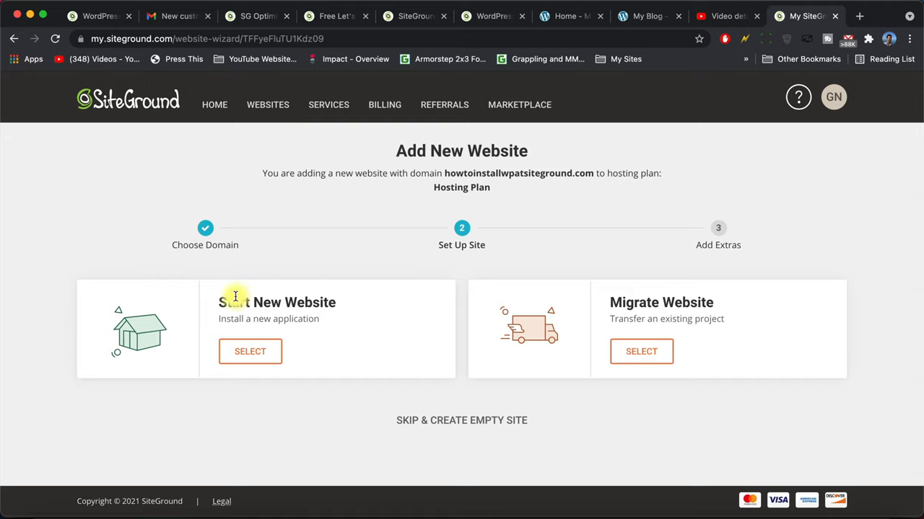
pyautogui.moveTo(238, 320)
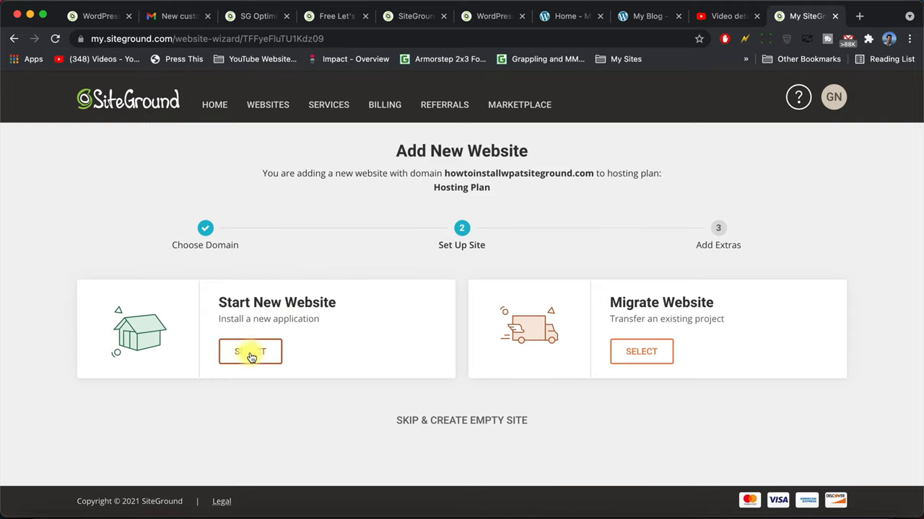
pyautogui.click(251, 352)
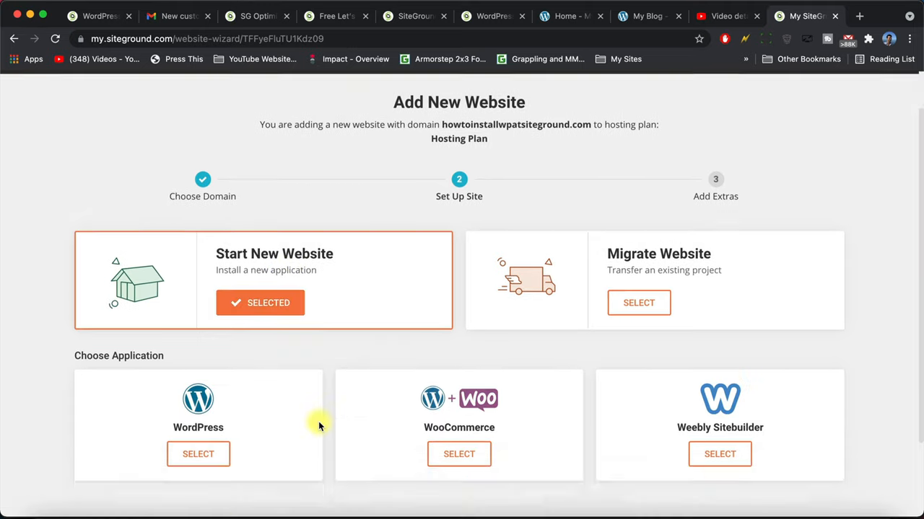
pyautogui.scroll(-3)
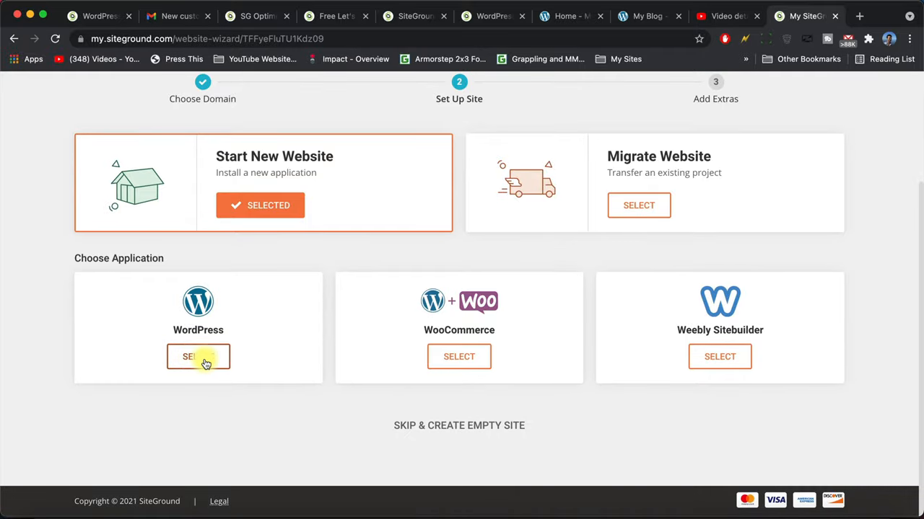
pyautogui.click(198, 357)
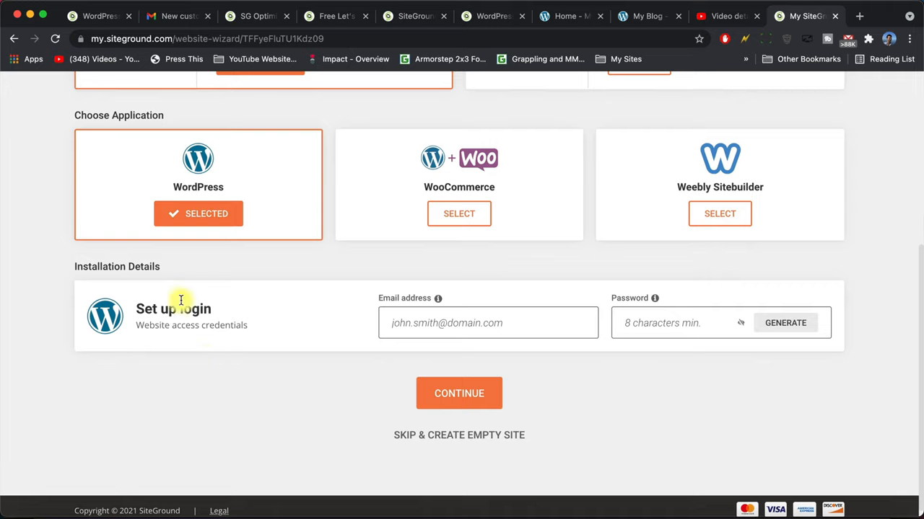
pyautogui.moveTo(78, 267)
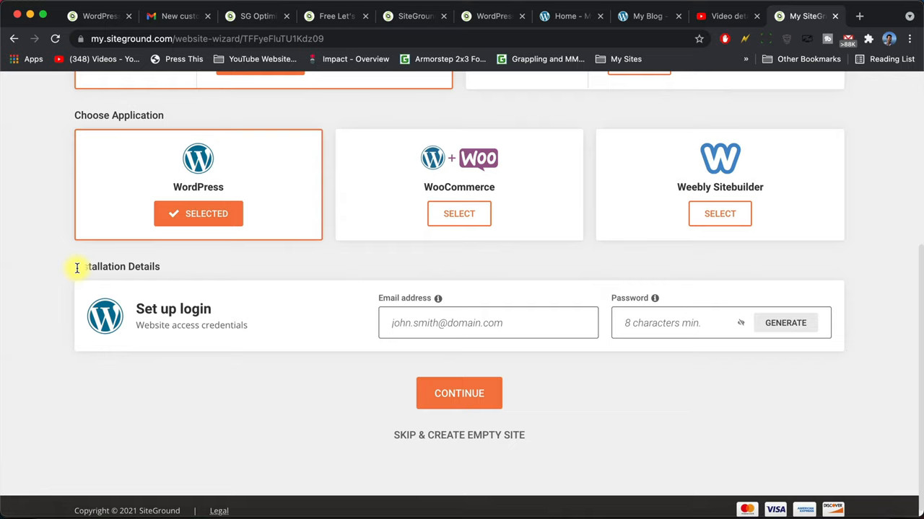
pyautogui.moveTo(217, 280)
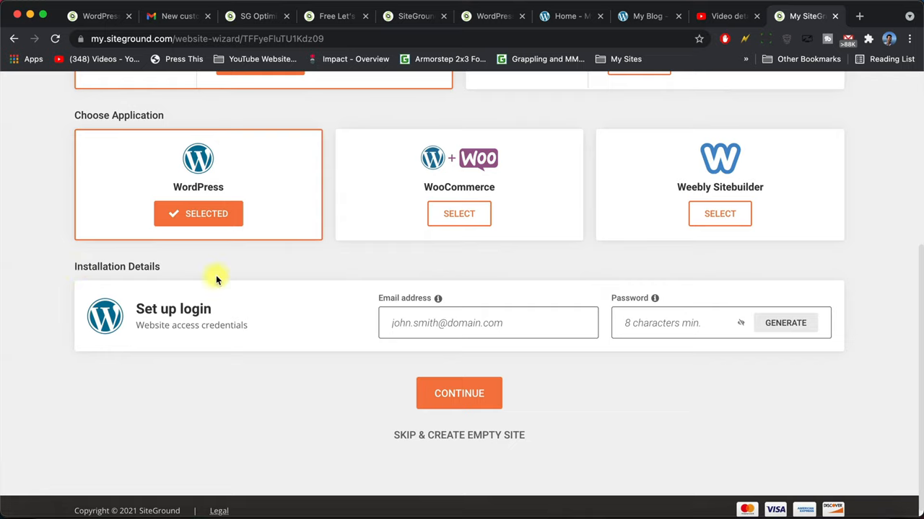
# Step: Enter the WordPress login email hello...arayan.com and begin the password
pyautogui.click(488, 323)
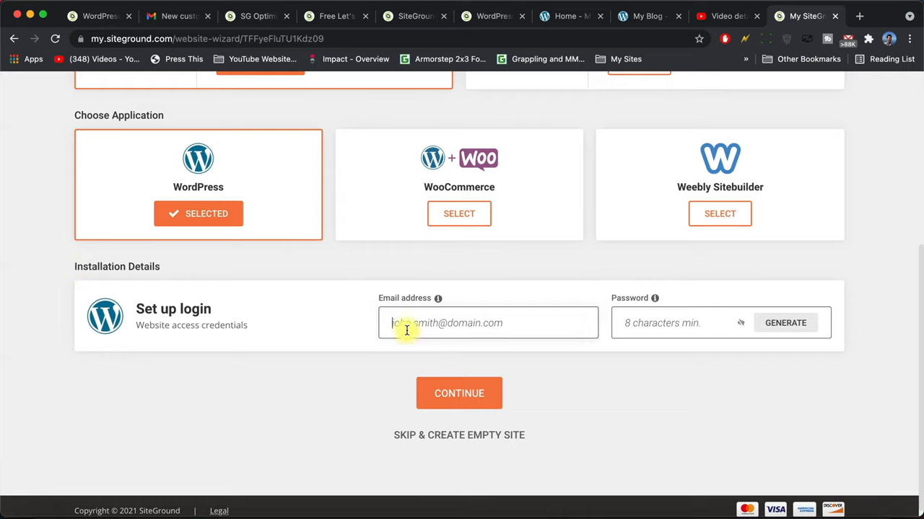
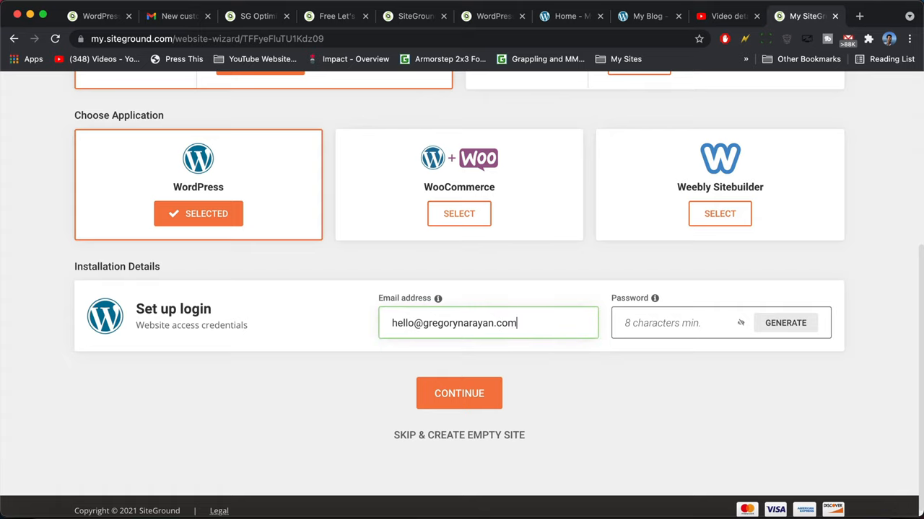
pyautogui.click(678, 323)
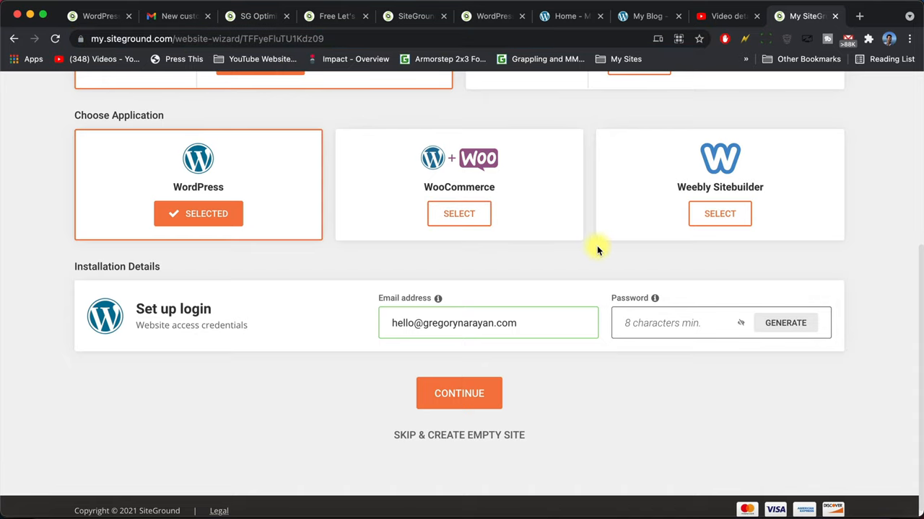
pyautogui.click(678, 324)
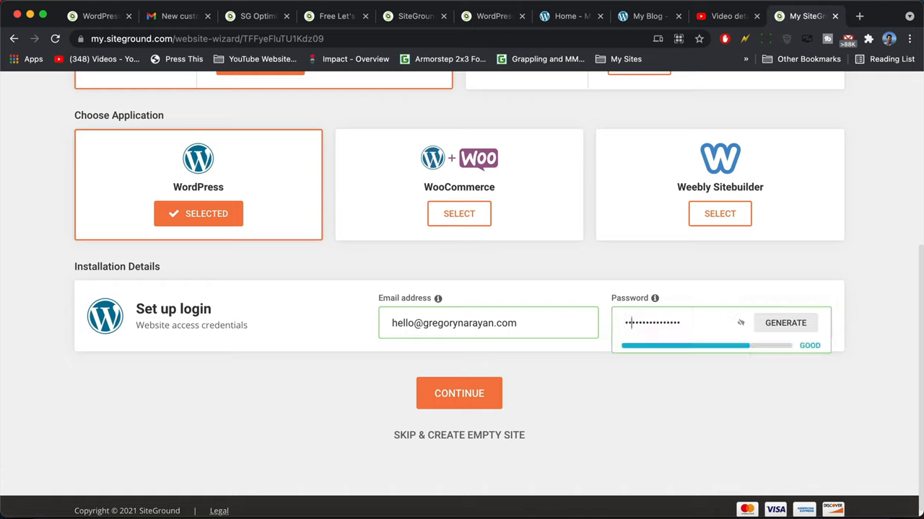
pyautogui.moveTo(785, 323)
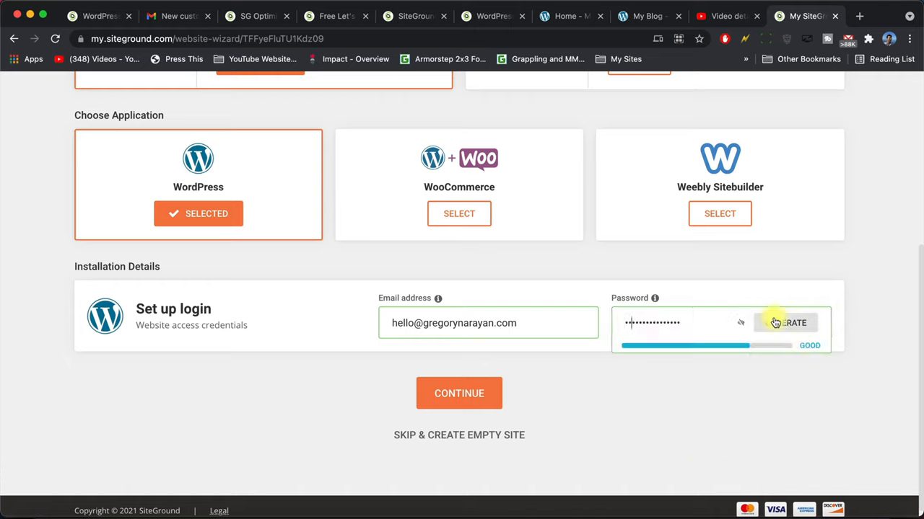
pyautogui.moveTo(609, 395)
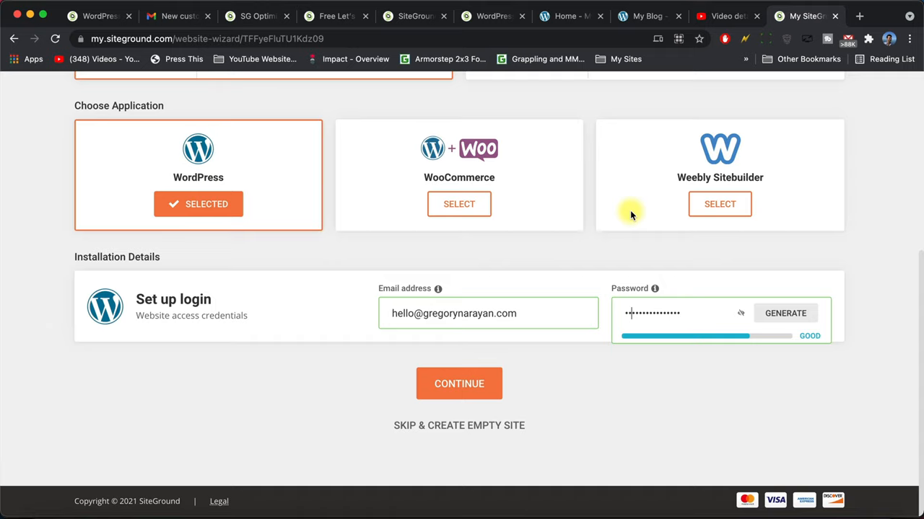
pyautogui.moveTo(678, 248)
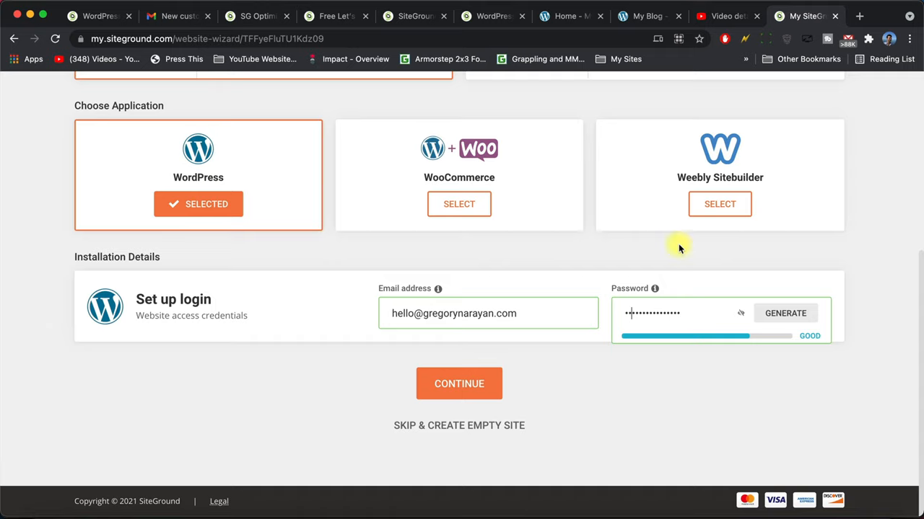
pyautogui.moveTo(450, 252)
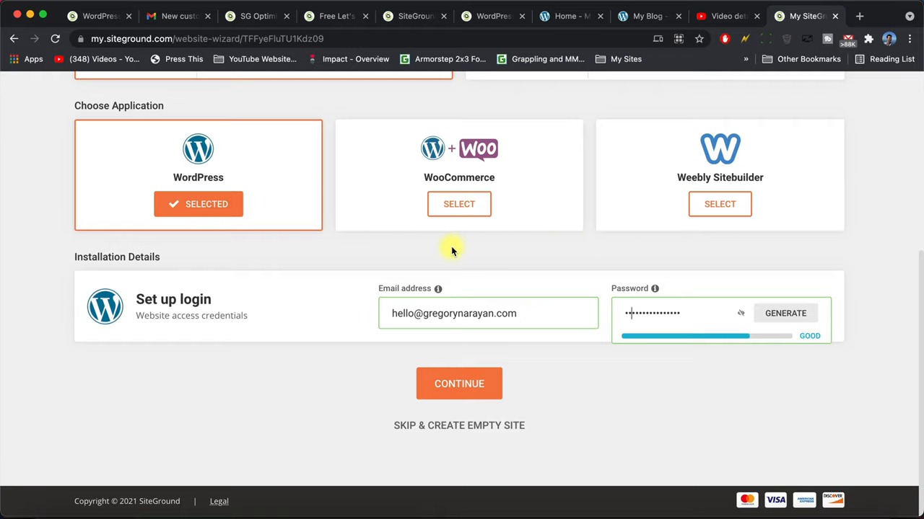
pyautogui.moveTo(641, 281)
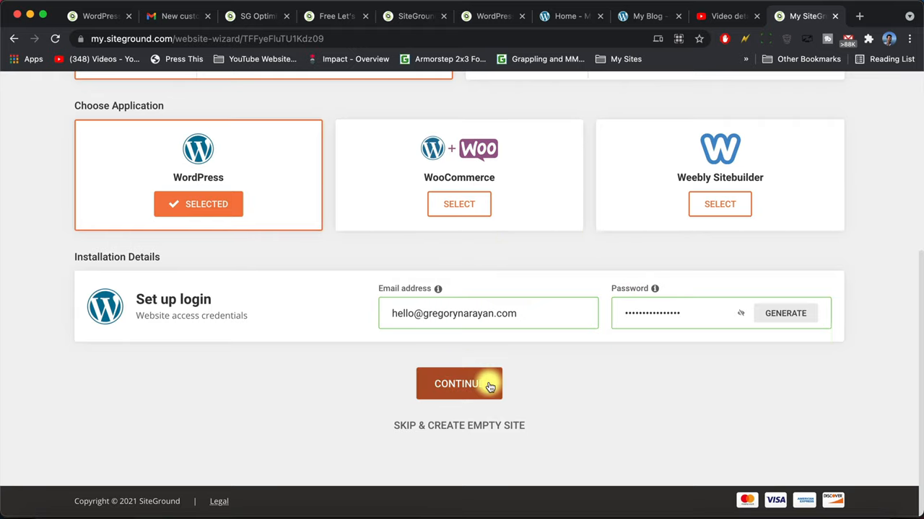
# Step: Skip the extras and finish creating the site for howtoinstallwpatsiteground.com
pyautogui.click(459, 384)
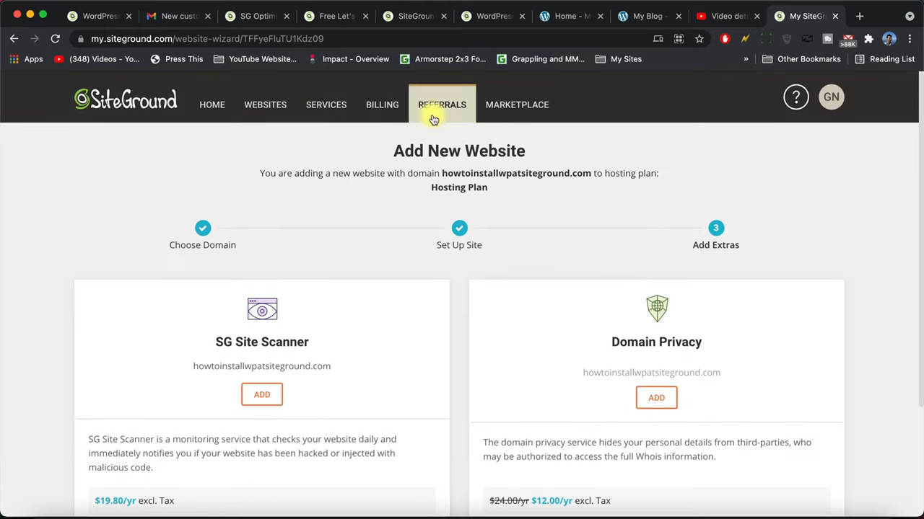
pyautogui.moveTo(220, 353)
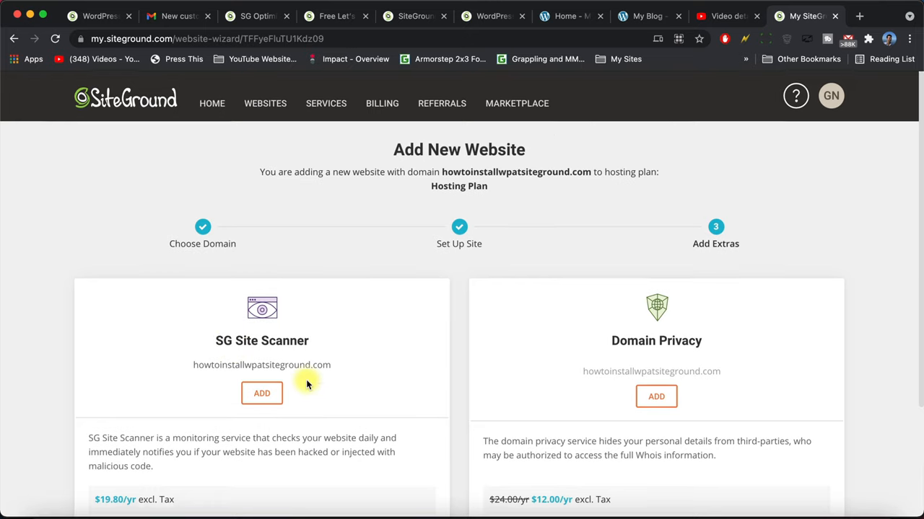
pyautogui.scroll(-3)
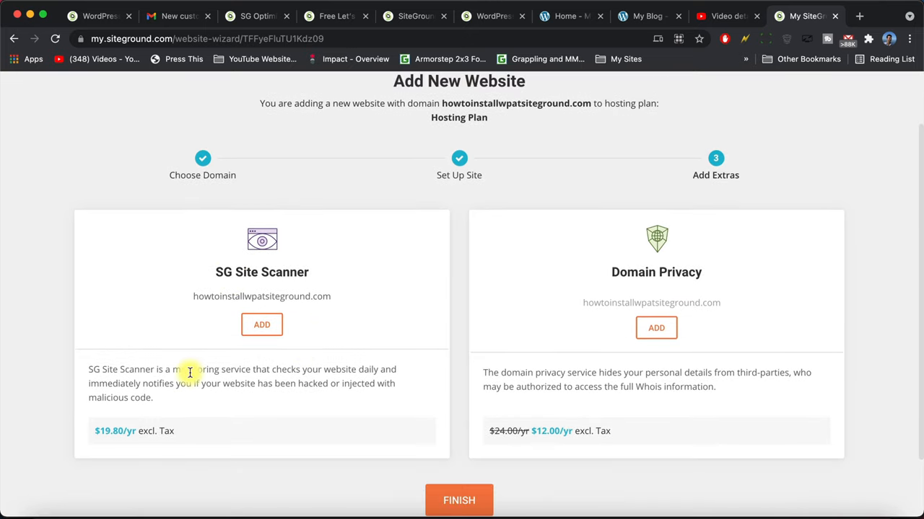
pyautogui.moveTo(314, 413)
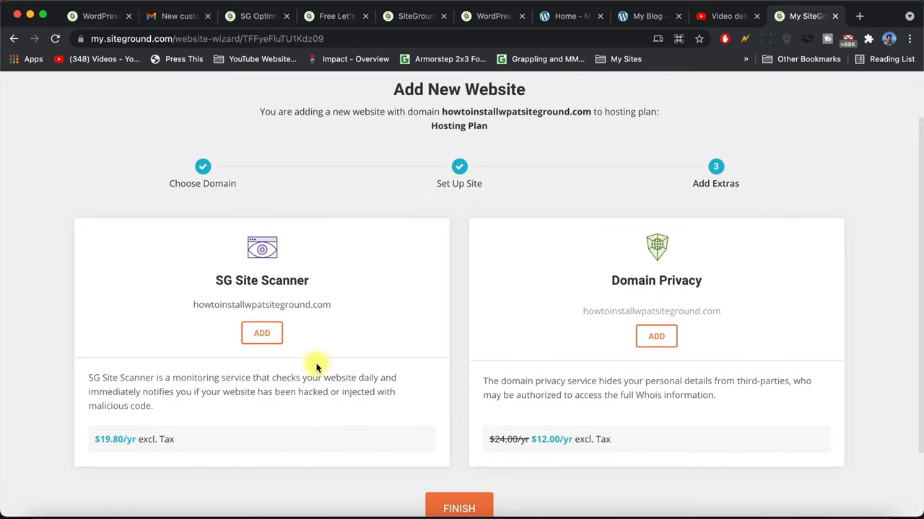
pyautogui.moveTo(282, 319)
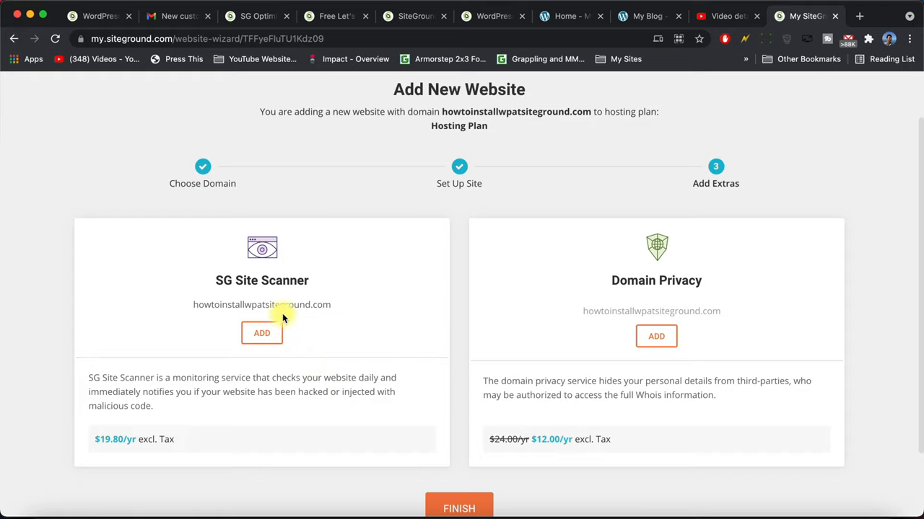
pyautogui.moveTo(718, 335)
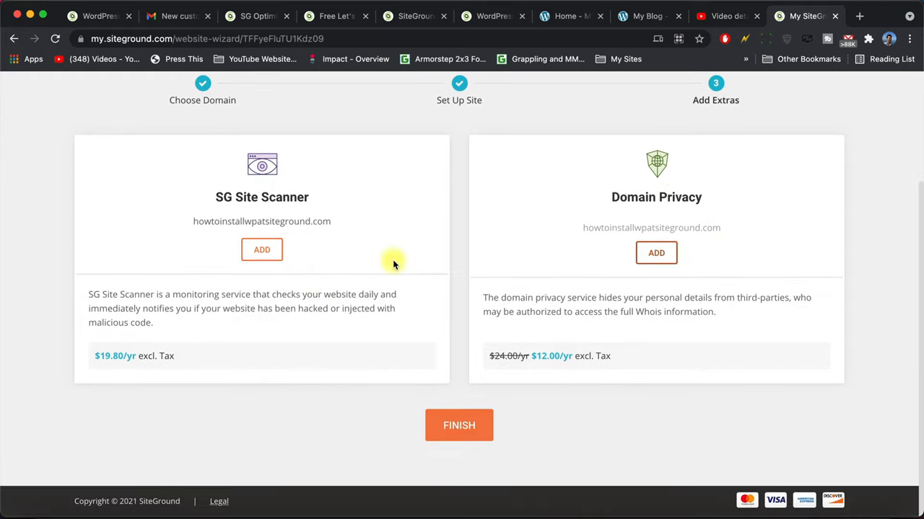
pyautogui.click(459, 425)
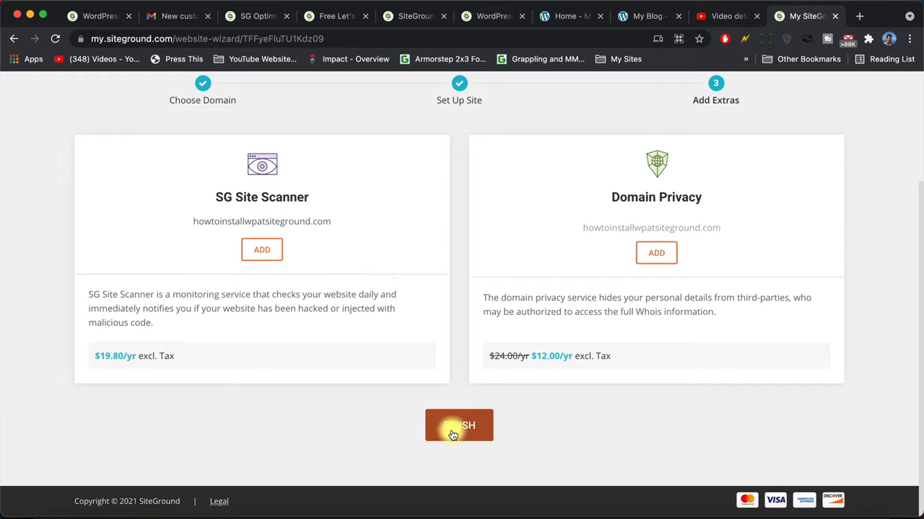
pyautogui.click(459, 425)
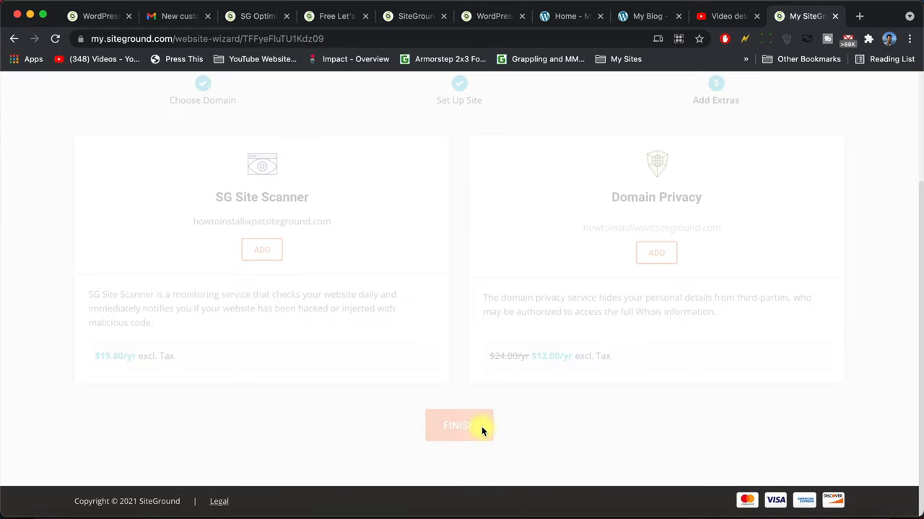
pyautogui.click(459, 424)
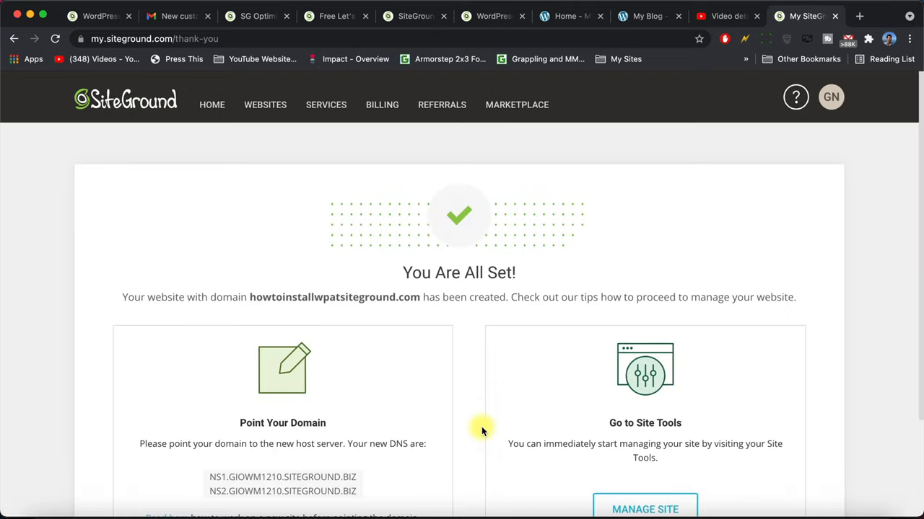
pyautogui.moveTo(210, 288)
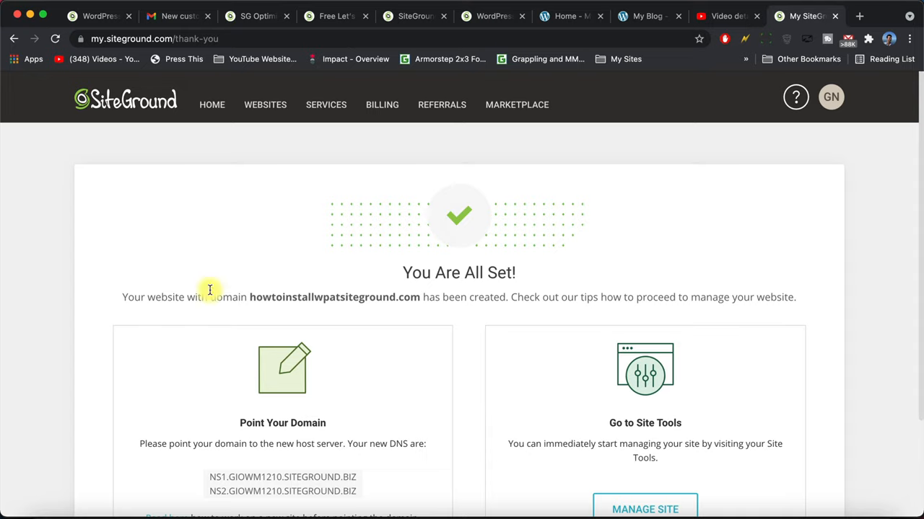
pyautogui.moveTo(346, 306)
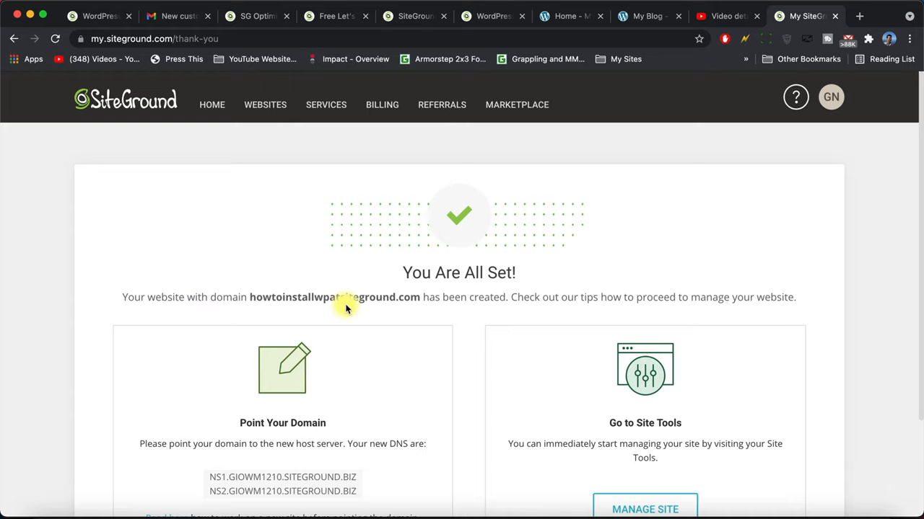
pyautogui.scroll(-3)
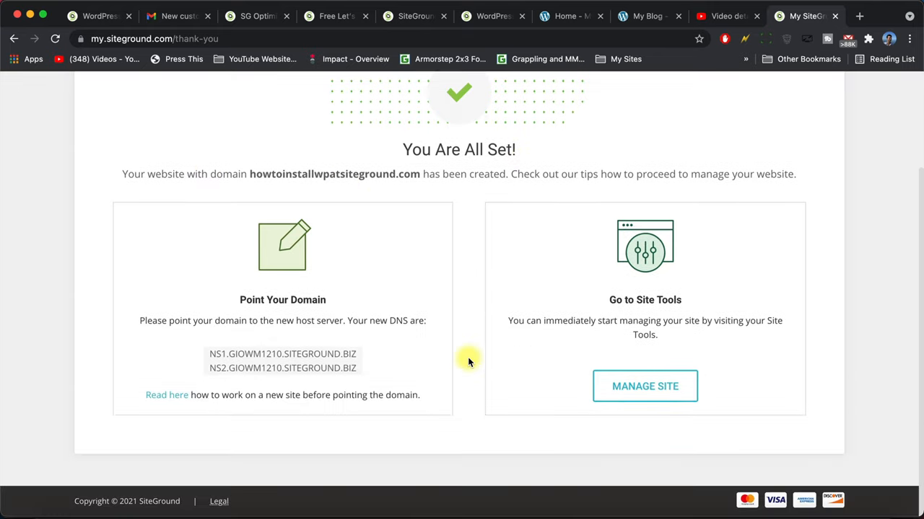
pyautogui.moveTo(310, 188)
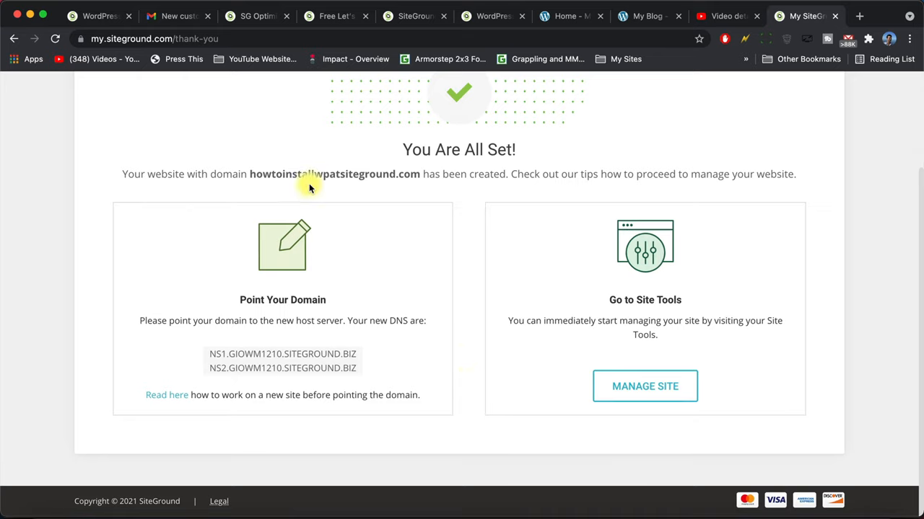
pyautogui.moveTo(124, 283)
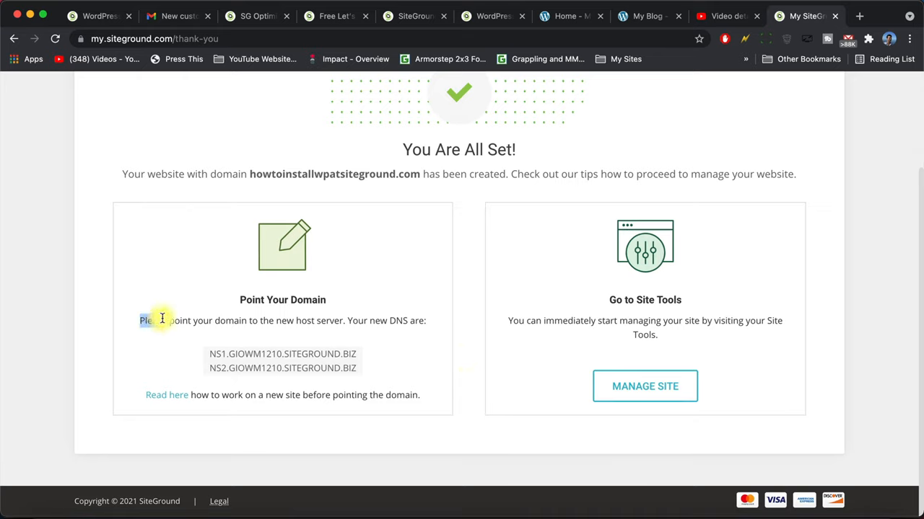
pyautogui.moveTo(142, 321); pyautogui.dragTo(426, 320)
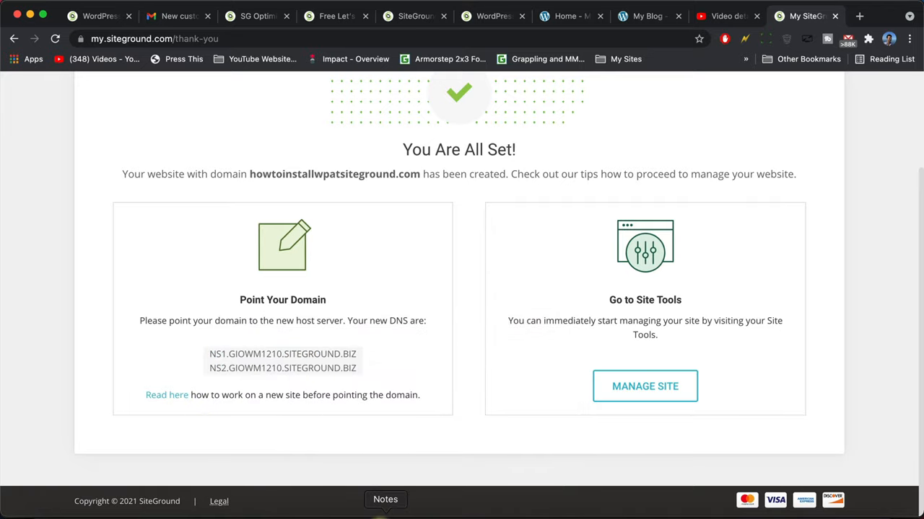
# Step: Save NS1.GIOWM1210.SITEGROUND.BIZ in a new Notes note and return to SiteGround
pyautogui.click(385, 499)
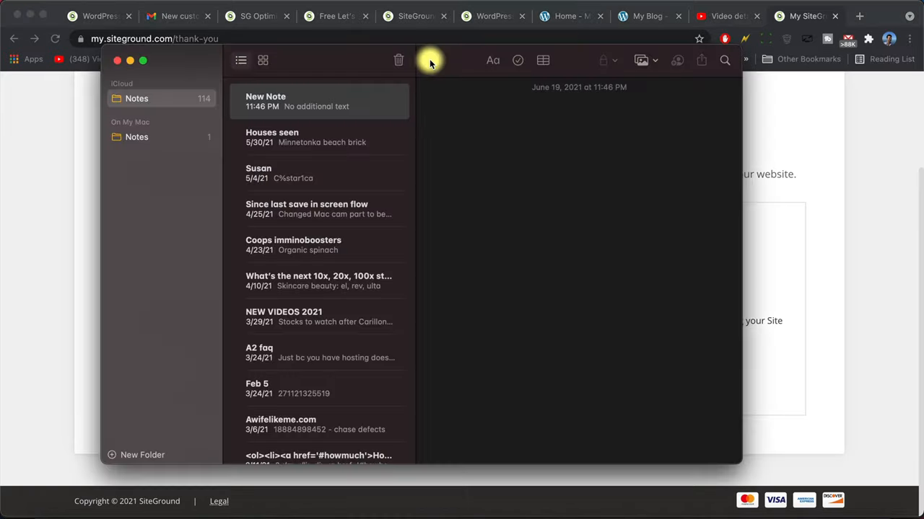
pyautogui.write('NS1.GIOWM1210.SITEGROUND.BIZ')
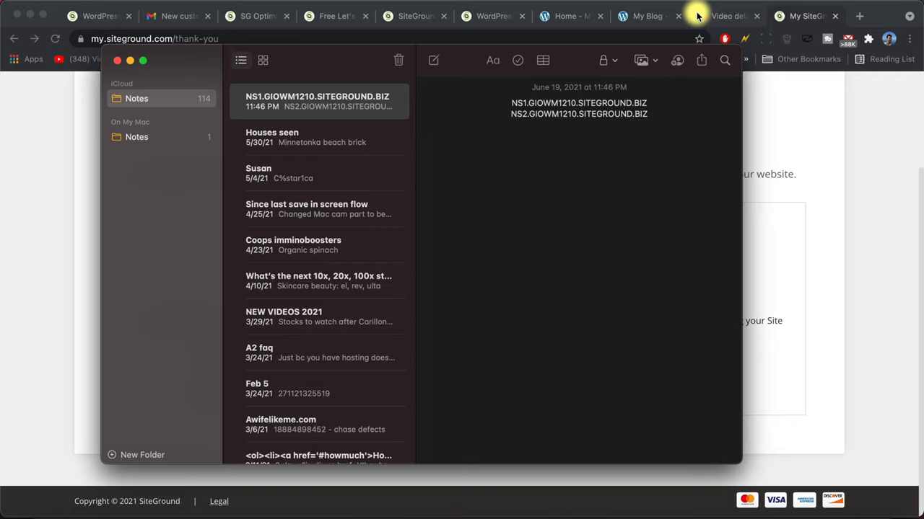
pyautogui.click(430, 124)
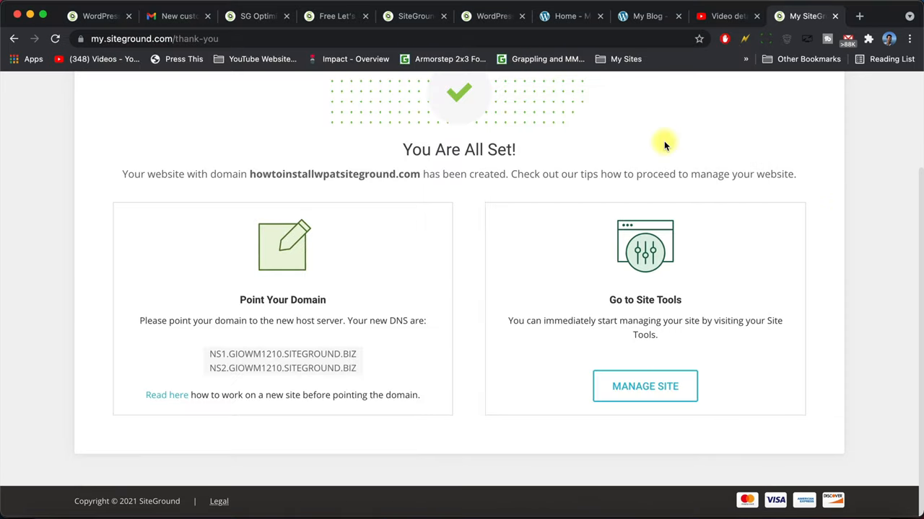
pyautogui.moveTo(517, 344)
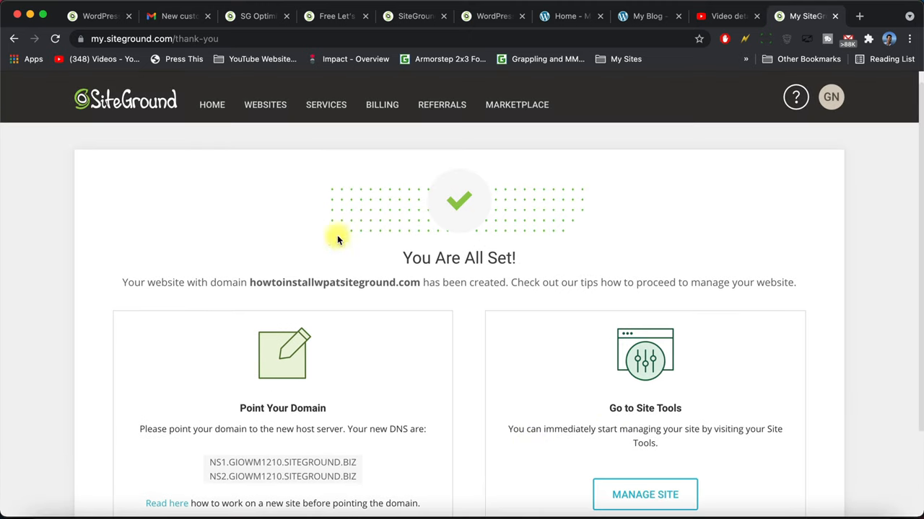
# Step: Scroll to the Go to Site Tools section for the new website
pyautogui.scroll(-3)
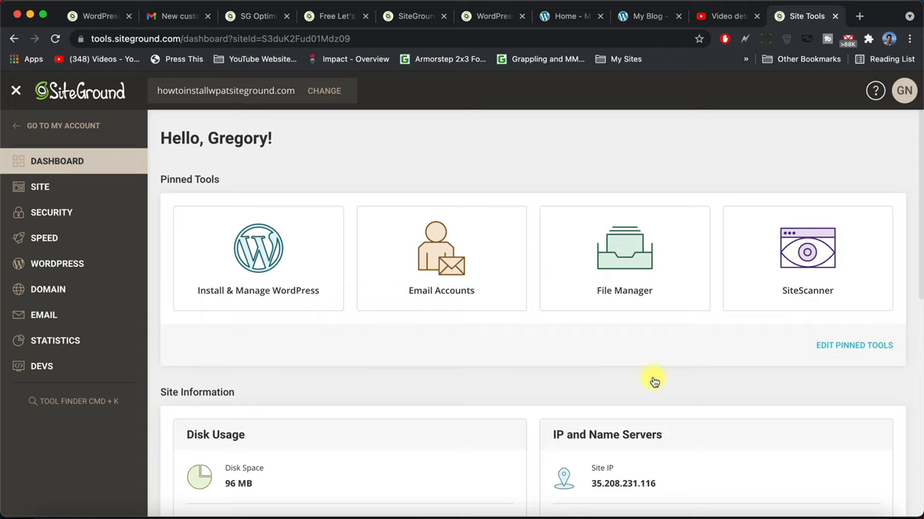
pyautogui.moveTo(257, 231)
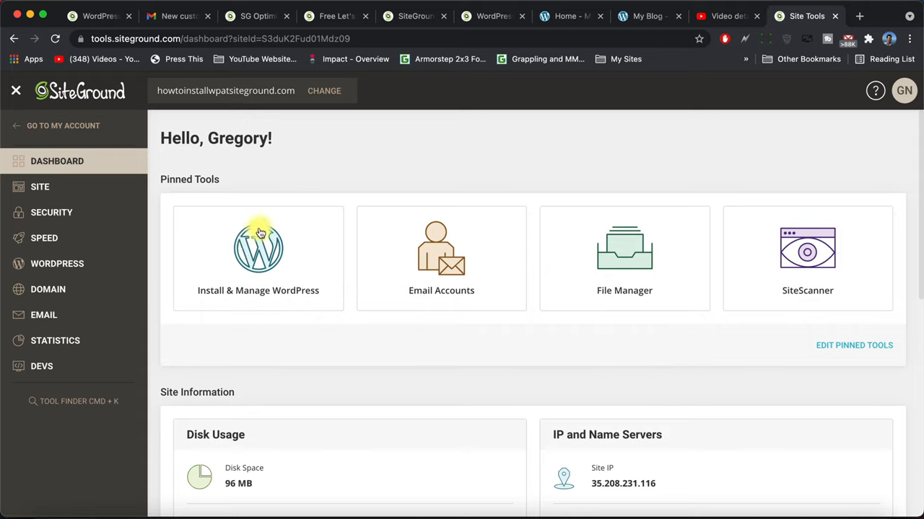
pyautogui.moveTo(296, 258)
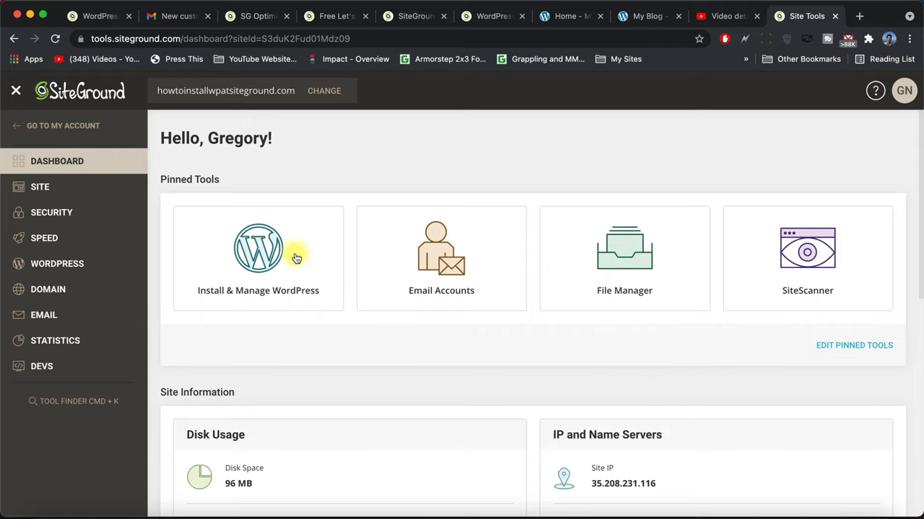
# Step: From Install & Manage WordPress, log in to the new site's WordPress admin panel
pyautogui.click(257, 258)
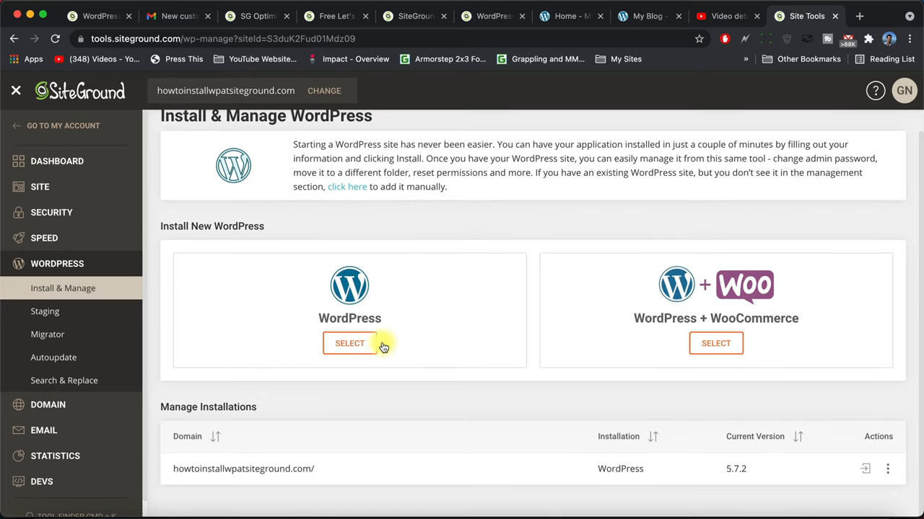
pyautogui.moveTo(173, 407)
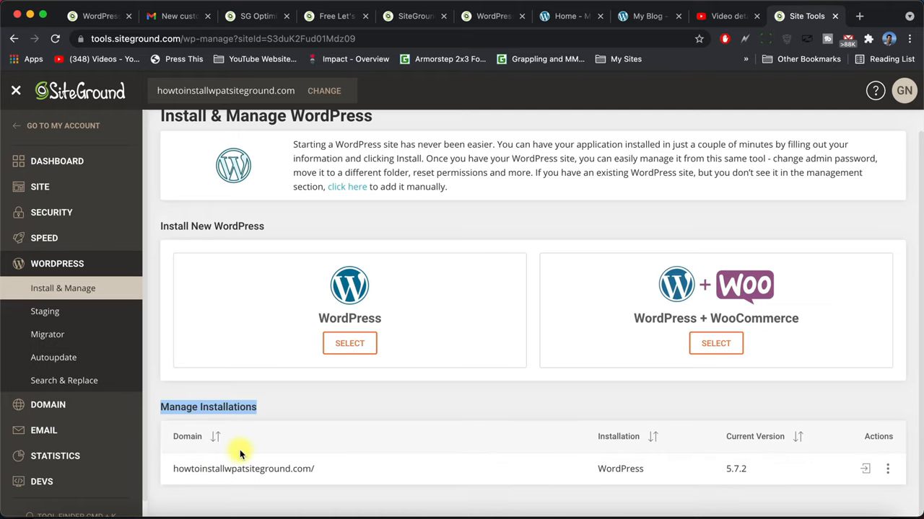
pyautogui.moveTo(840, 441)
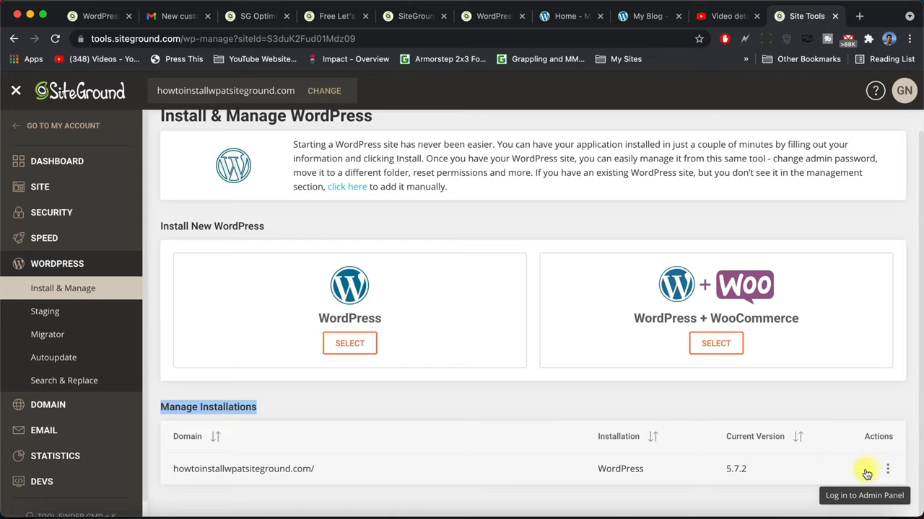
pyautogui.click(887, 469)
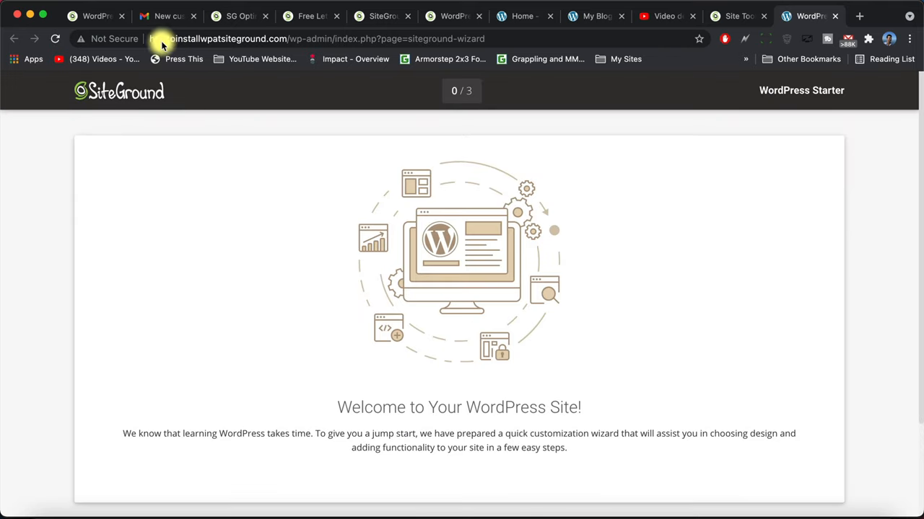
pyautogui.click(173, 37)
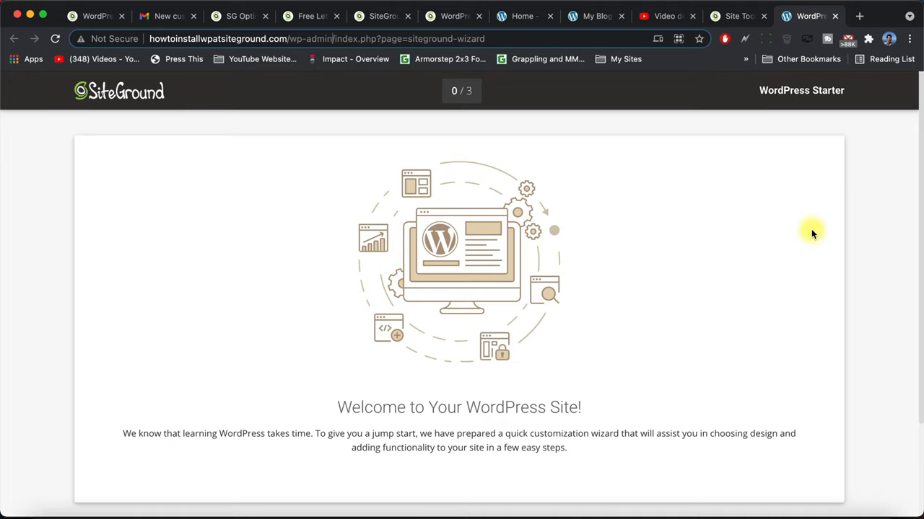
pyautogui.scroll(-3)
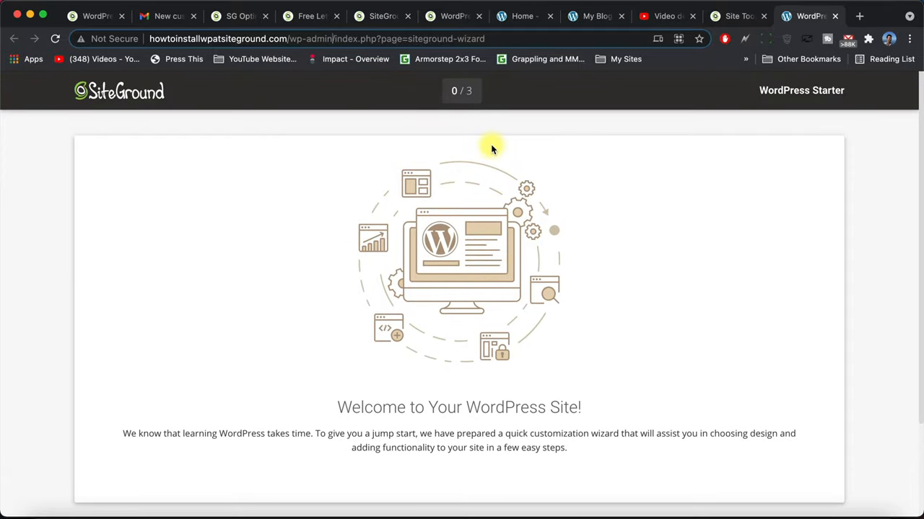
pyautogui.click(736, 16)
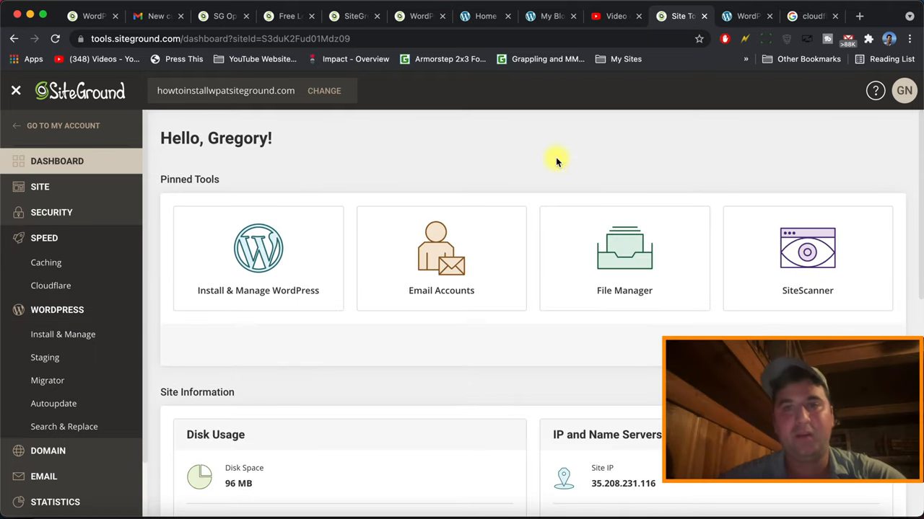
pyautogui.click(85, 16)
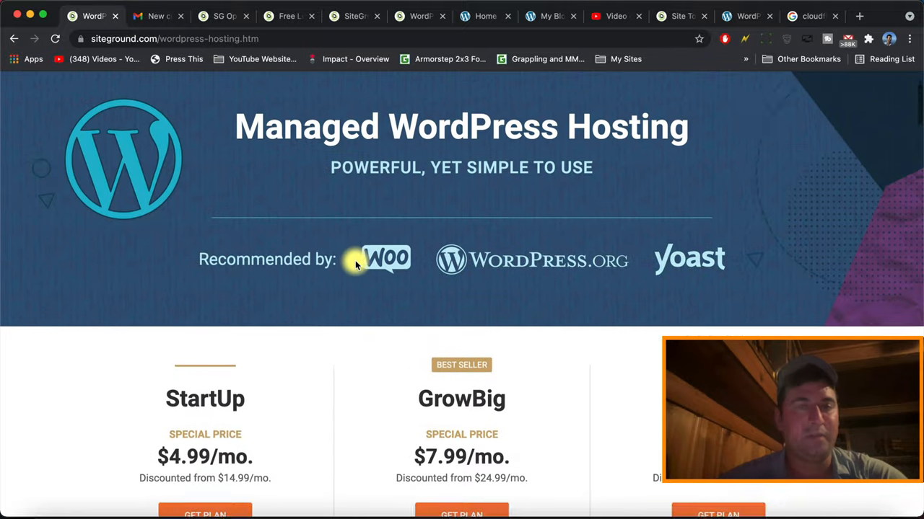
pyautogui.scroll(-3)
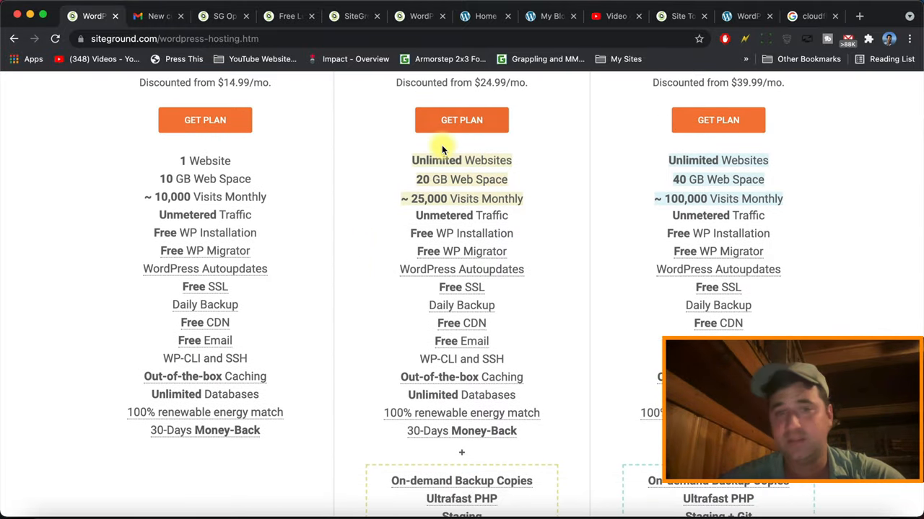
pyautogui.moveTo(487, 282)
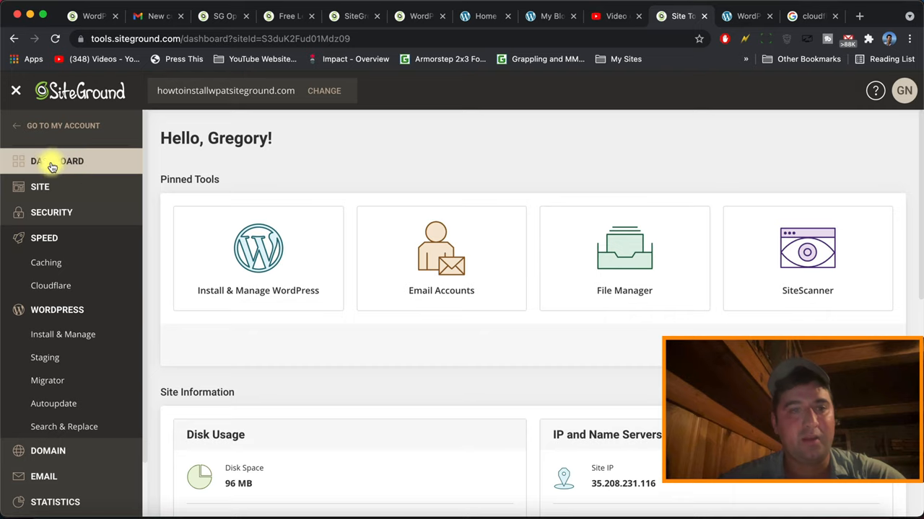
# Step: Reach the Backups page, start a backup named 'first ma', clear it and attempt Create
pyautogui.click(52, 212)
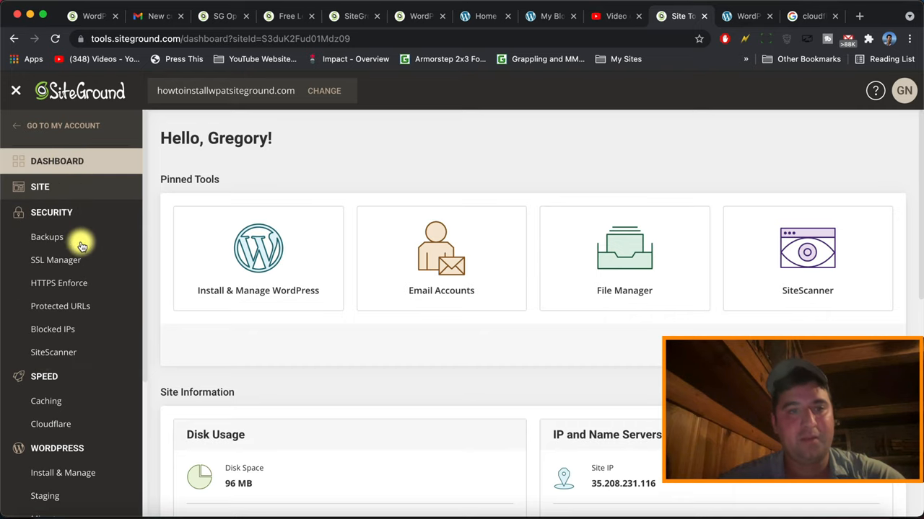
pyautogui.click(46, 237)
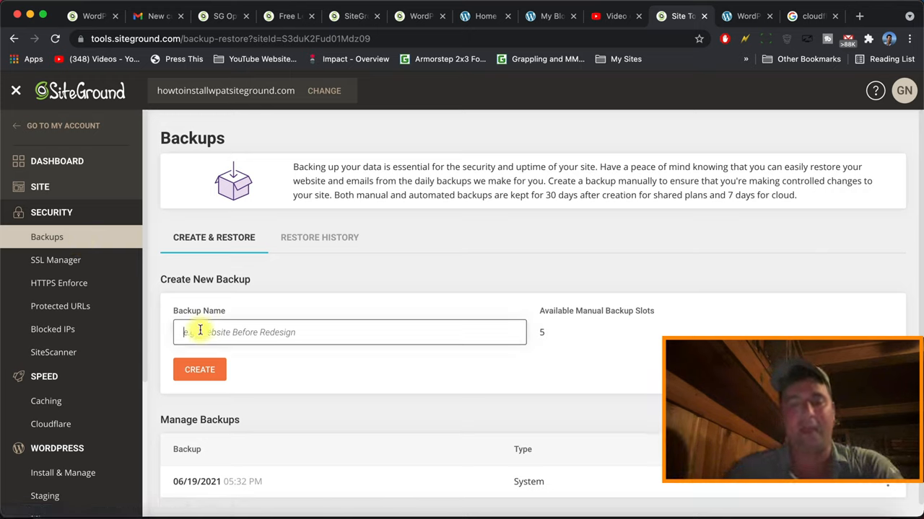
pyautogui.write('first major project')
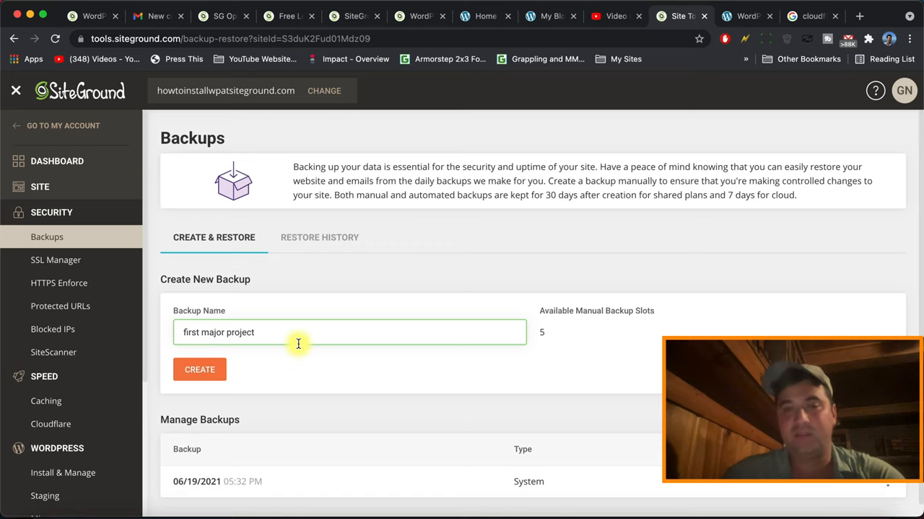
pyautogui.press('Backspace')
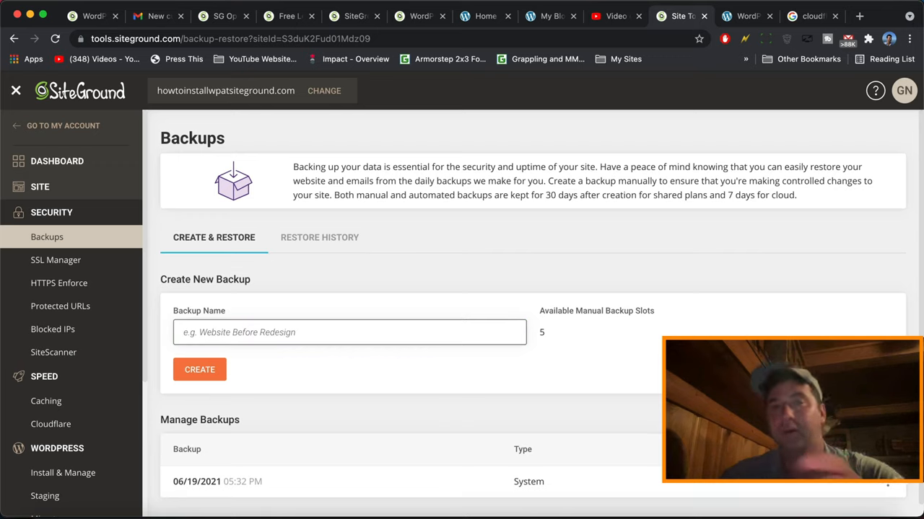
pyautogui.moveTo(606, 326)
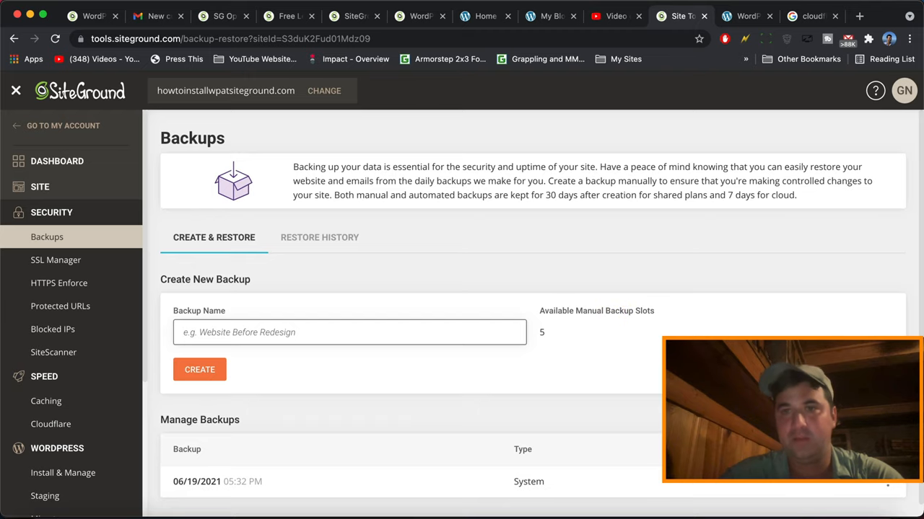
pyautogui.click(199, 370)
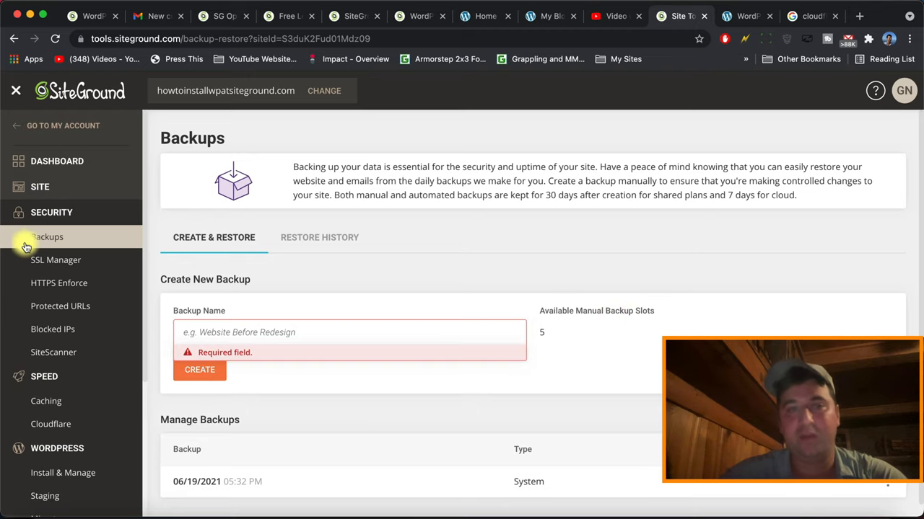
# Step: In SSL Manager, request a Let's Encrypt Wildcard certificate for howtoinstallwpatsiteground.com
pyautogui.click(55, 260)
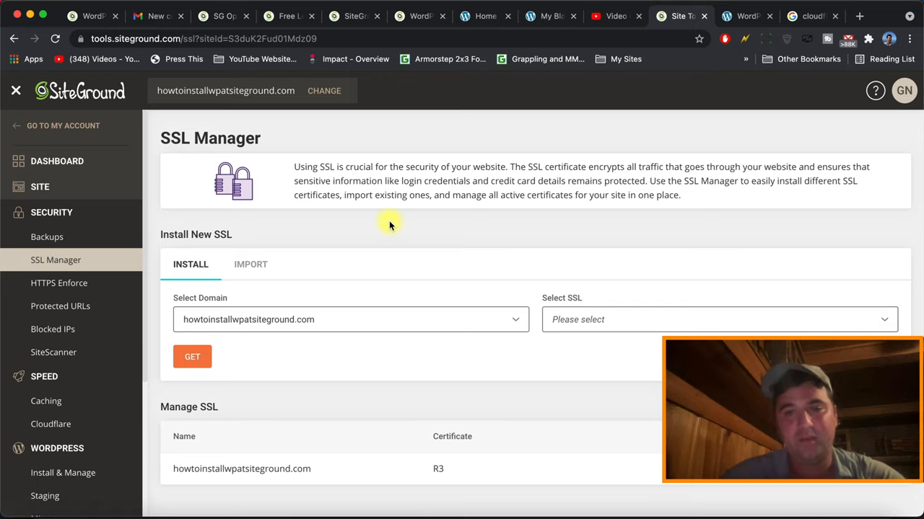
pyautogui.click(351, 320)
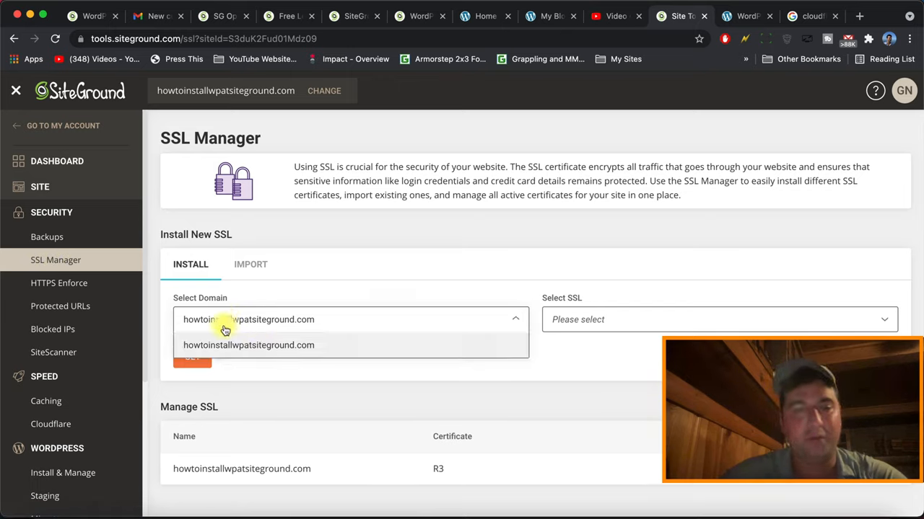
pyautogui.click(248, 344)
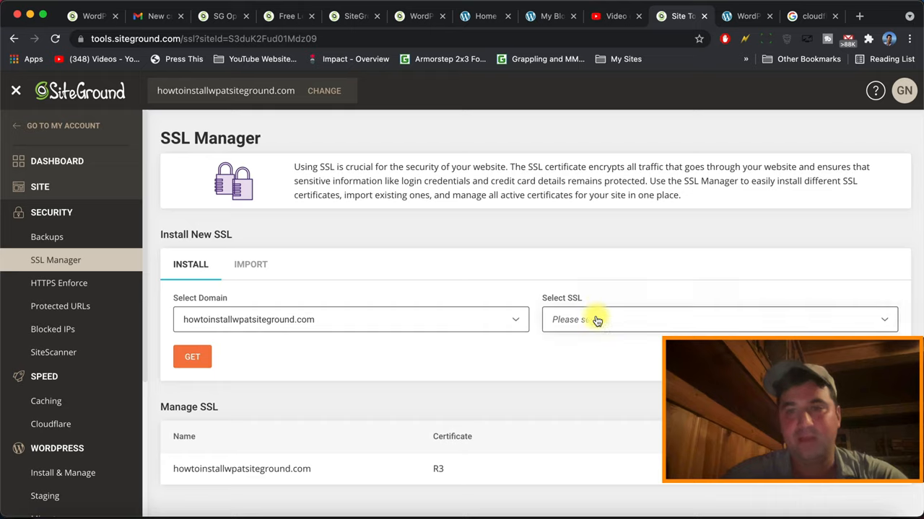
pyautogui.click(719, 321)
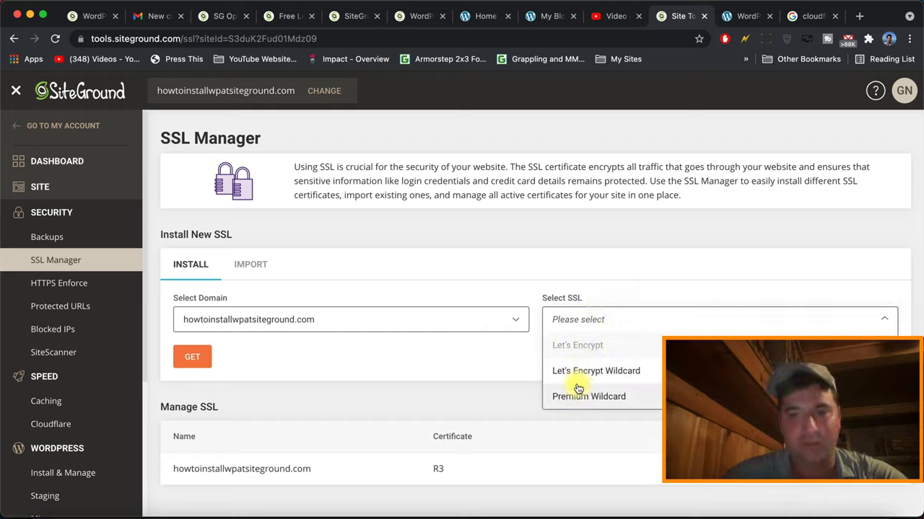
pyautogui.click(596, 369)
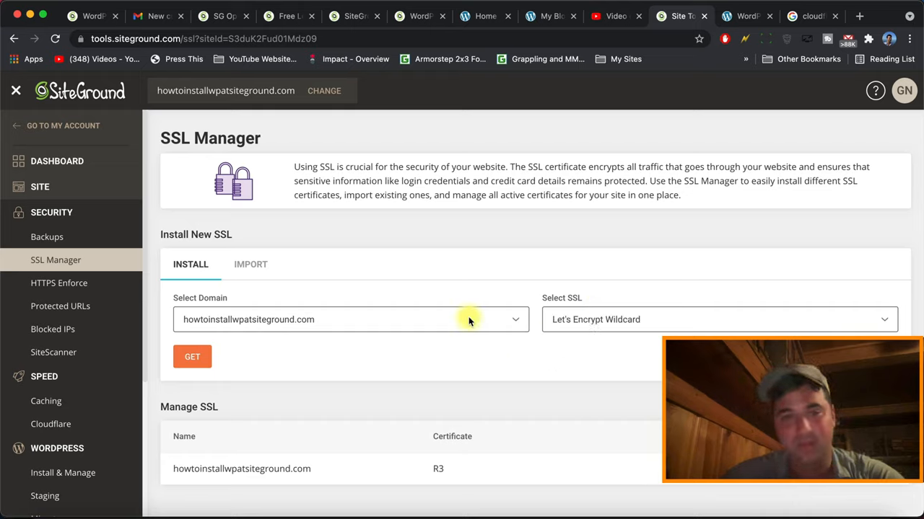
pyautogui.click(192, 356)
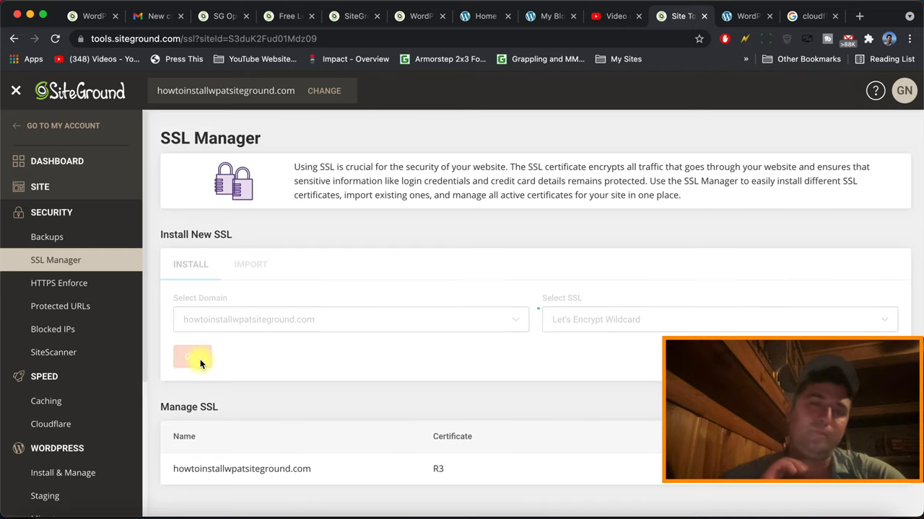
pyautogui.click(192, 358)
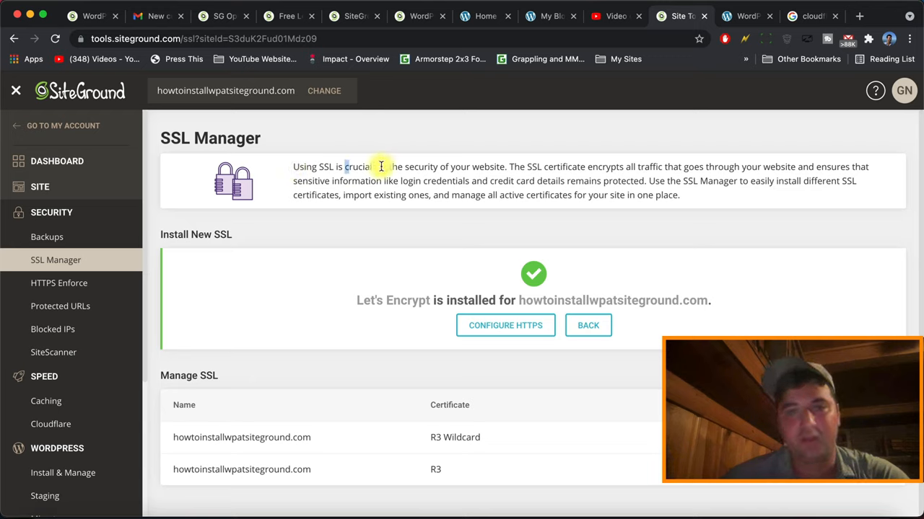
pyautogui.moveTo(345, 168); pyautogui.dragTo(505, 168)
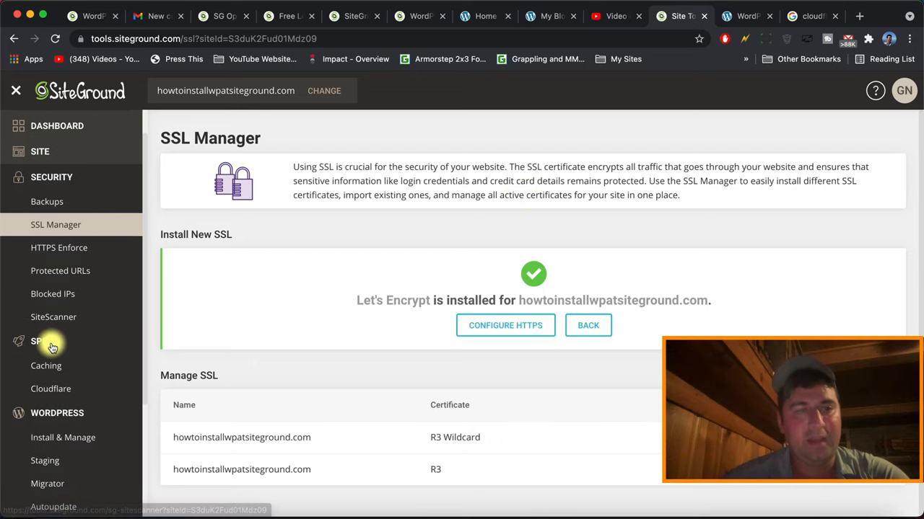
# Step: On the Caching page, switch off NGINX Direct Delivery for howtoinstallwpatsiteground.com
pyautogui.scroll(-3)
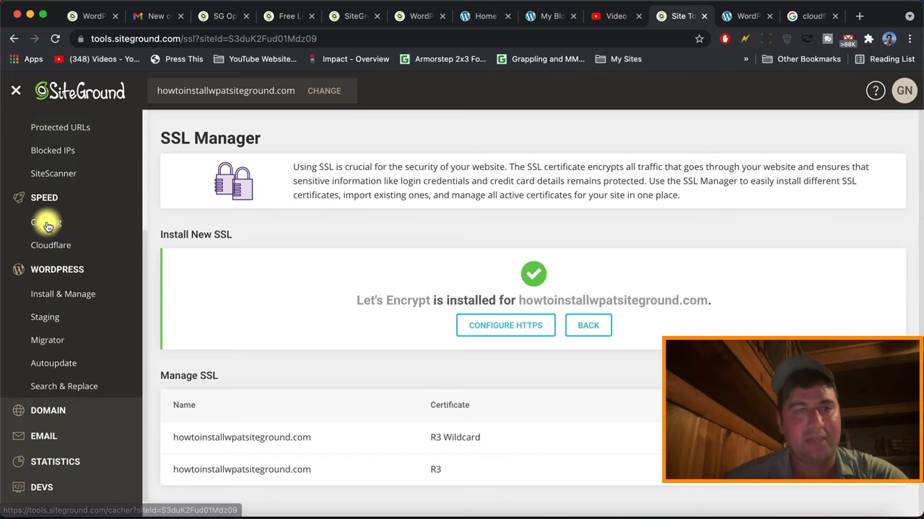
pyautogui.click(47, 222)
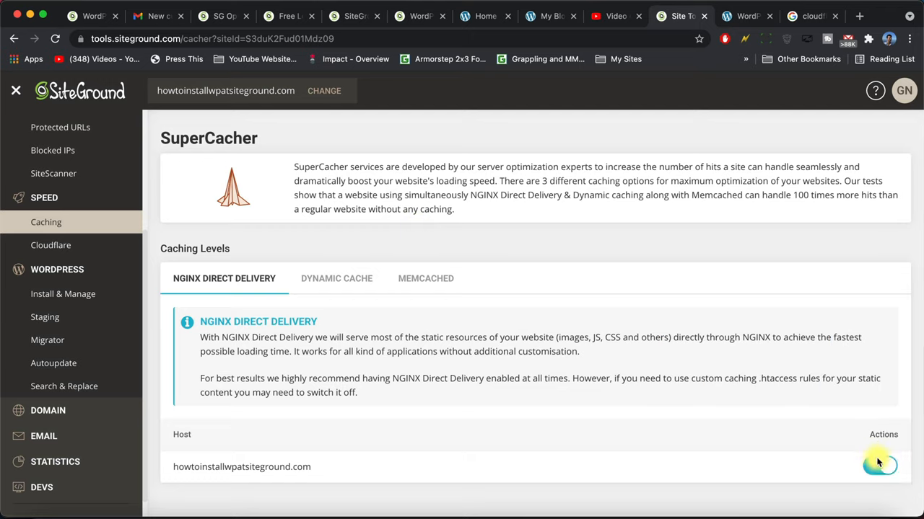
pyautogui.click(879, 467)
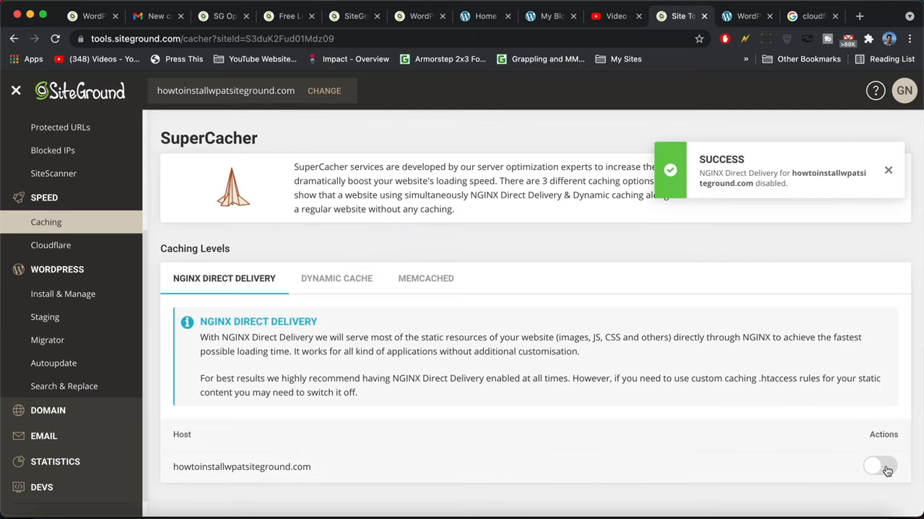
pyautogui.click(880, 468)
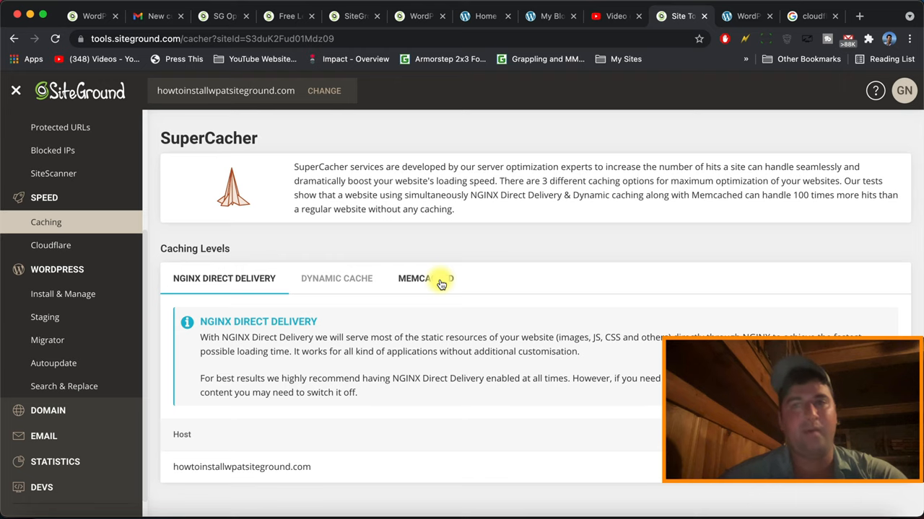
# Step: Find Pingdom Website Speed Test in a new tab, view it, and return to the caching settings
pyautogui.click(859, 16)
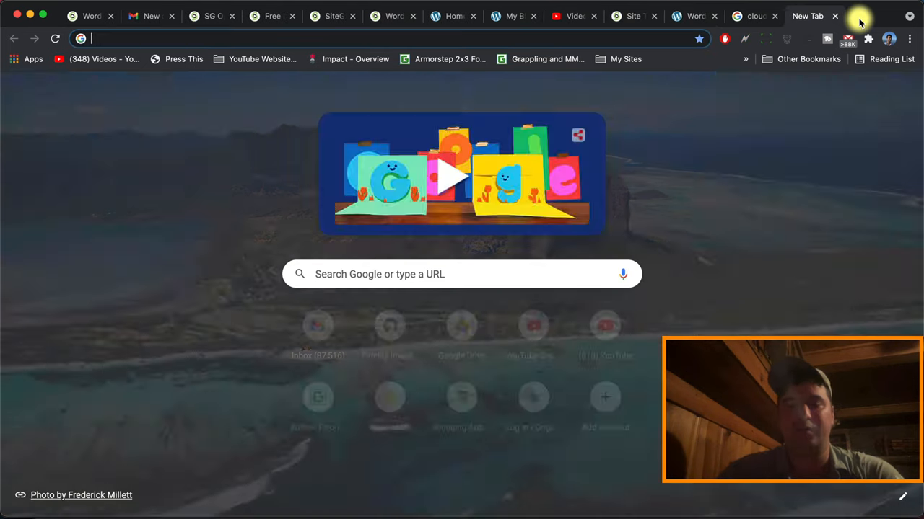
pyautogui.write('pingdom')
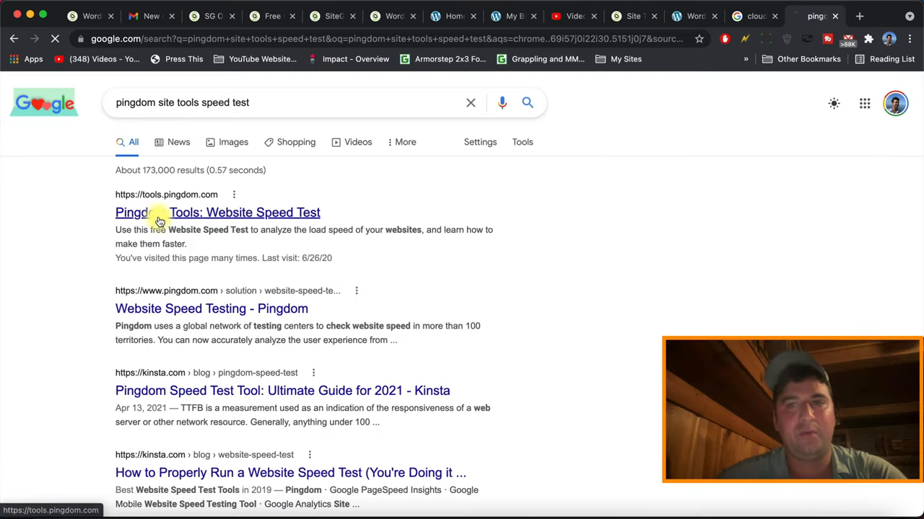
pyautogui.click(216, 212)
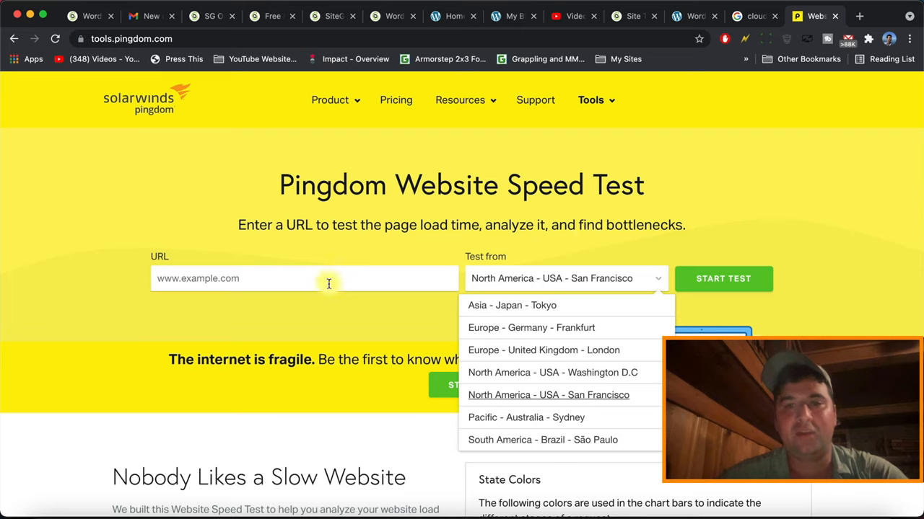
pyautogui.moveTo(402, 247)
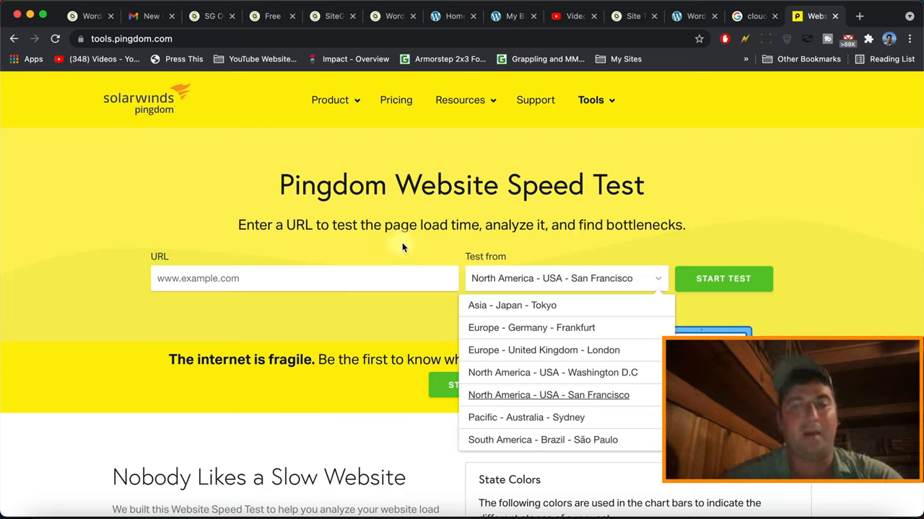
pyautogui.click(303, 278)
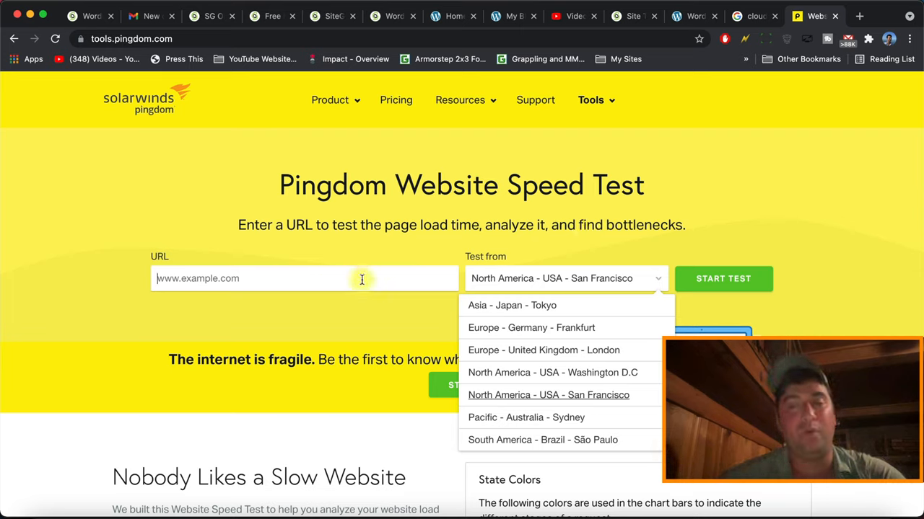
pyautogui.moveTo(202, 177)
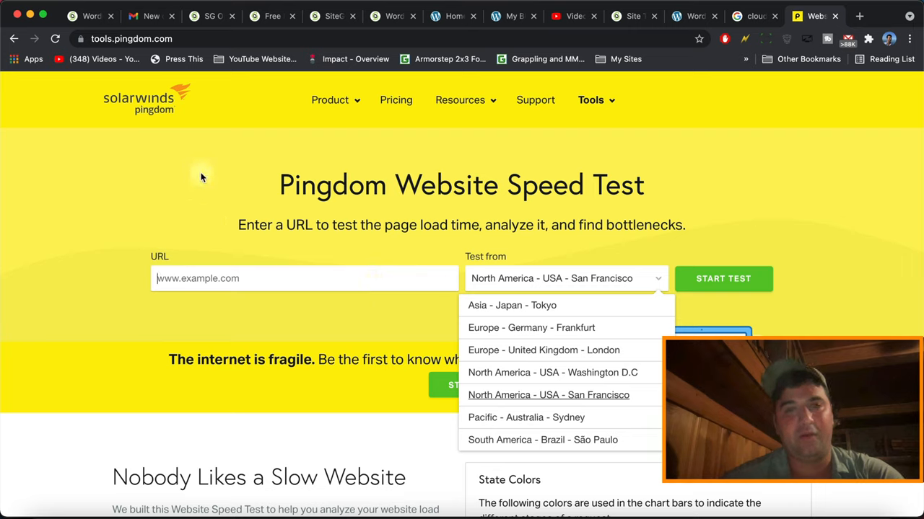
pyautogui.doubleClick(322, 184)
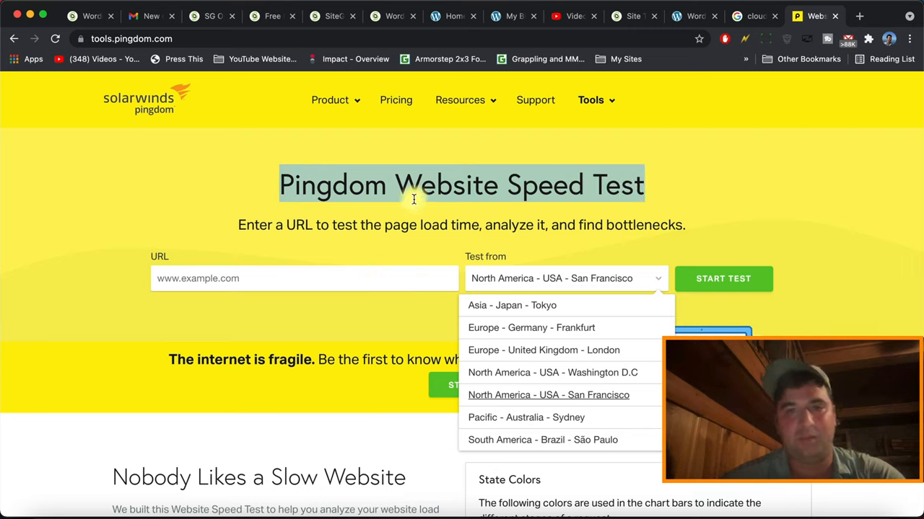
pyautogui.click(678, 15)
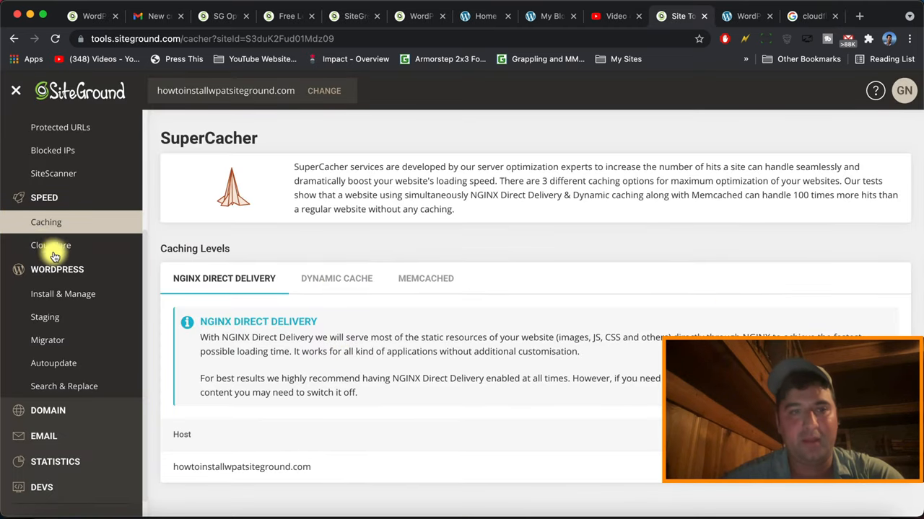
# Step: Show the Cloudflare CDN page scrolled to its three-step setup section
pyautogui.click(50, 245)
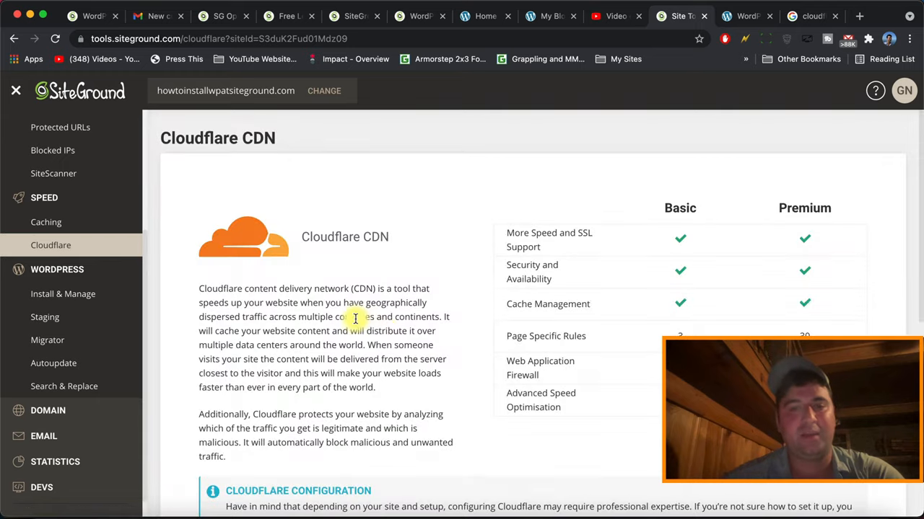
pyautogui.scroll(-3)
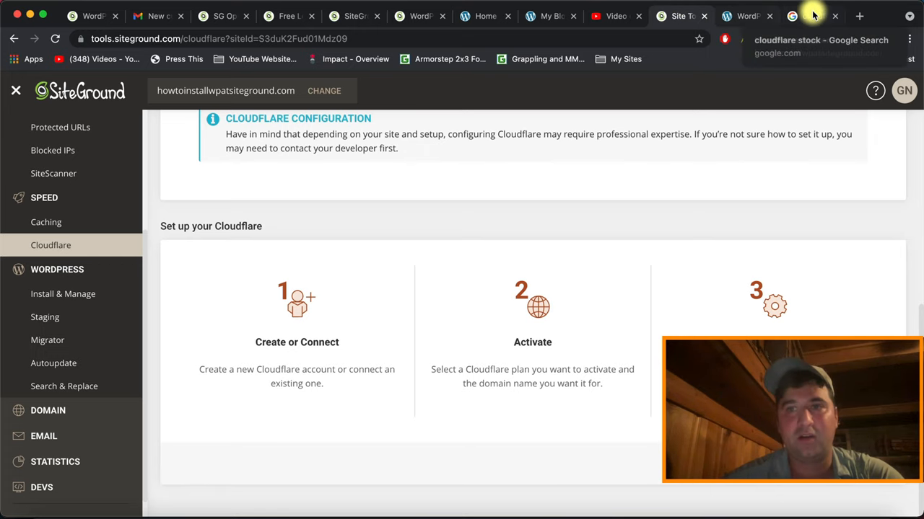
# Step: Review the 'cloudflare stock' Google results, highlighting the 52-week high and one-year gain
pyautogui.click(811, 16)
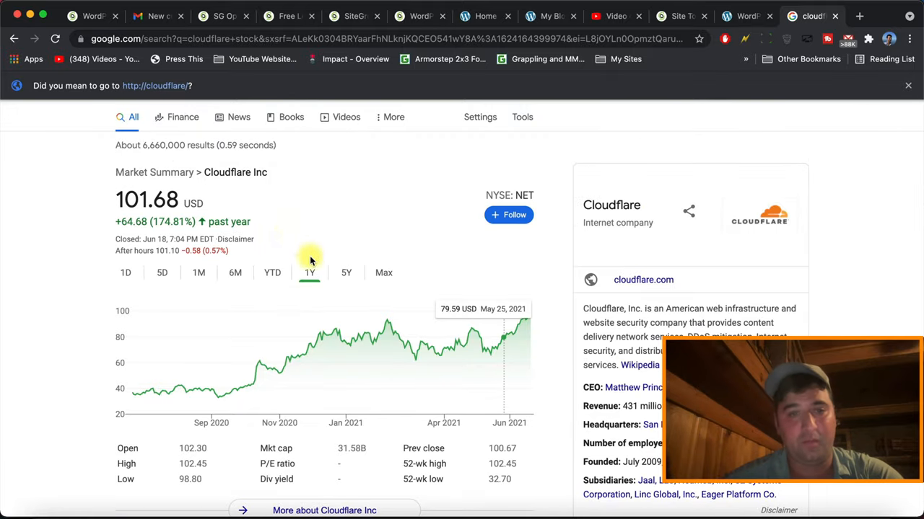
pyautogui.scroll(-3)
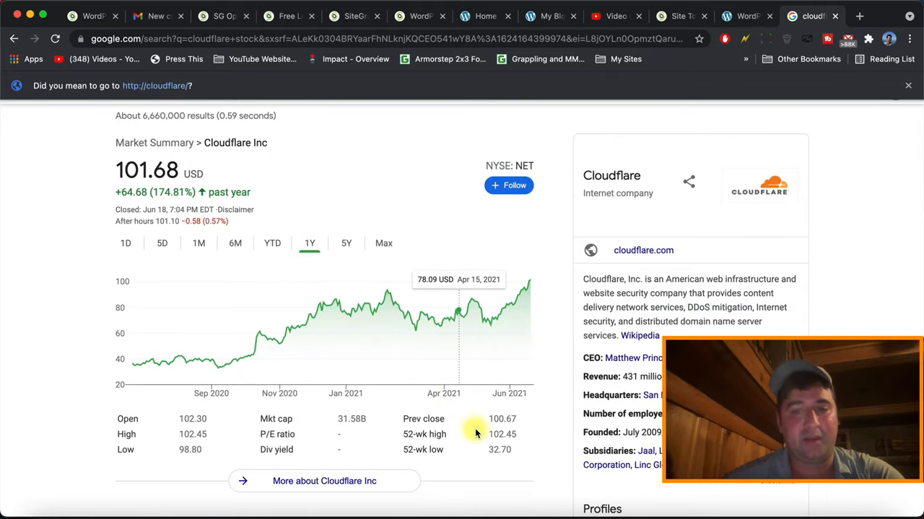
pyautogui.doubleClick(502, 433)
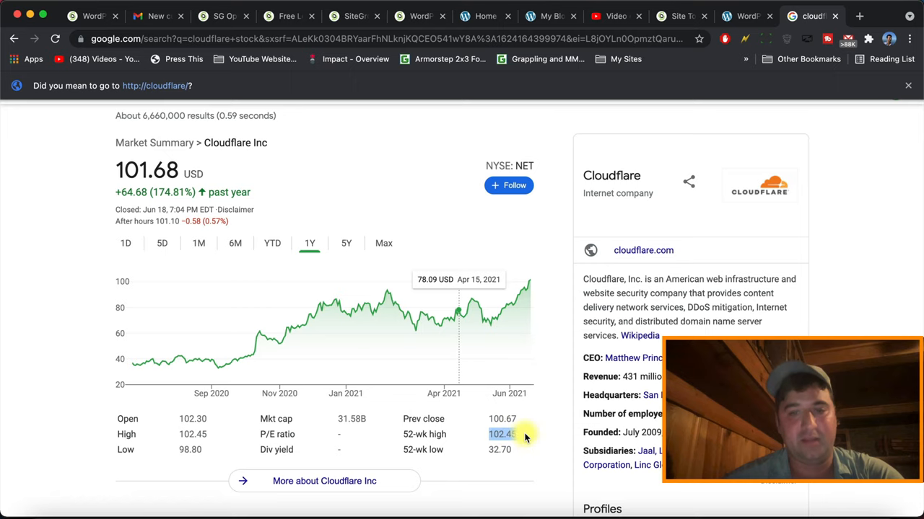
pyautogui.moveTo(440, 326)
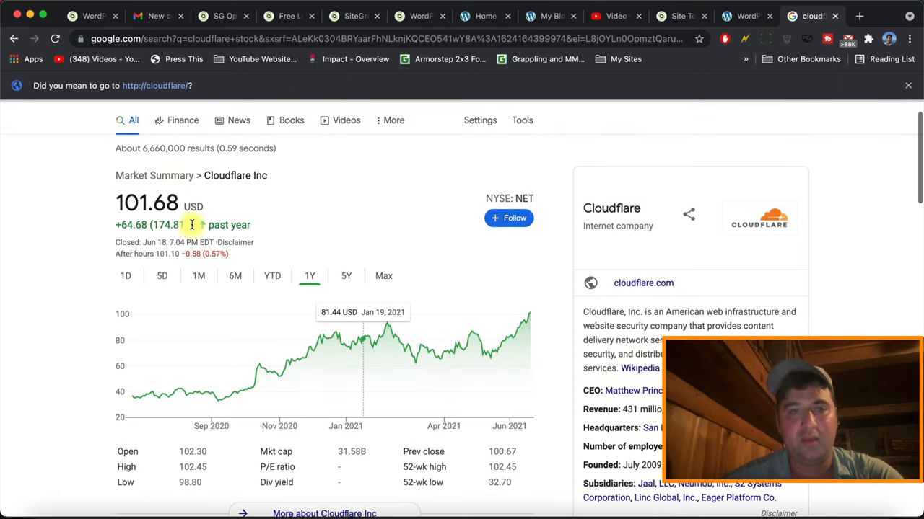
pyautogui.doubleClick(165, 225)
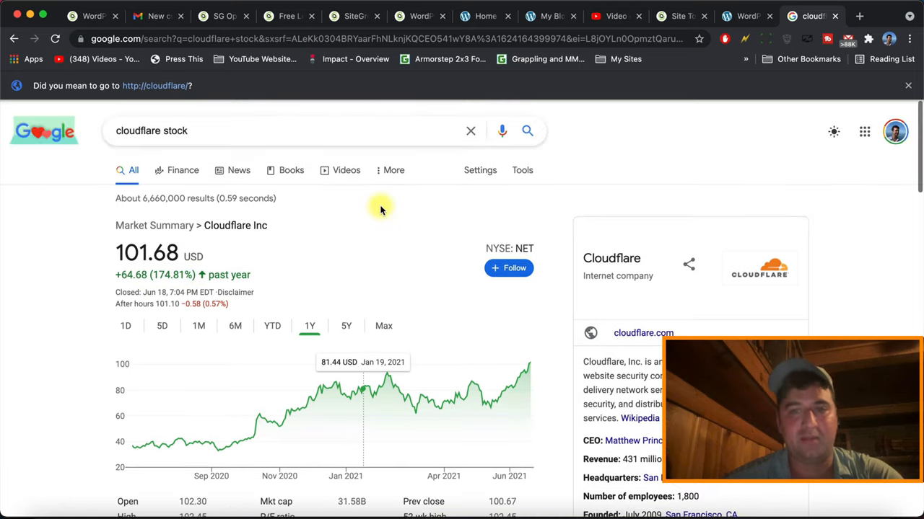
pyautogui.scroll(-3)
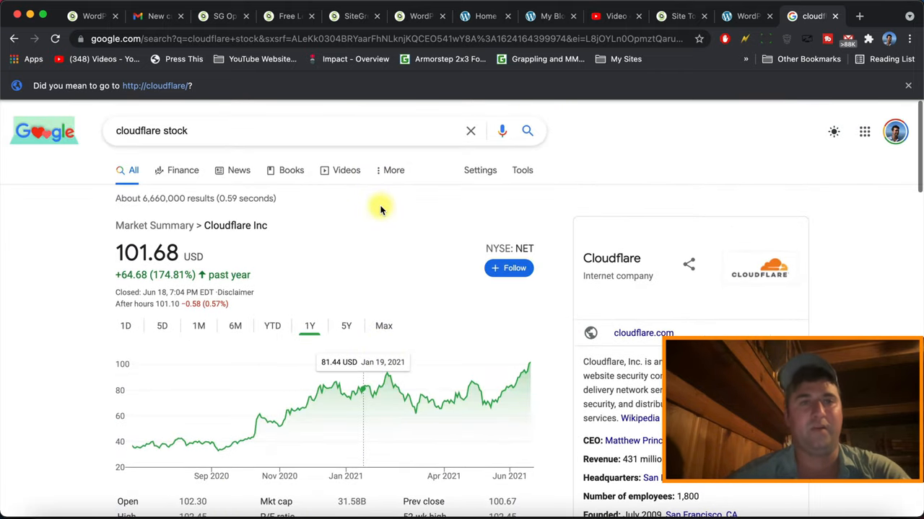
pyautogui.moveTo(646, 8)
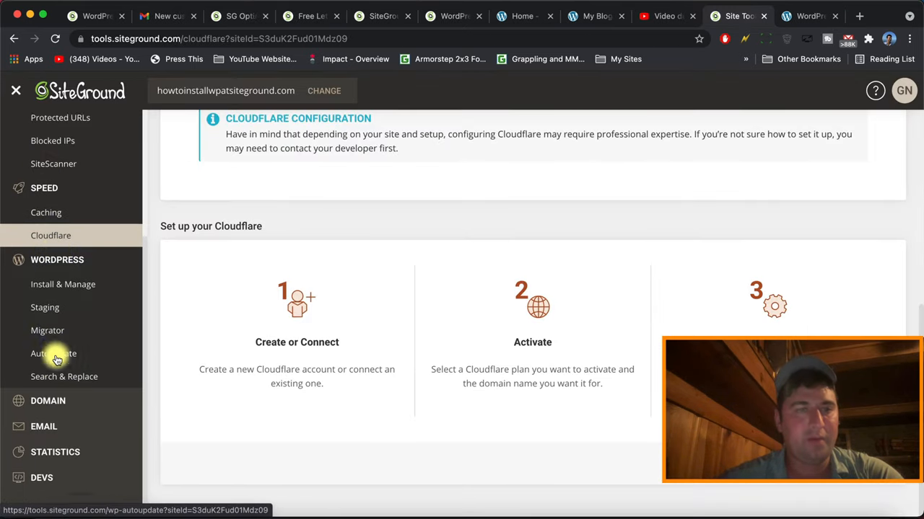
# Step: Set Major Release autoupdates to 24 Hours and dismiss the success notification
pyautogui.click(53, 353)
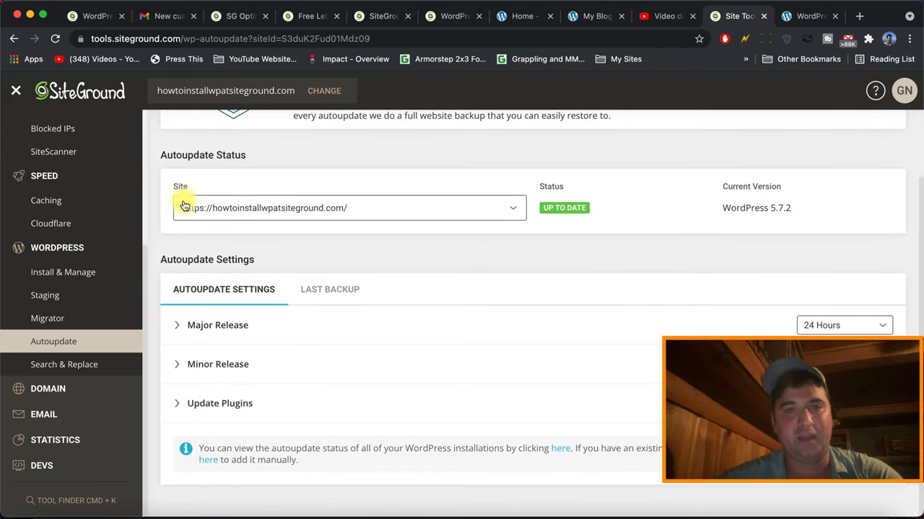
pyautogui.moveTo(623, 176)
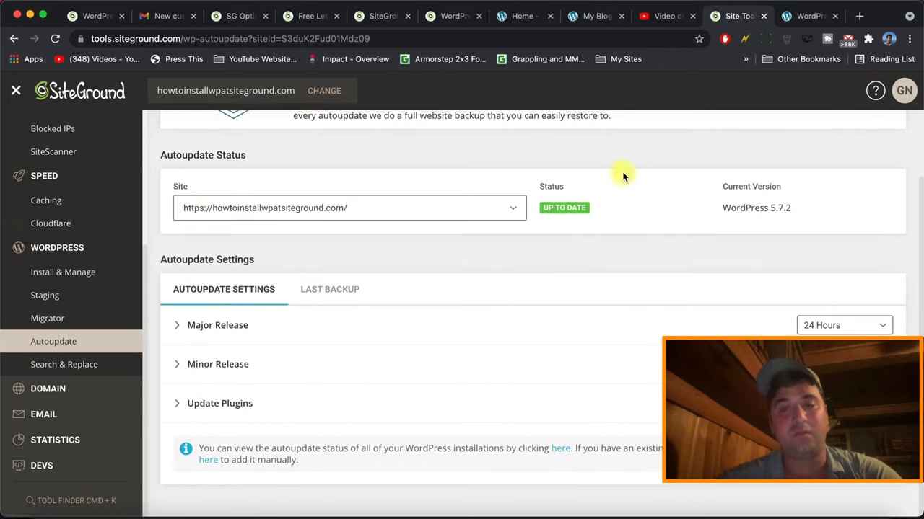
pyautogui.moveTo(539, 218)
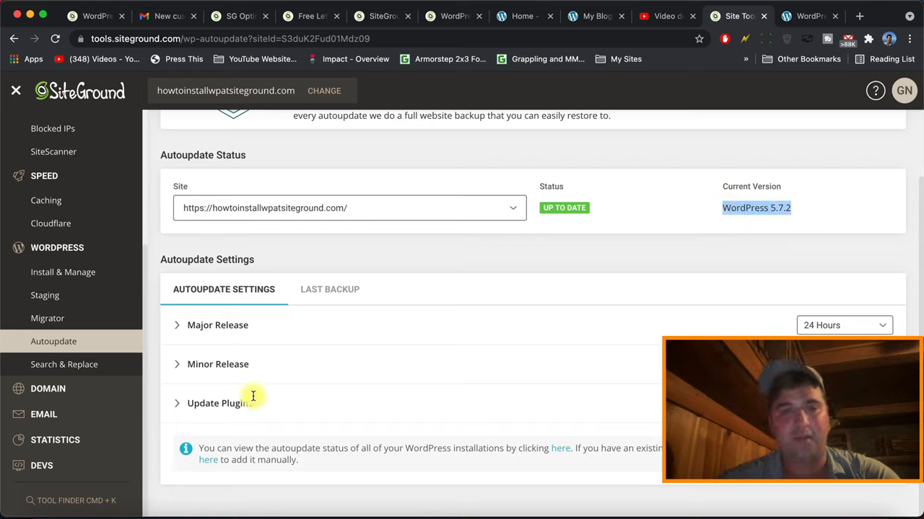
pyautogui.moveTo(171, 292)
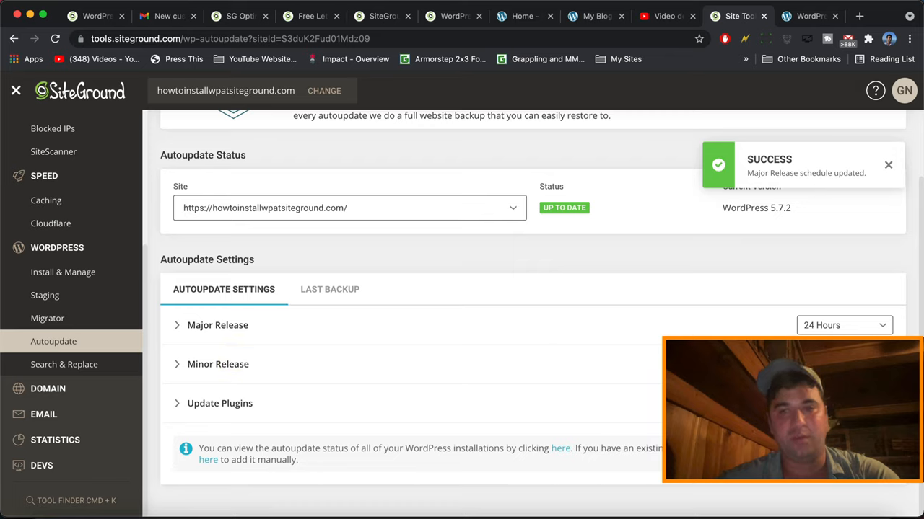
pyautogui.click(888, 165)
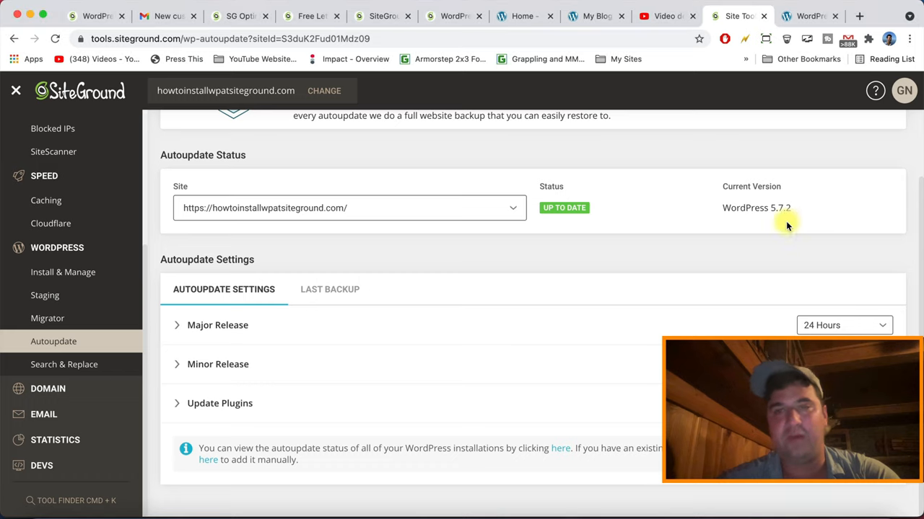
pyautogui.moveTo(739, 323)
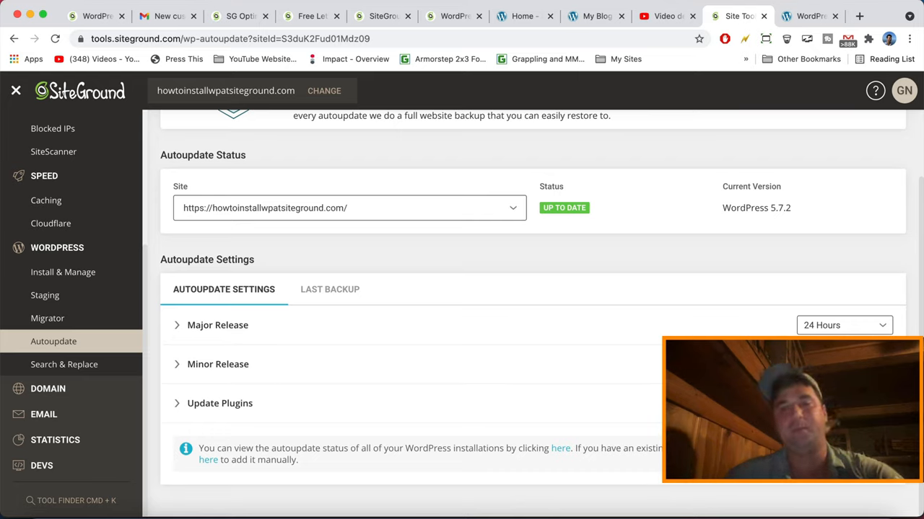
pyautogui.moveTo(170, 407)
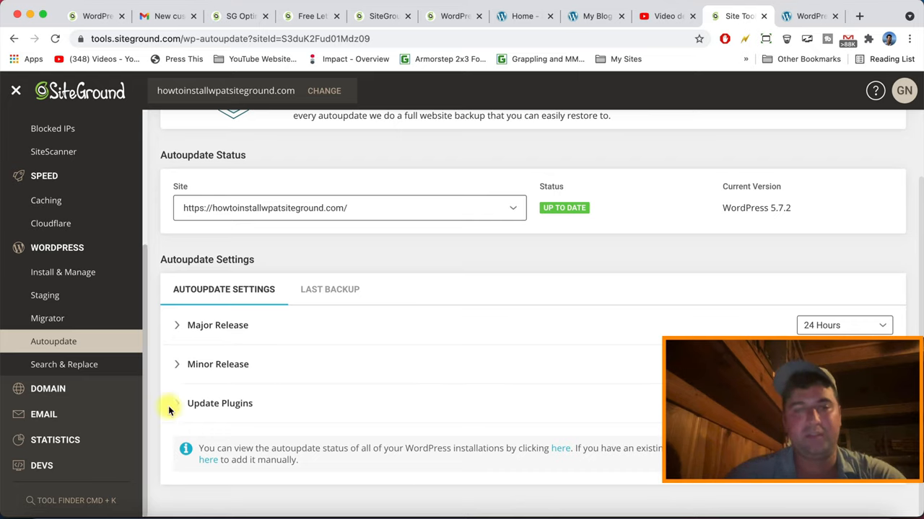
pyautogui.moveTo(17, 333)
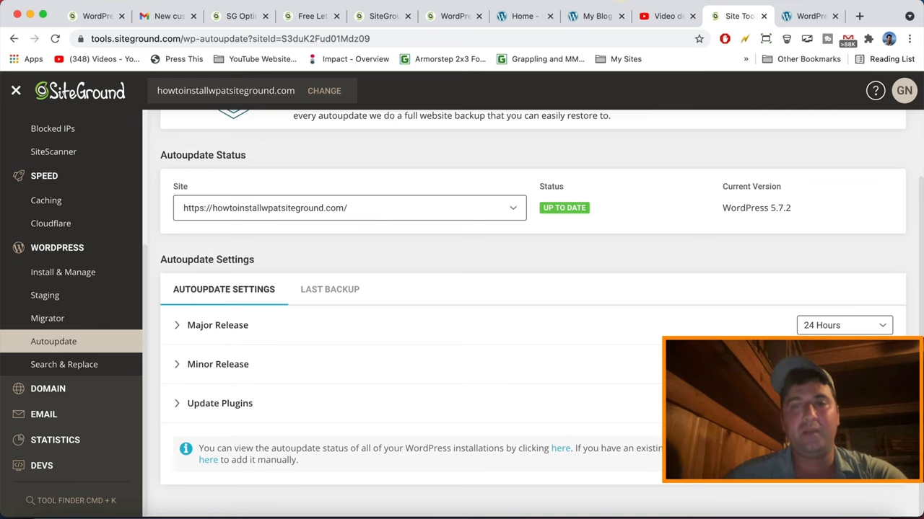
pyautogui.click(94, 16)
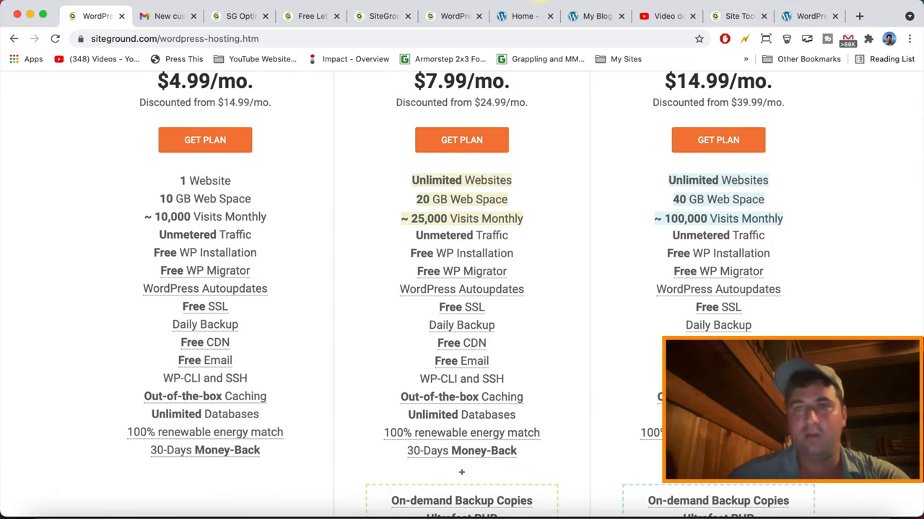
pyautogui.moveTo(462, 360)
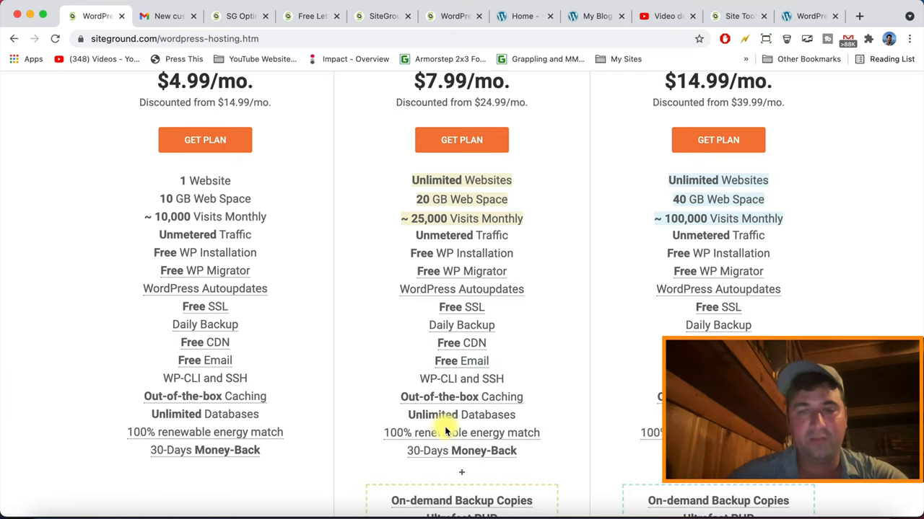
pyautogui.click(665, 16)
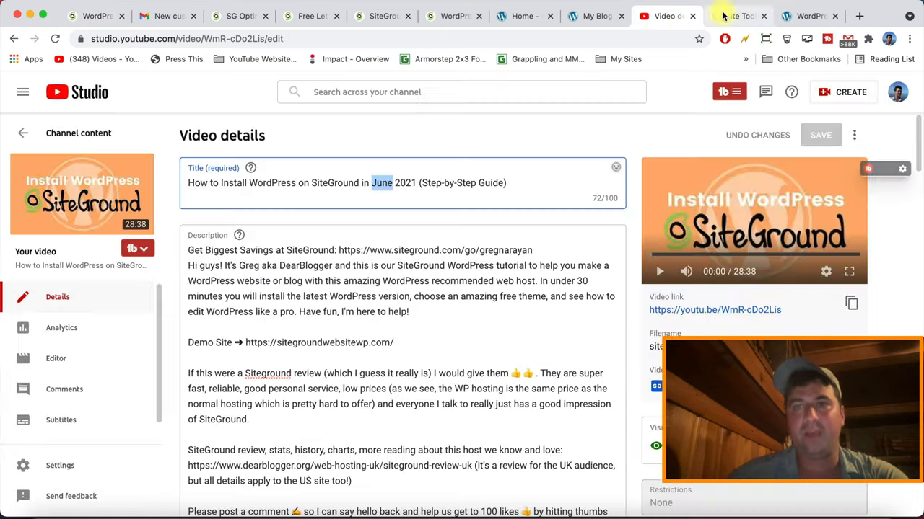
pyautogui.click(736, 16)
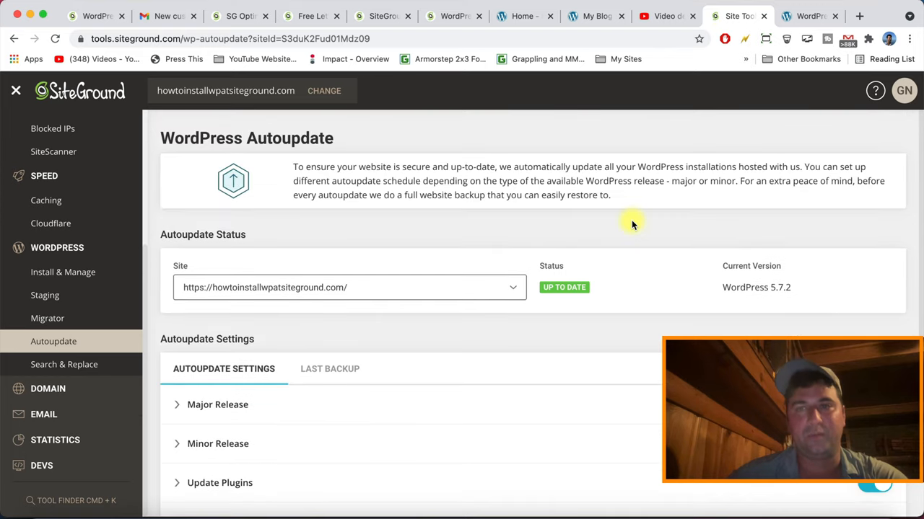
pyautogui.moveTo(405, 69)
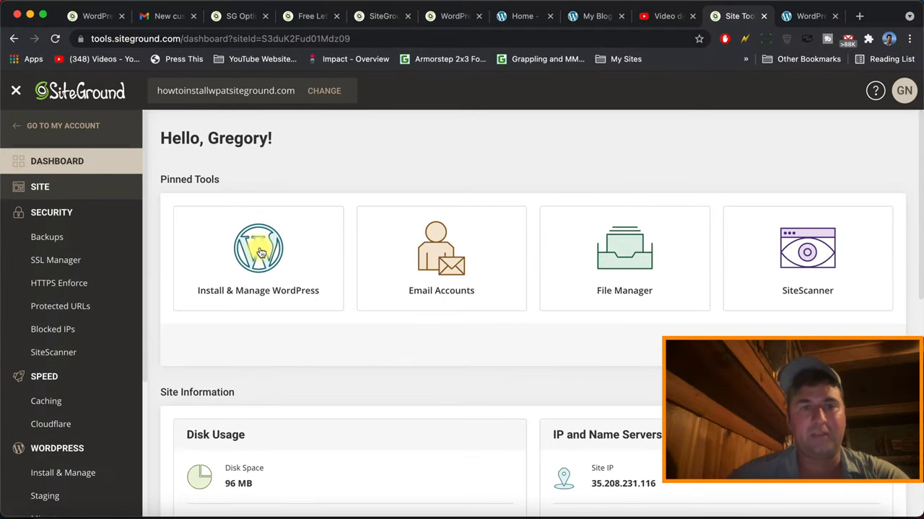
# Step: Reach the Install & Manage WordPress page listing howtoinstallwpatsiteground.com
pyautogui.click(256, 258)
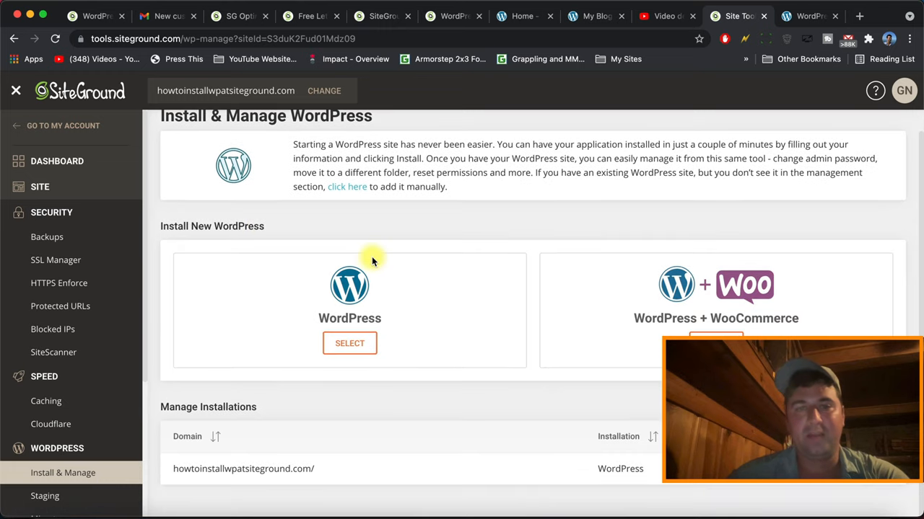
pyautogui.moveTo(771, 290)
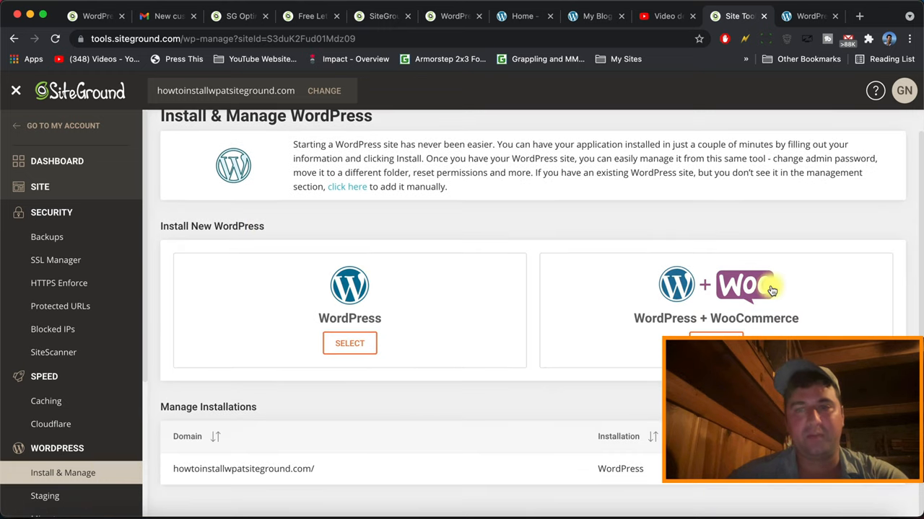
pyautogui.moveTo(281, 402)
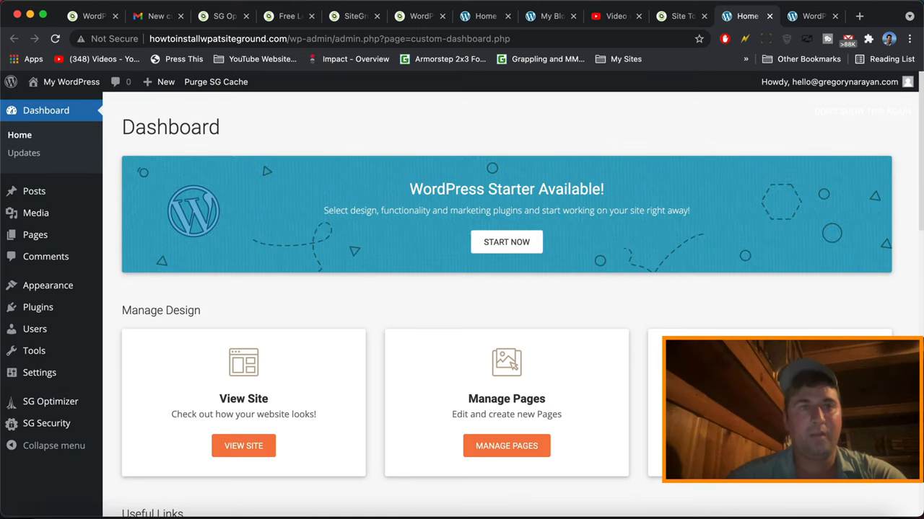
pyautogui.moveTo(571, 329)
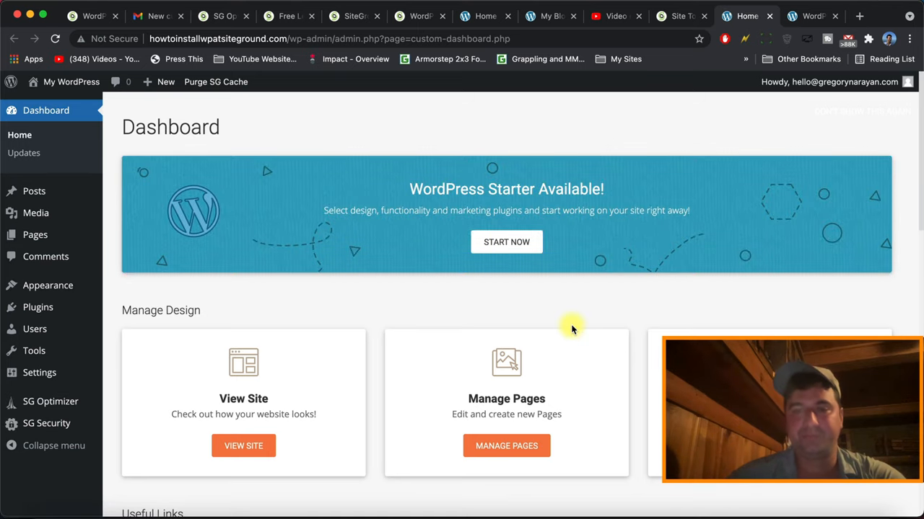
pyautogui.scroll(-3)
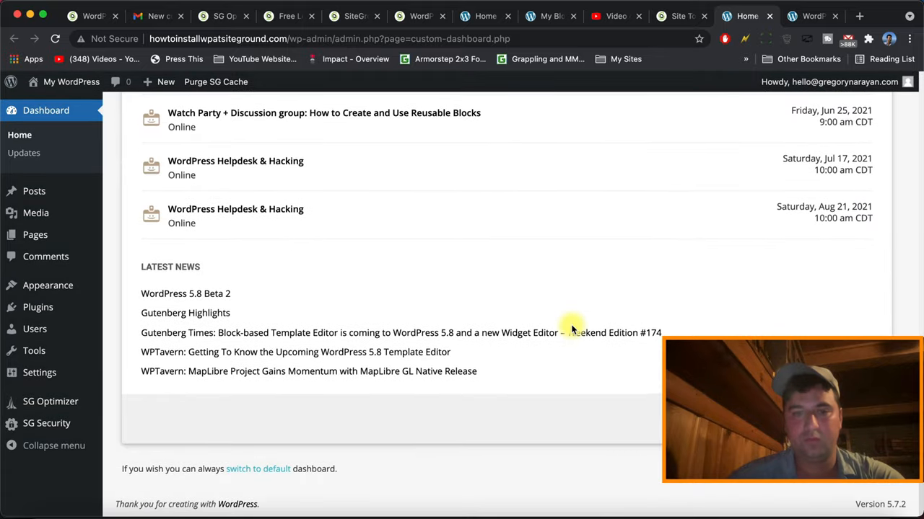
pyautogui.scroll(3)
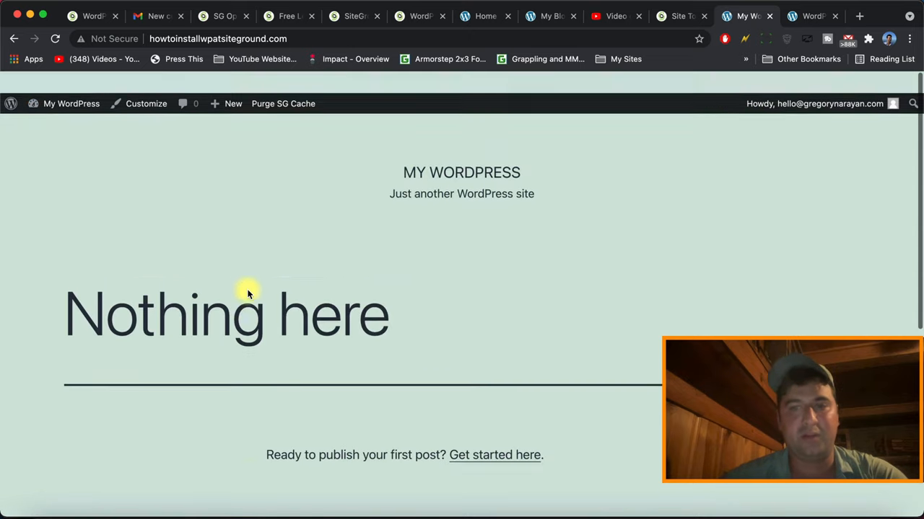
pyautogui.click(71, 104)
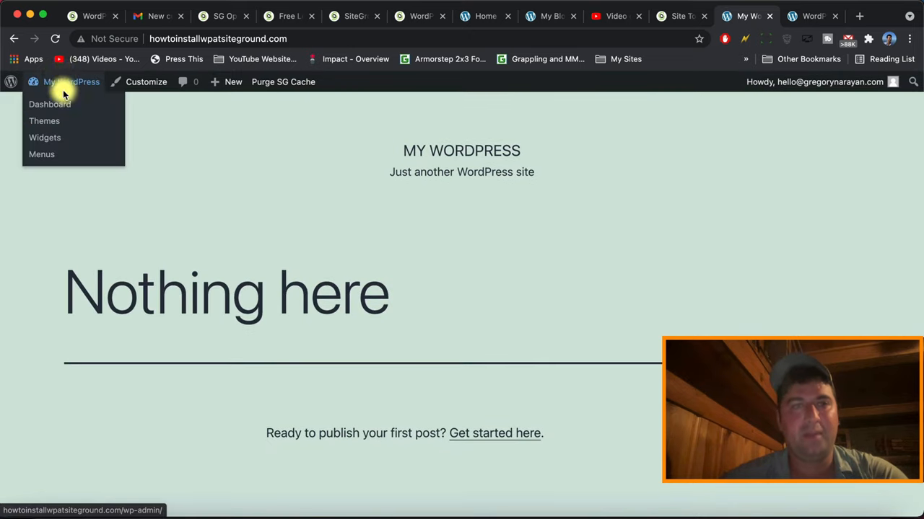
pyautogui.click(49, 104)
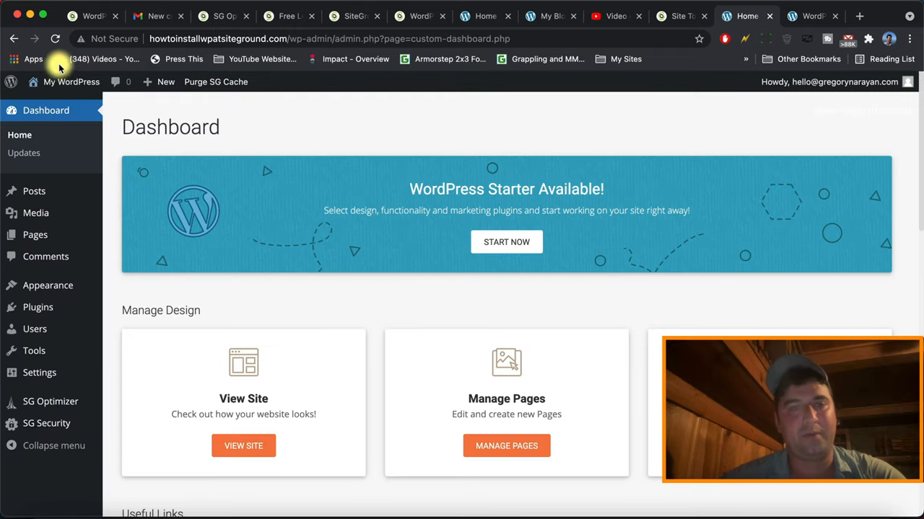
pyautogui.moveTo(352, 151)
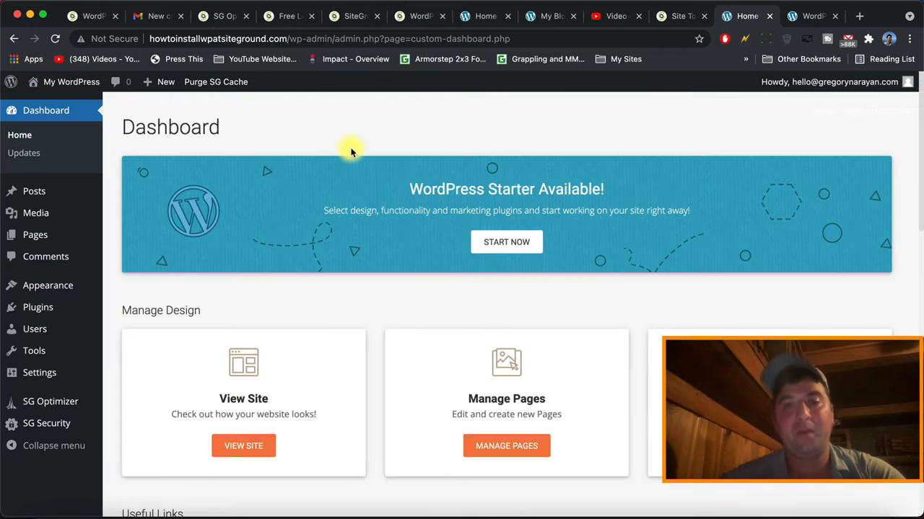
pyautogui.moveTo(410, 191)
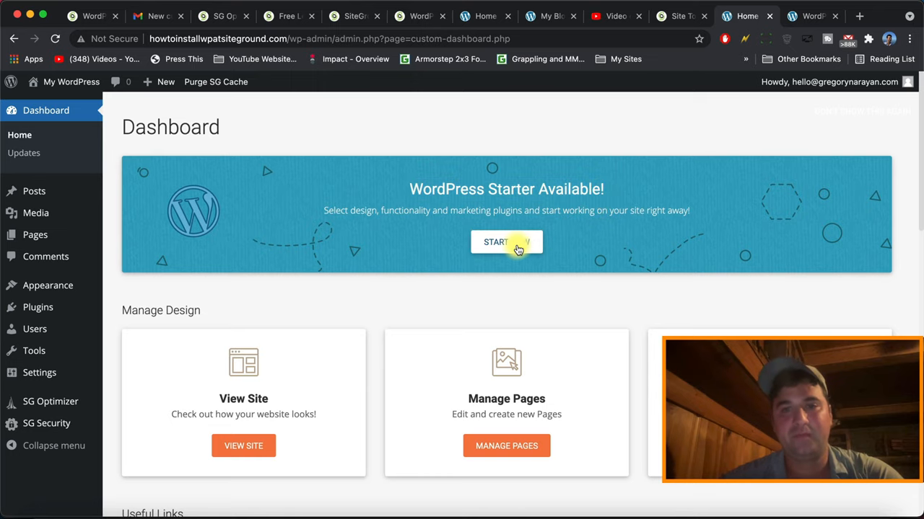
# Step: Start the WordPress Starter wizard and browse the free design choices at step 1 of 3
pyautogui.click(505, 242)
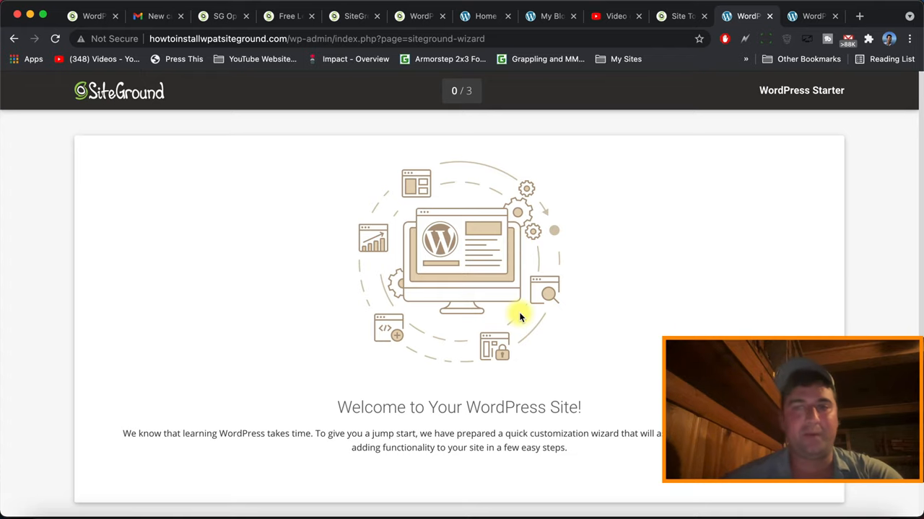
pyautogui.scroll(-3)
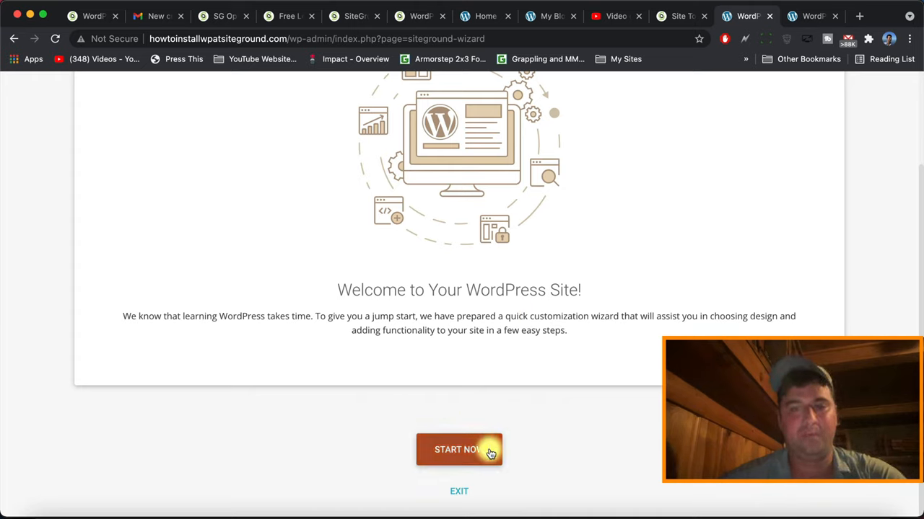
pyautogui.click(459, 449)
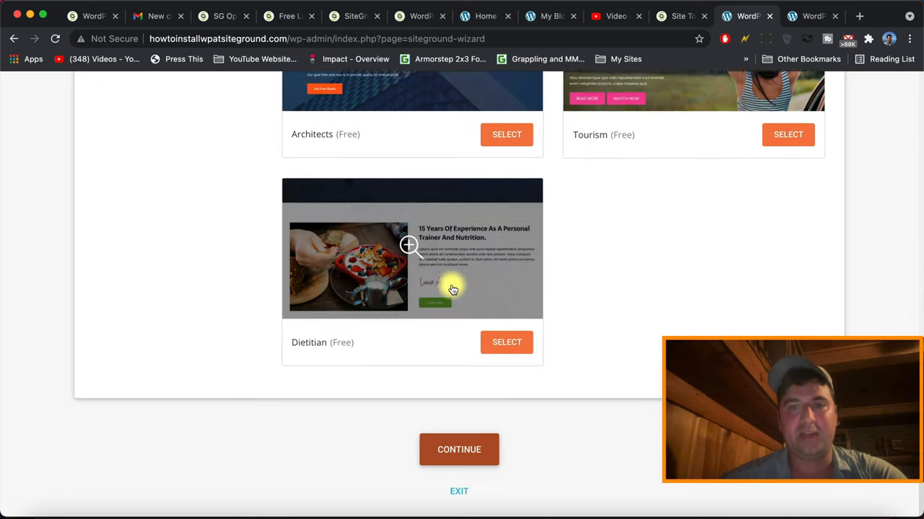
pyautogui.scroll(3)
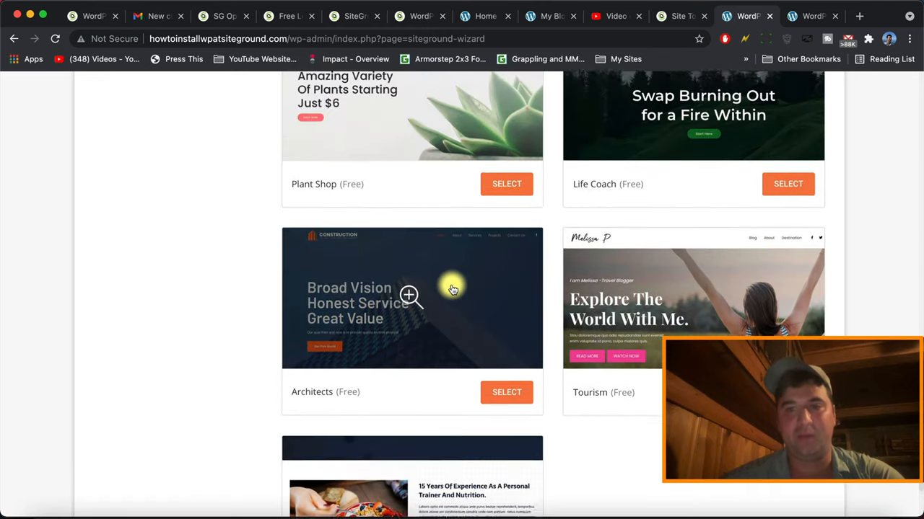
pyautogui.scroll(3)
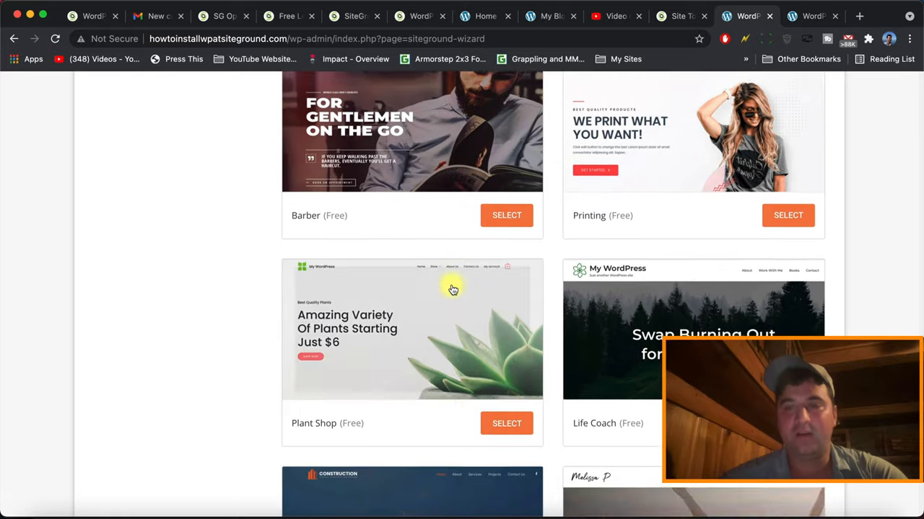
pyautogui.scroll(-3)
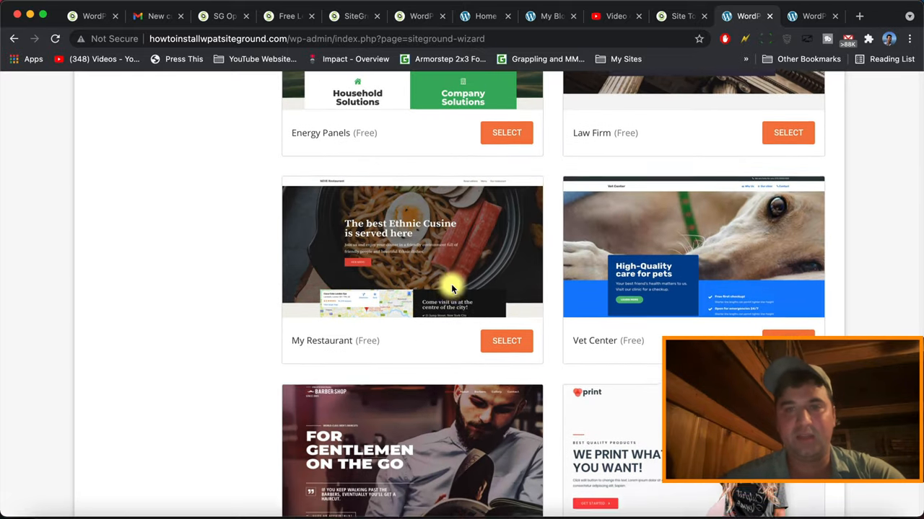
pyautogui.scroll(-3)
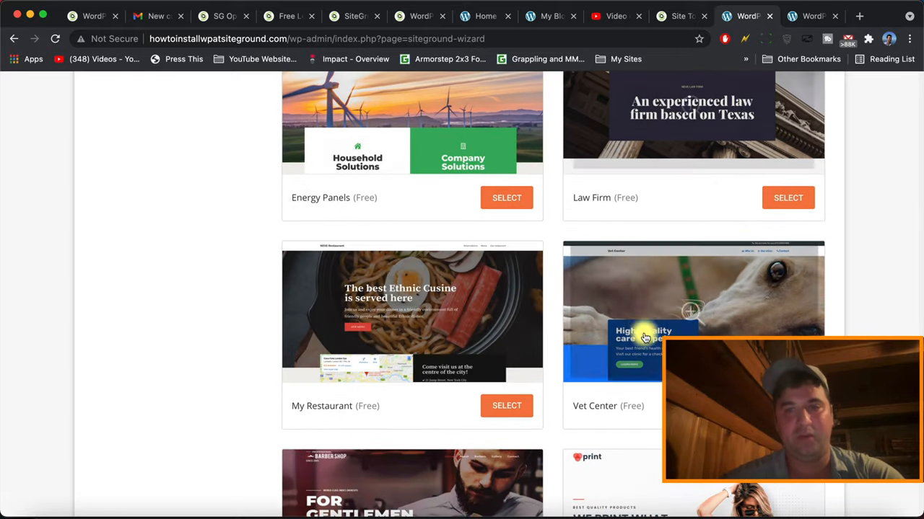
pyautogui.scroll(-3)
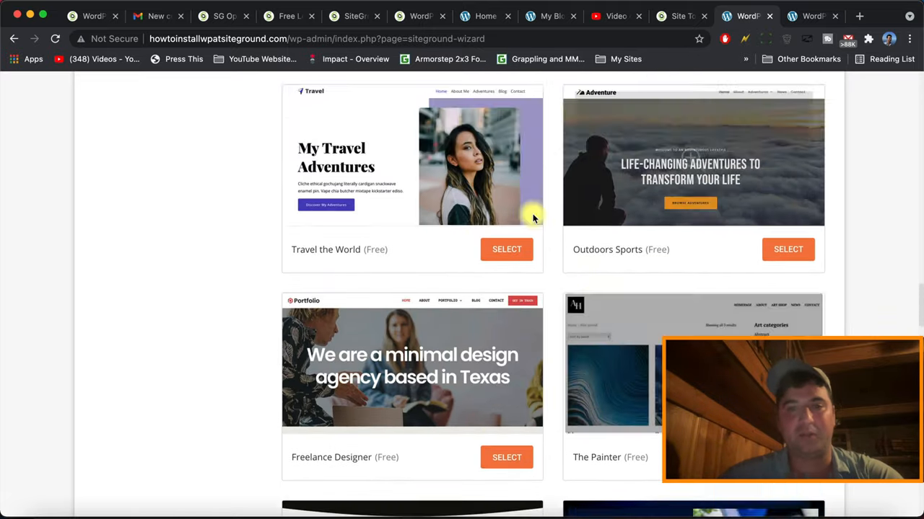
pyautogui.scroll(3)
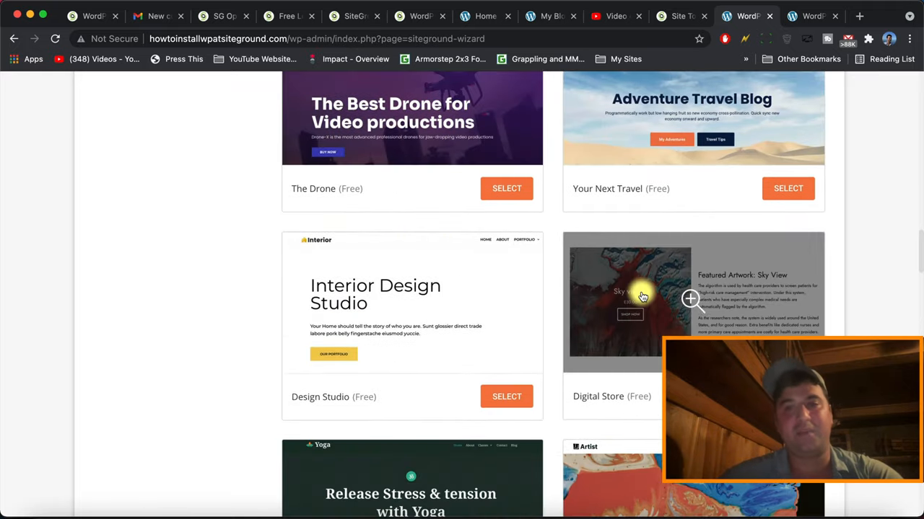
pyautogui.scroll(3)
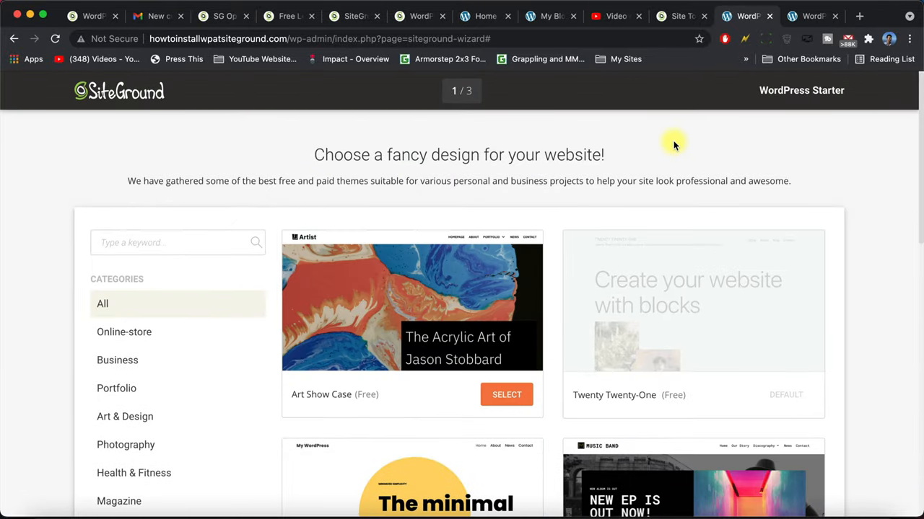
pyautogui.moveTo(560, 306)
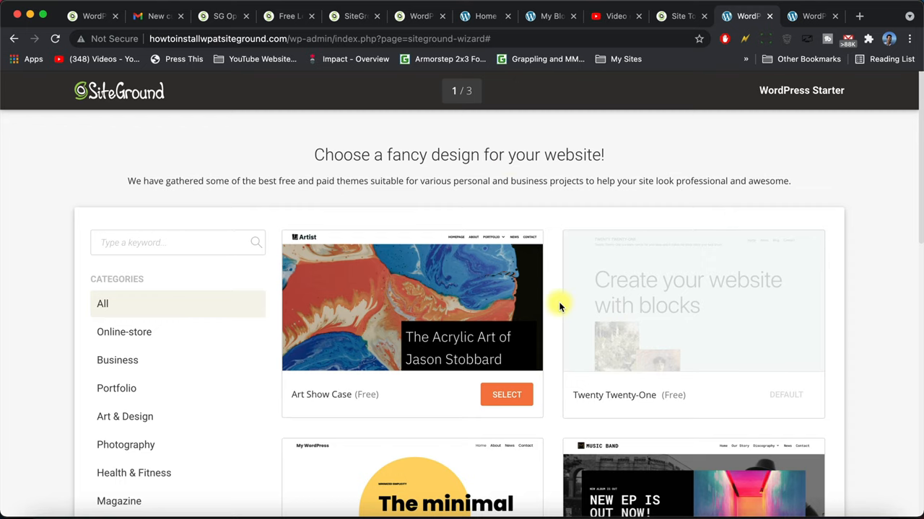
# Step: Scroll the design gallery down to reach the Wedding design thumbnail
pyautogui.scroll(-3)
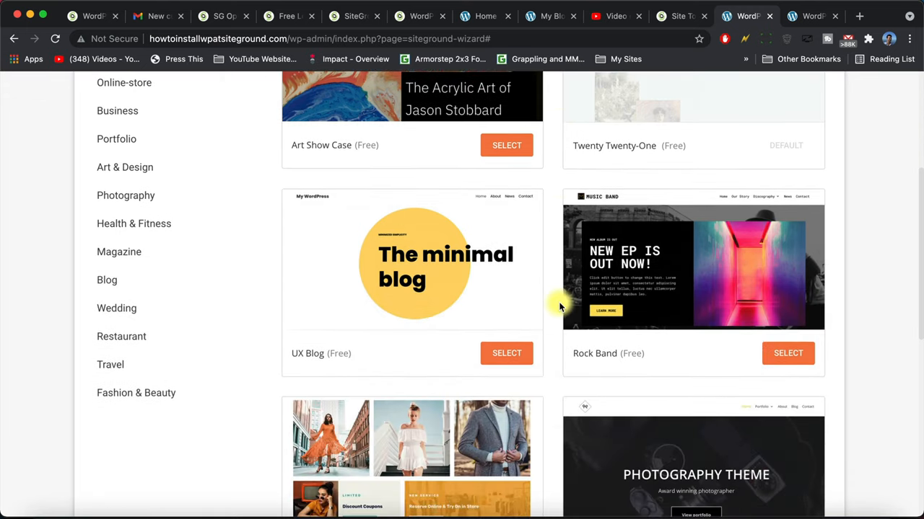
pyautogui.scroll(-3)
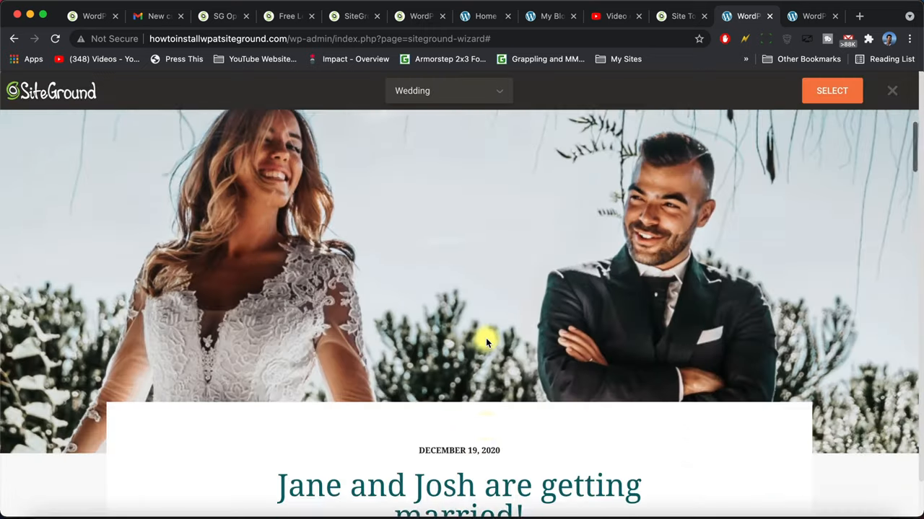
# Step: Scroll through the whole Wedding demo page, then close the preview to return to the gallery
pyautogui.scroll(-3)
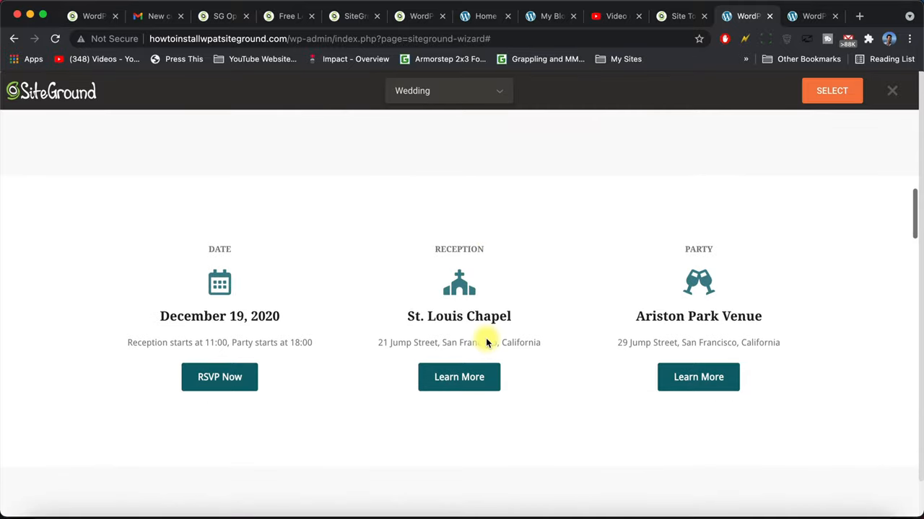
pyautogui.scroll(-3)
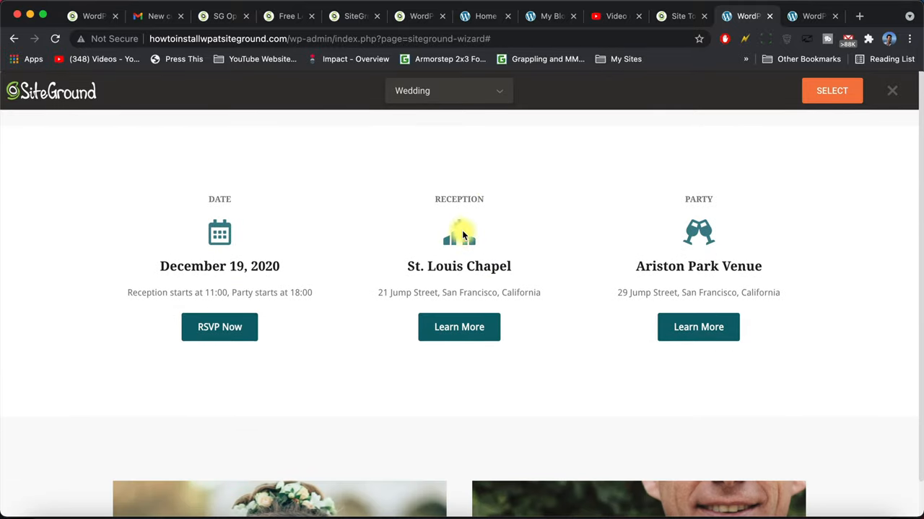
pyautogui.scroll(-3)
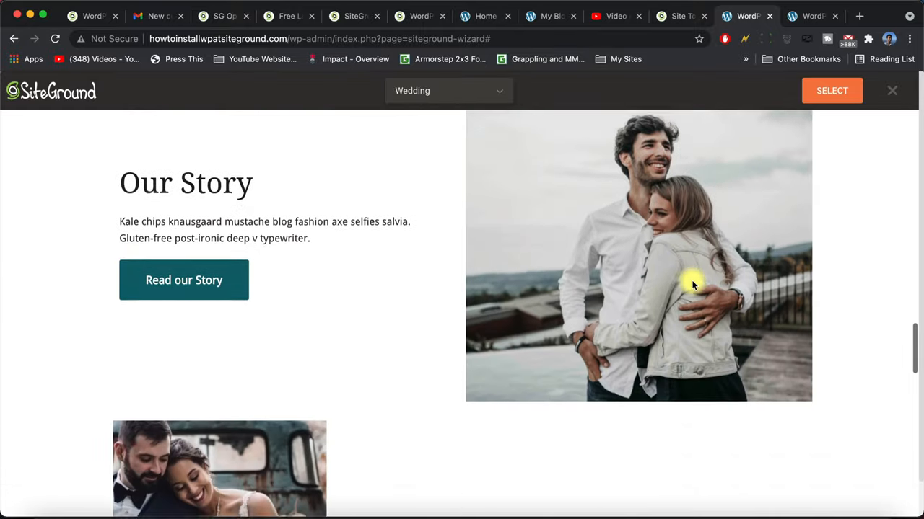
pyautogui.scroll(-3)
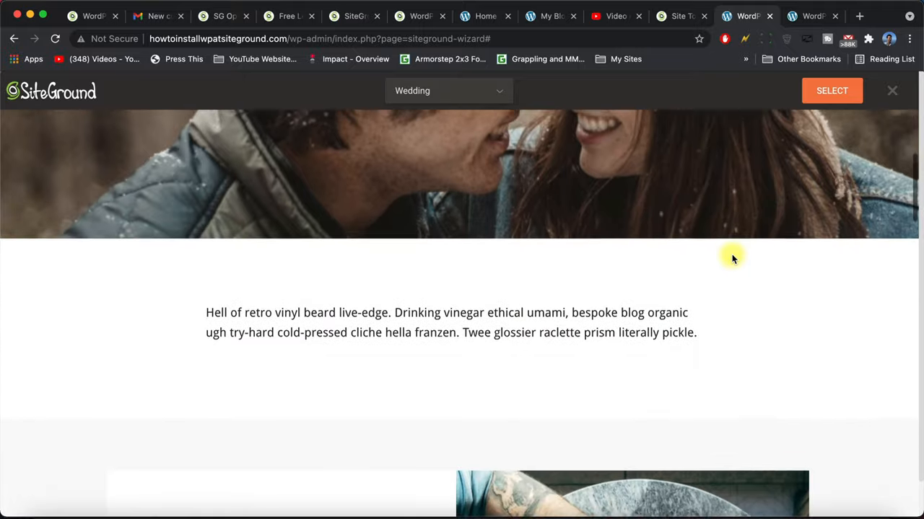
pyautogui.scroll(-3)
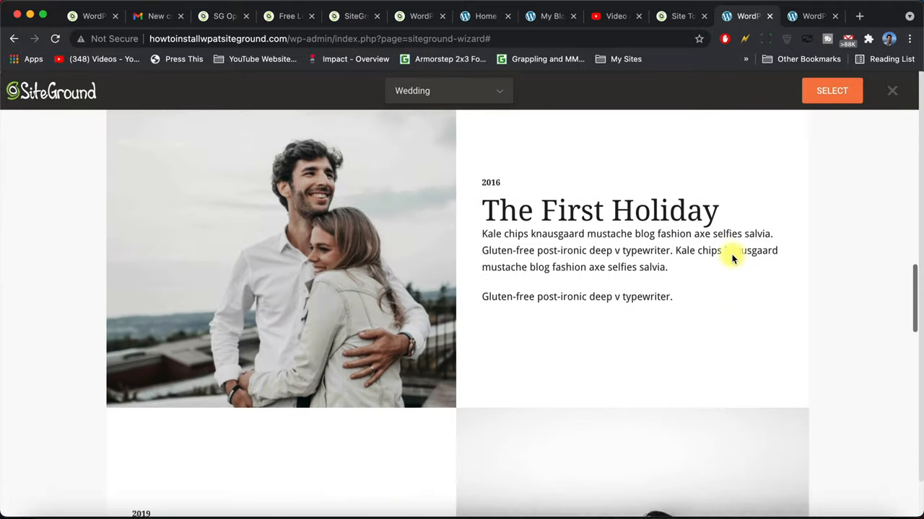
pyautogui.scroll(-3)
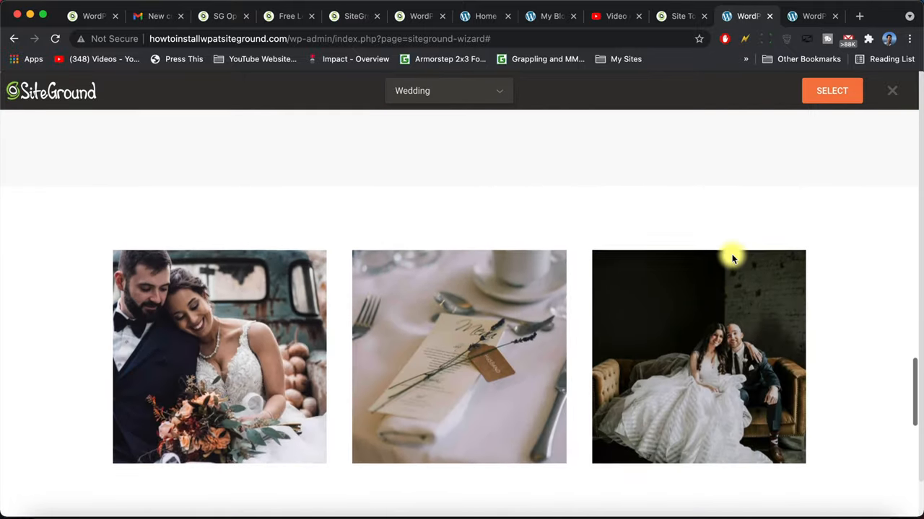
pyautogui.scroll(-3)
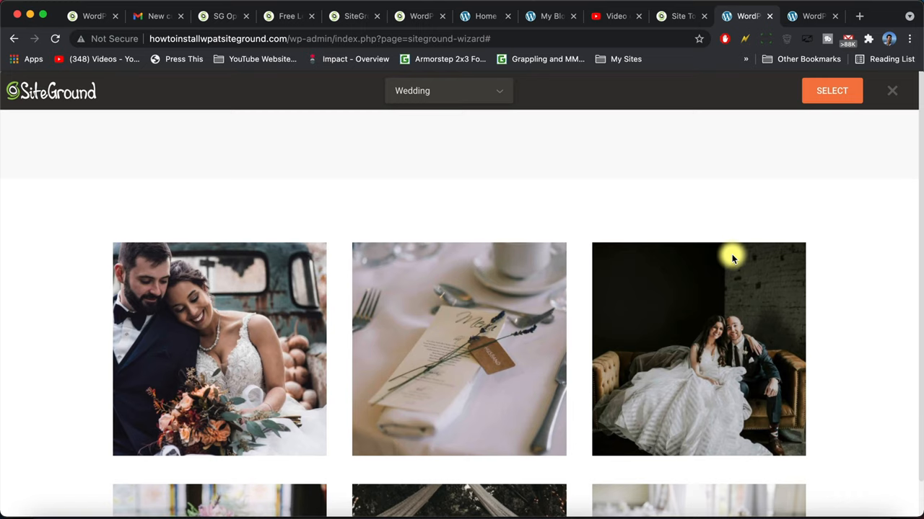
pyautogui.moveTo(570, 189)
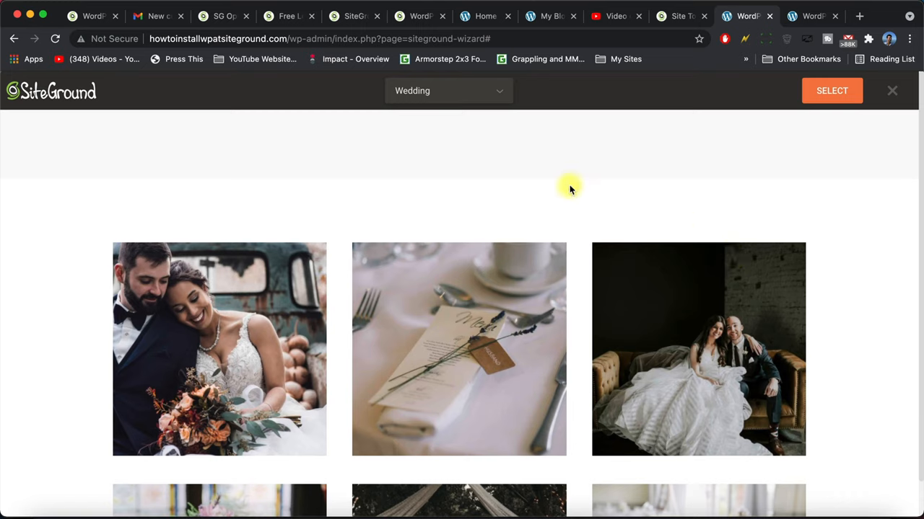
pyautogui.scroll(-3)
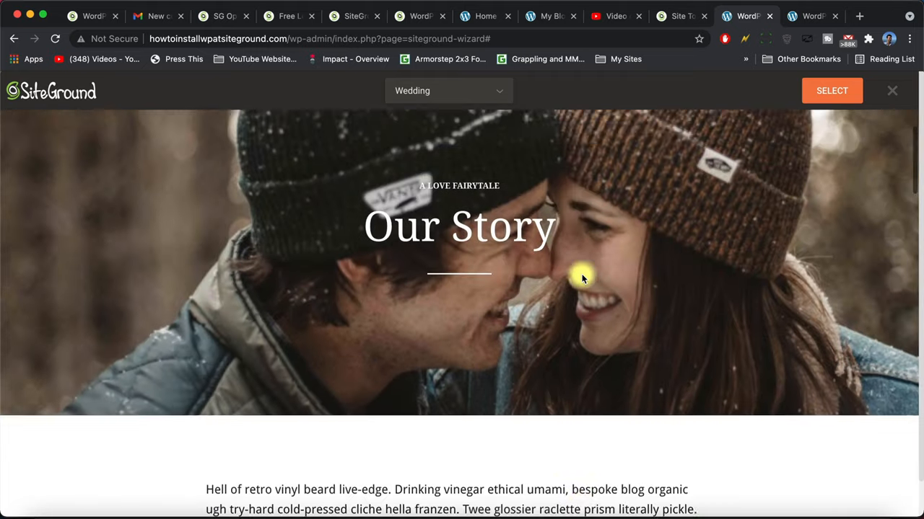
pyautogui.click(892, 90)
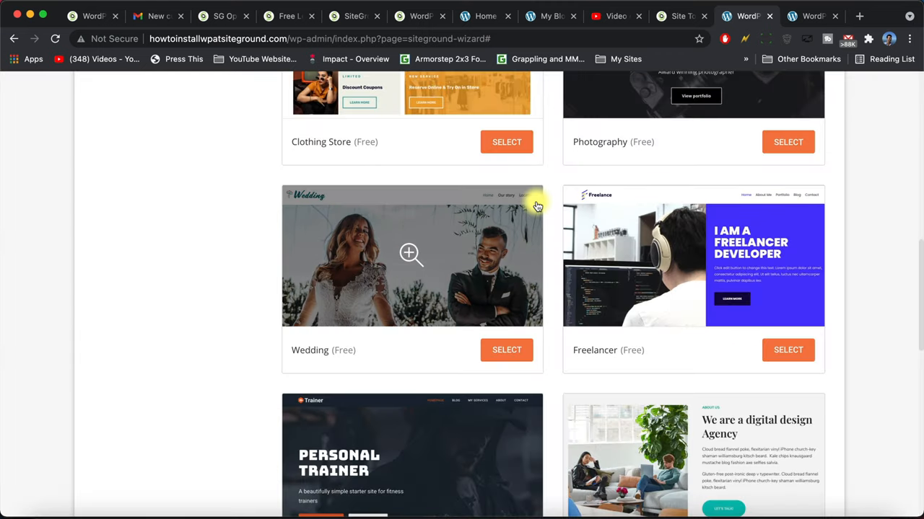
# Step: Filter the gallery to the Portfolio category and browse its designs (Art Show Case, Rock Band, Freelancer)
pyautogui.scroll(-3)
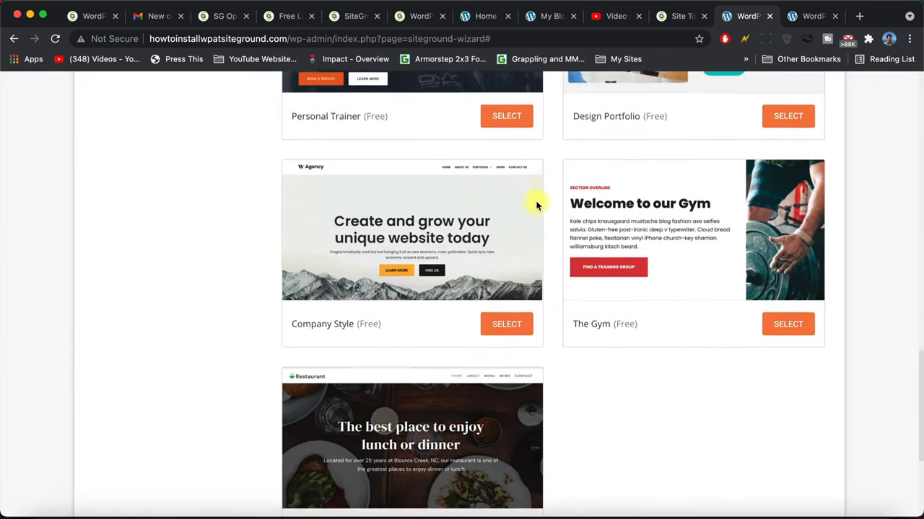
pyautogui.scroll(-3)
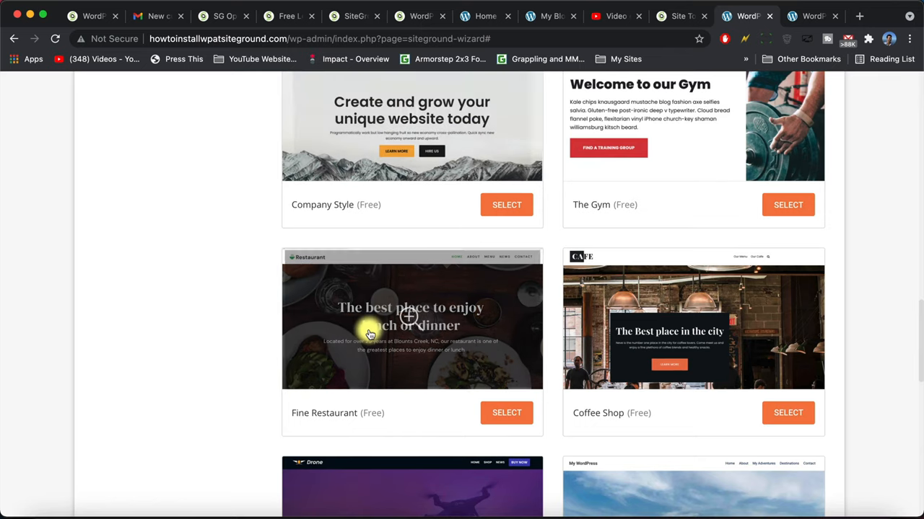
pyautogui.scroll(-3)
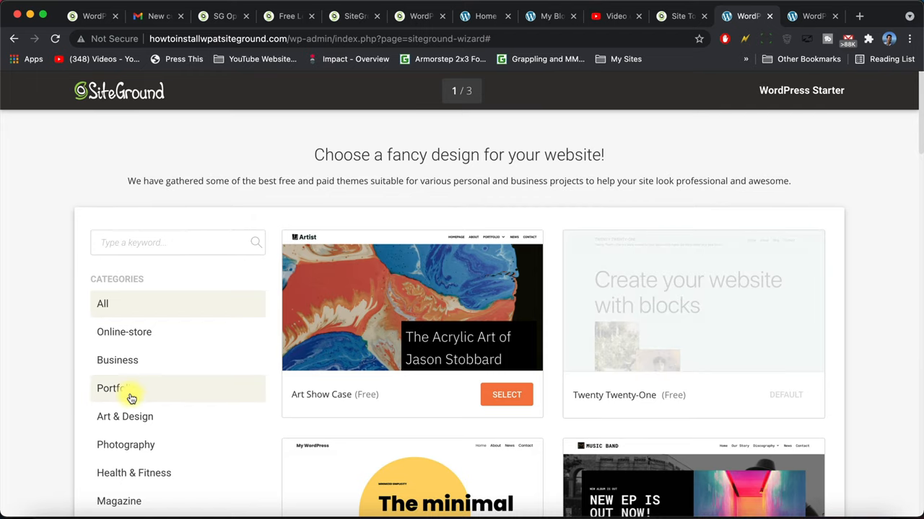
pyautogui.click(115, 388)
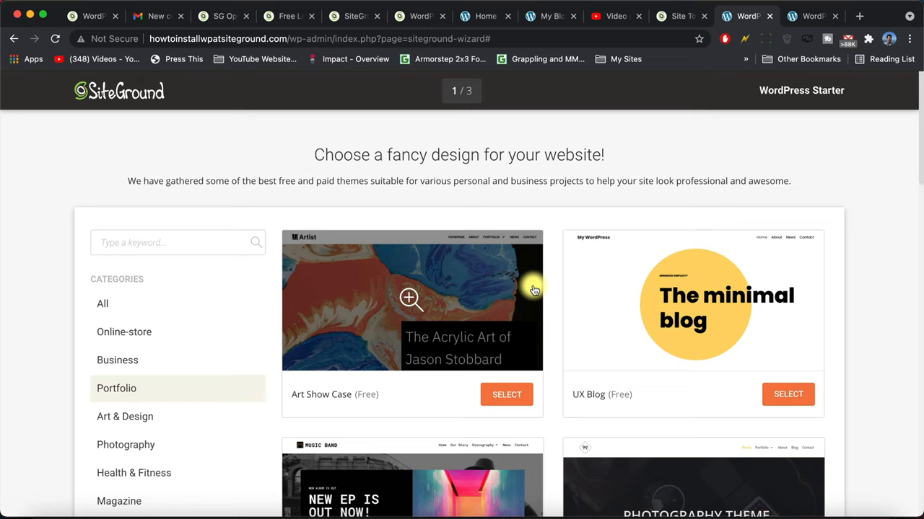
pyautogui.scroll(-3)
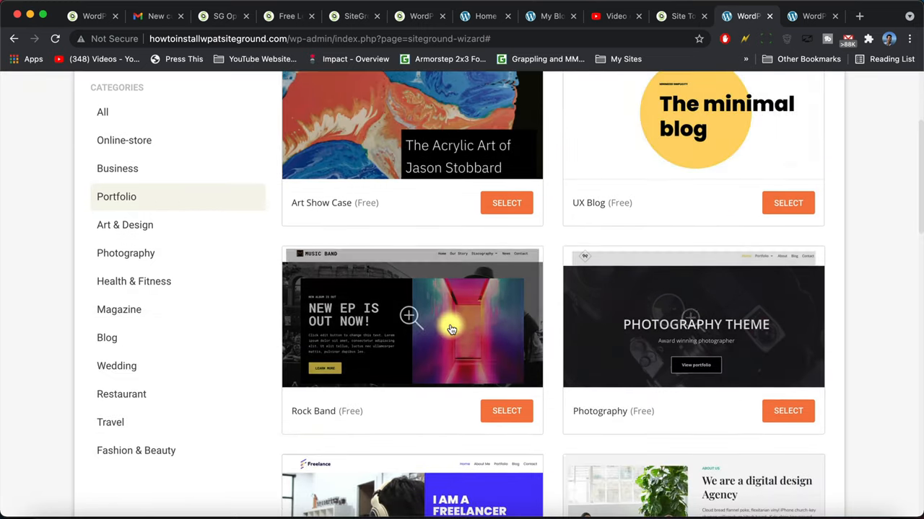
pyautogui.scroll(-3)
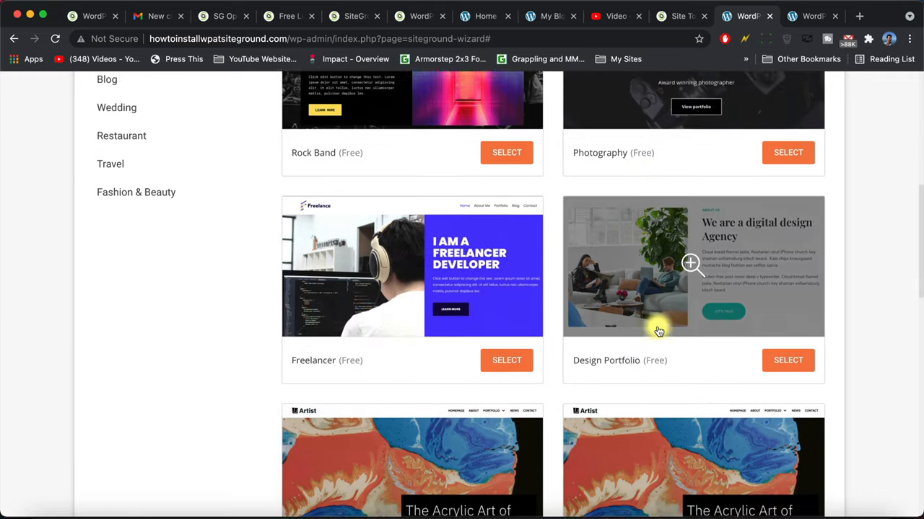
pyautogui.scroll(-3)
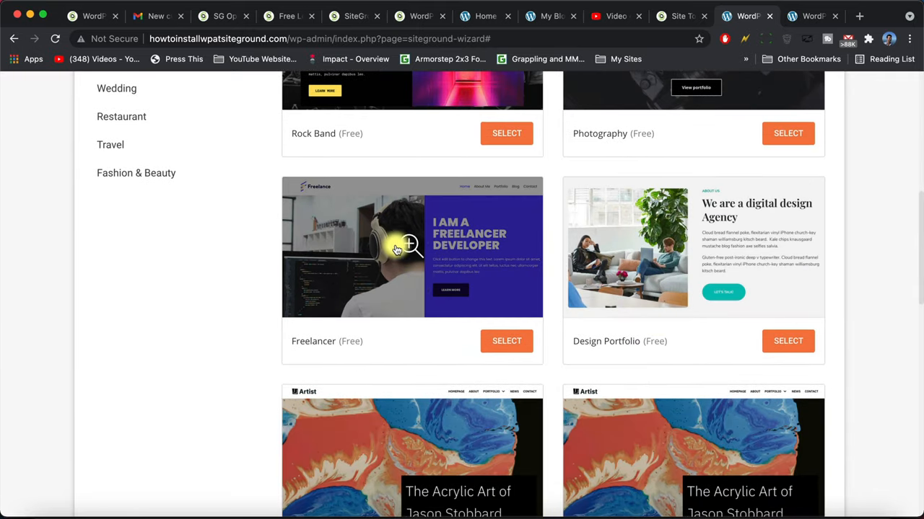
pyautogui.moveTo(362, 242)
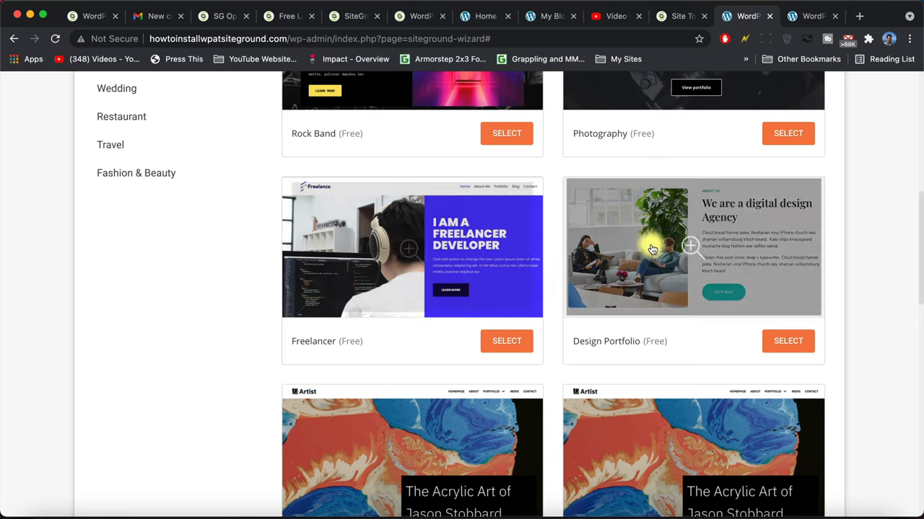
# Step: Preview the Design Portfolio demo end to end, then open the Freelancer design demo instead
pyautogui.click(689, 246)
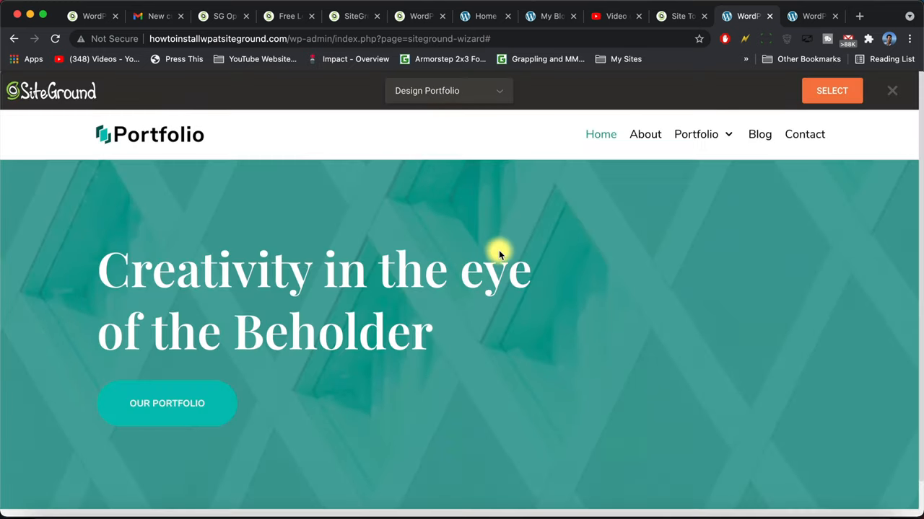
pyautogui.scroll(-3)
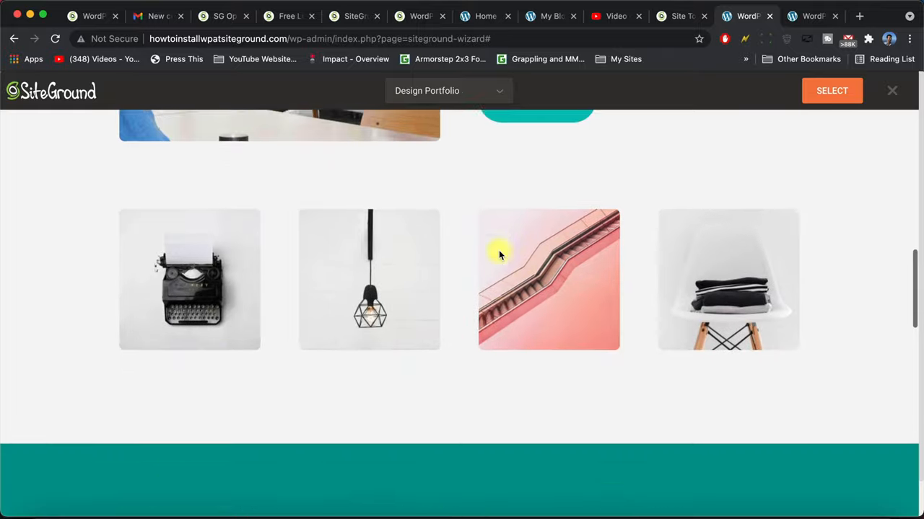
pyautogui.scroll(-3)
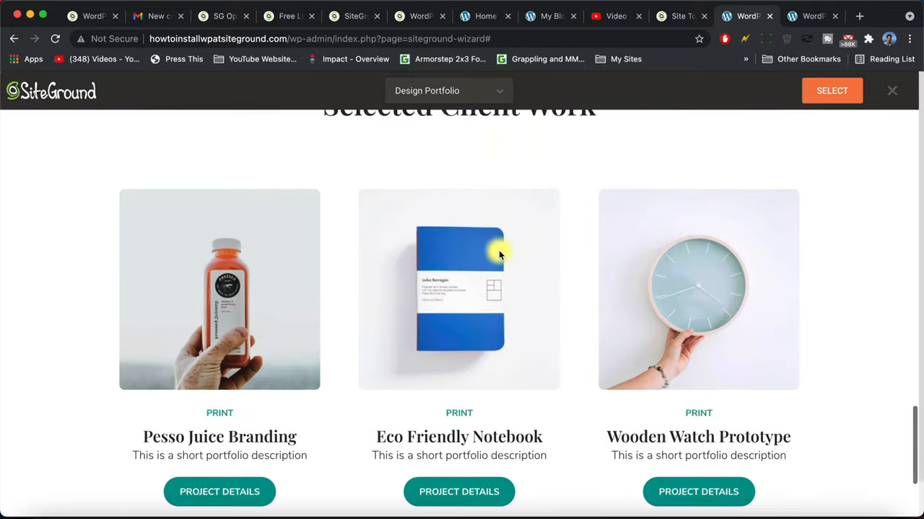
pyautogui.scroll(-3)
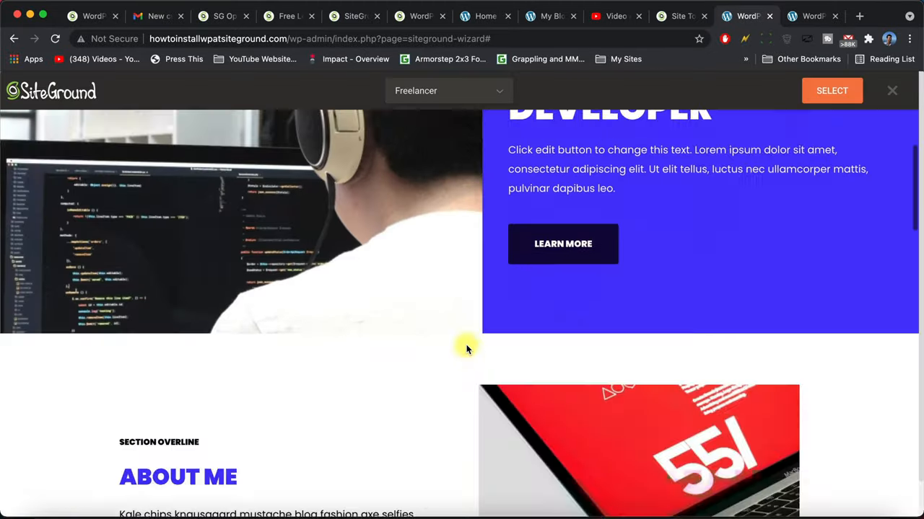
pyautogui.scroll(-3)
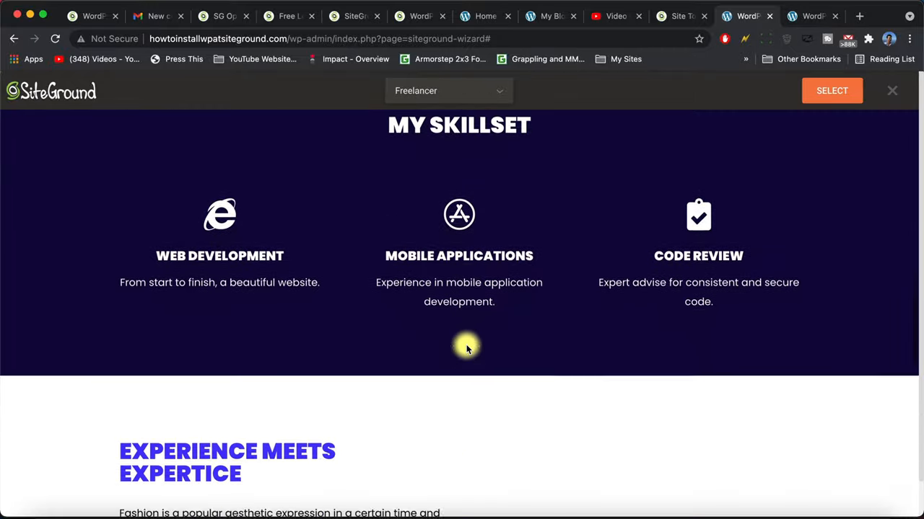
pyautogui.scroll(-3)
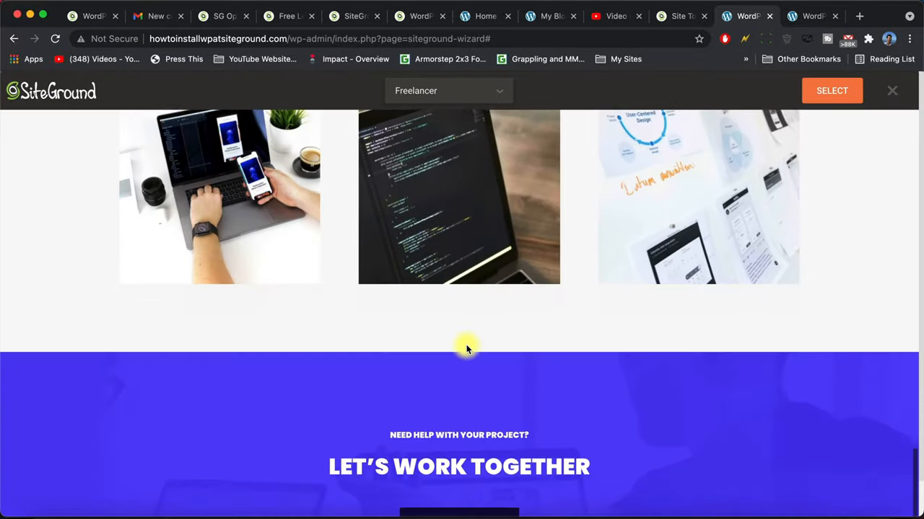
pyautogui.scroll(-3)
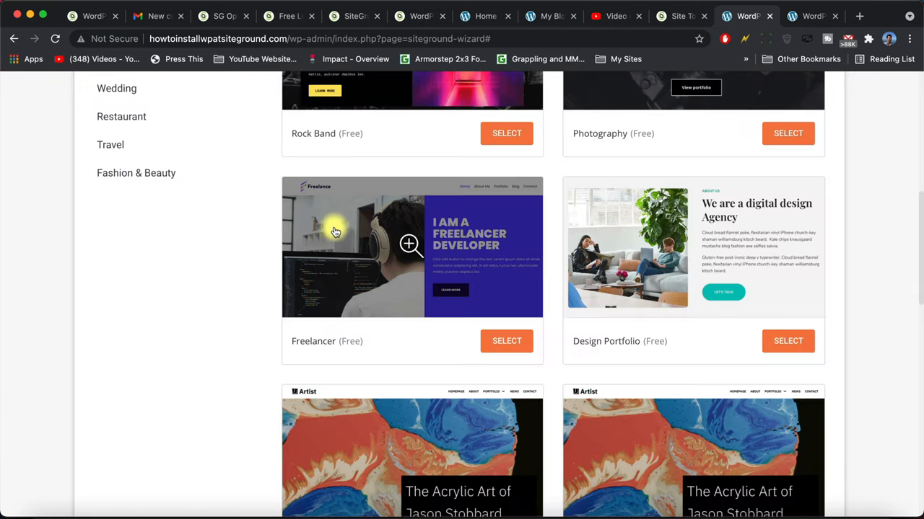
pyautogui.click(410, 245)
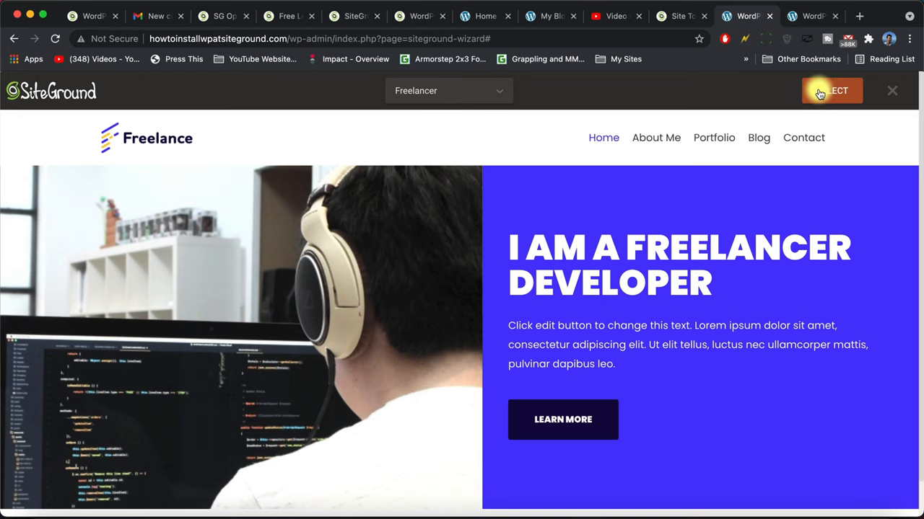
# Step: Choose the Freelancer design for the site and move on to the functionality step
pyautogui.click(831, 90)
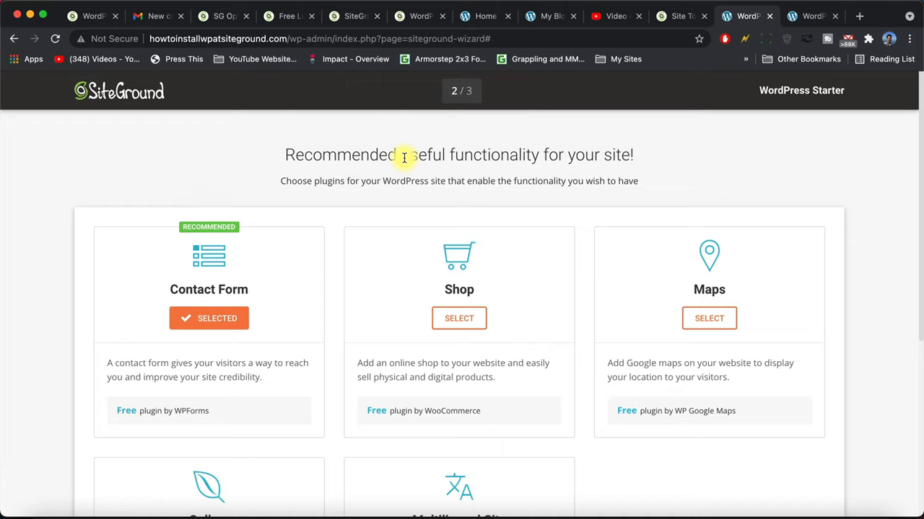
pyautogui.doubleClick(494, 155)
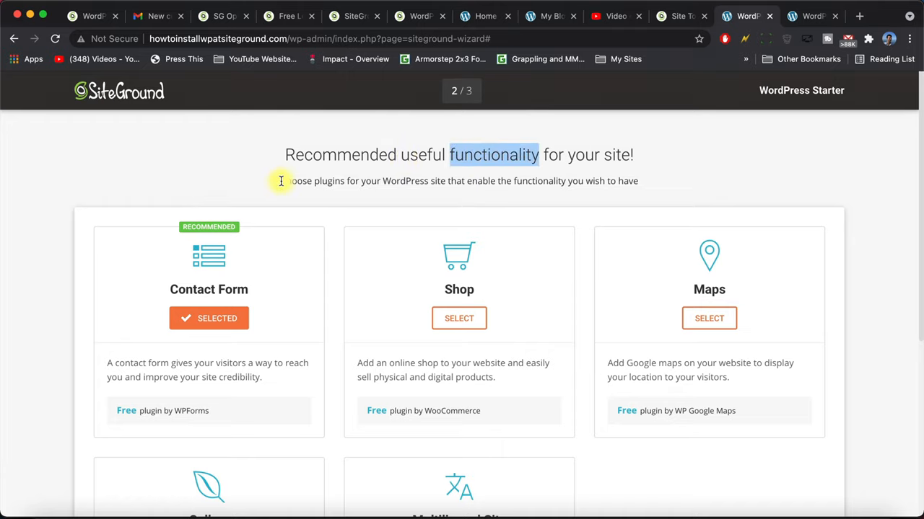
pyautogui.moveTo(646, 182)
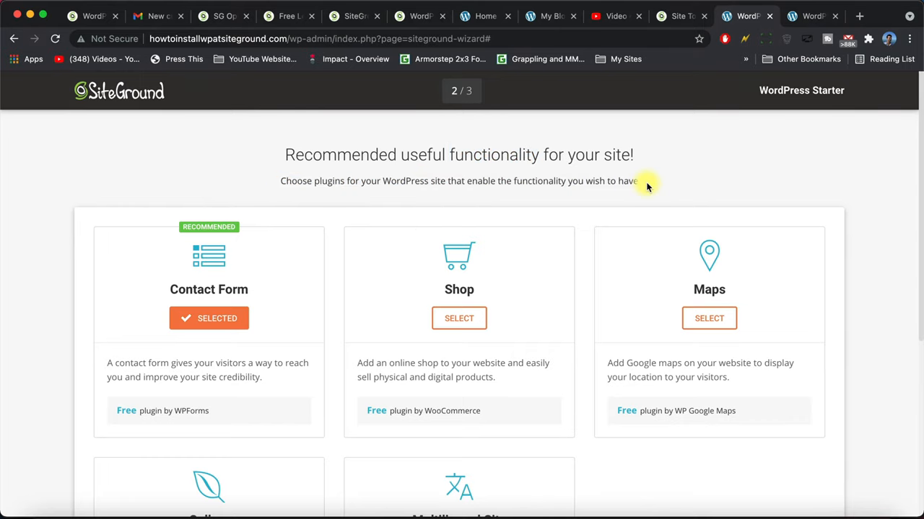
pyautogui.moveTo(190, 267)
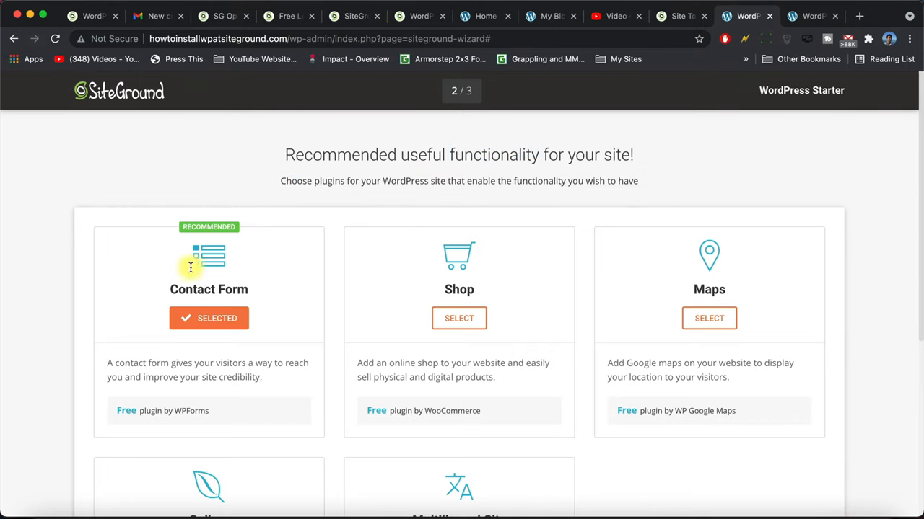
pyautogui.moveTo(393, 312)
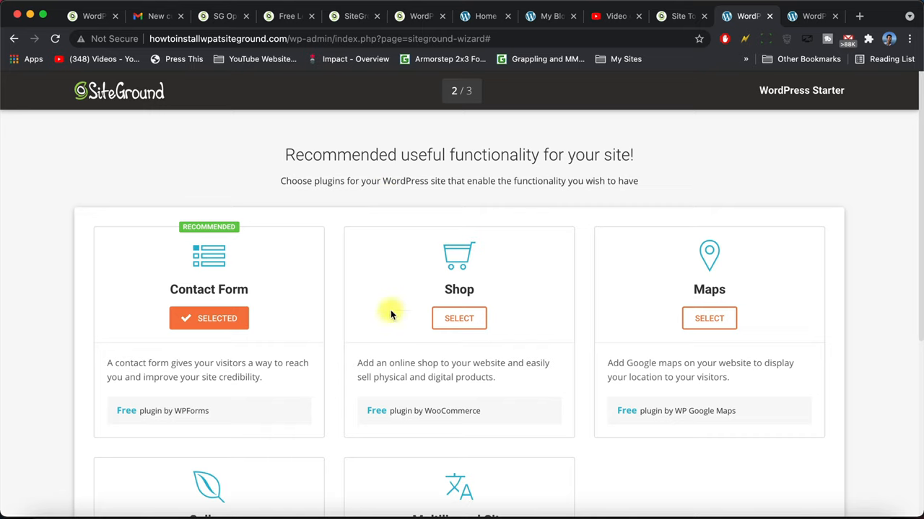
pyautogui.scroll(-3)
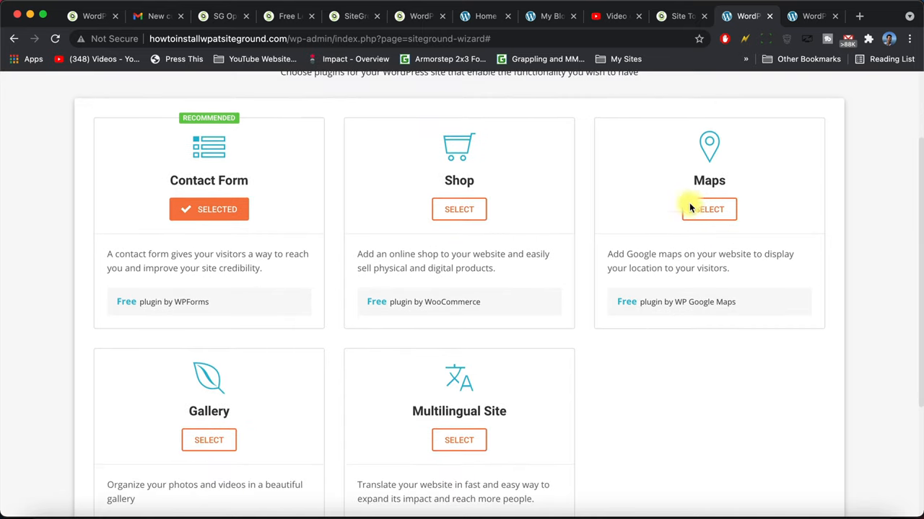
# Step: Select the Maps, Gallery and Multilingual Site plugins alongside Contact Form, leaving Shop unselected
pyautogui.click(709, 209)
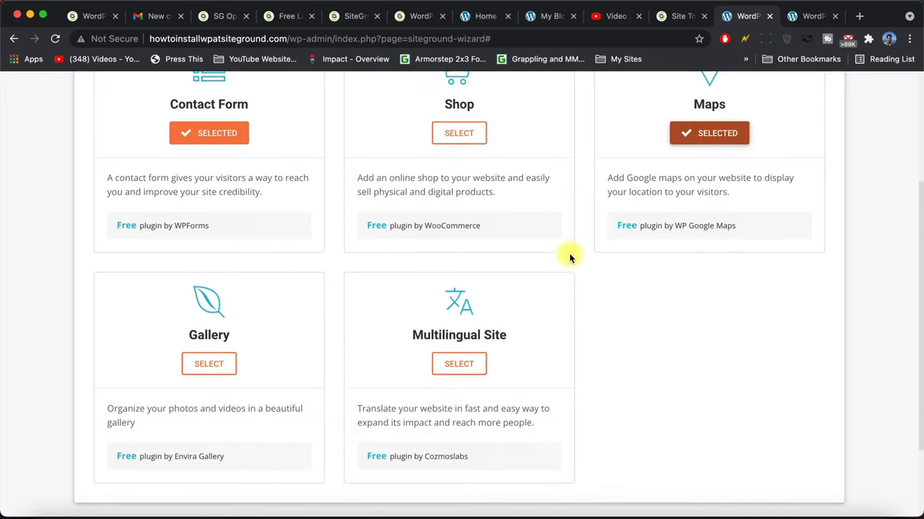
pyautogui.click(208, 364)
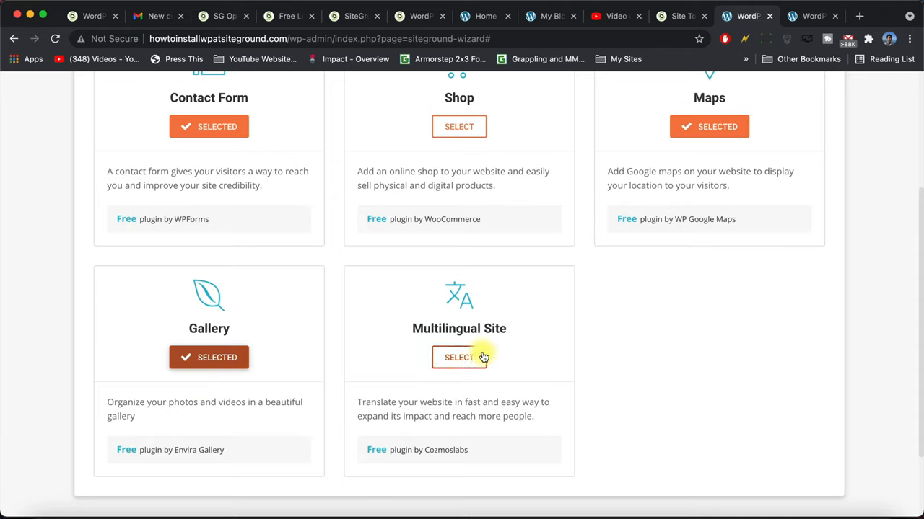
pyautogui.click(459, 358)
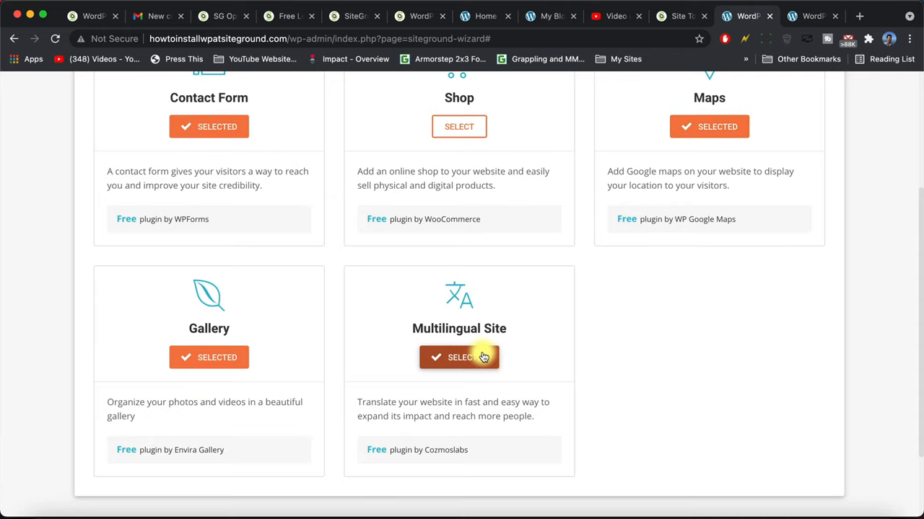
pyautogui.click(459, 357)
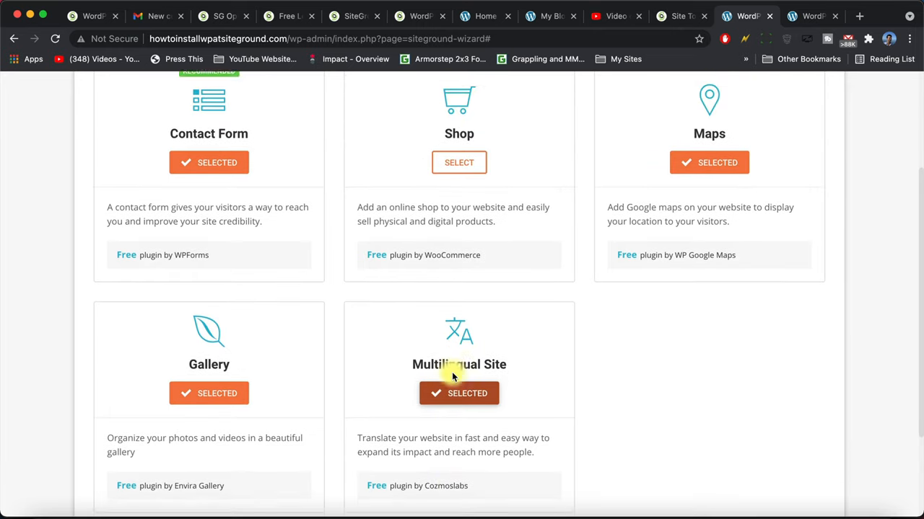
pyautogui.scroll(-3)
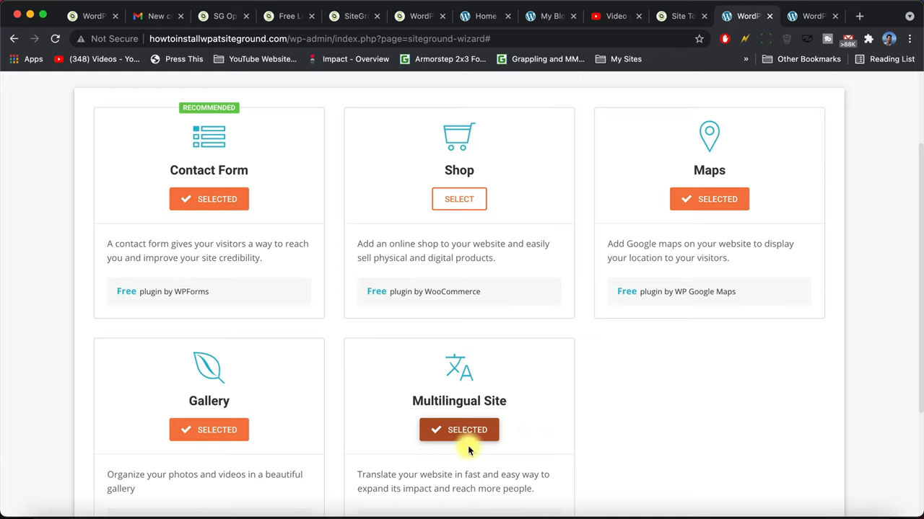
pyautogui.moveTo(279, 420)
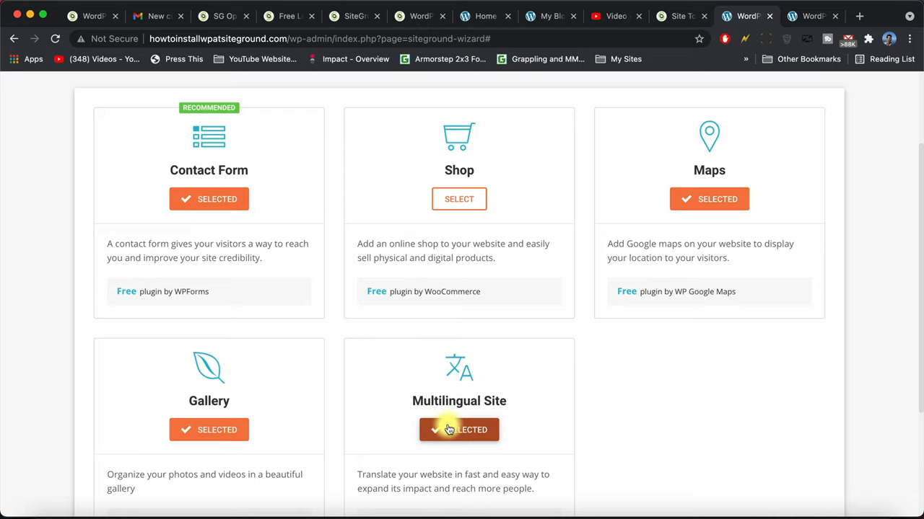
pyautogui.scroll(-3)
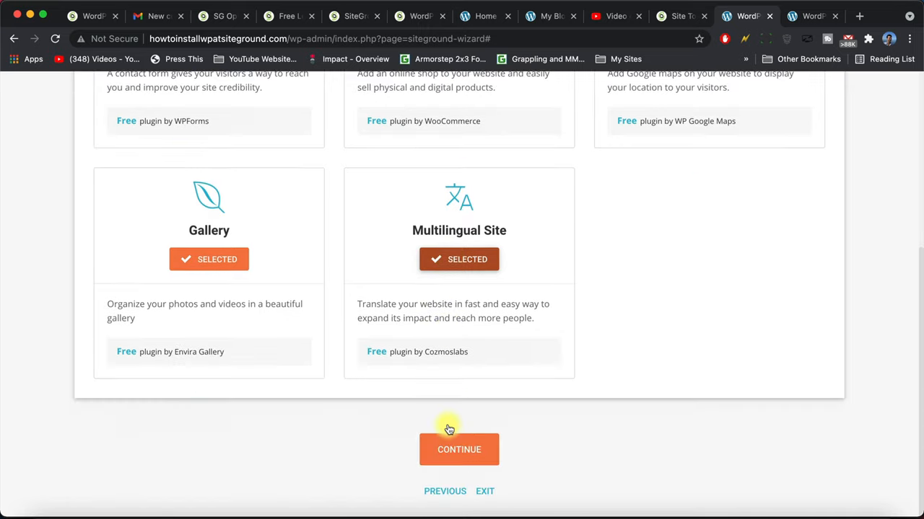
pyautogui.moveTo(341, 482)
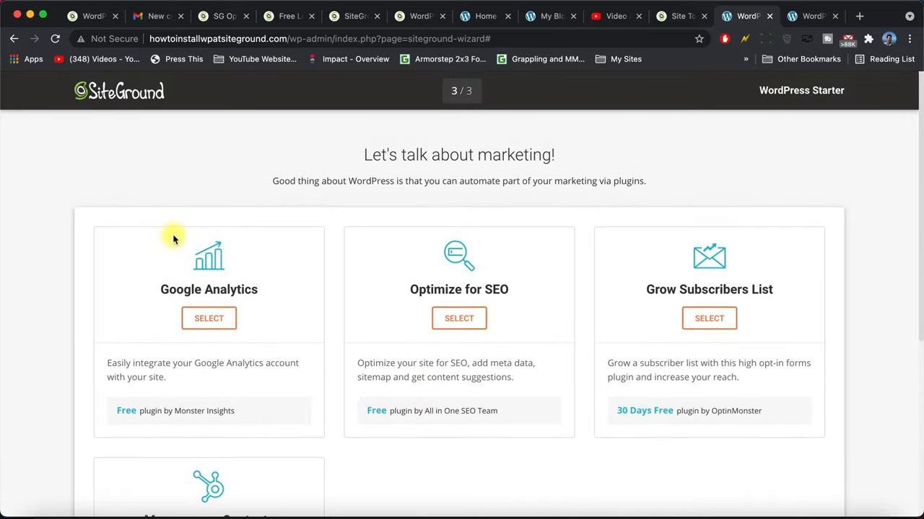
# Step: On the marketing step, select Optimize for SEO only and scroll down to the Complete button
pyautogui.click(459, 319)
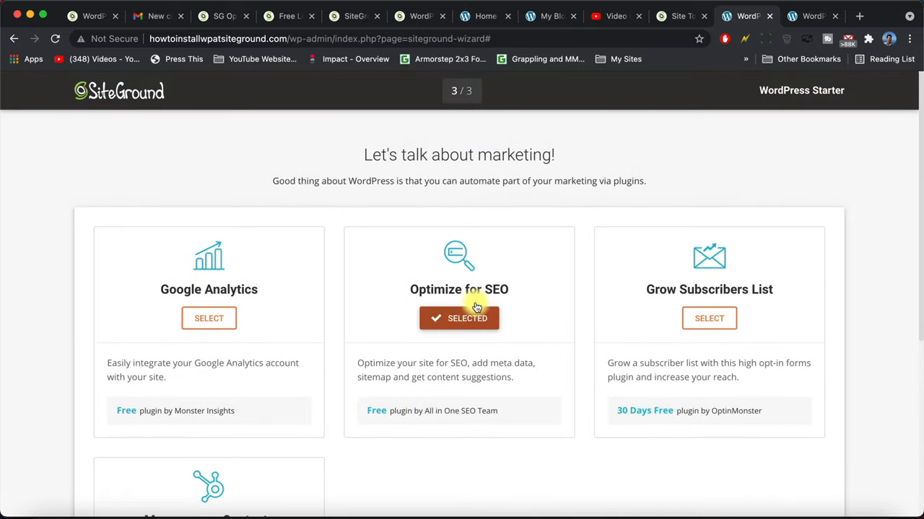
pyautogui.scroll(-3)
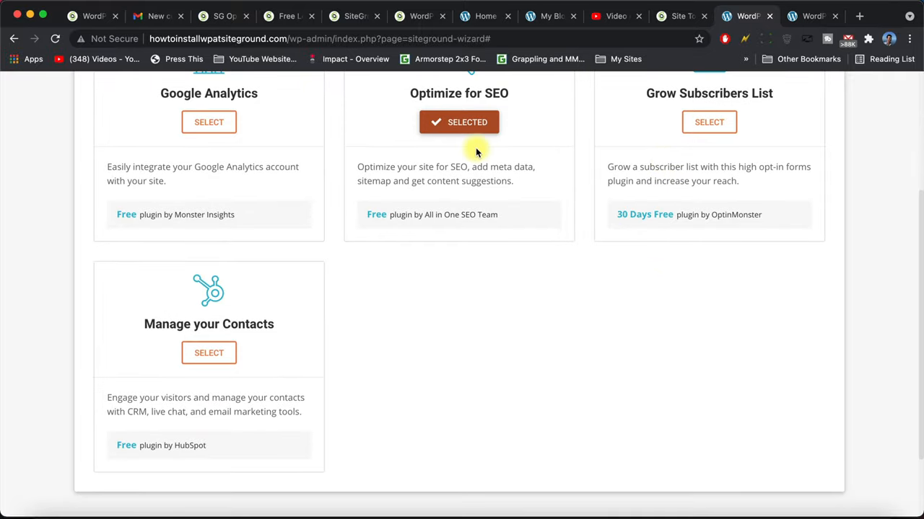
pyautogui.scroll(-3)
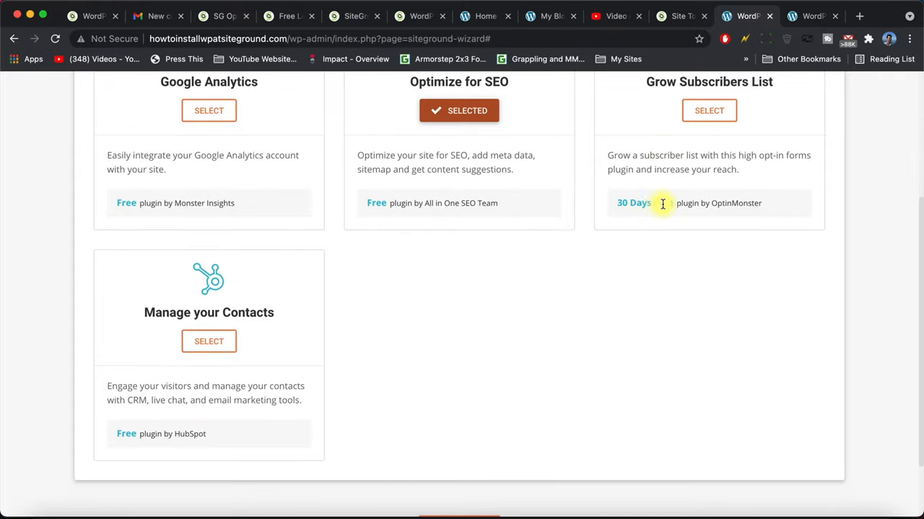
pyautogui.moveTo(658, 211)
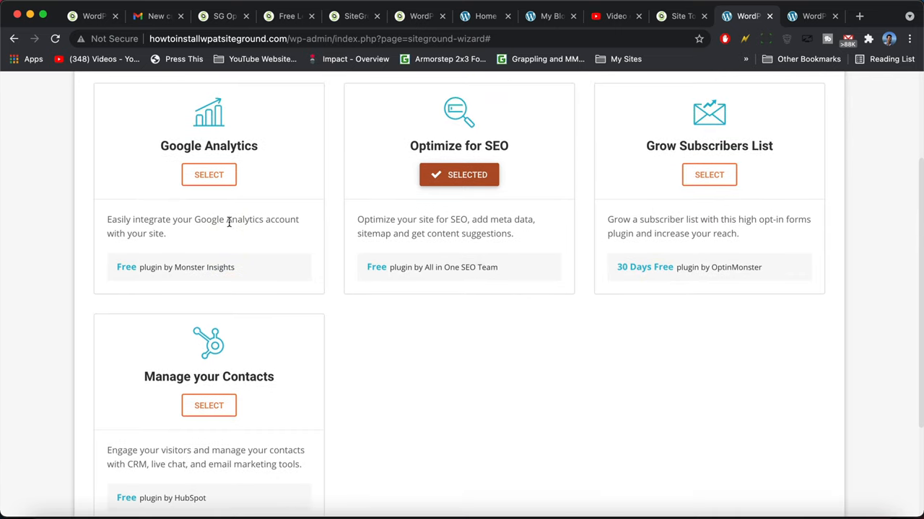
pyautogui.scroll(-3)
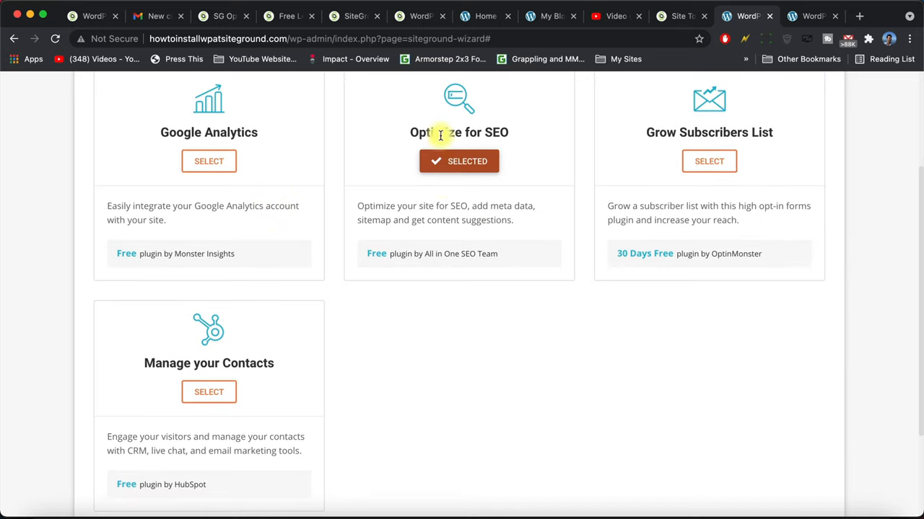
pyautogui.scroll(-3)
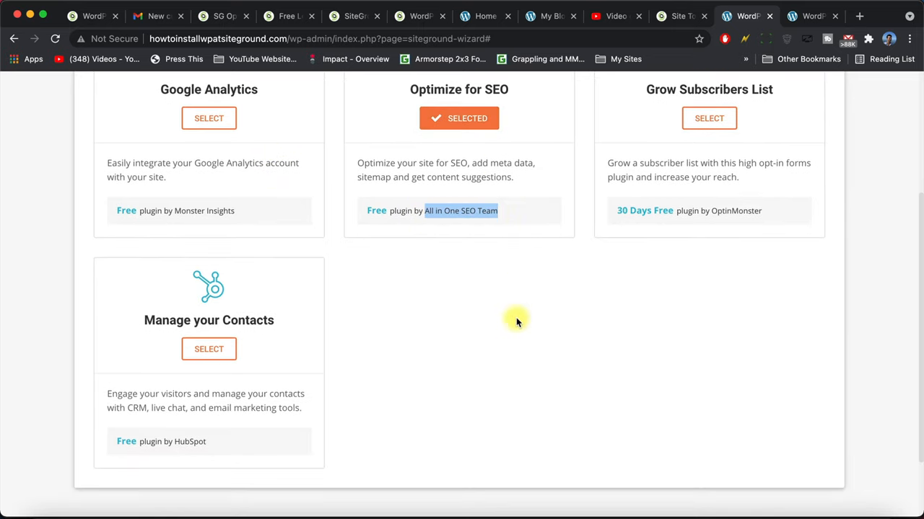
pyautogui.scroll(-3)
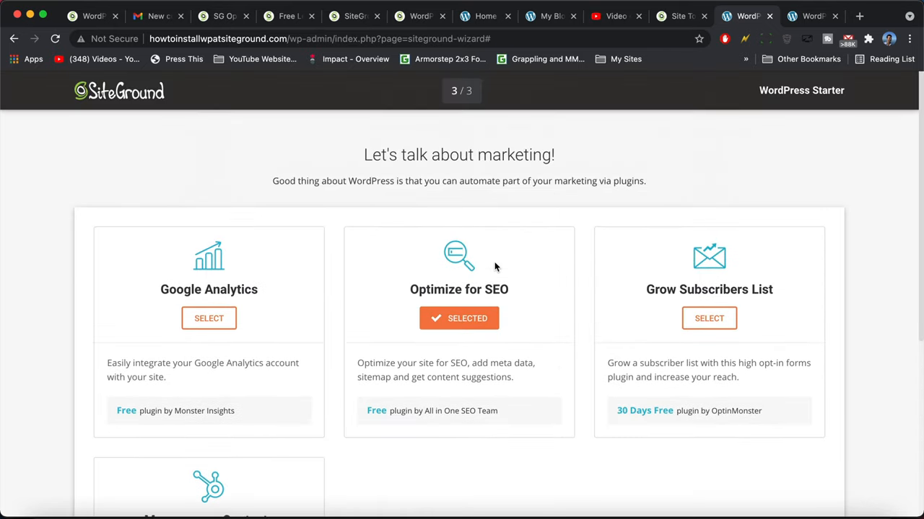
pyautogui.scroll(-3)
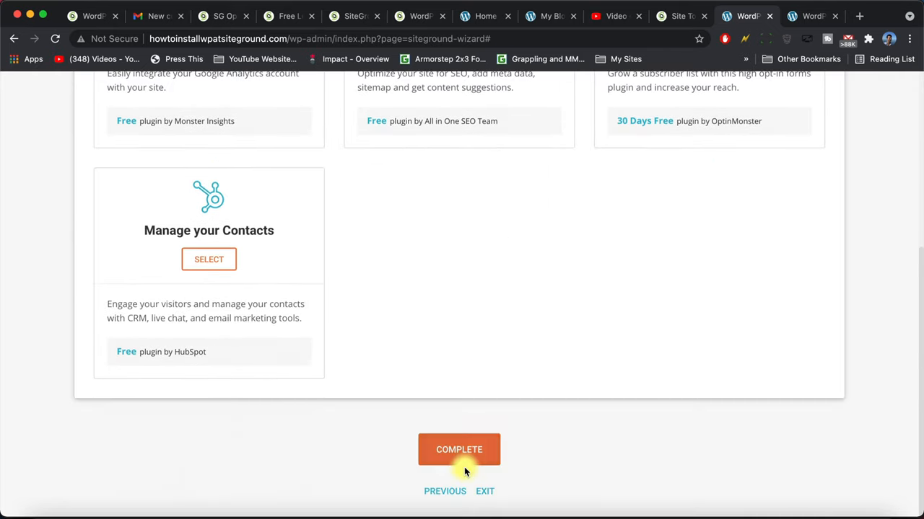
# Step: Complete the wizard so the chosen plugins install and the site-ready confirmation appears
pyautogui.click(459, 450)
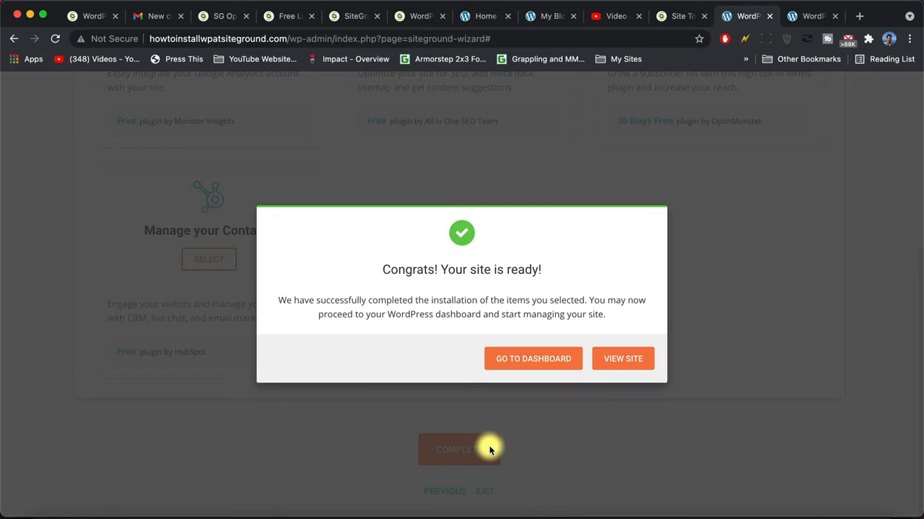
pyautogui.moveTo(515, 265)
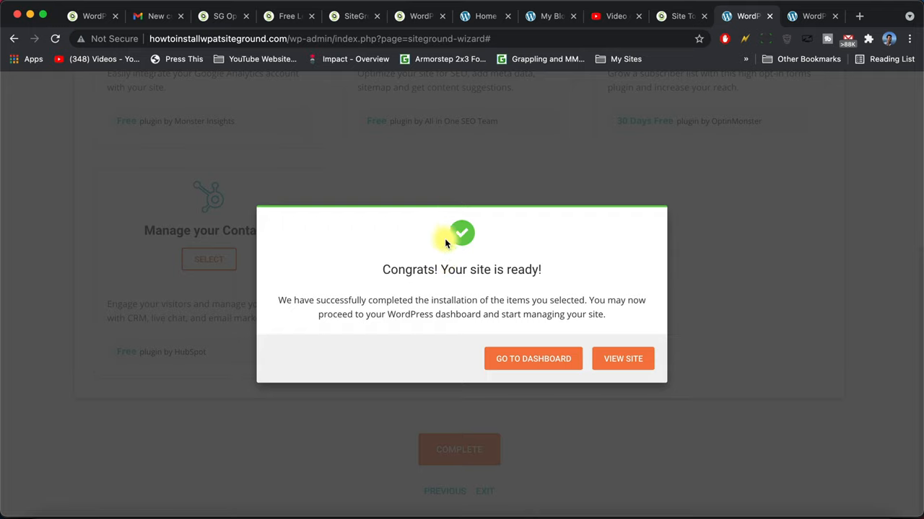
pyautogui.moveTo(314, 297)
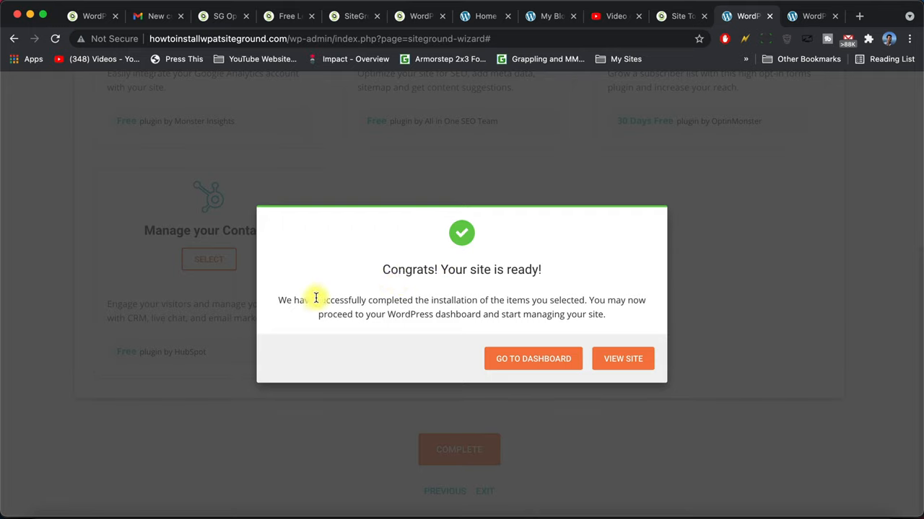
pyautogui.moveTo(381, 294)
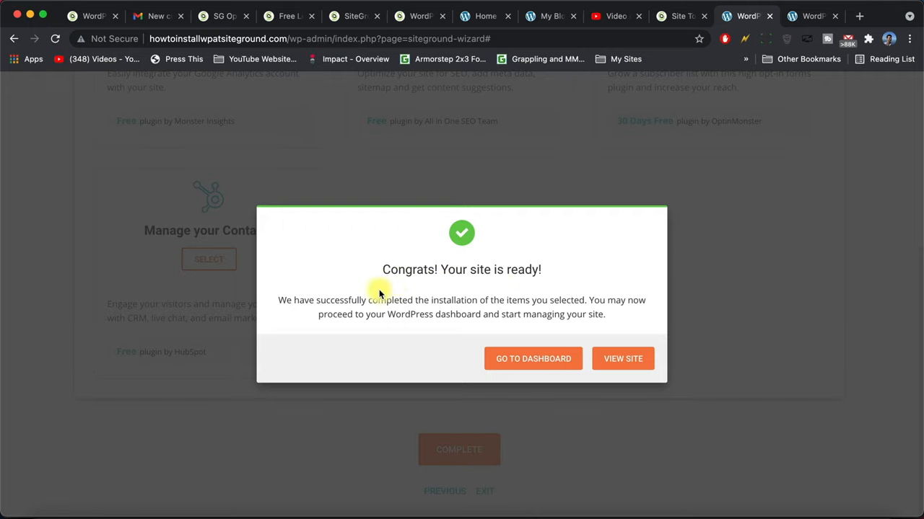
pyautogui.moveTo(525, 310)
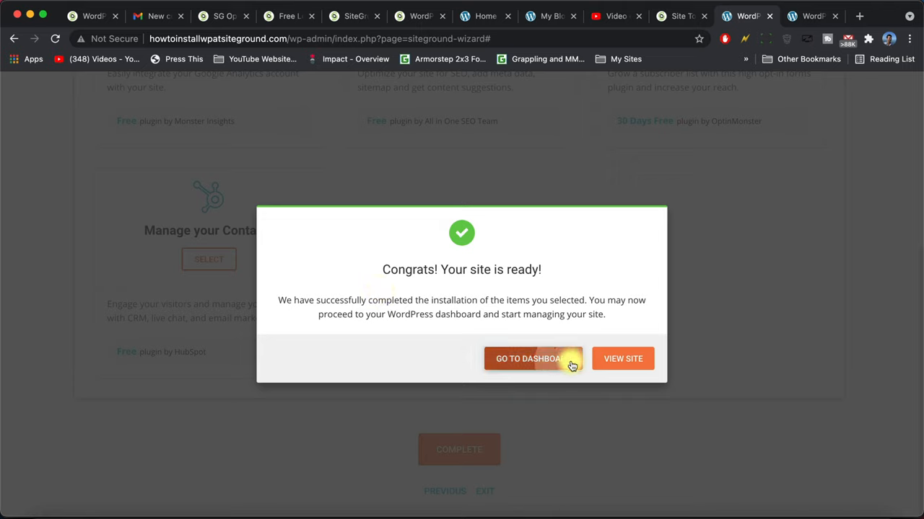
# Step: Go to the WordPress dashboard and start the Otter plugin's onboarding walkthrough
pyautogui.click(529, 357)
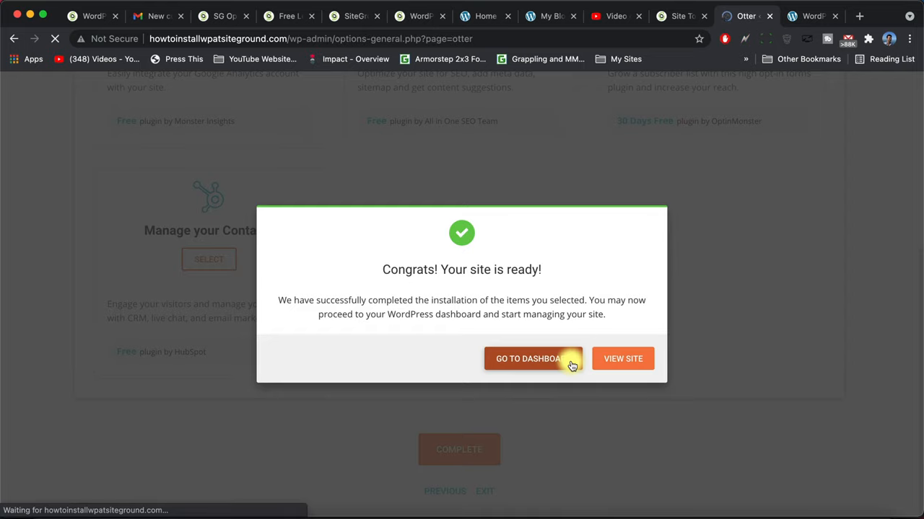
pyautogui.click(531, 358)
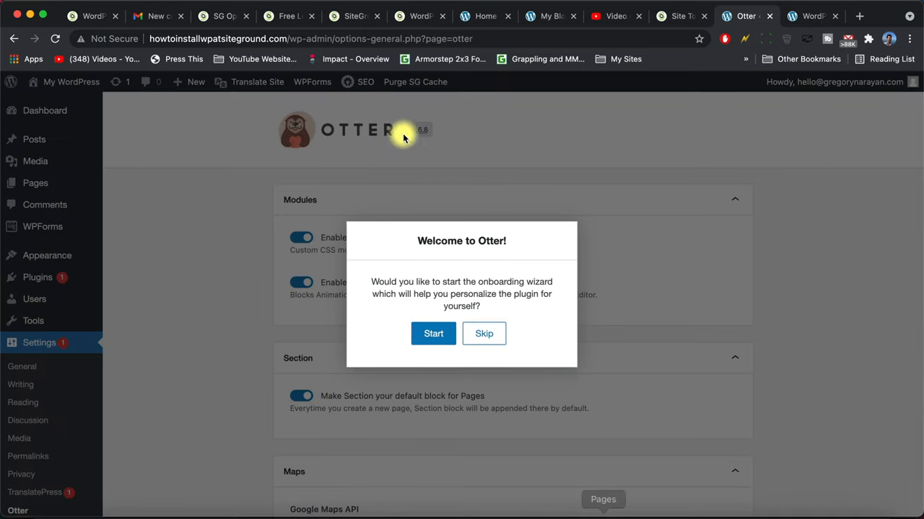
pyautogui.moveTo(301, 121)
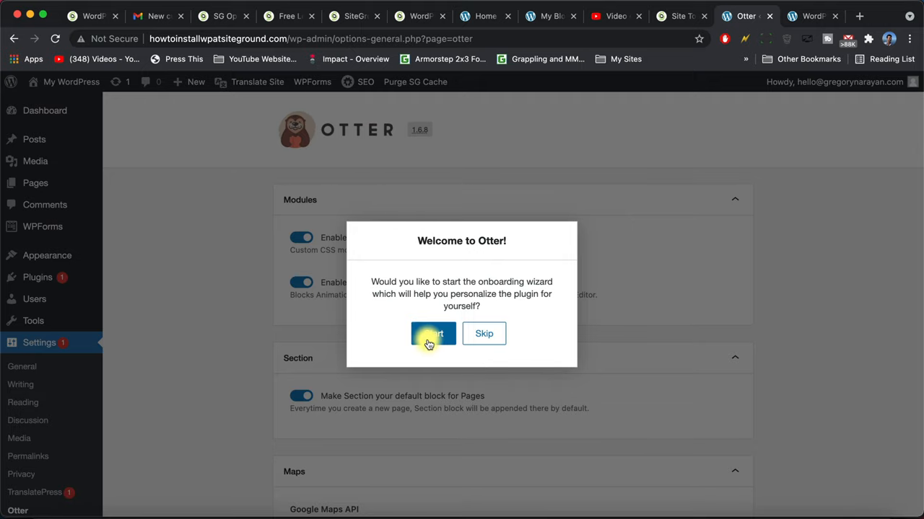
pyautogui.click(430, 334)
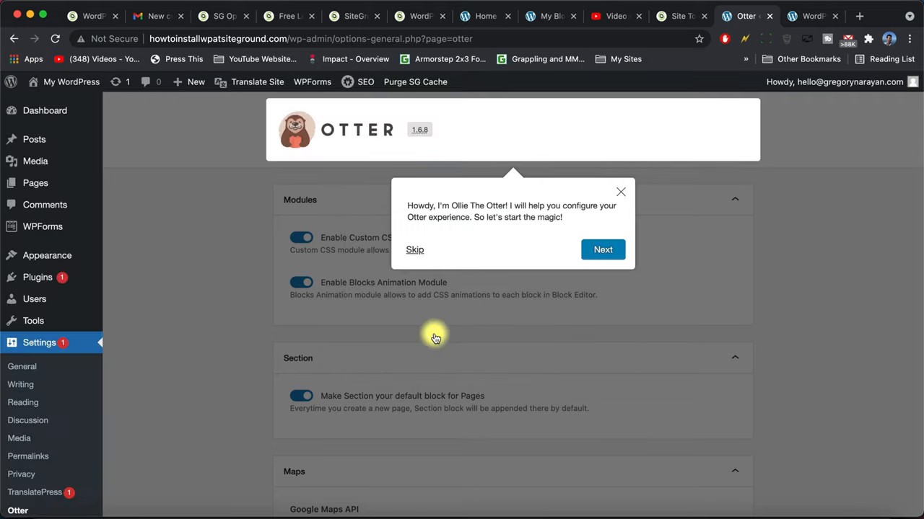
pyautogui.moveTo(464, 202)
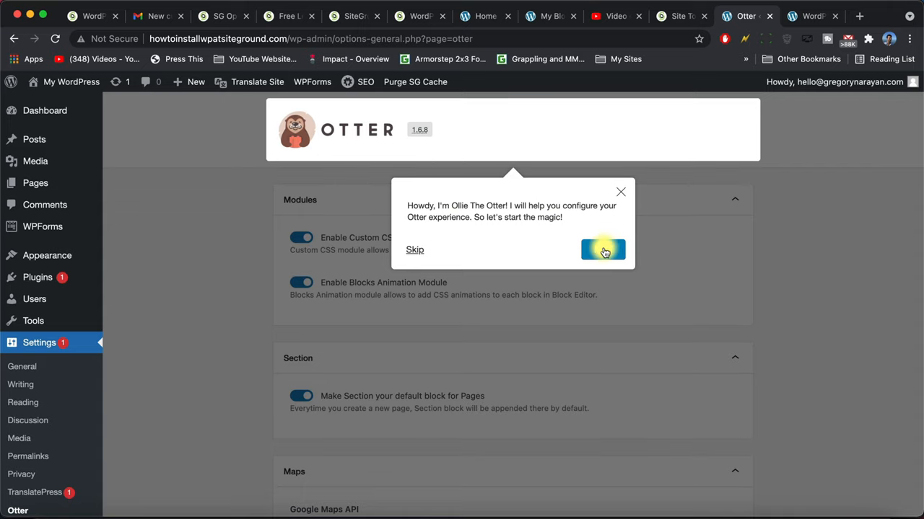
# Step: Advance through every Otter tour popup until it finishes on the Otter settings page
pyautogui.click(604, 248)
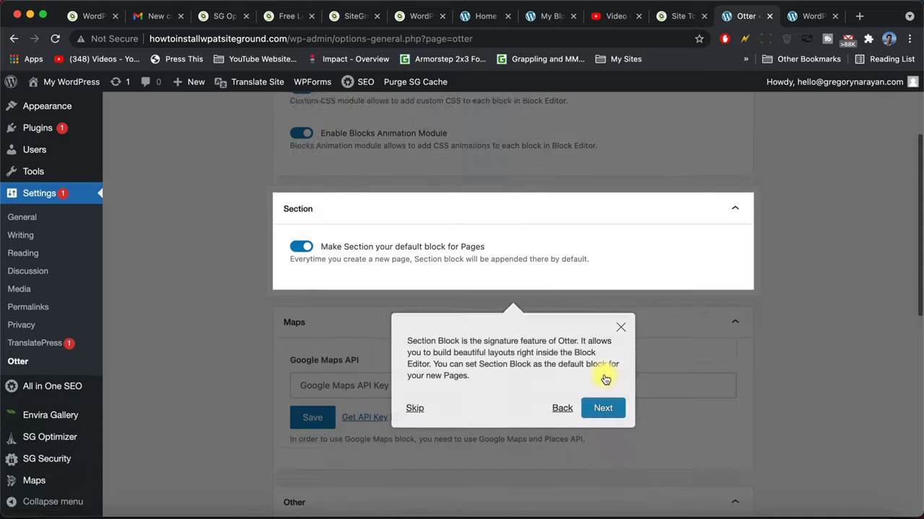
pyautogui.click(603, 407)
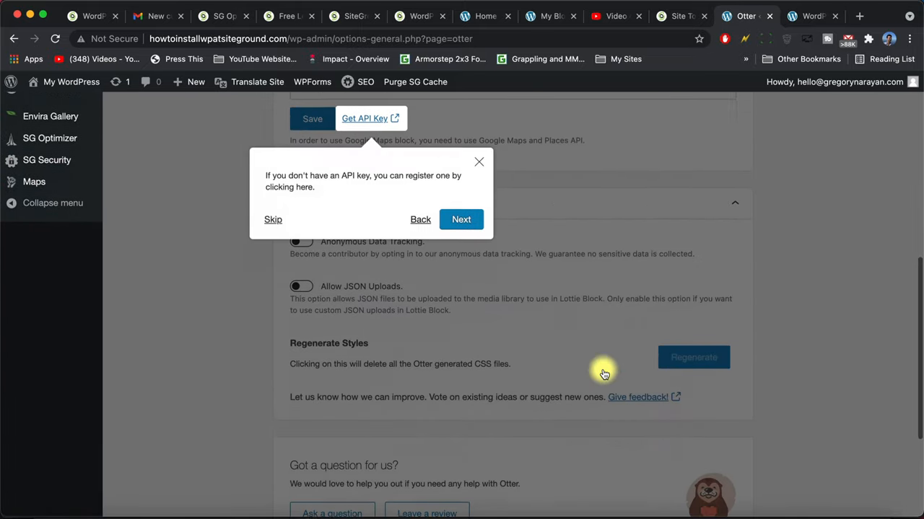
pyautogui.click(462, 220)
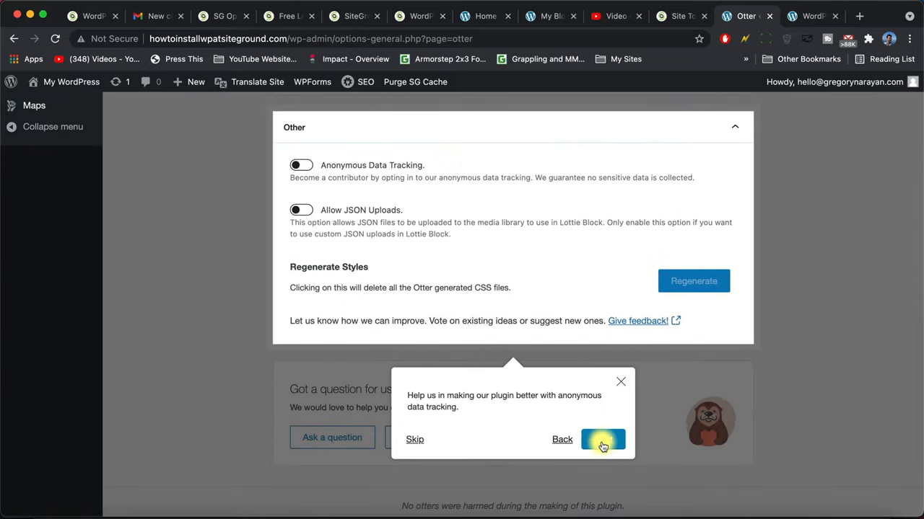
pyautogui.click(603, 439)
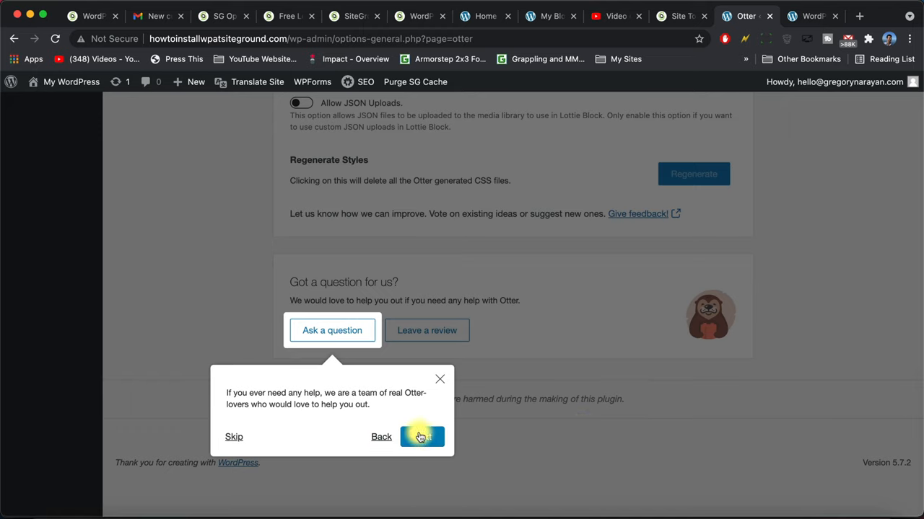
pyautogui.click(422, 435)
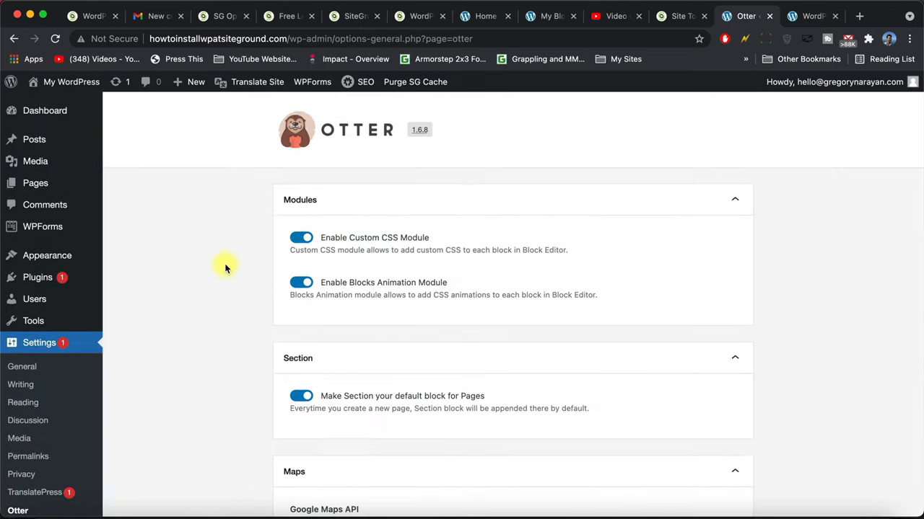
pyautogui.moveTo(70, 81)
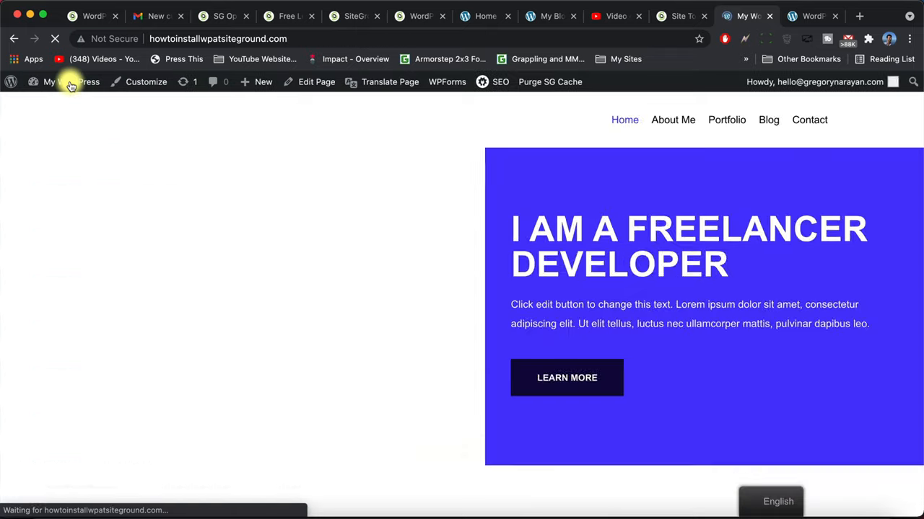
# Step: Scroll through the live Freelancer homepage, then return to the admin dashboard via the admin bar
pyautogui.scroll(-3)
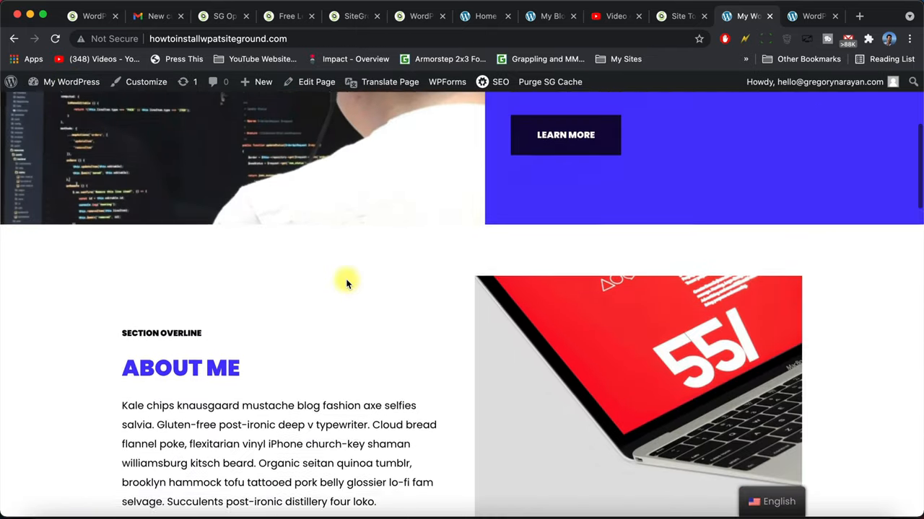
pyautogui.scroll(-3)
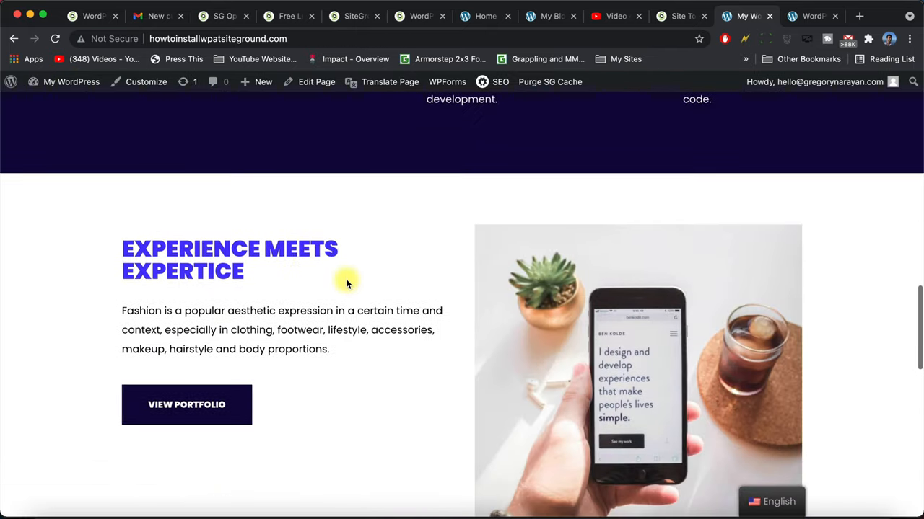
pyautogui.scroll(-3)
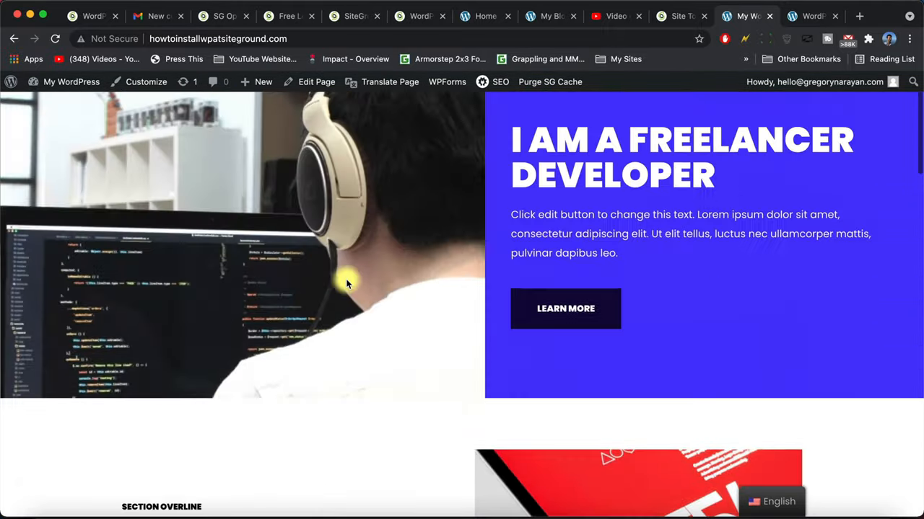
pyautogui.scroll(3)
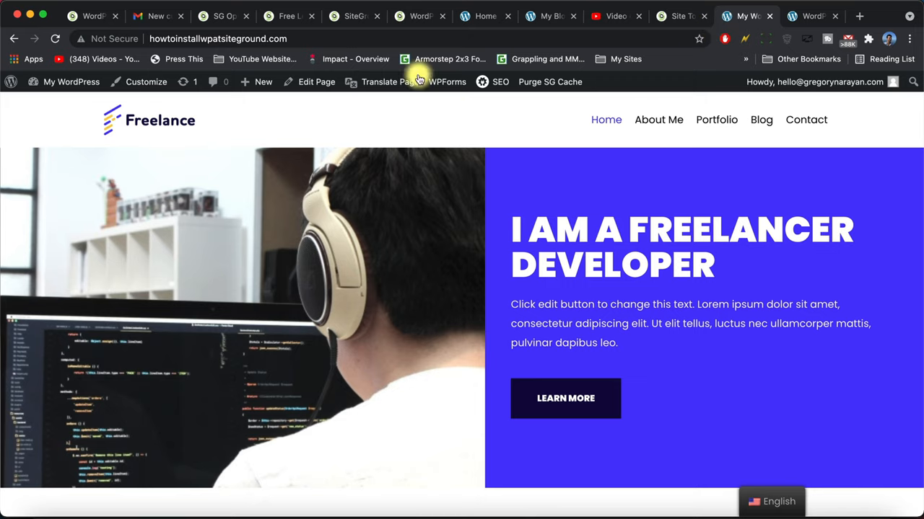
pyautogui.click(55, 81)
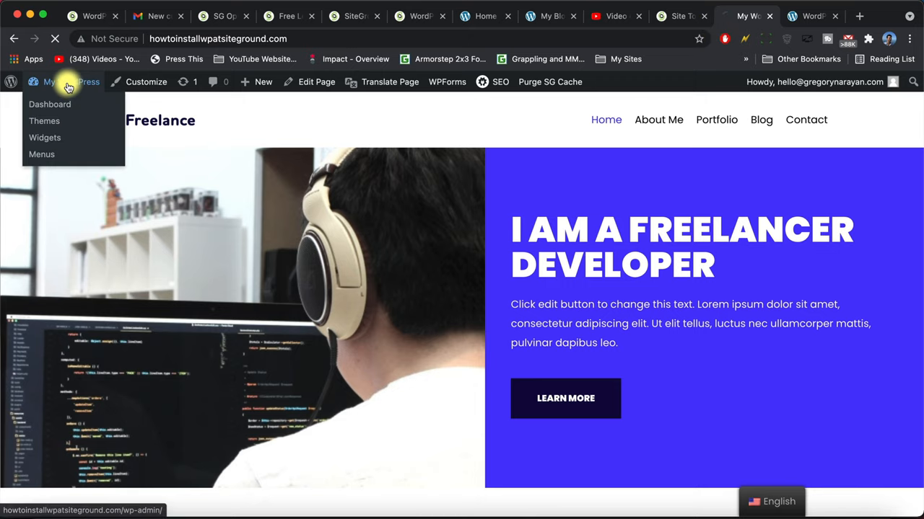
pyautogui.click(49, 104)
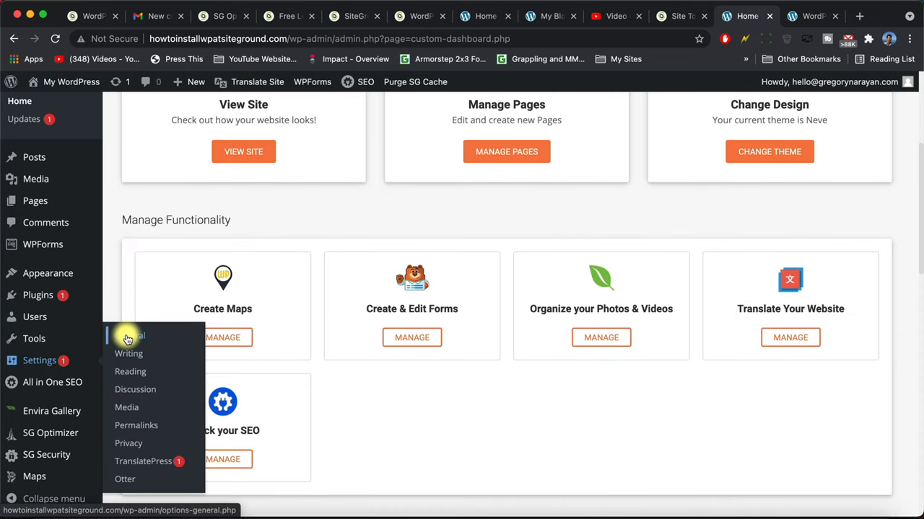
# Step: In General Settings, set the site title to Freelance Awesome and the tagline to 'Just another WordPress site made on YouTube'
pyautogui.click(129, 335)
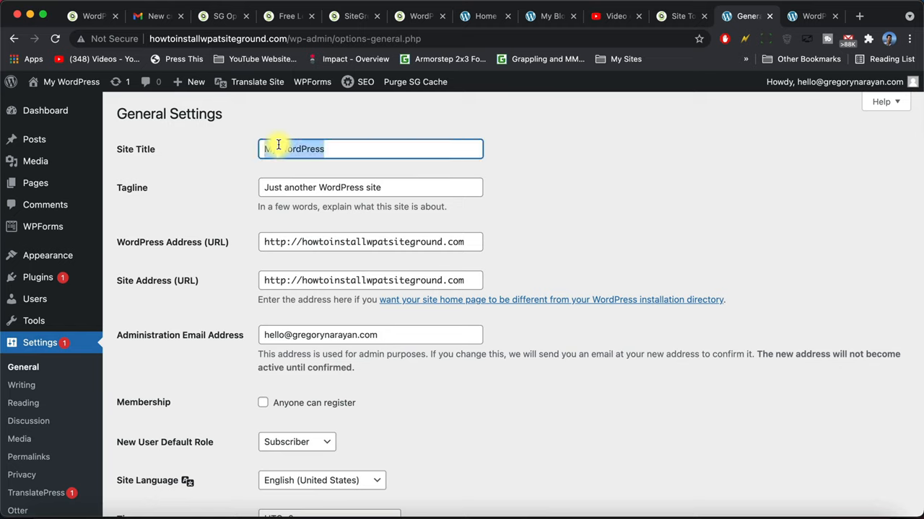
pyautogui.write('Freelance Awesome')
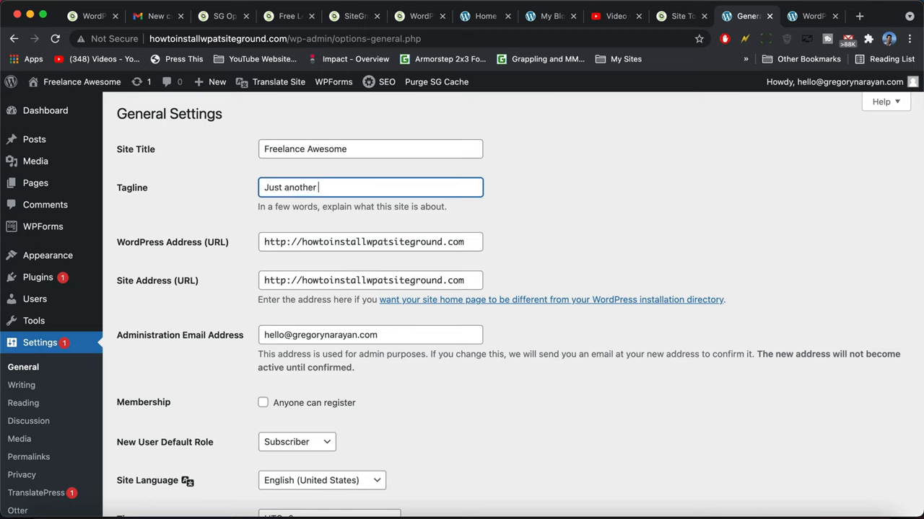
pyautogui.write('WordPress site made on y')
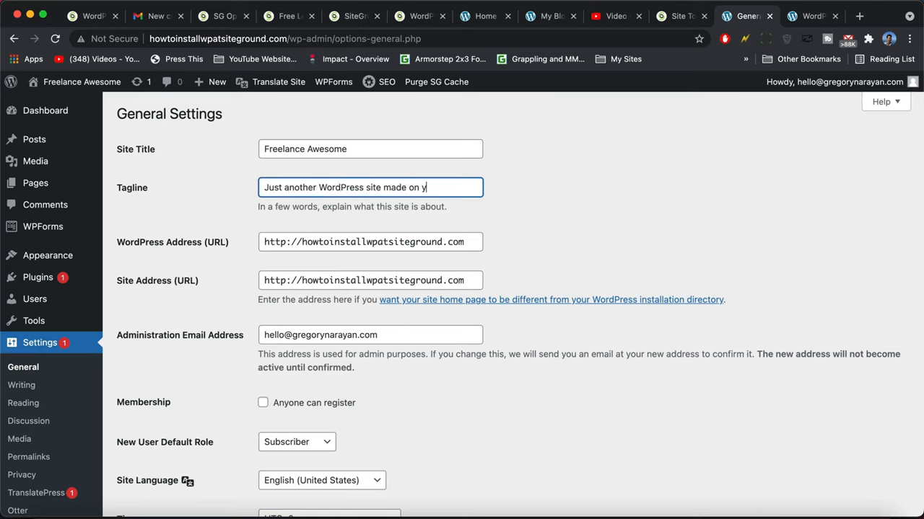
pyautogui.write('YouTube')
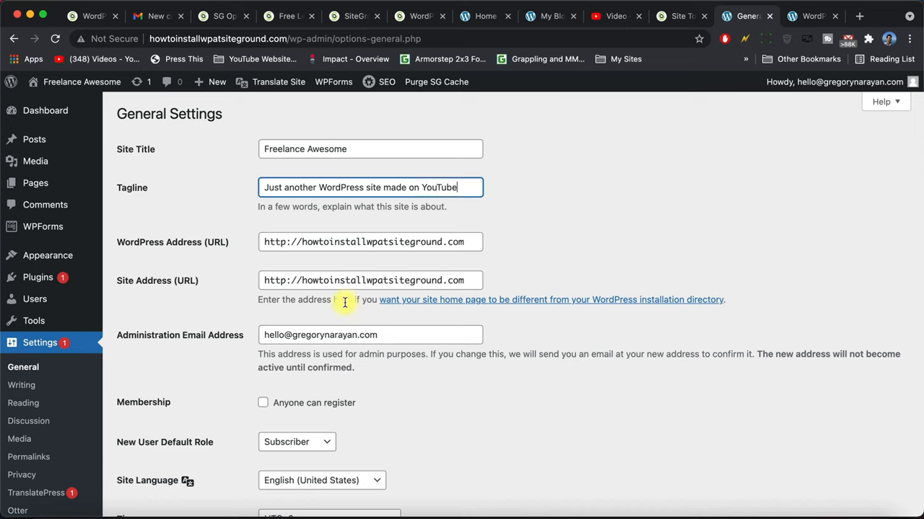
pyautogui.click(369, 280)
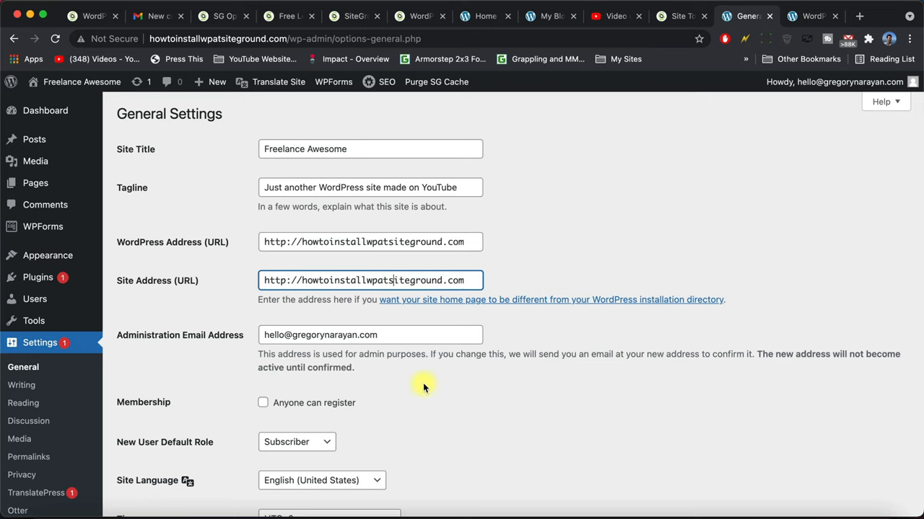
# Step: Save the new title and tagline, then return to the admin dashboard
pyautogui.scroll(-3)
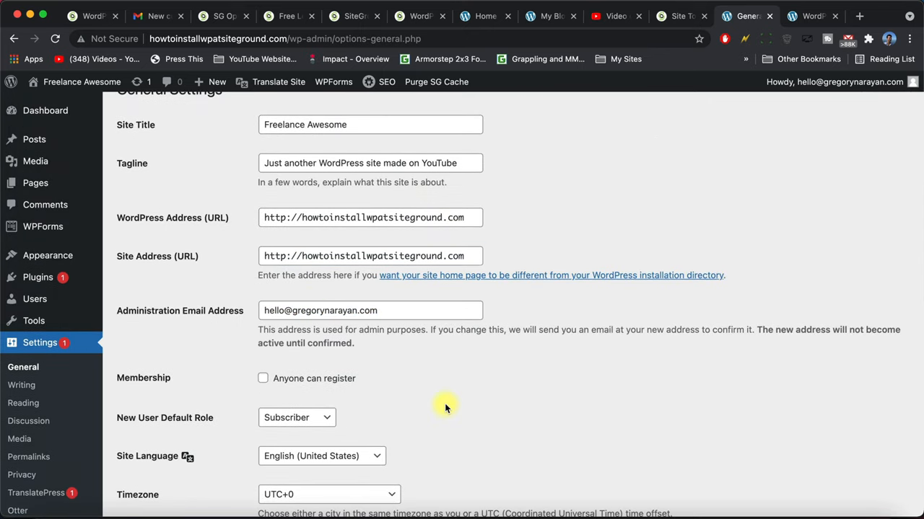
pyautogui.scroll(3)
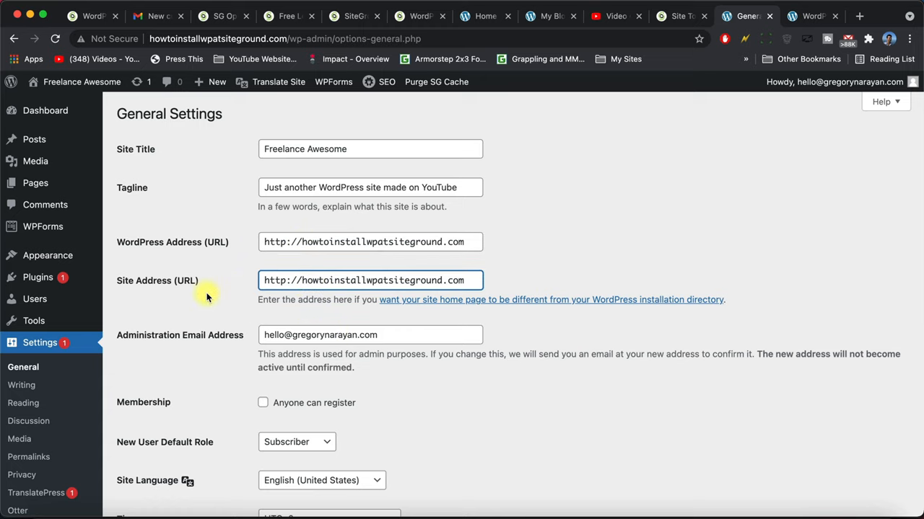
pyautogui.click(150, 450)
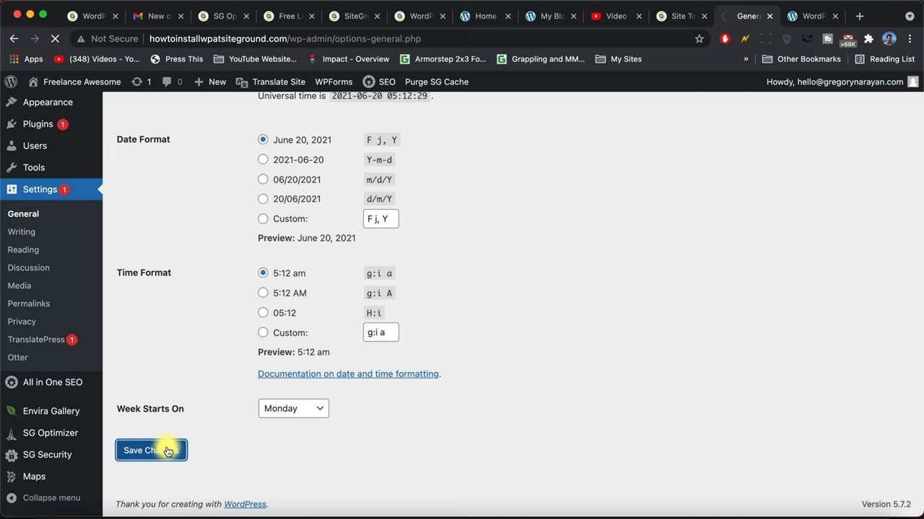
pyautogui.click(150, 450)
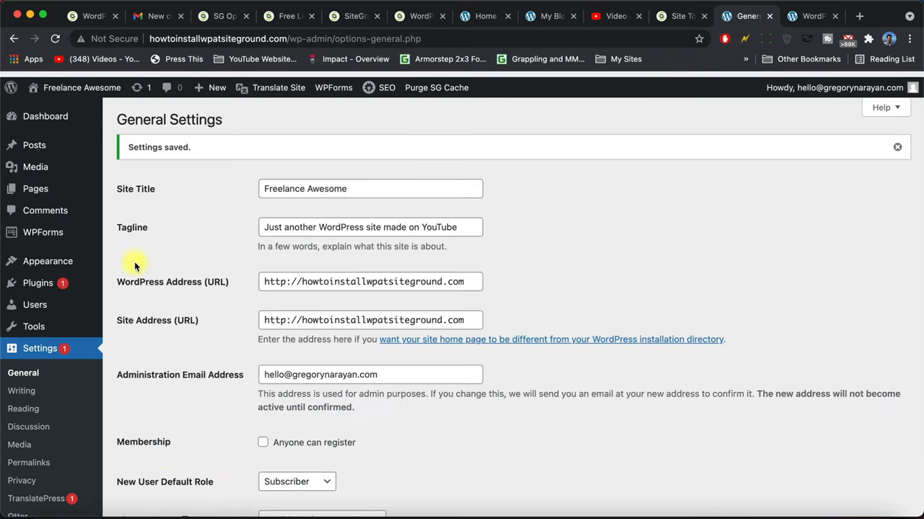
pyautogui.click(45, 115)
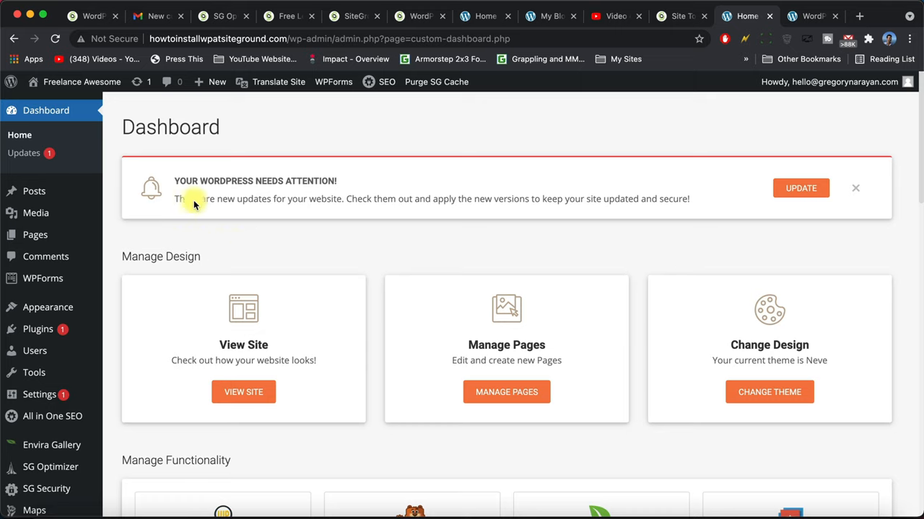
# Step: From the dashboard update notice, run Update Plugins for the WordPress Importer plugin
pyautogui.click(801, 187)
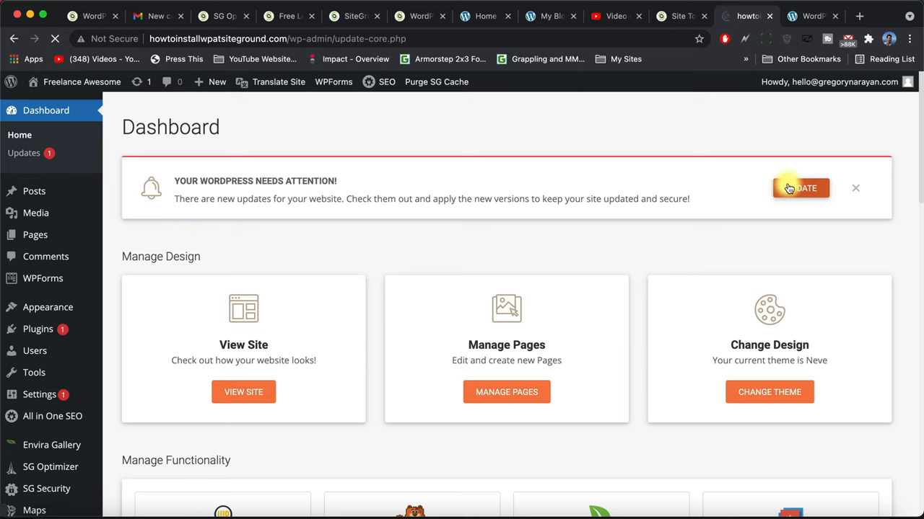
pyautogui.click(801, 188)
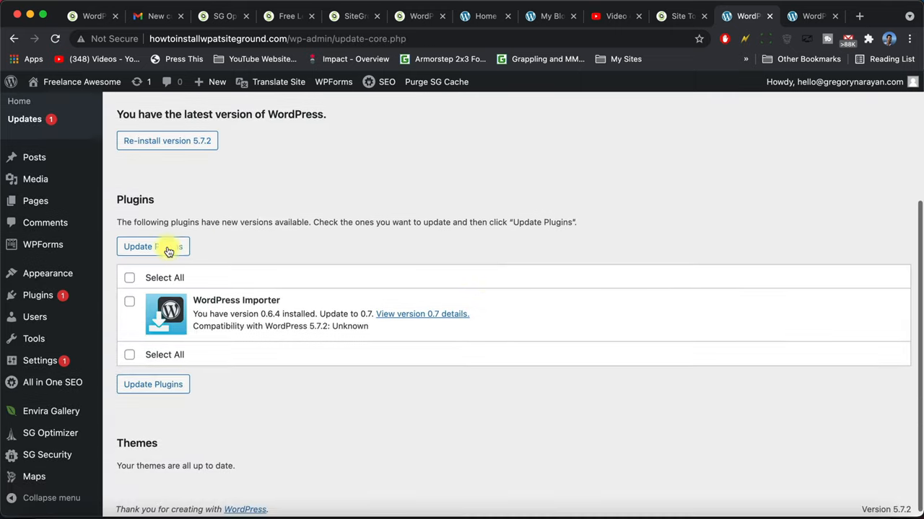
pyautogui.click(130, 277)
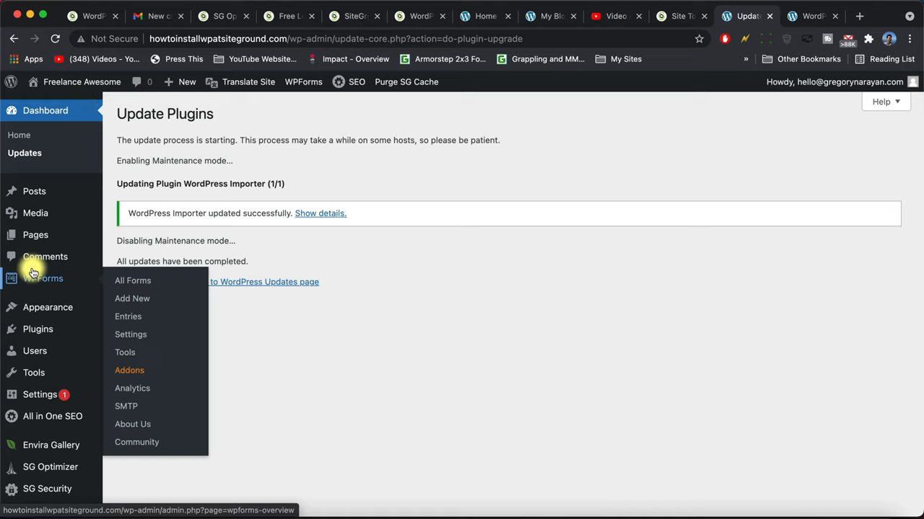
pyautogui.moveTo(48, 306)
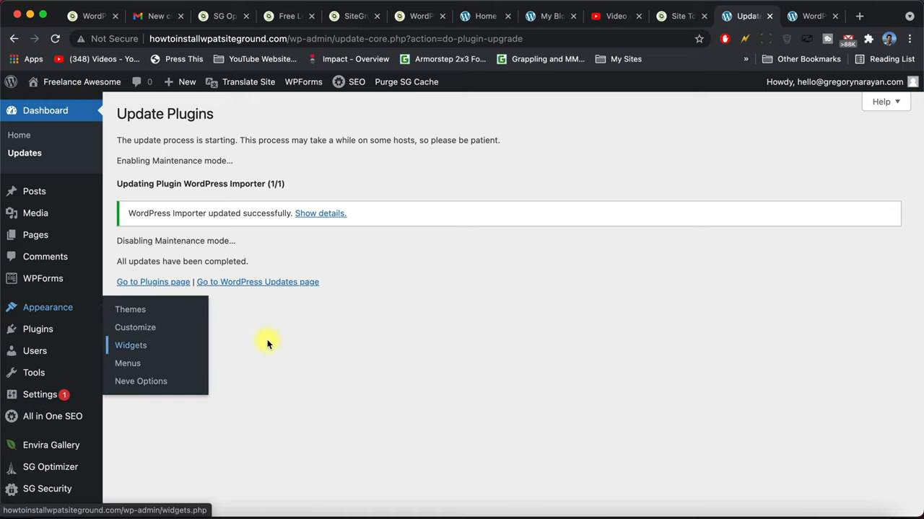
pyautogui.moveTo(444, 384)
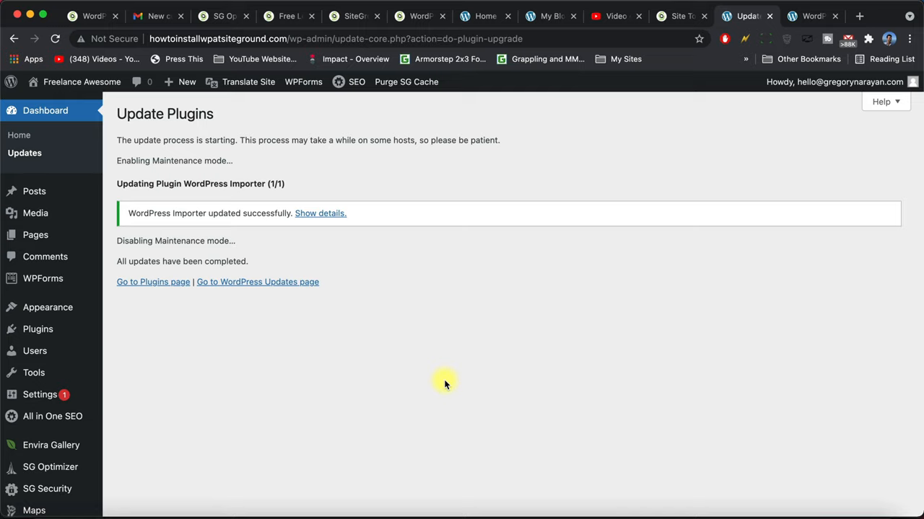
pyautogui.moveTo(34, 234)
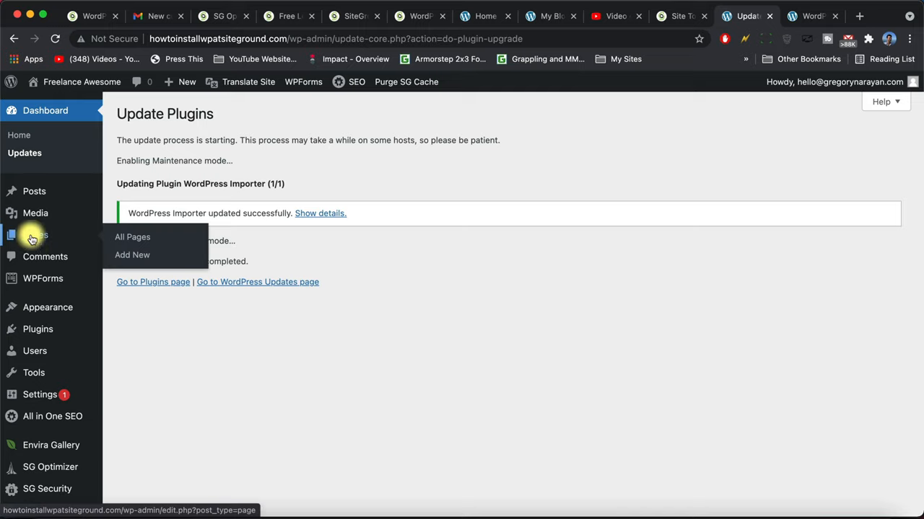
pyautogui.moveTo(37, 329)
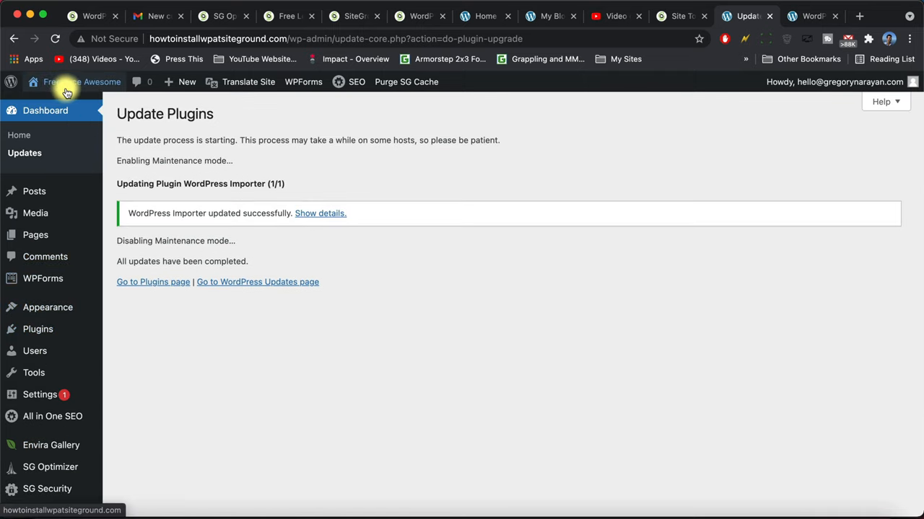
# Step: View the live Freelance homepage, then bring it into the block editor via Edit Page
pyautogui.click(82, 81)
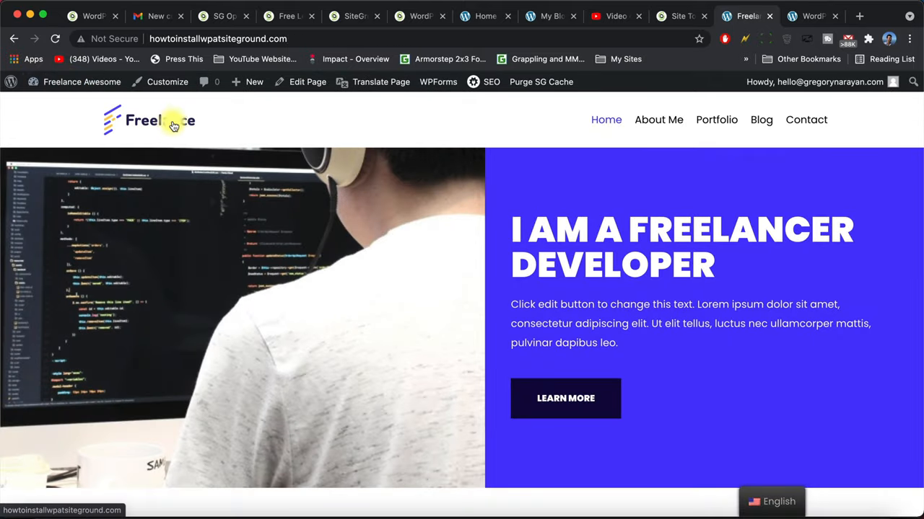
pyautogui.moveTo(591, 228)
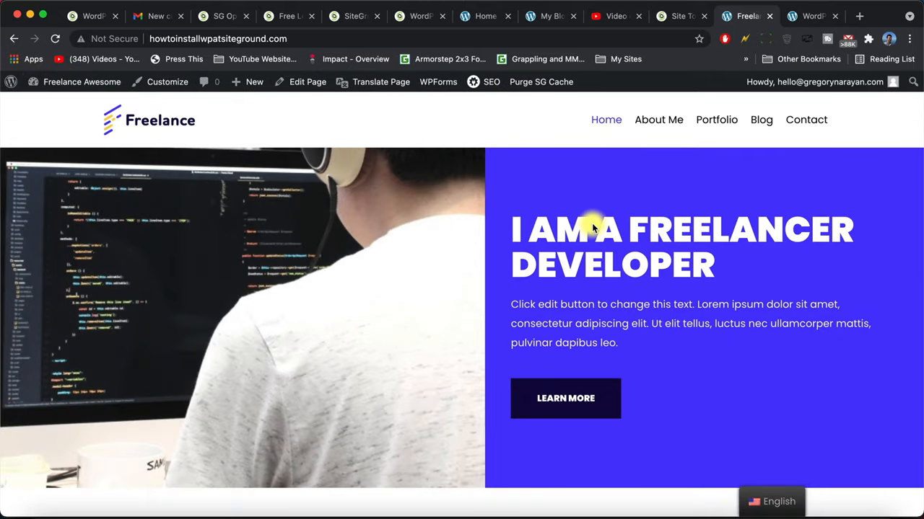
pyautogui.scroll(-3)
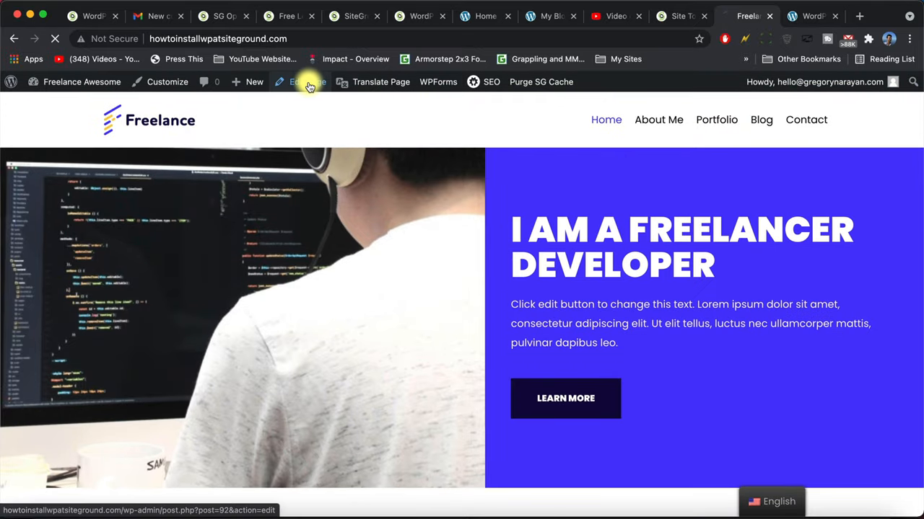
pyautogui.click(300, 81)
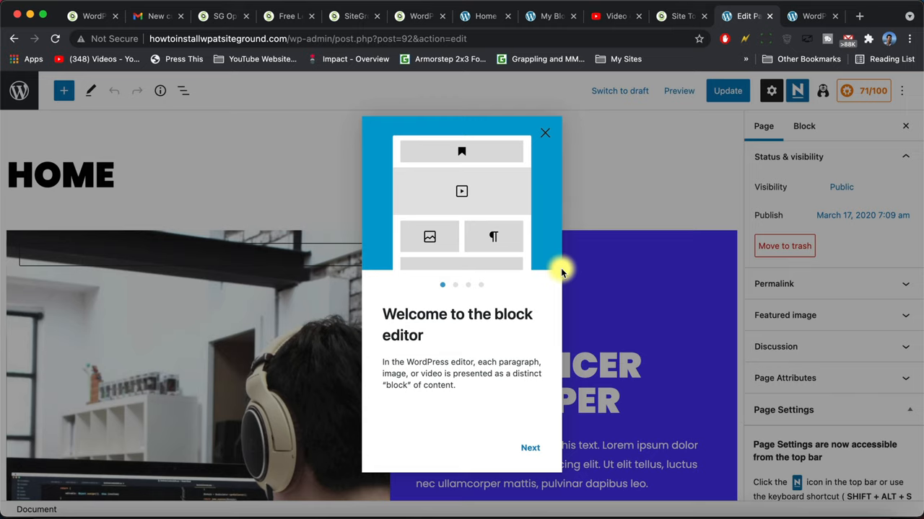
pyautogui.moveTo(545, 133)
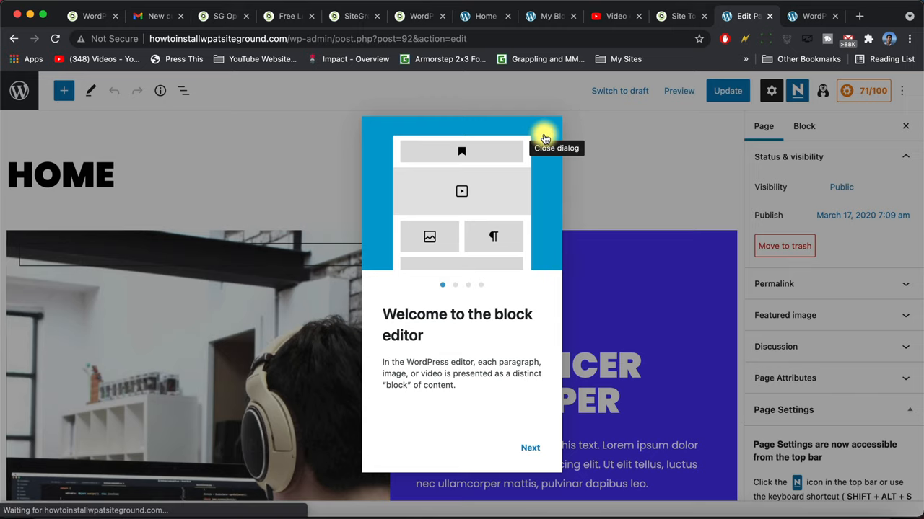
# Step: Dismiss the welcome guide and replace DEVELOPER with YOUTUBER in the Advanced Heading
pyautogui.click(545, 137)
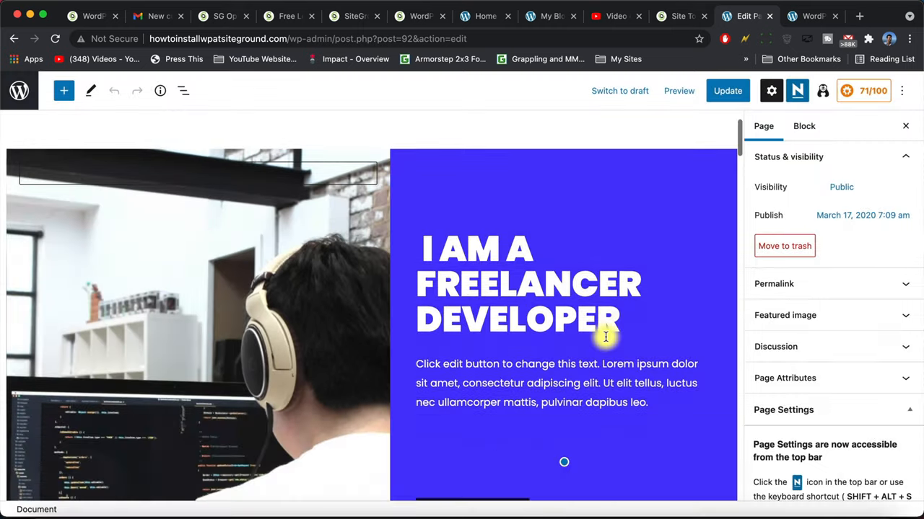
pyautogui.click(527, 286)
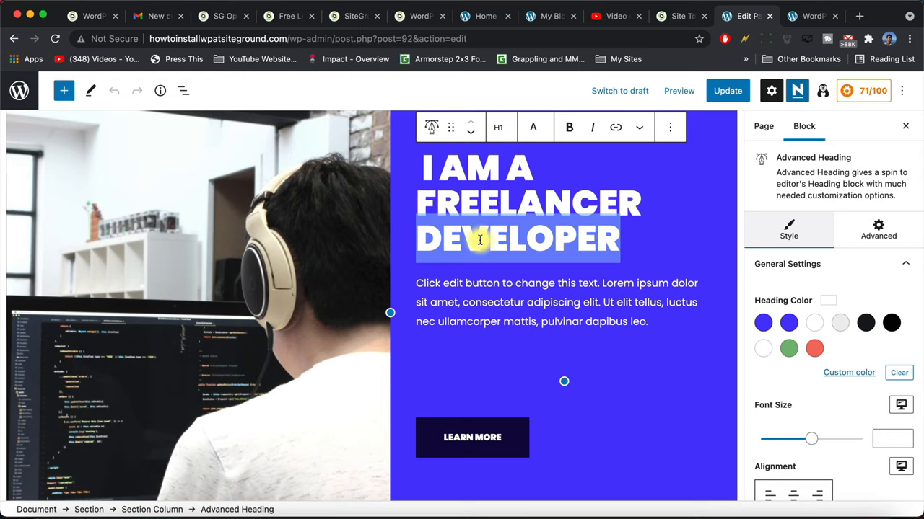
pyautogui.write('YOUTU')
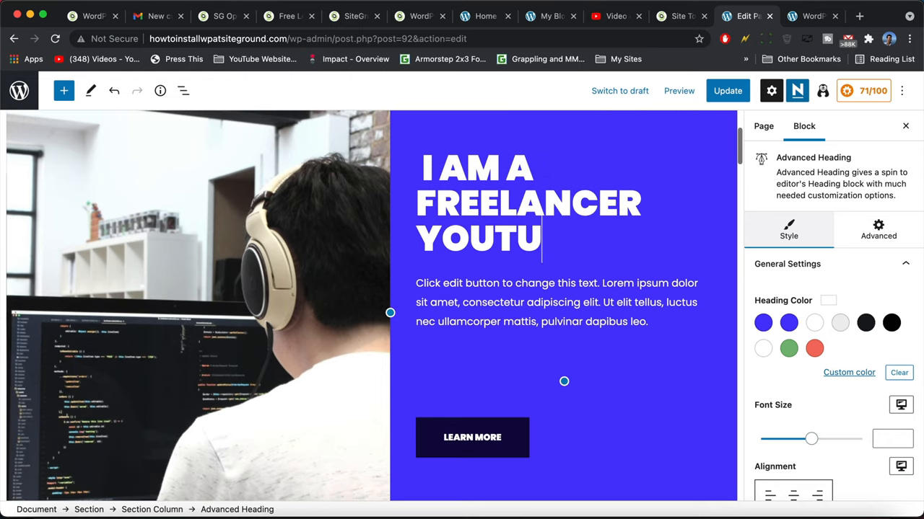
pyautogui.write('BER')
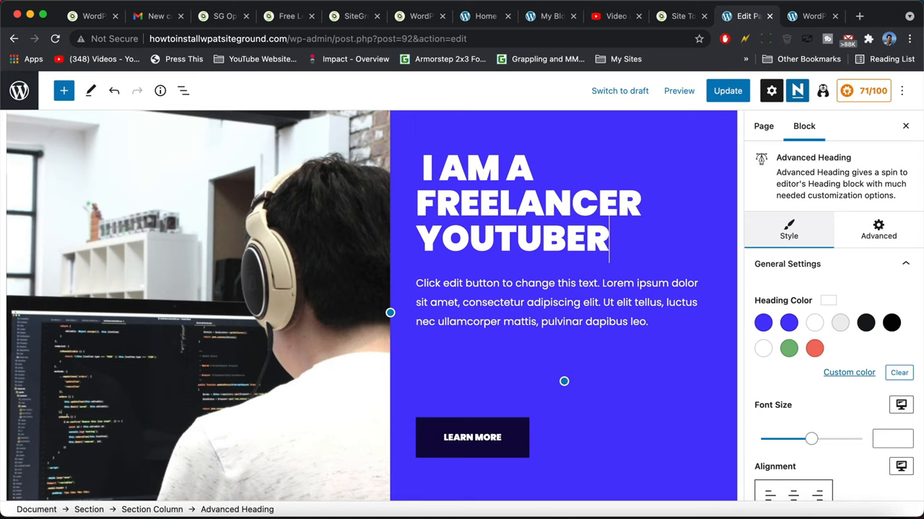
pyautogui.scroll(-3)
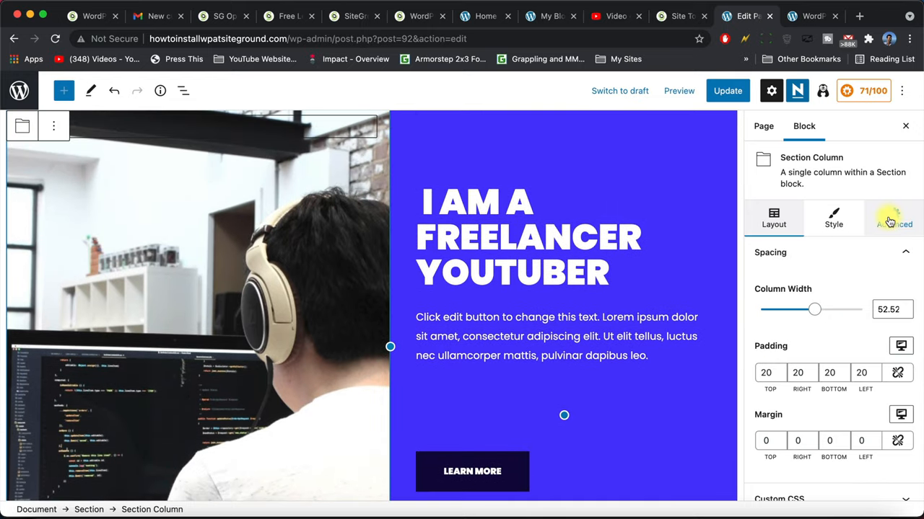
# Step: In the column's Style background settings, remove the photo and upload the coin-holding picture instead
pyautogui.click(835, 216)
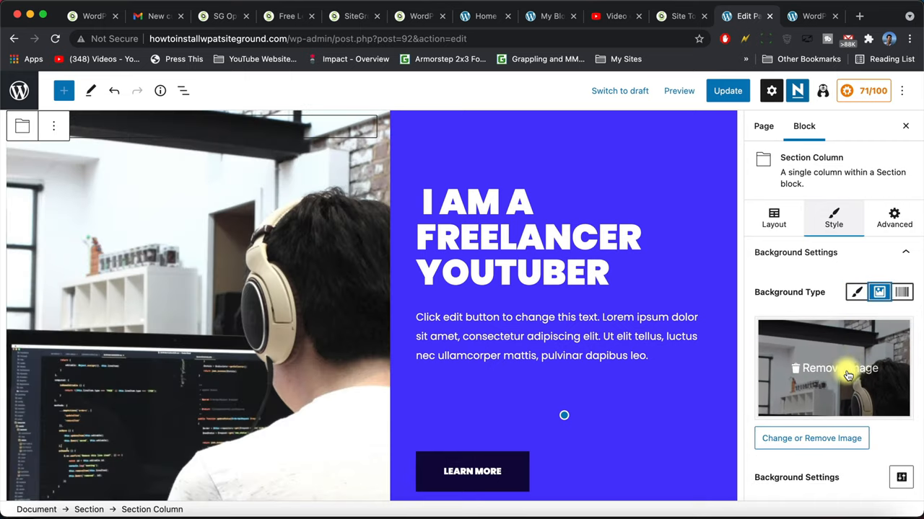
pyautogui.click(840, 367)
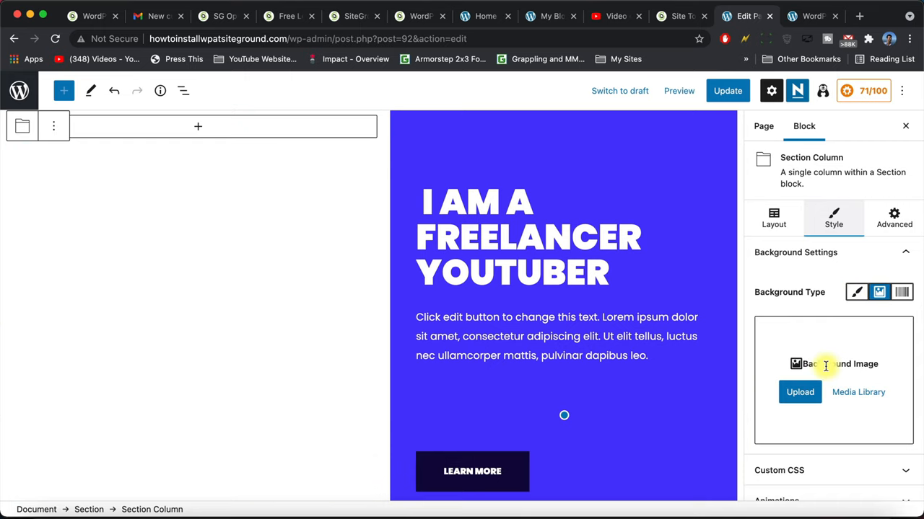
pyautogui.click(799, 393)
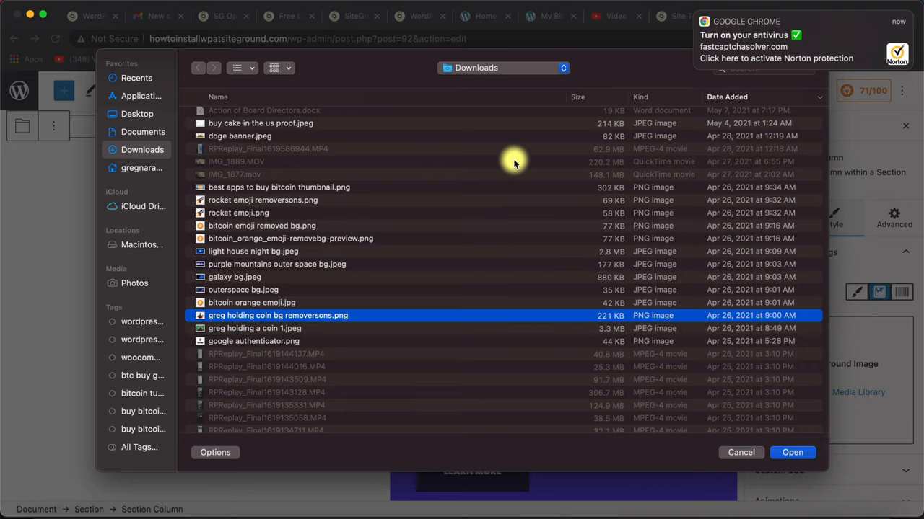
pyautogui.moveTo(793, 453)
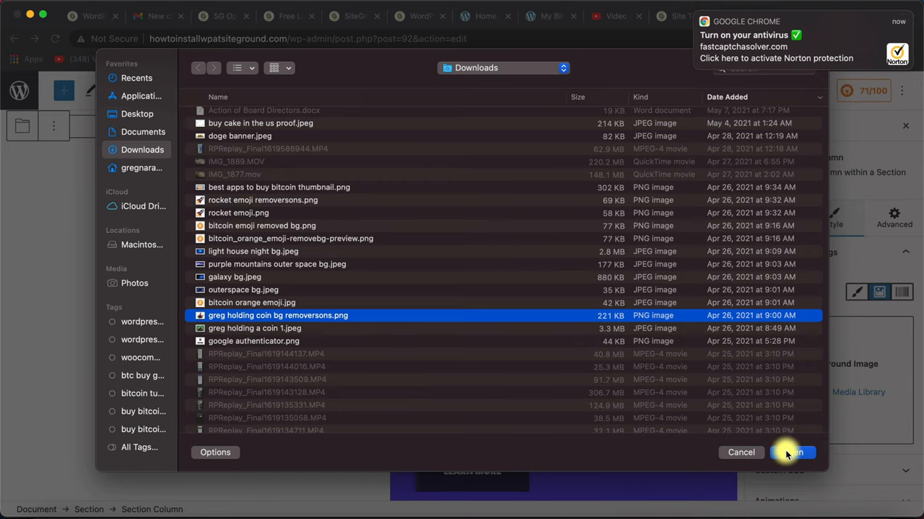
pyautogui.click(794, 454)
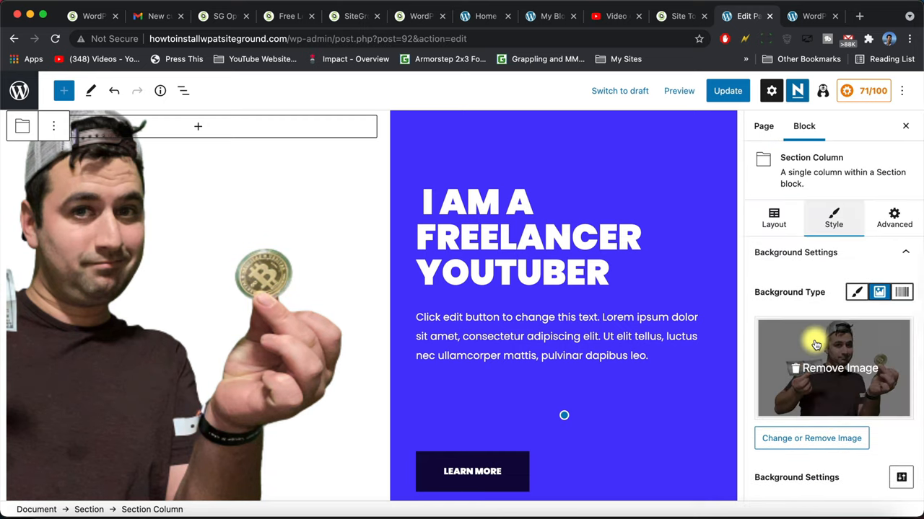
# Step: Swap the coin-holding background for purple mountains outer space bg.jpeg
pyautogui.click(894, 216)
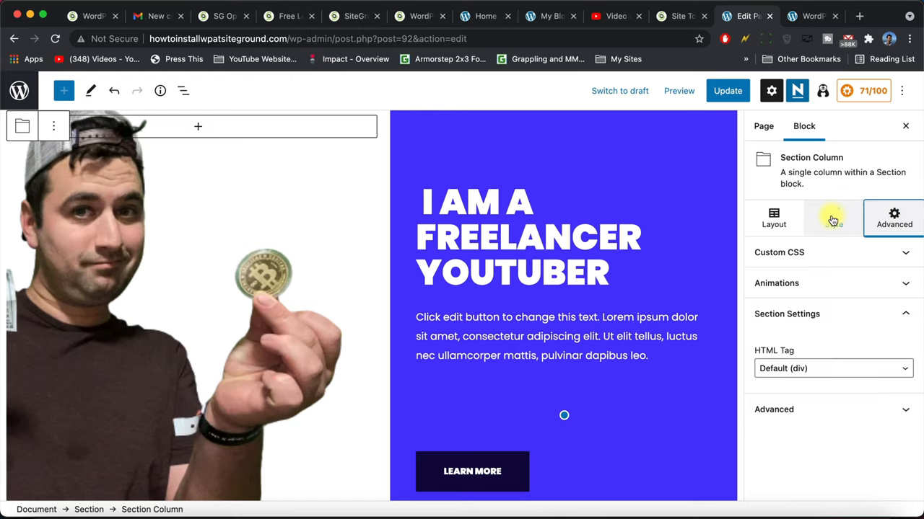
pyautogui.click(834, 217)
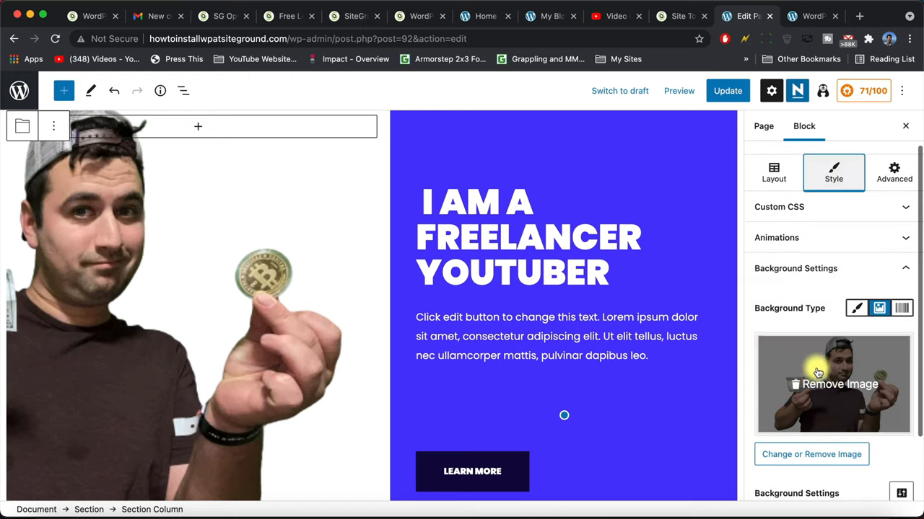
pyautogui.click(840, 384)
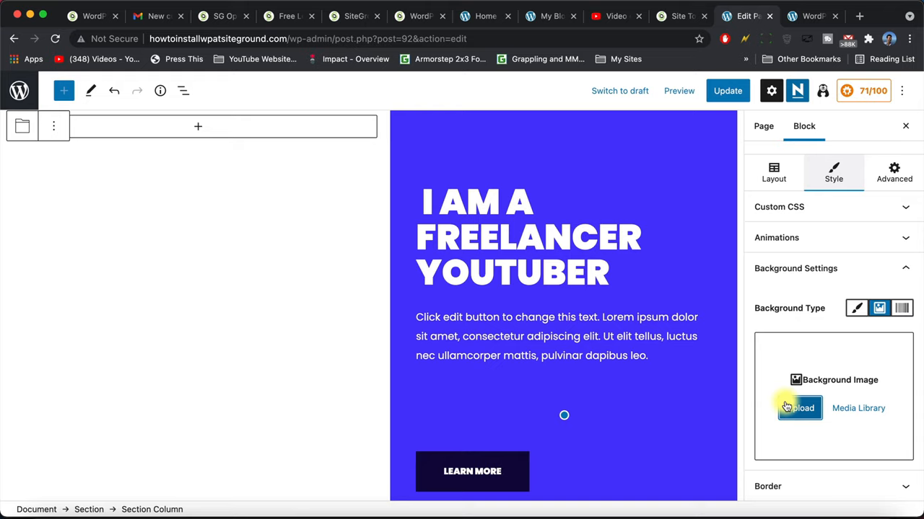
pyautogui.click(800, 407)
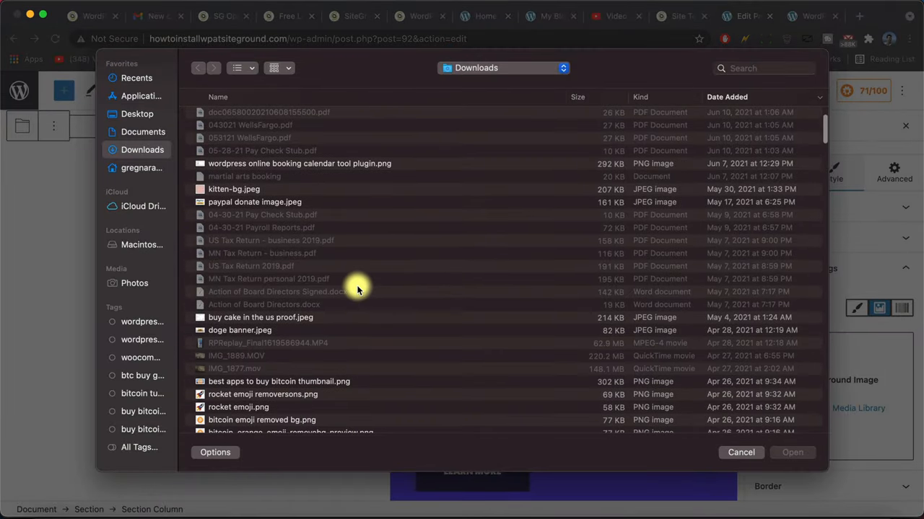
pyautogui.scroll(-3)
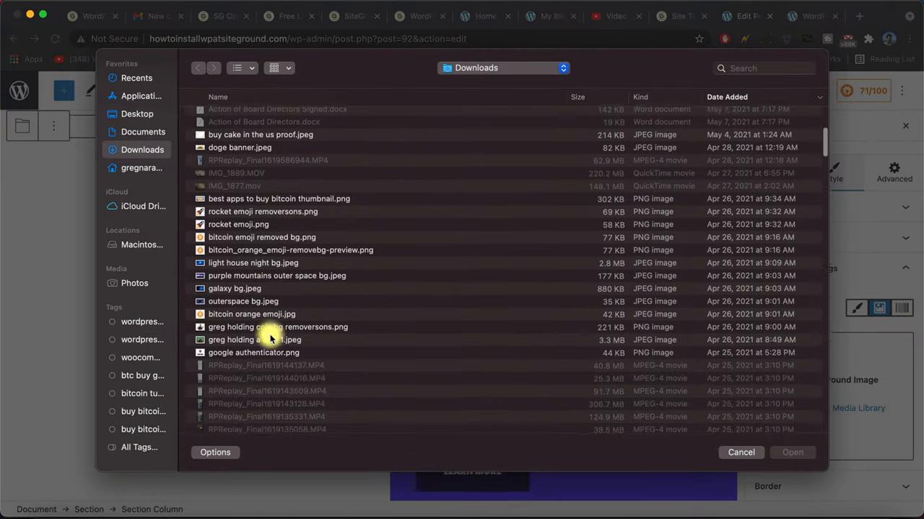
pyautogui.click(252, 289)
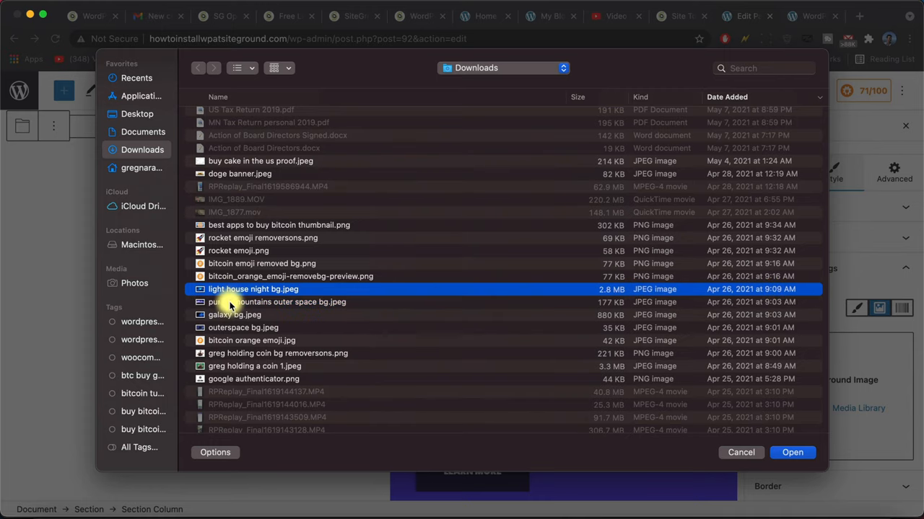
pyautogui.click(277, 301)
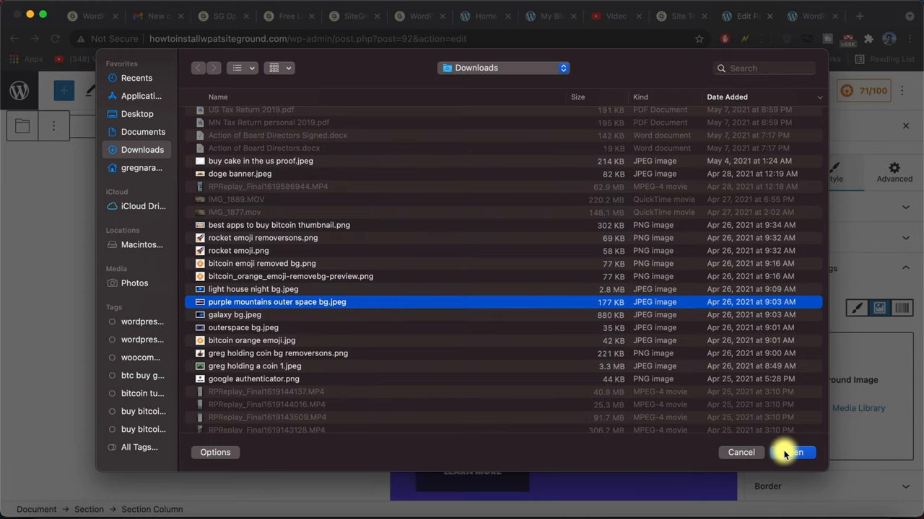
pyautogui.click(792, 453)
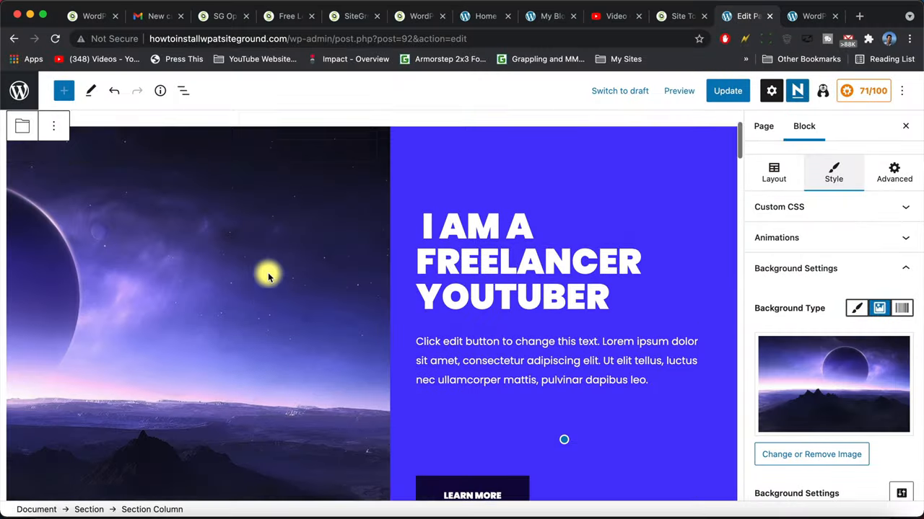
# Step: Scroll the editor down past About Me to the My Skillset icons
pyautogui.scroll(-3)
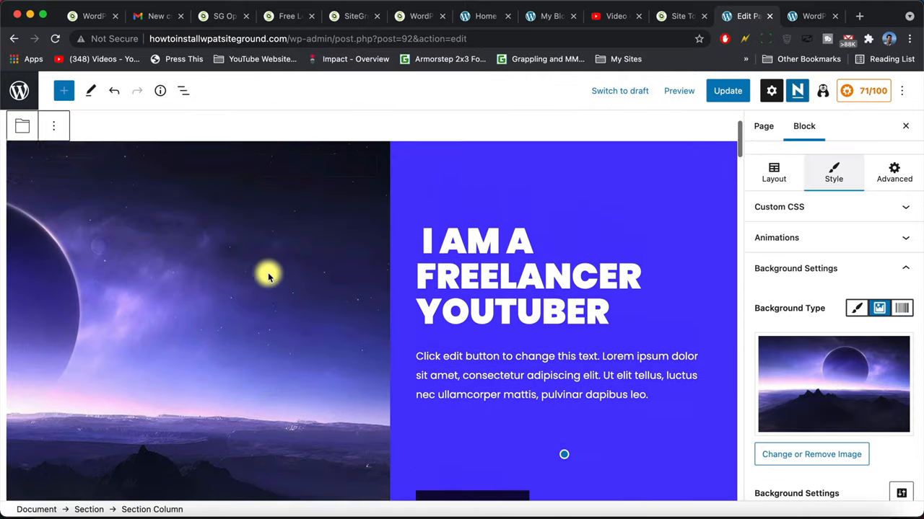
pyautogui.scroll(-3)
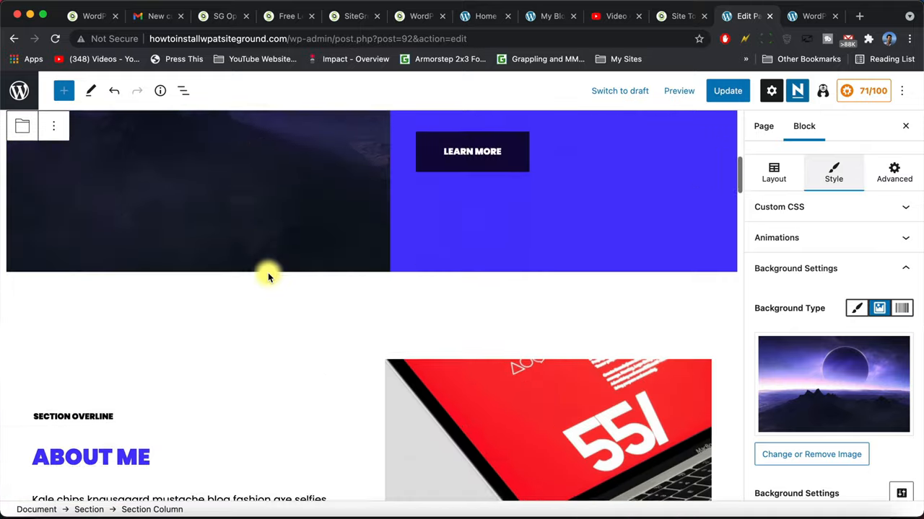
pyautogui.scroll(-3)
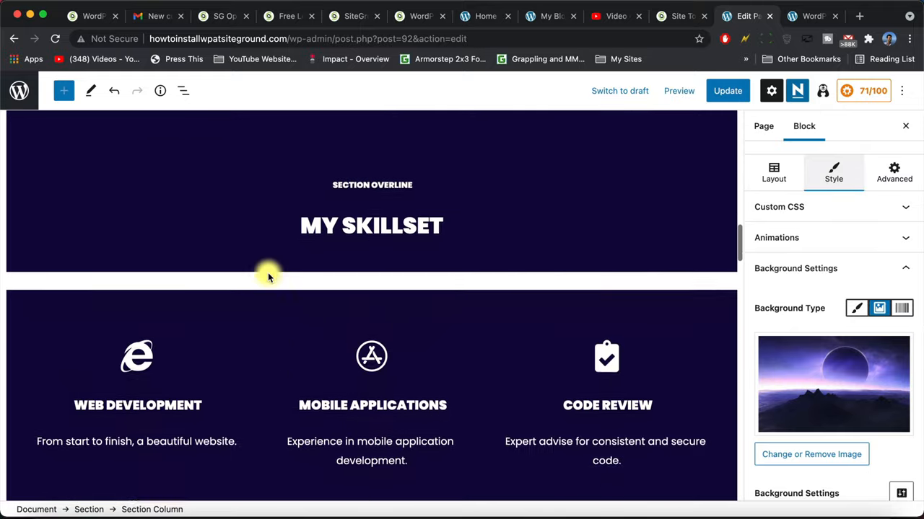
pyautogui.scroll(-3)
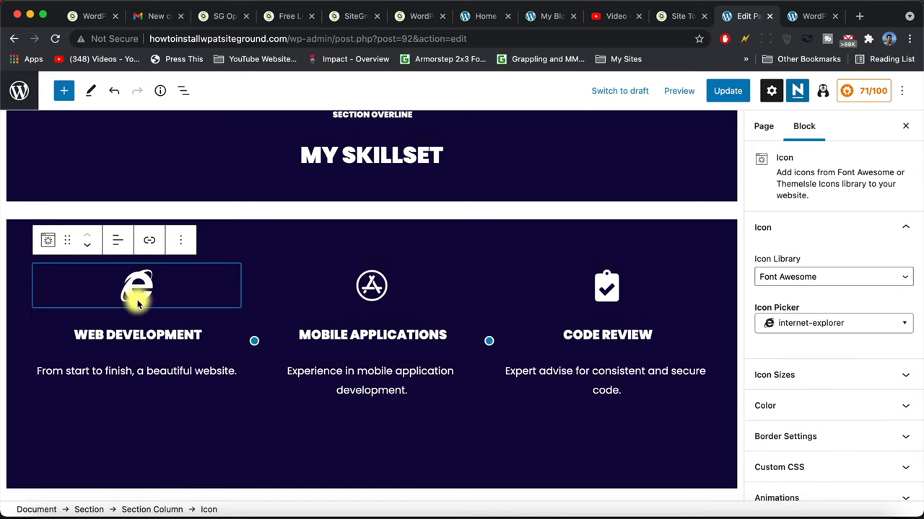
# Step: Set Web Development to a letter-a icon and Mobile Applications to the Font Awesome airbnb icon
pyautogui.click(830, 323)
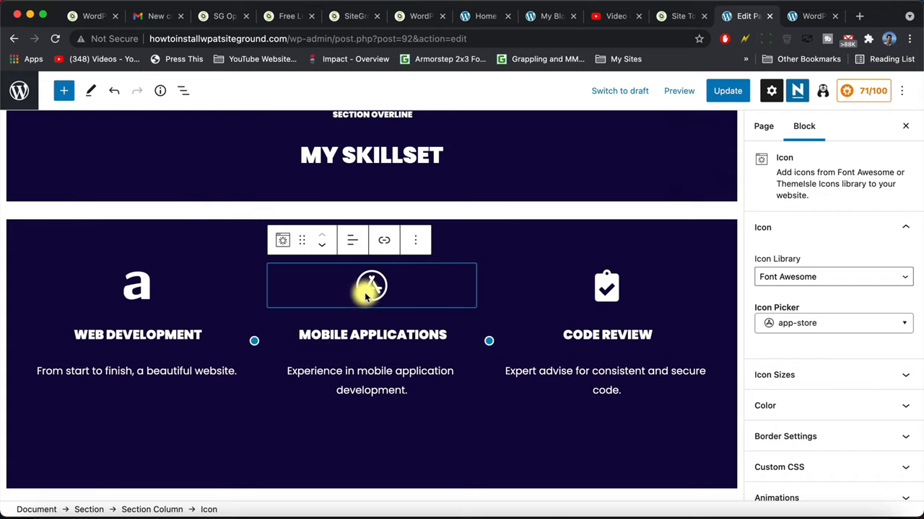
pyautogui.click(831, 323)
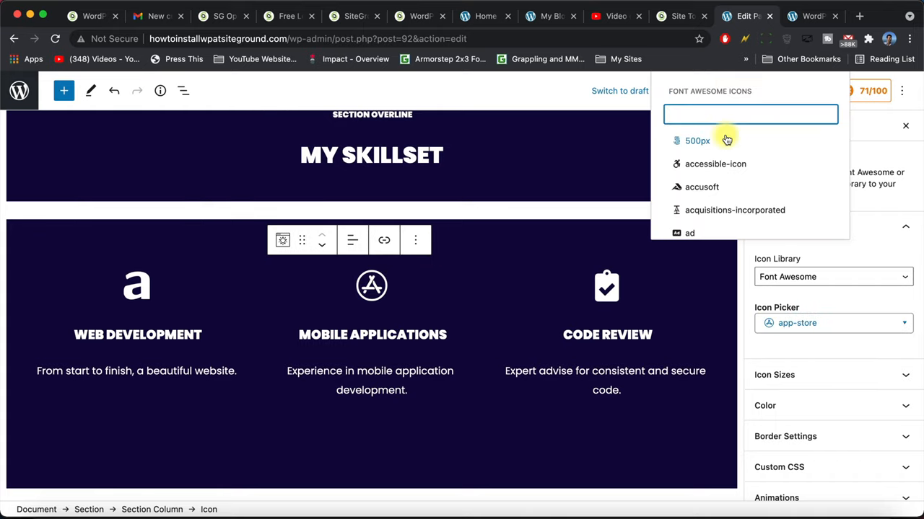
pyautogui.scroll(-3)
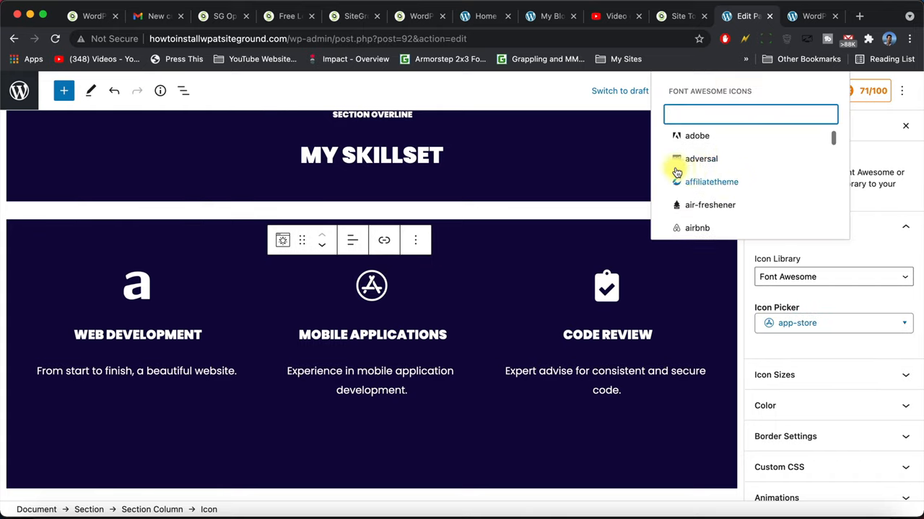
pyautogui.scroll(-3)
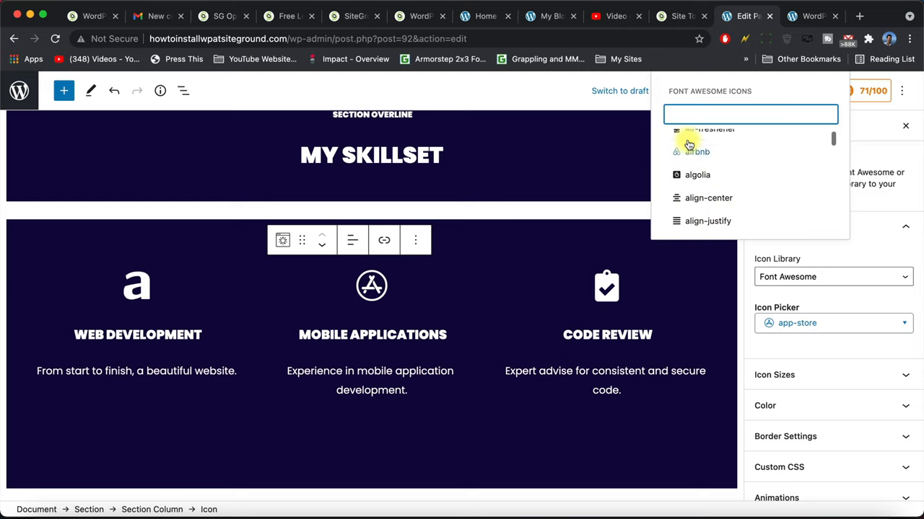
pyautogui.click(355, 370)
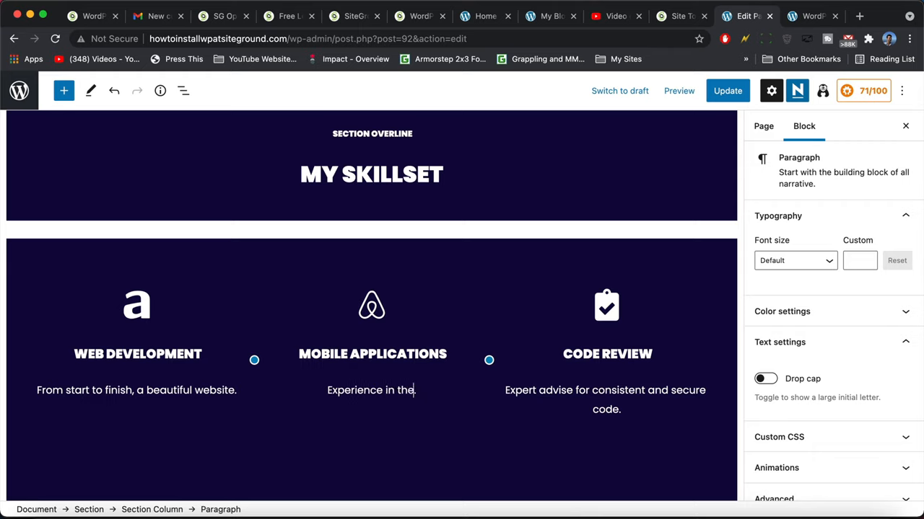
pyautogui.write('best in')
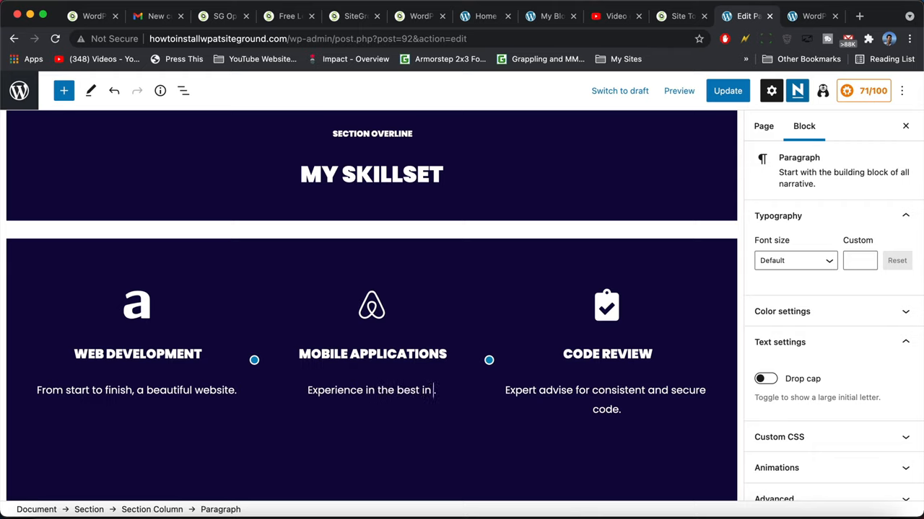
pyautogui.write('online booking')
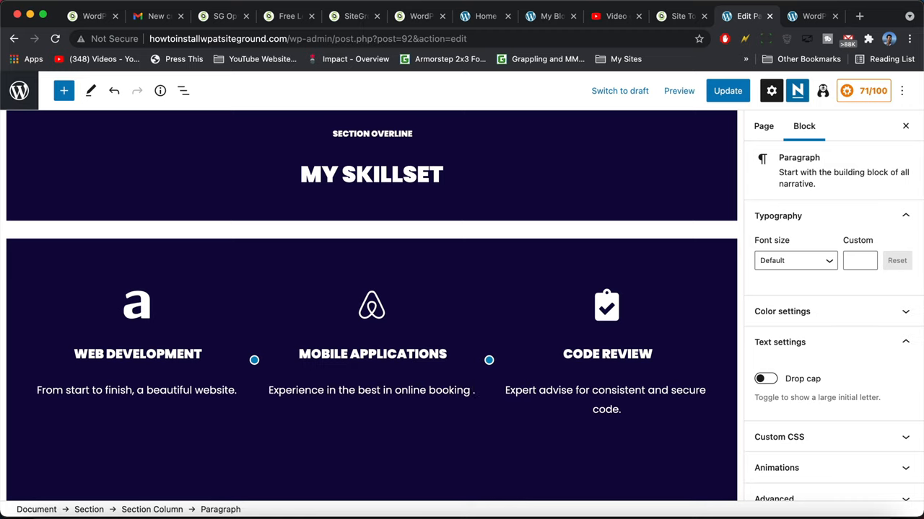
pyautogui.write('in Minneapol')
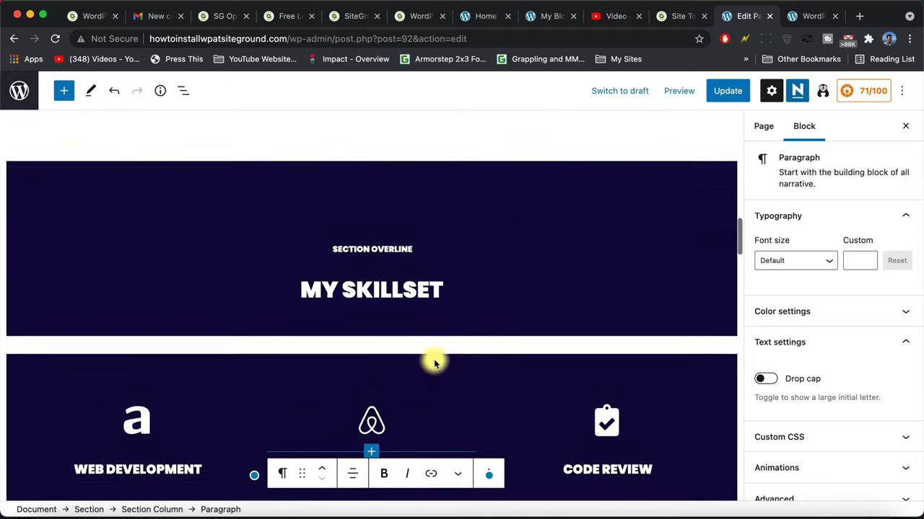
pyautogui.scroll(-3)
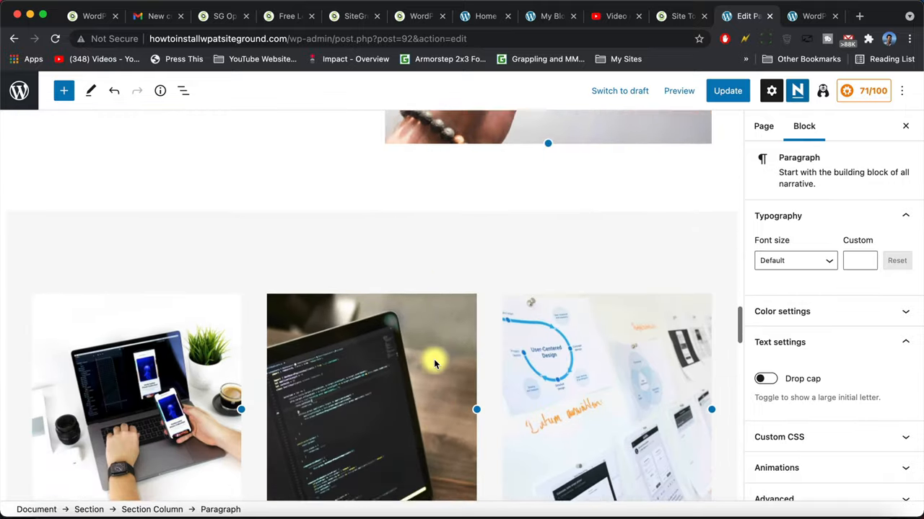
pyautogui.scroll(-3)
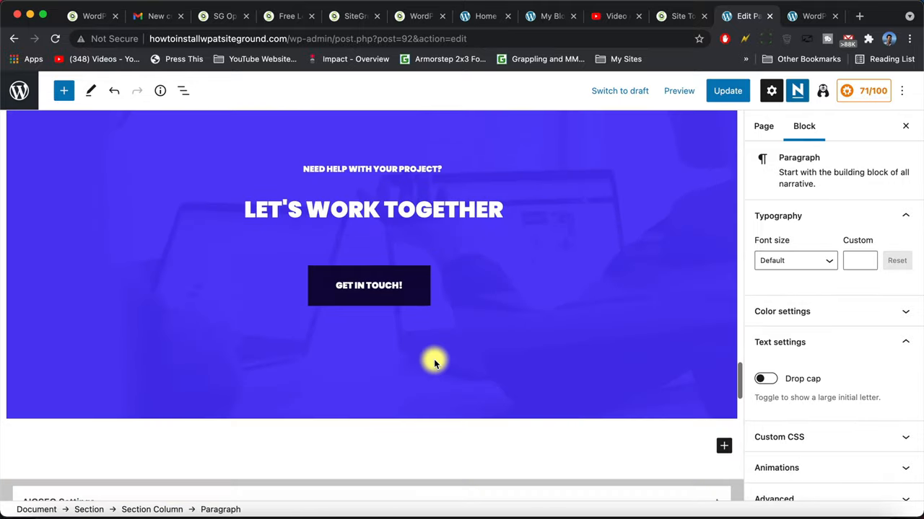
pyautogui.scroll(-3)
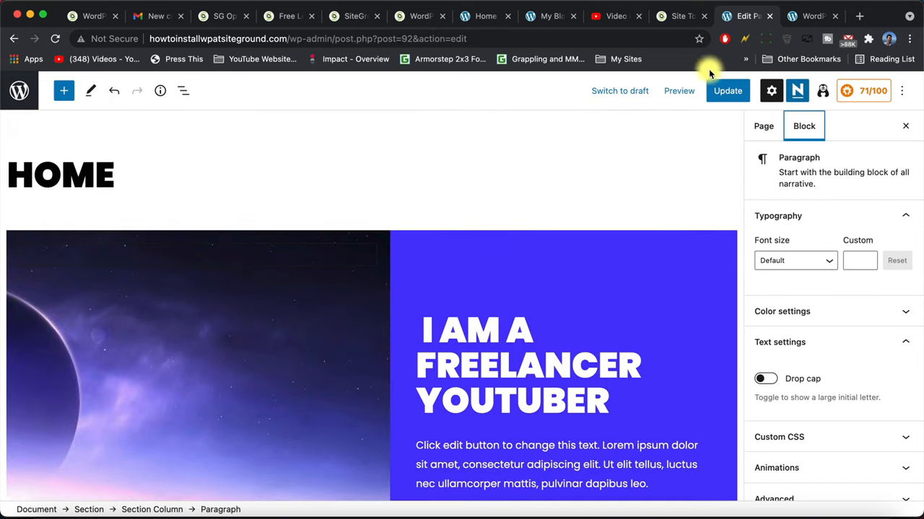
# Step: Update the page and scroll the live homepage to check the YOUTUBER hero and new skill icons
pyautogui.click(728, 89)
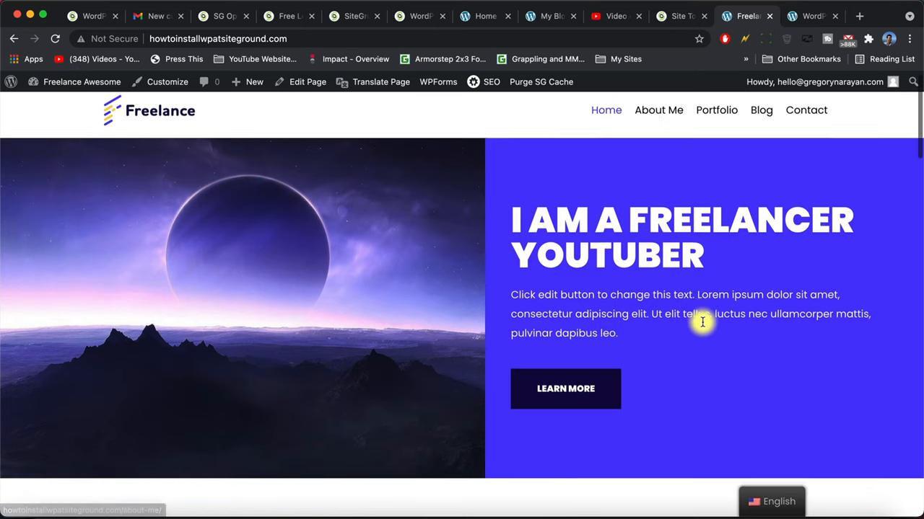
pyautogui.scroll(-3)
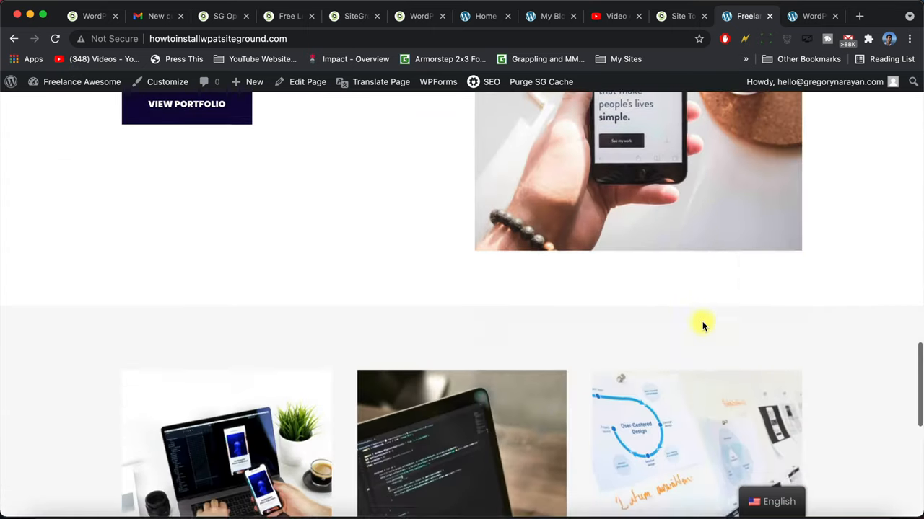
pyautogui.scroll(-3)
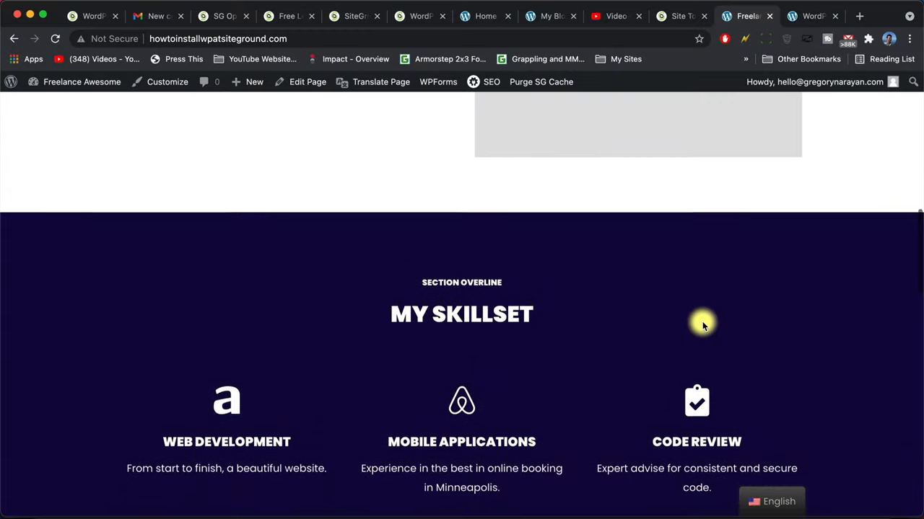
pyautogui.scroll(3)
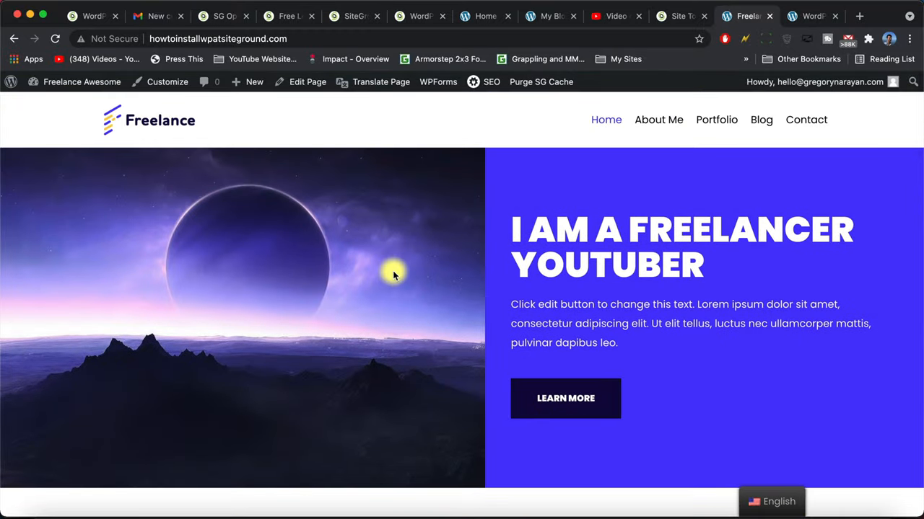
pyautogui.scroll(-3)
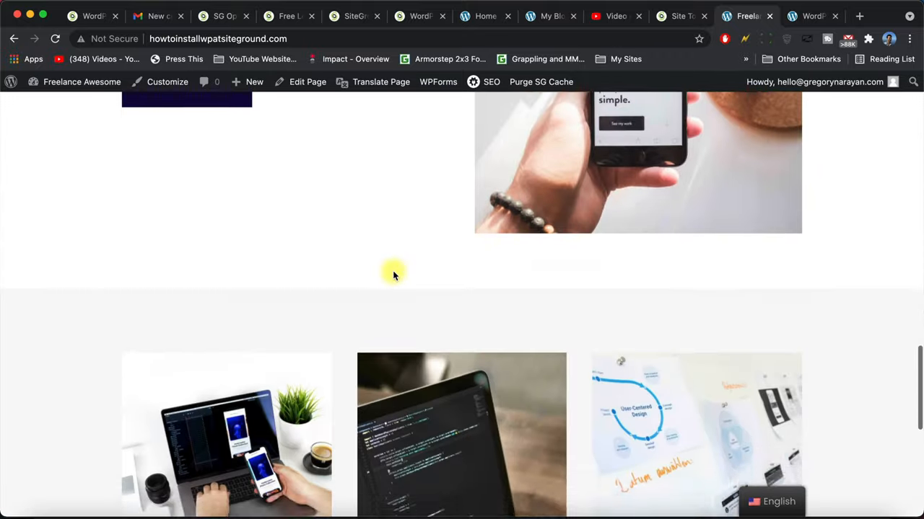
pyautogui.scroll(3)
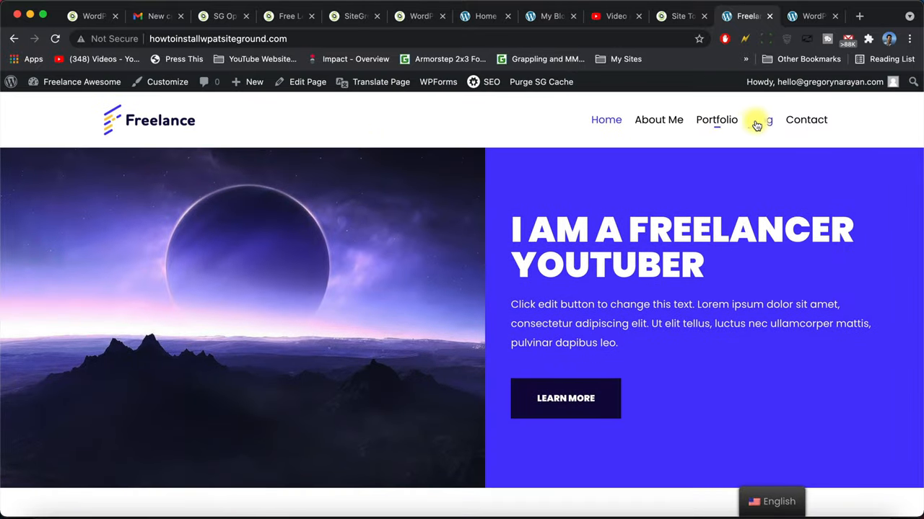
# Step: Browse the live Blog page, then the Portfolio page down through Selected Projects
pyautogui.click(760, 118)
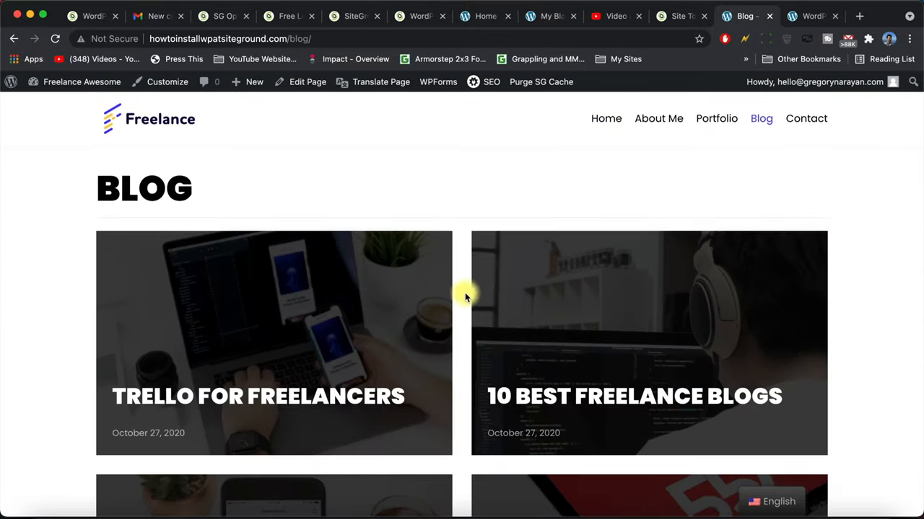
pyautogui.scroll(-3)
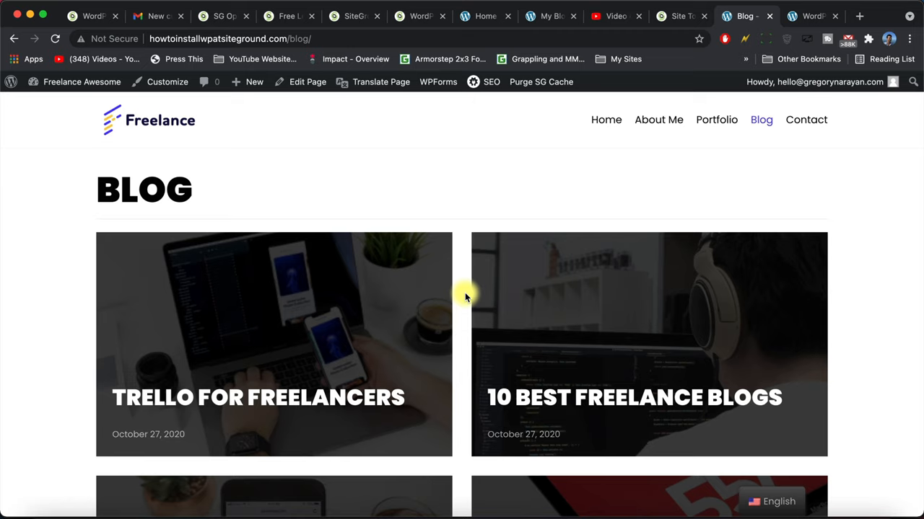
pyautogui.moveTo(716, 120)
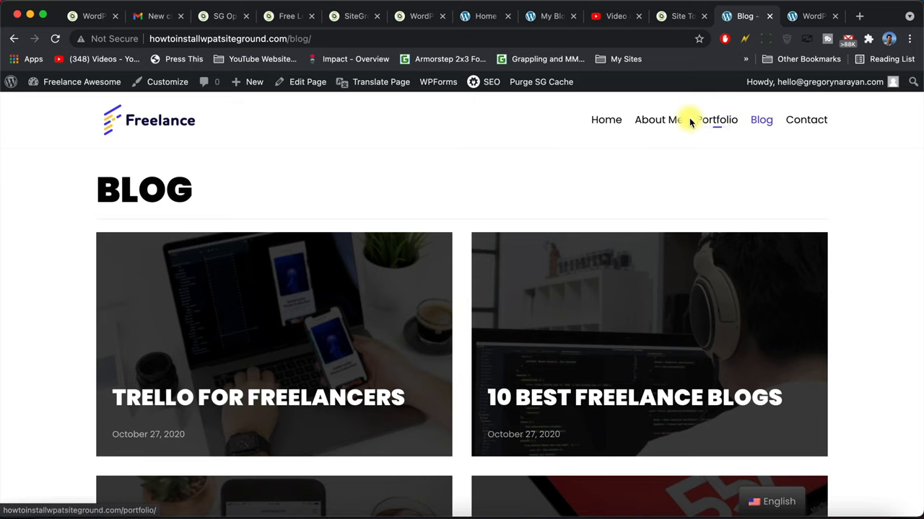
pyautogui.click(716, 120)
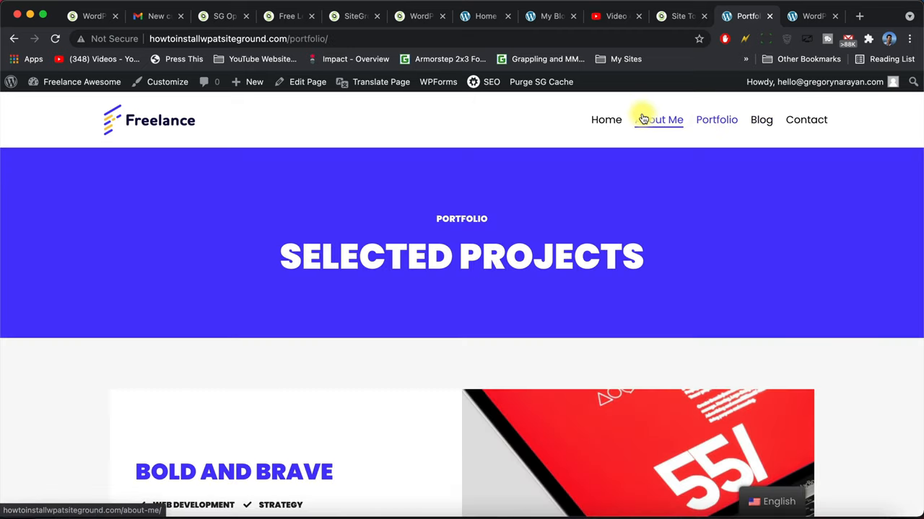
pyautogui.scroll(-3)
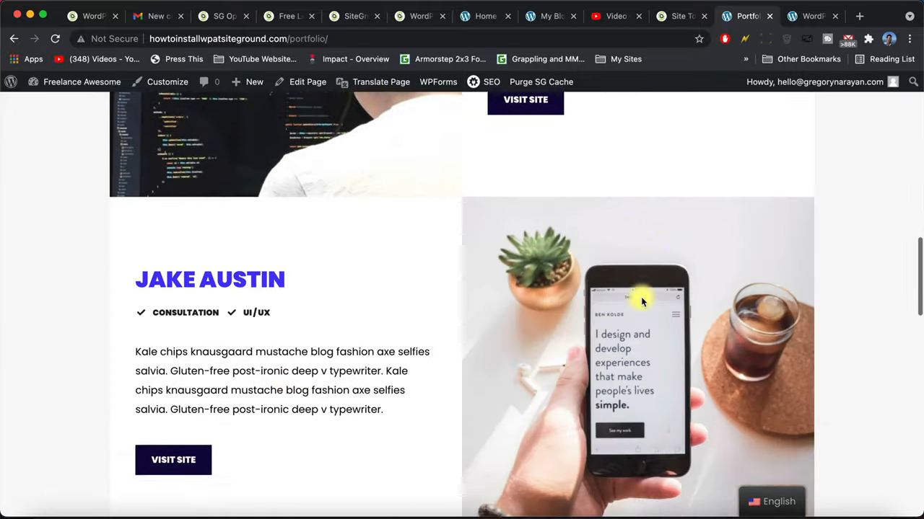
pyautogui.scroll(-3)
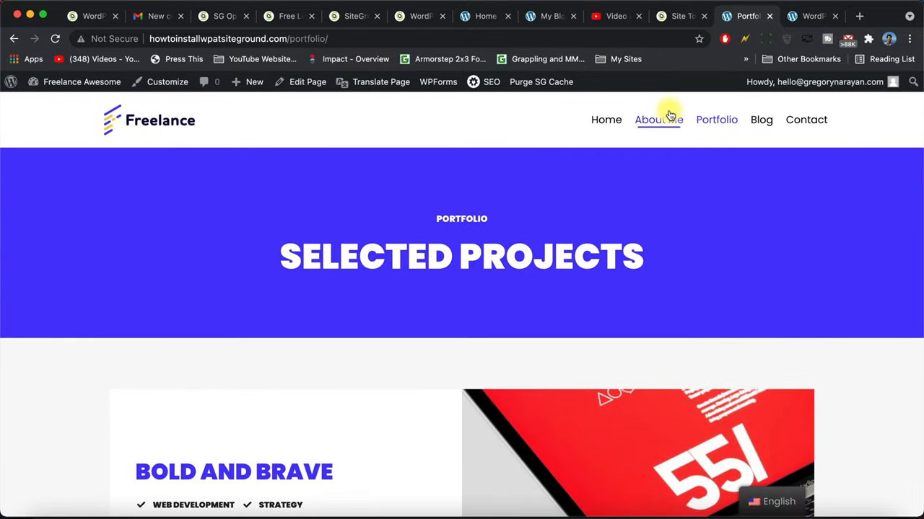
# Step: View the live About Me page, scrolling through Personal Notes and back to the top
pyautogui.click(652, 119)
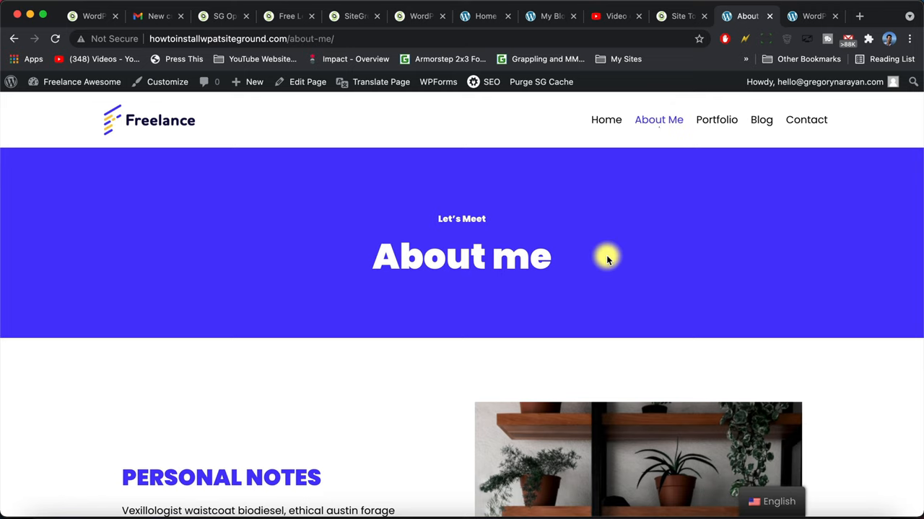
pyautogui.scroll(-3)
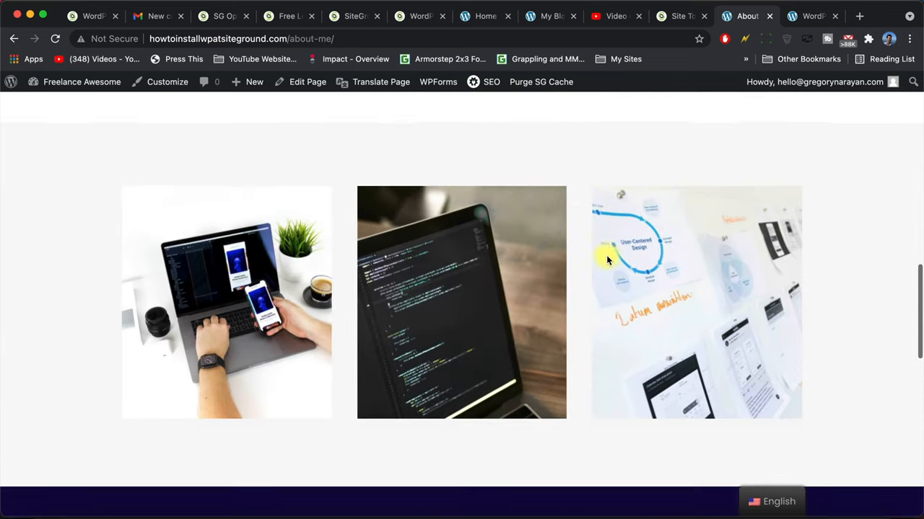
pyautogui.scroll(3)
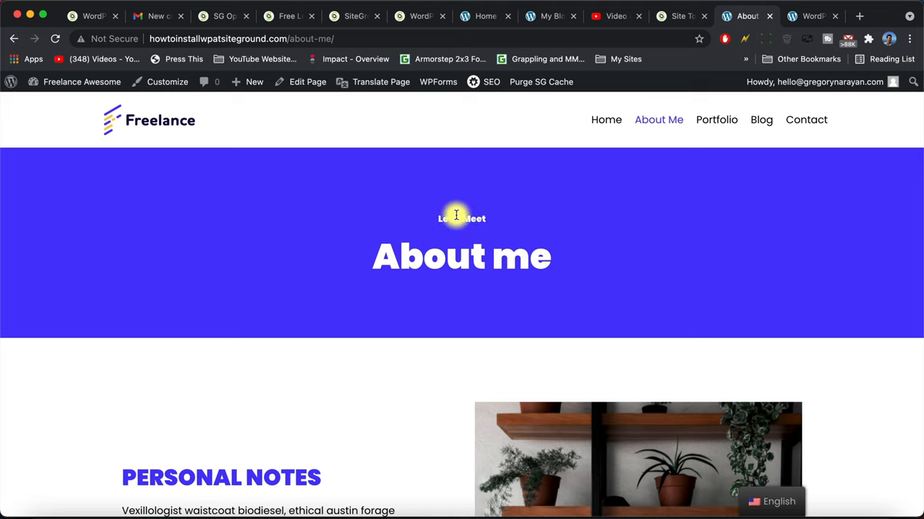
pyautogui.moveTo(451, 218)
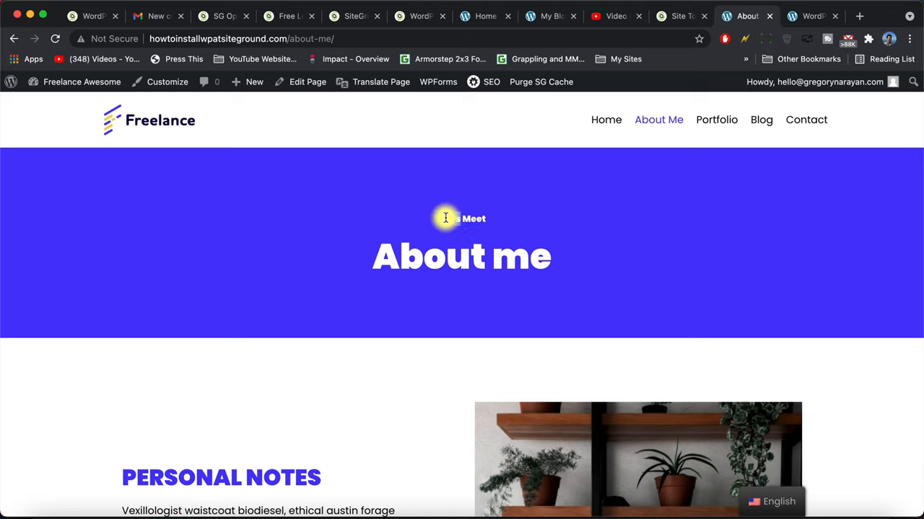